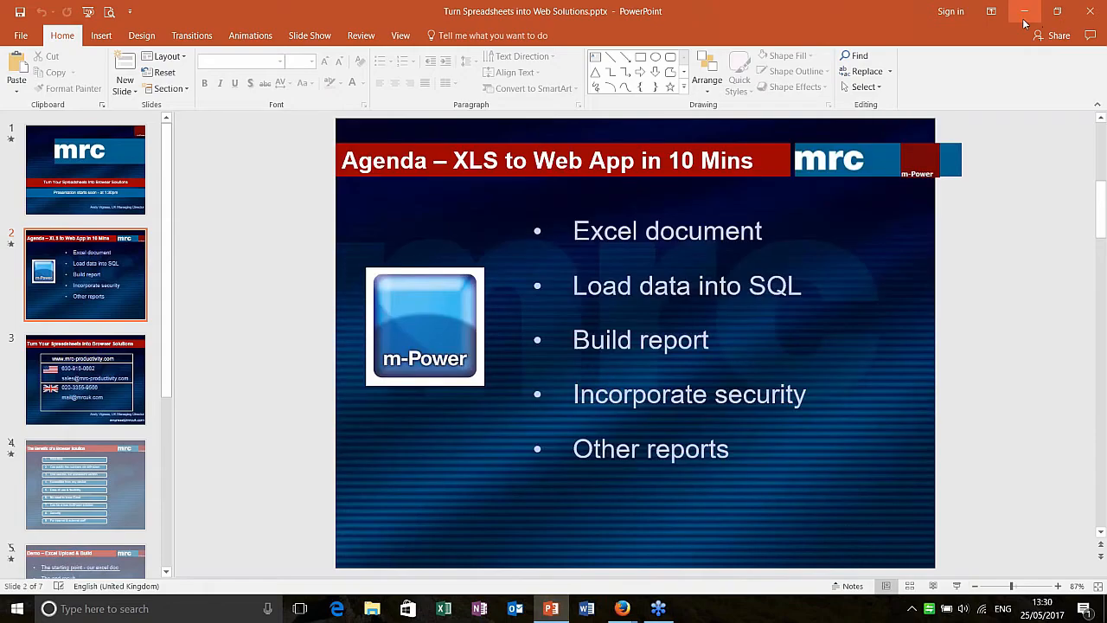
Close the agenda presentation and review the Profit and Loss Transactions workbook's P&L rows
{"action": "left_click", "coordinate": [1026, 10]}
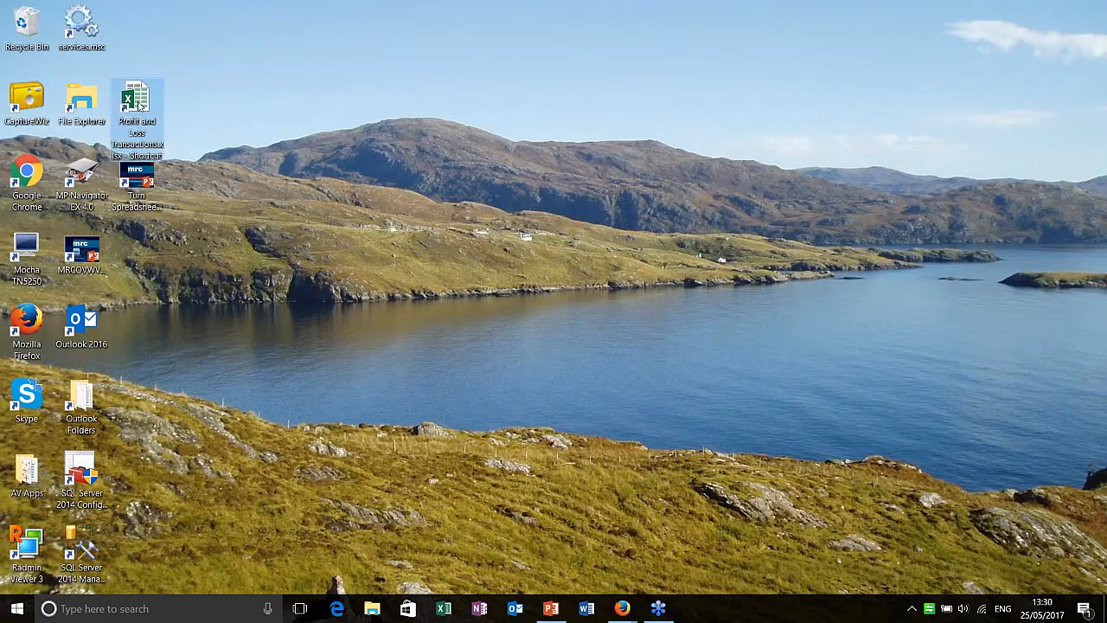
{"action": "mouse_move", "coordinate": [875, 69]}
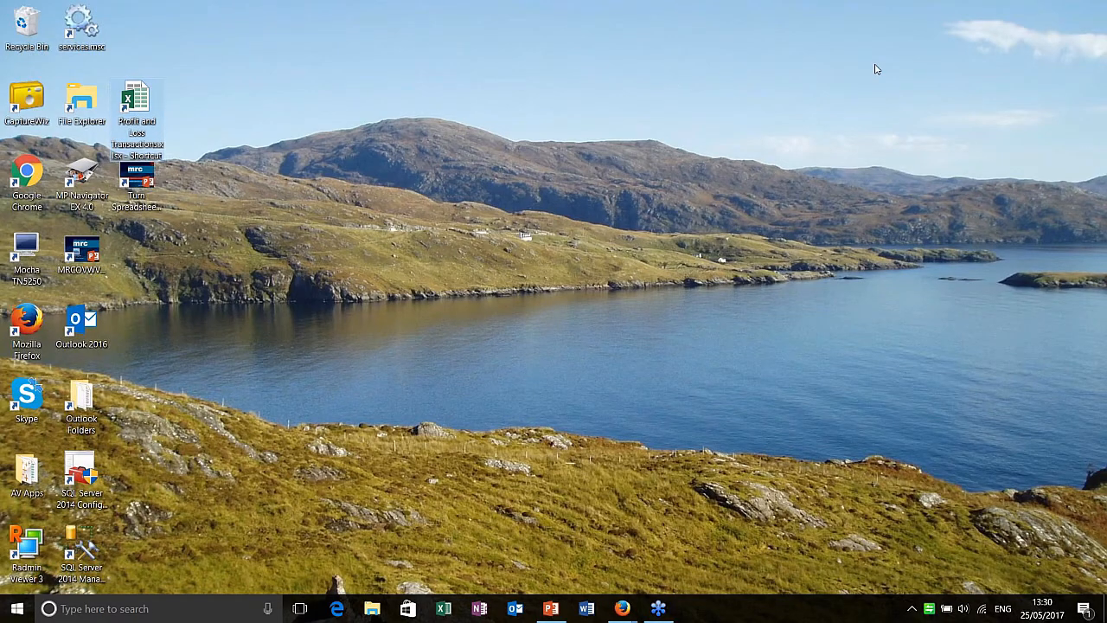
{"action": "double_click", "coordinate": [135, 104]}
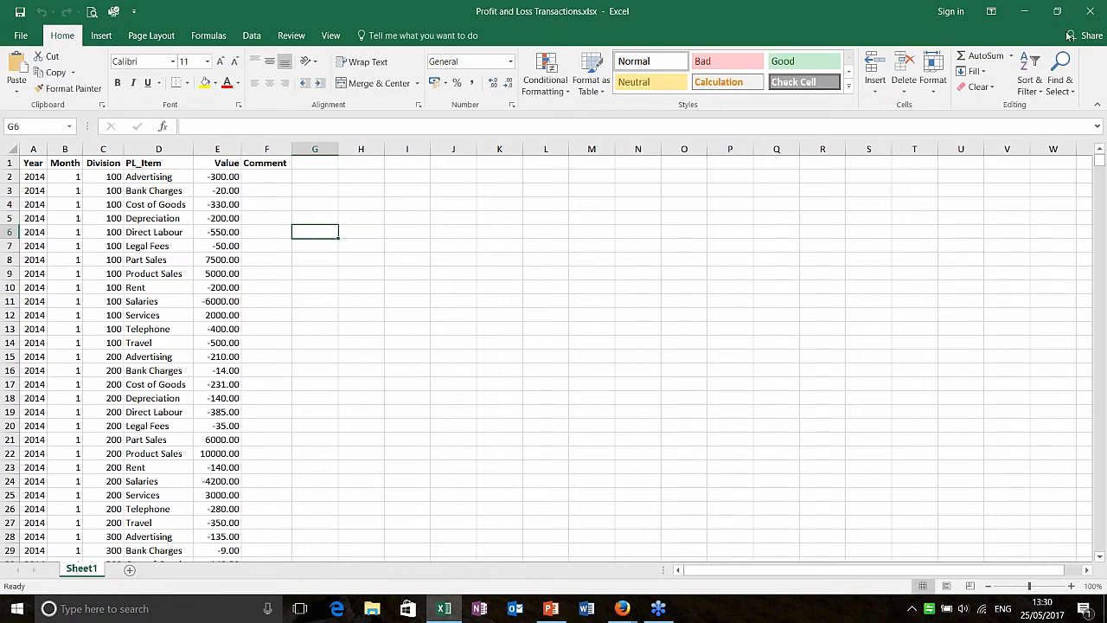
{"action": "scroll", "scroll_direction": "down", "scroll_amount": 3}
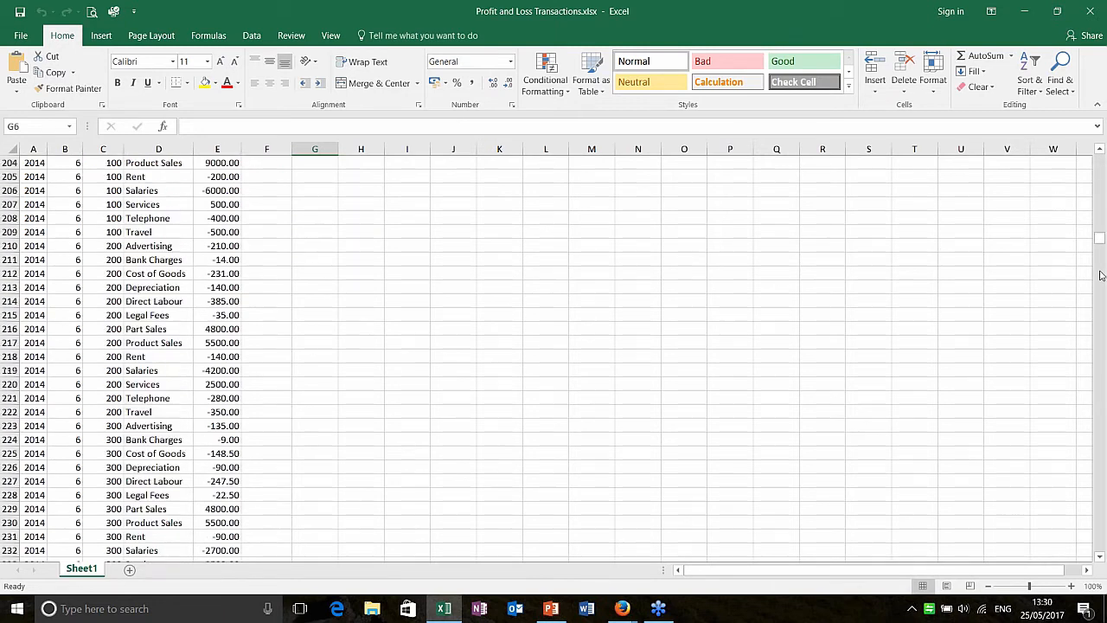
{"action": "scroll", "scroll_direction": "up", "scroll_amount": 3}
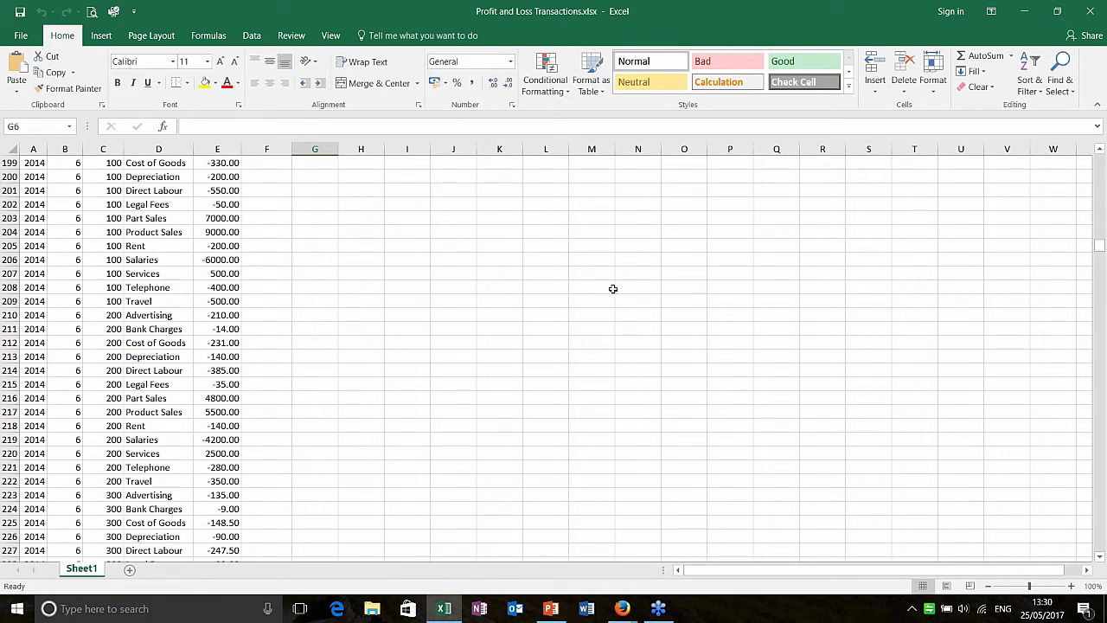
{"action": "scroll", "scroll_direction": "up", "scroll_amount": 3}
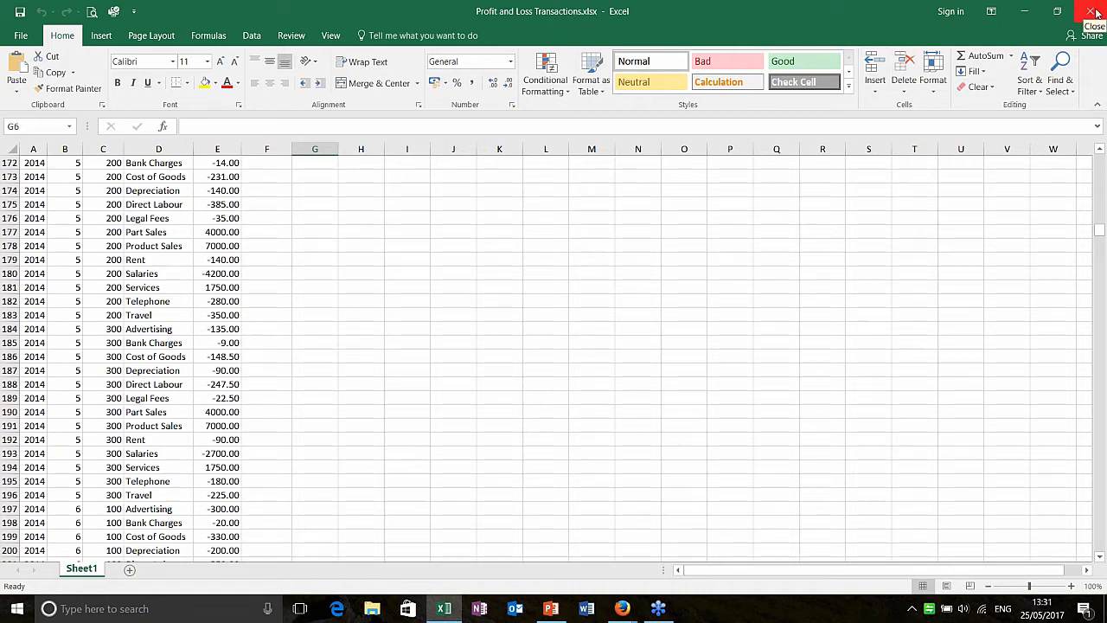
Close Excel, maximise the m-Power Main Menu browser and go to Manage Data
{"action": "left_click", "coordinate": [1097, 10]}
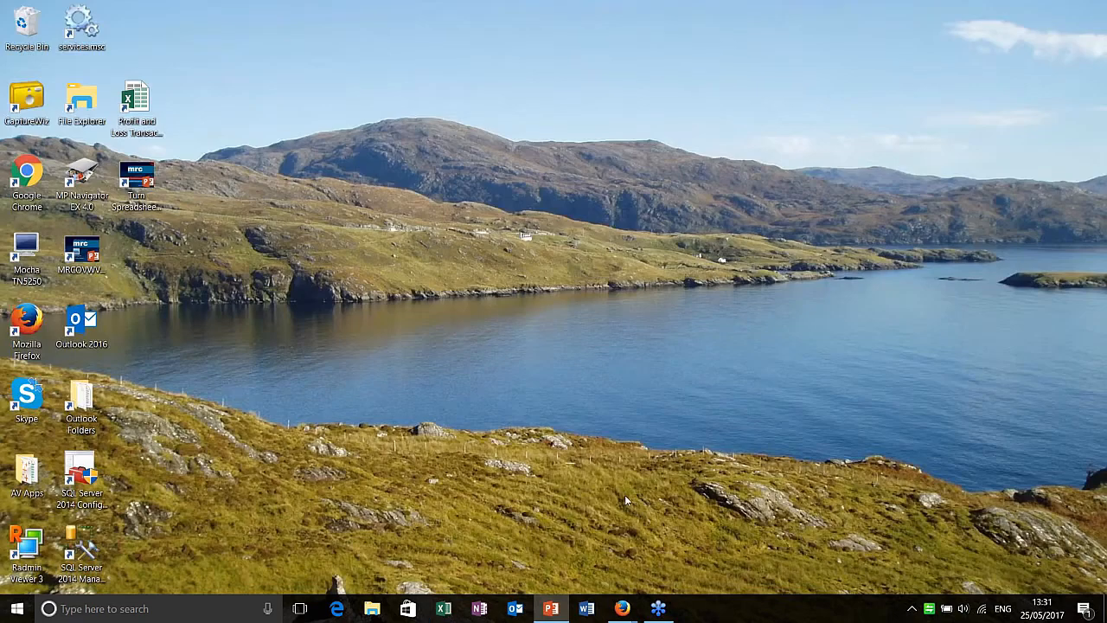
{"action": "mouse_move", "coordinate": [622, 609]}
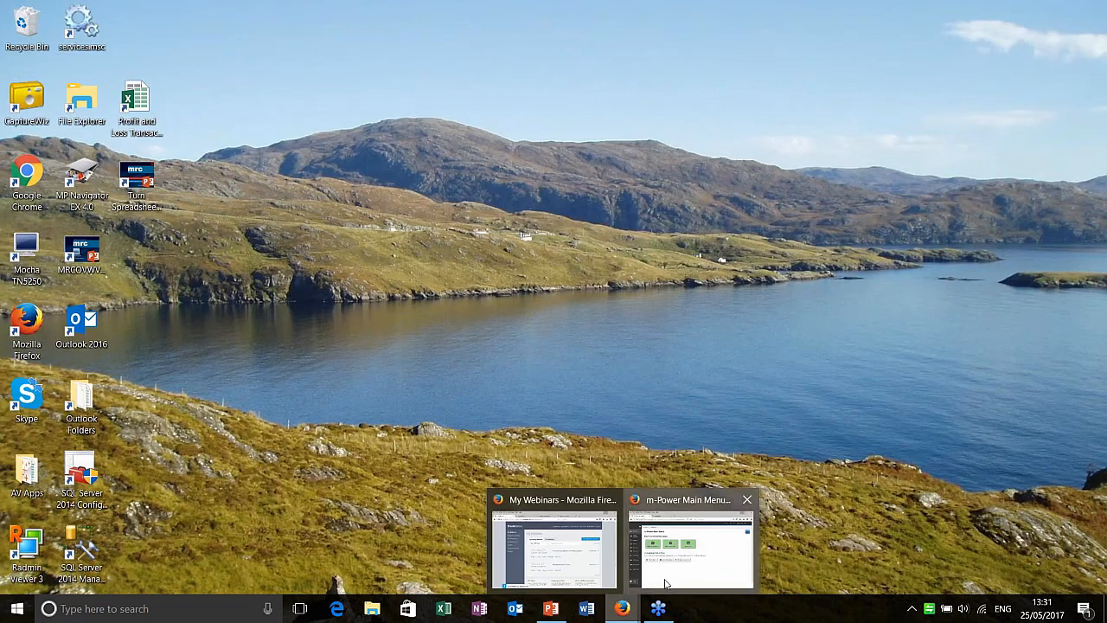
{"action": "left_click", "coordinate": [692, 550]}
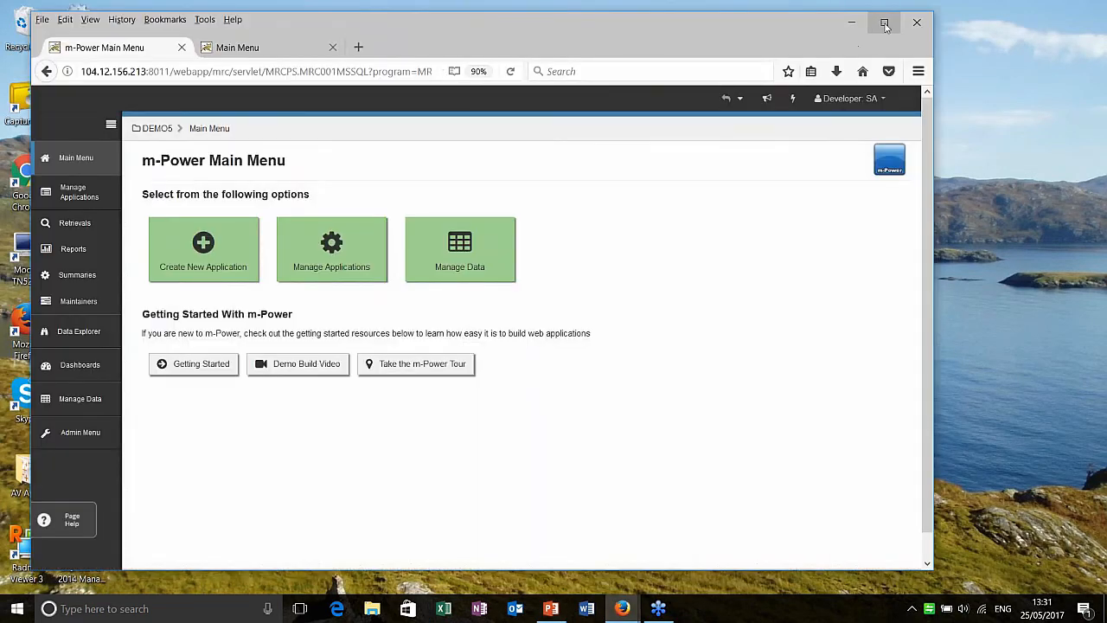
{"action": "left_click", "coordinate": [886, 20]}
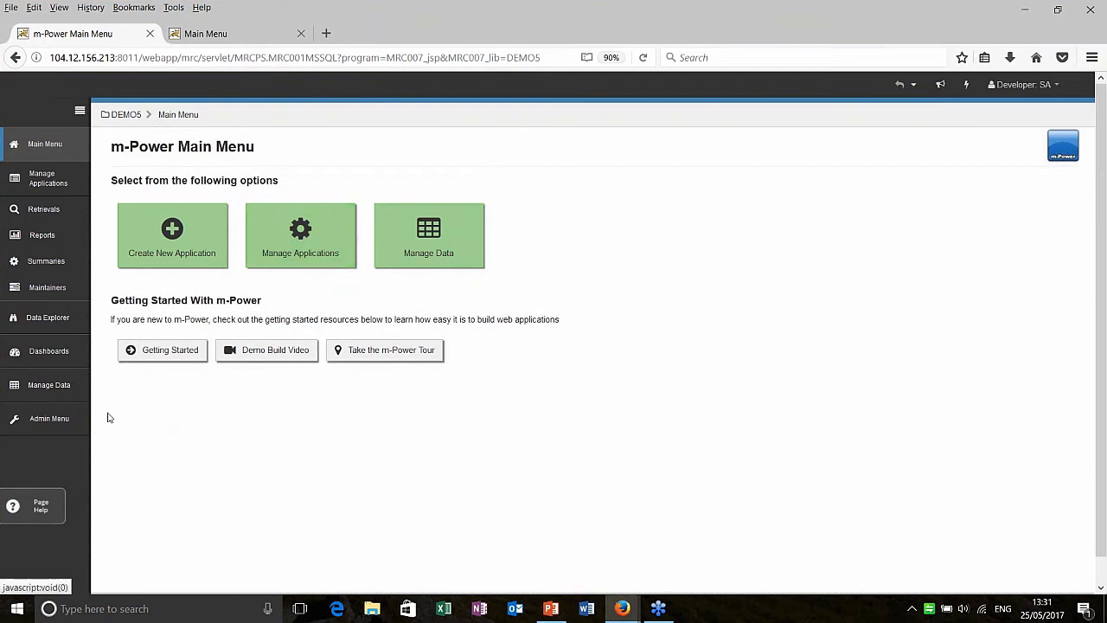
{"action": "mouse_move", "coordinate": [48, 385]}
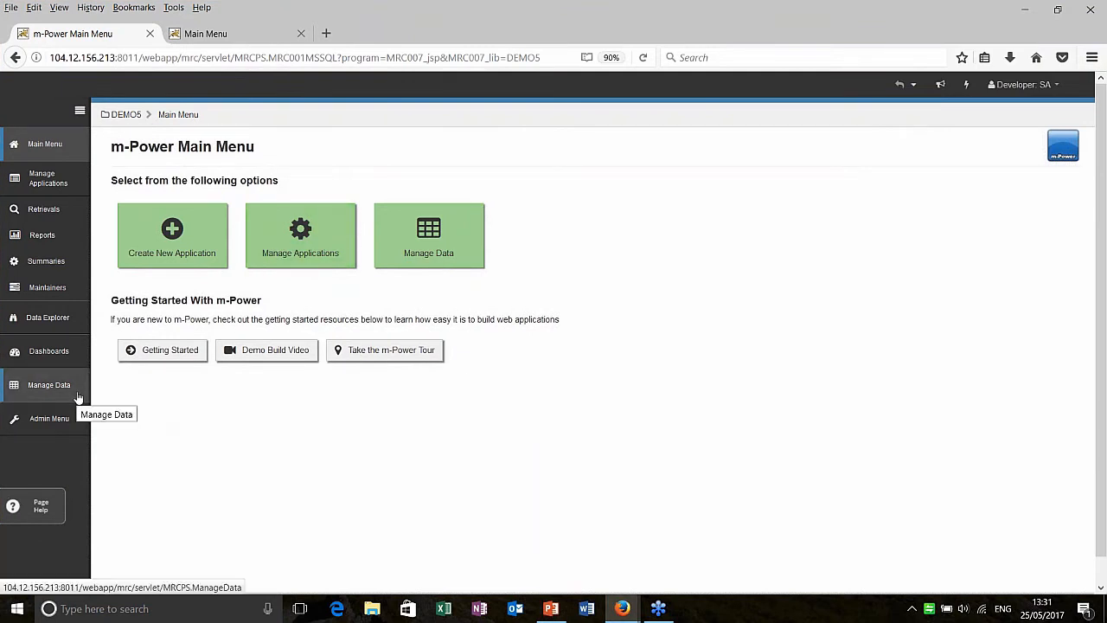
{"action": "left_click", "coordinate": [48, 384]}
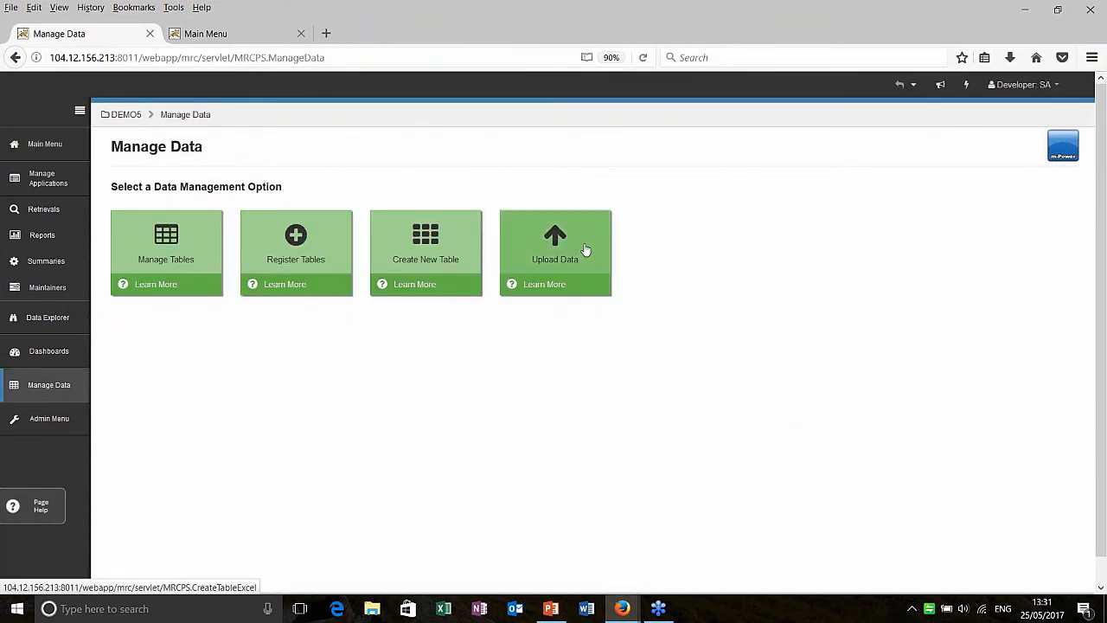
Upload the Profit and Loss Transactions Excel file as a new table named DEMOPLDATA
{"action": "left_click", "coordinate": [426, 250]}
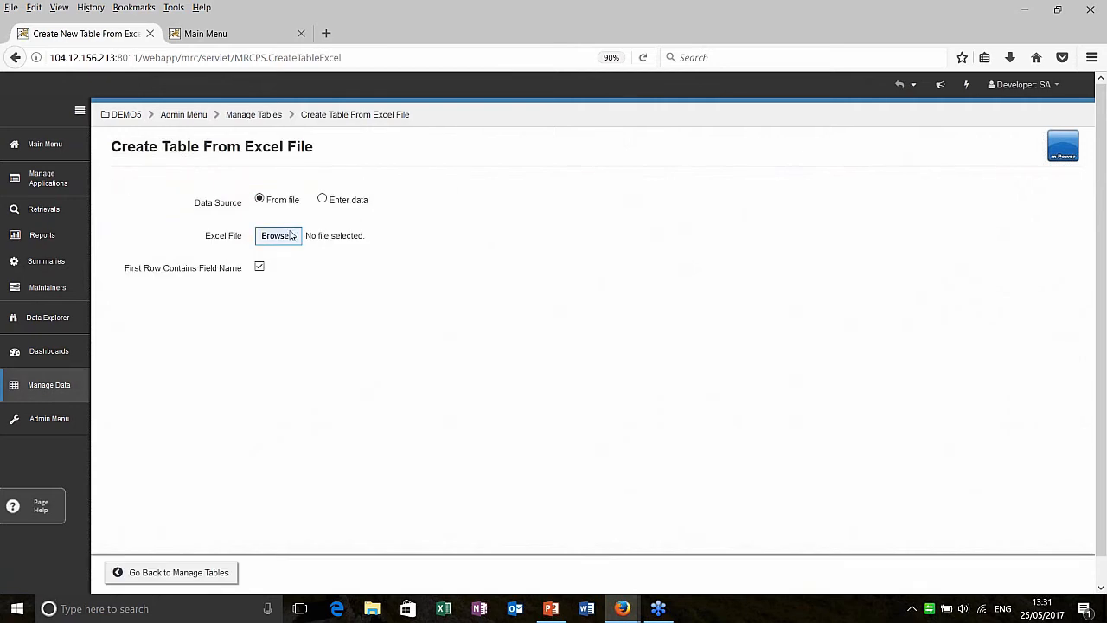
{"action": "left_click", "coordinate": [277, 235]}
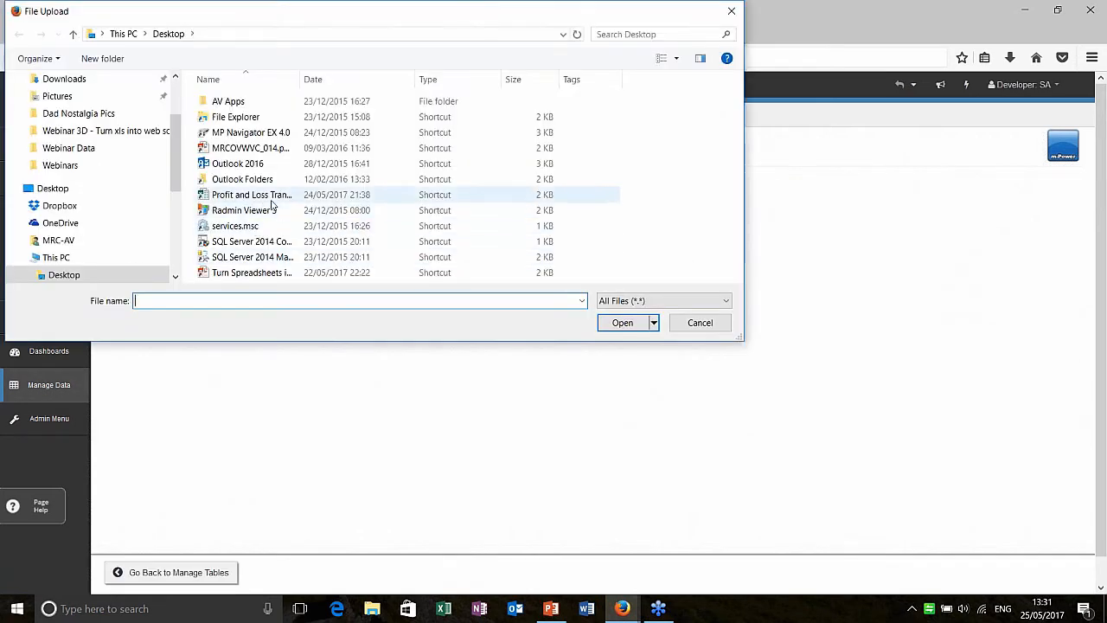
{"action": "left_click", "coordinate": [622, 324]}
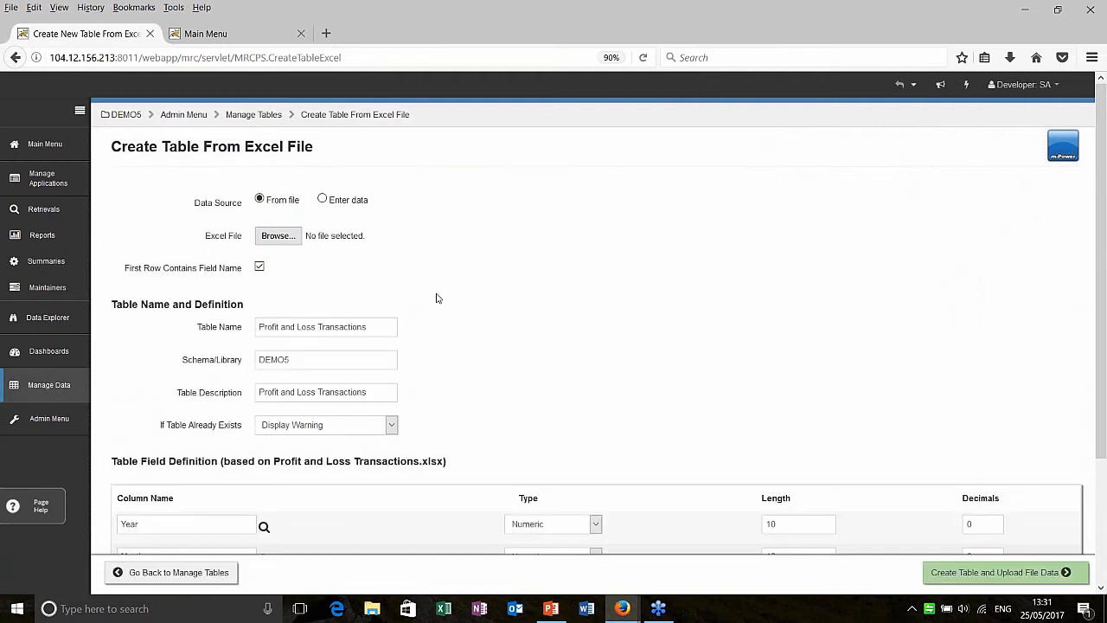
{"action": "scroll", "scroll_direction": "down", "scroll_amount": 3}
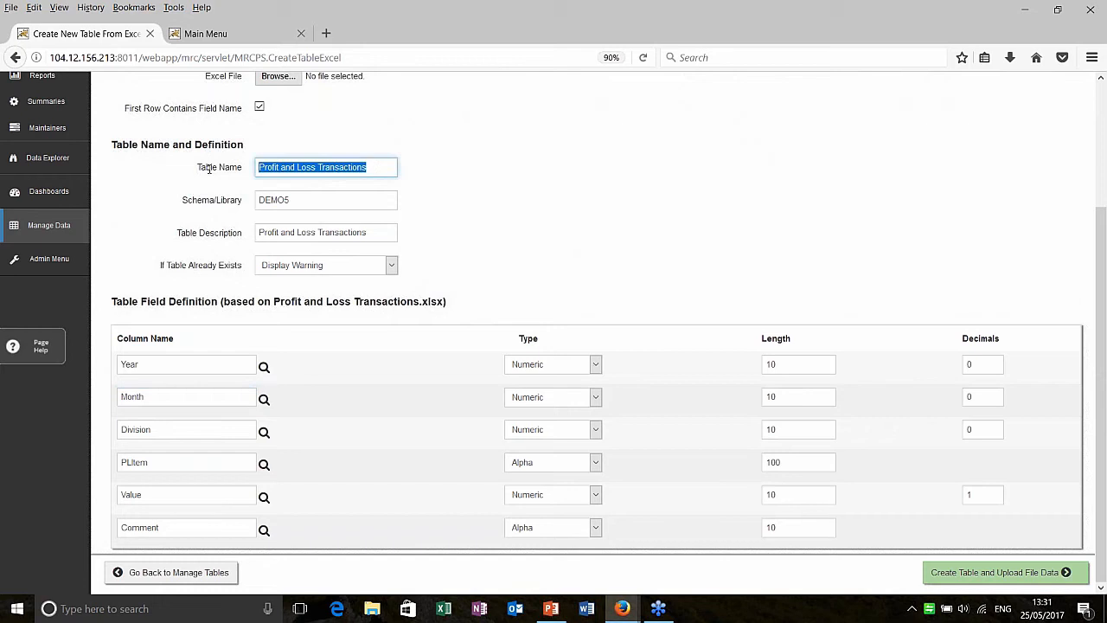
{"action": "type", "text": "DEMO"}
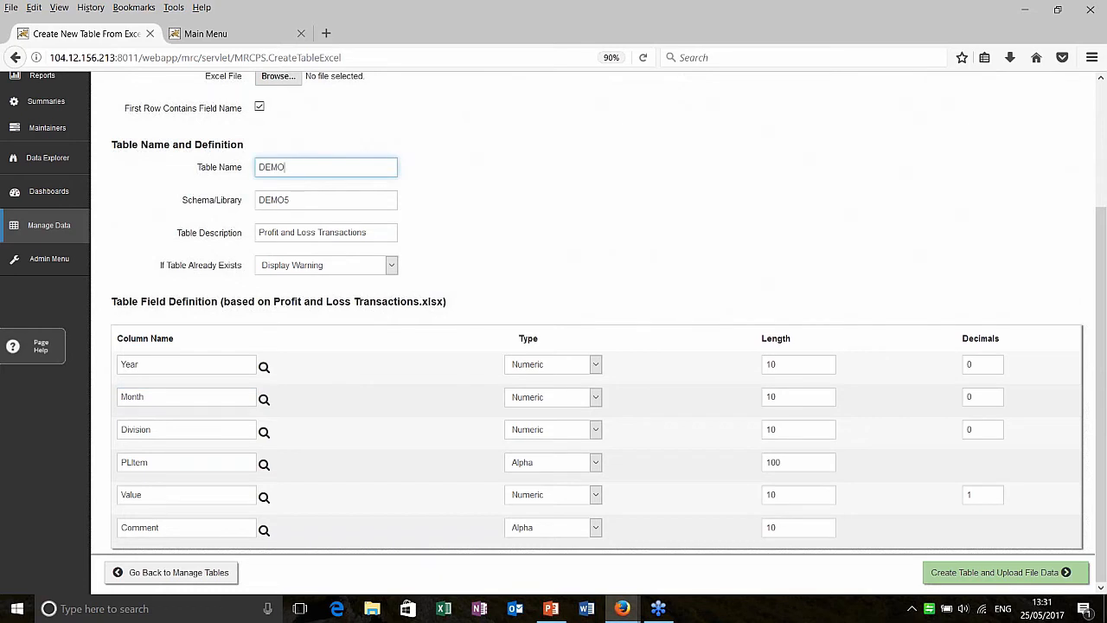
{"action": "type", "text": "PLDATA"}
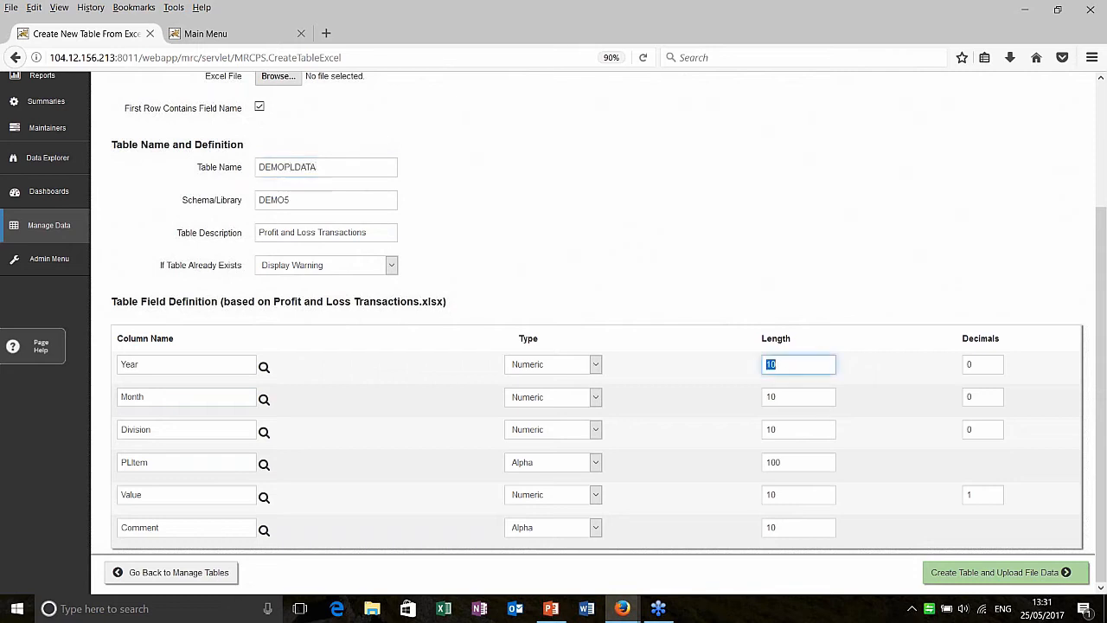
Tighten the column lengths and decimals (length 4, 2, decimals 0) before creating the table
{"action": "type", "text": "4"}
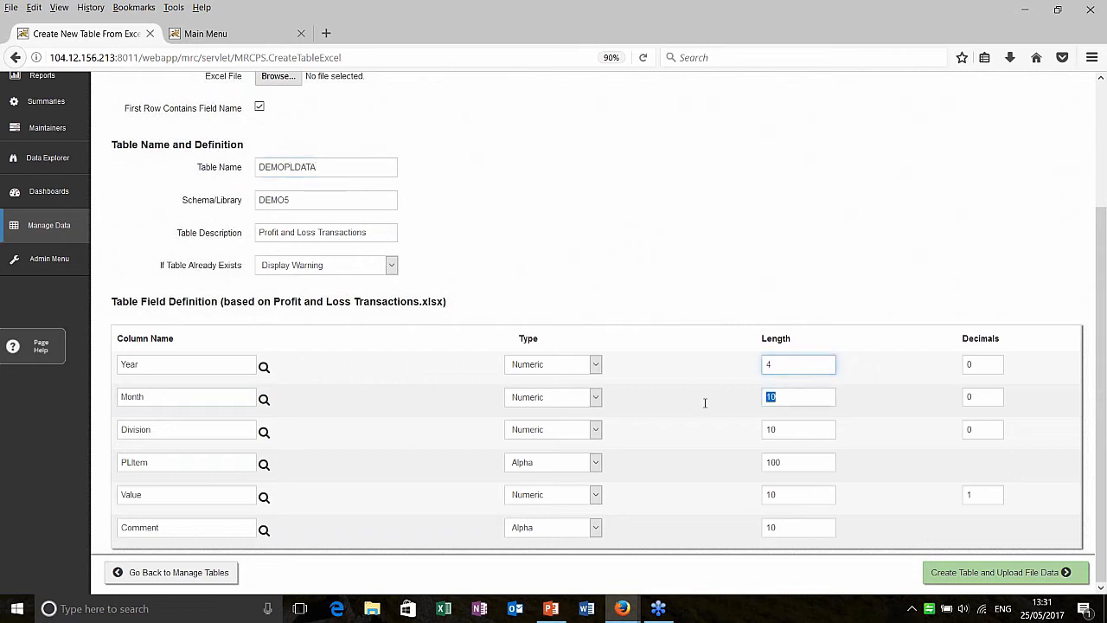
{"action": "type", "text": "2"}
{"action": "left_click", "coordinate": [798, 429]}
{"action": "type", "text": "3"}
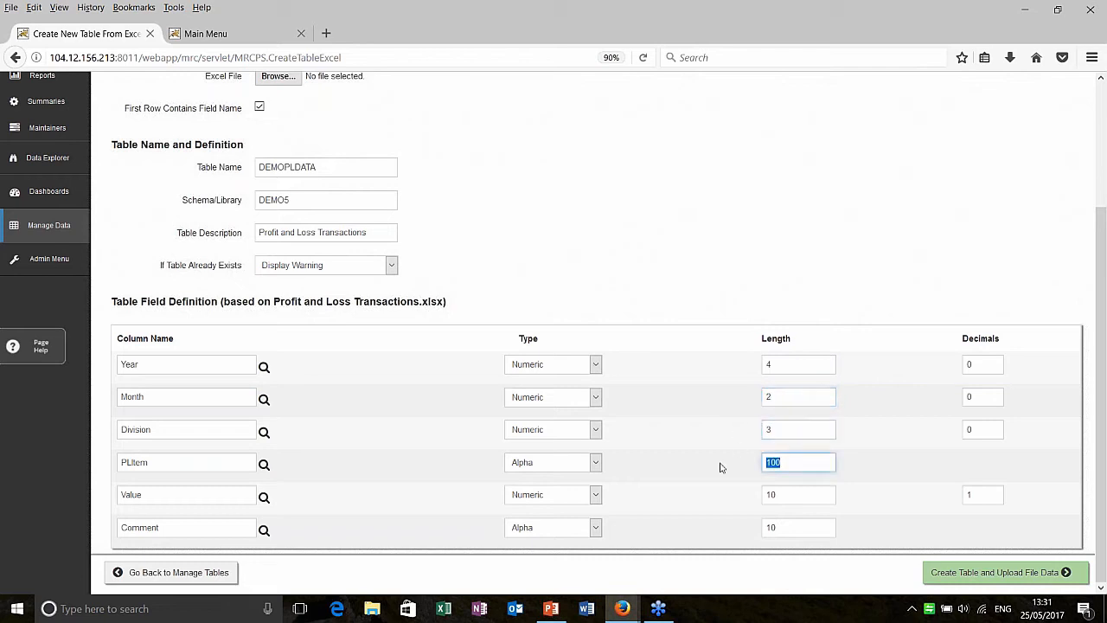
{"action": "left_click", "coordinate": [797, 495]}
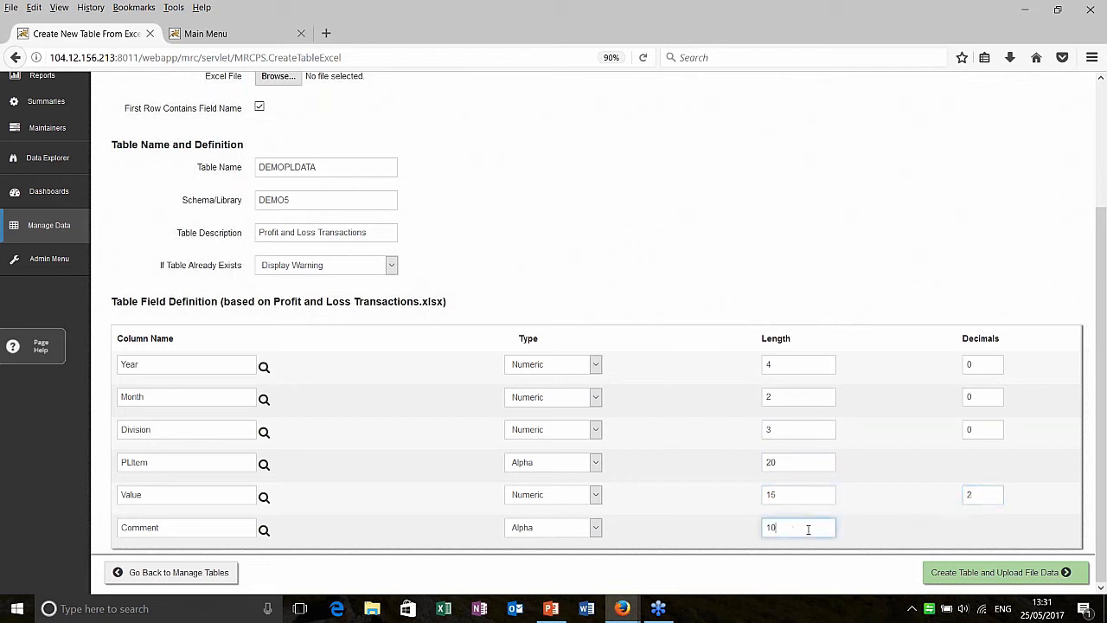
{"action": "type", "text": "0"}
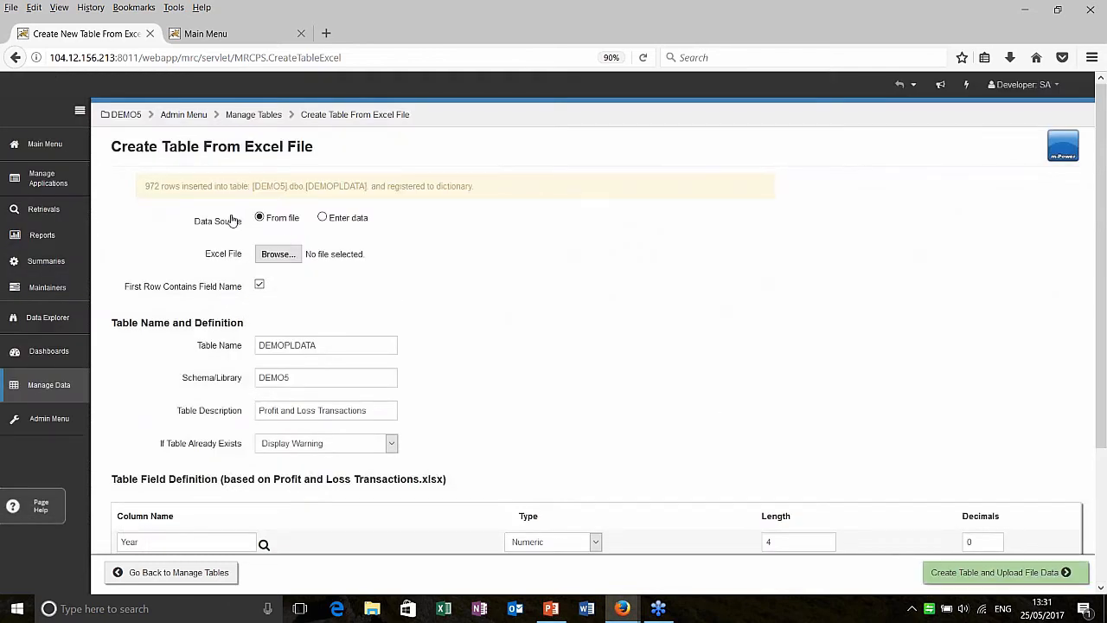
{"action": "mouse_move", "coordinate": [297, 203]}
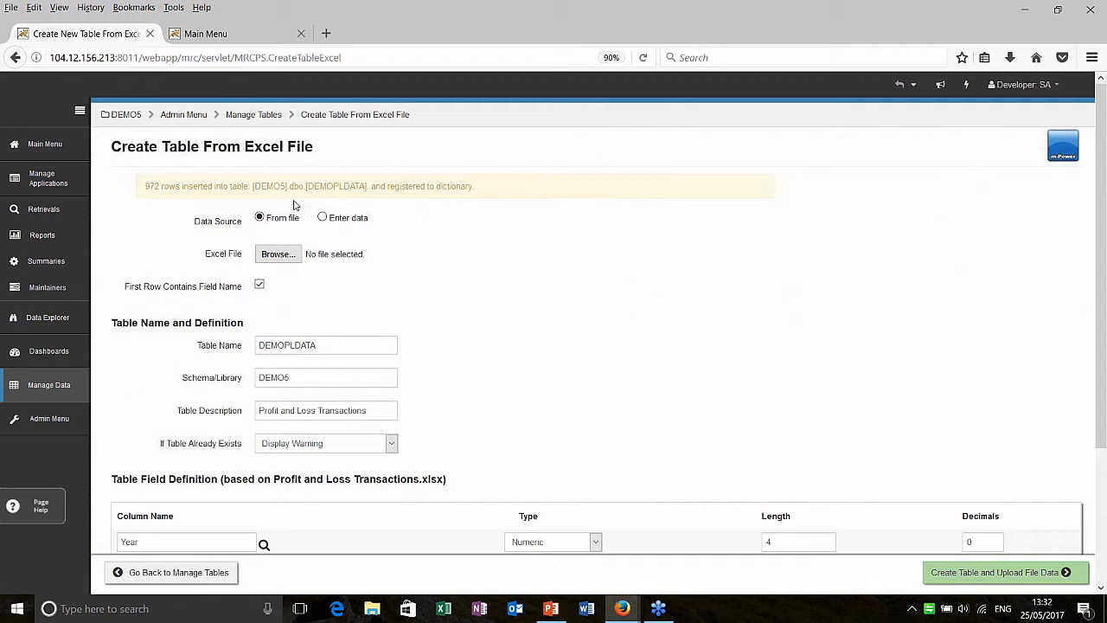
{"action": "mouse_move", "coordinate": [267, 297]}
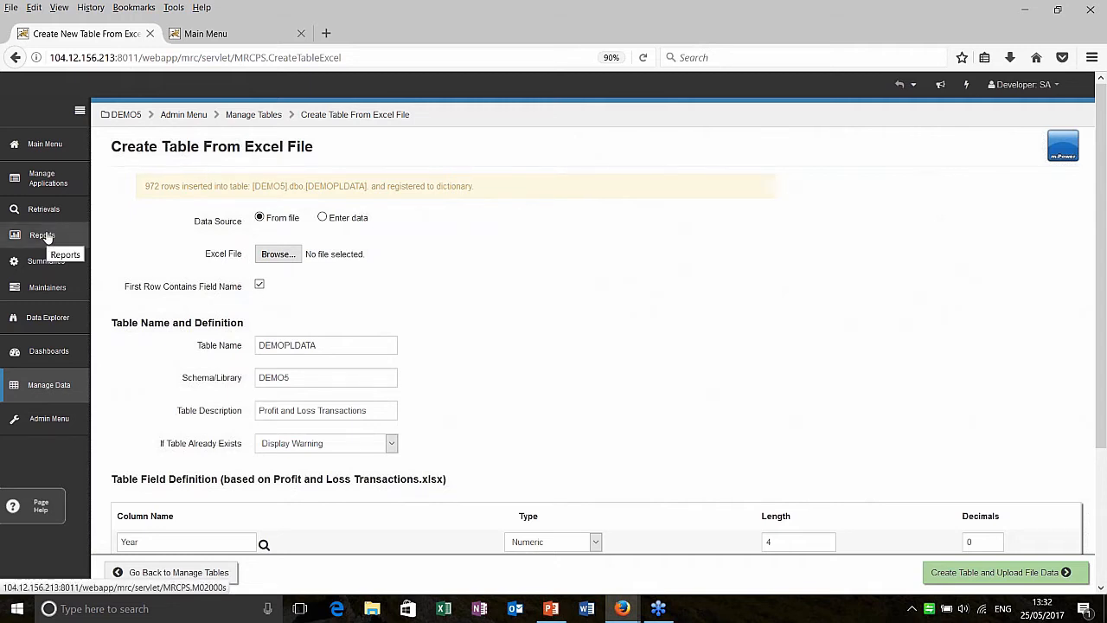
Create a new report application named Demo P & L Report
{"action": "left_click", "coordinate": [42, 235]}
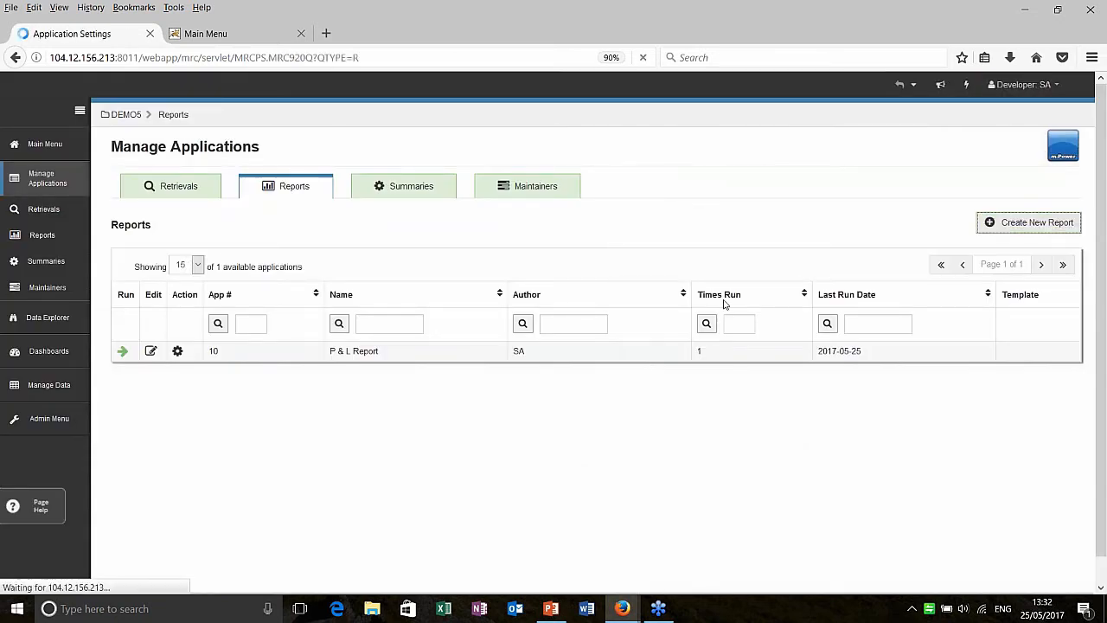
{"action": "left_click", "coordinate": [1028, 221]}
{"action": "type", "text": "Demo P"}
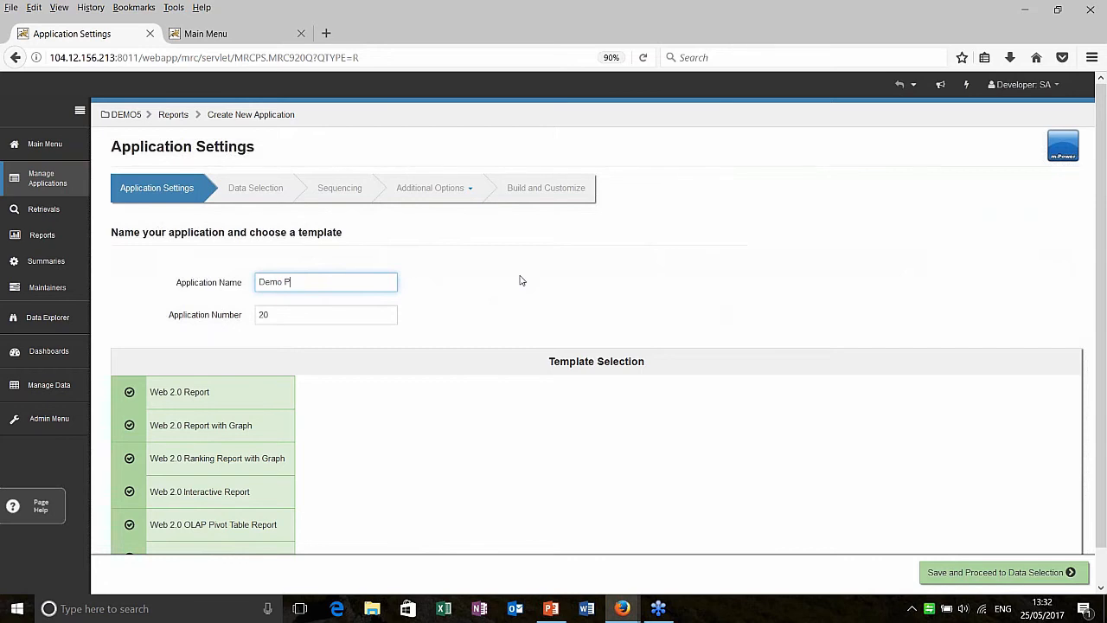
{"action": "type", "text": "&"}
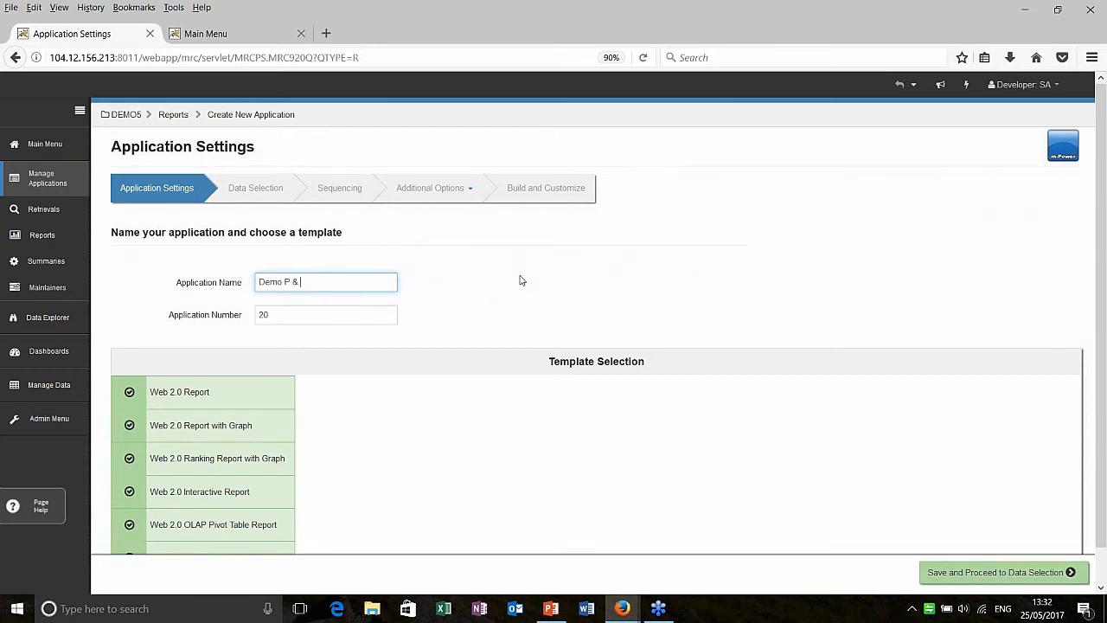
{"action": "type", "text": "L Report"}
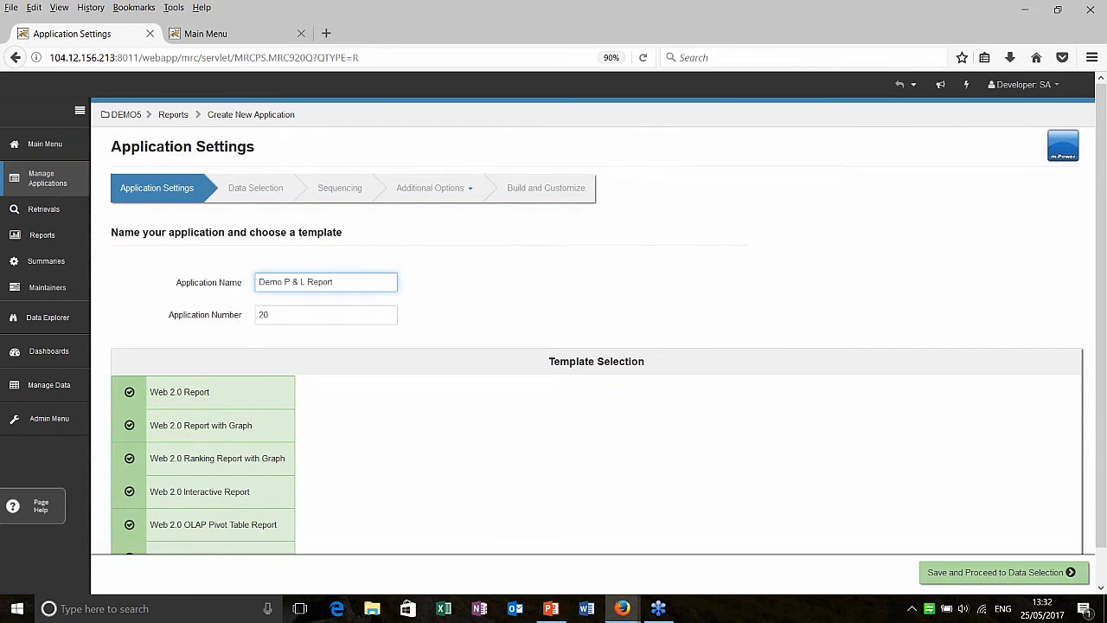
Choose the Web 2.0 Interactive Report template and save, proceeding to data selection
{"action": "scroll", "scroll_direction": "down", "scroll_amount": 3}
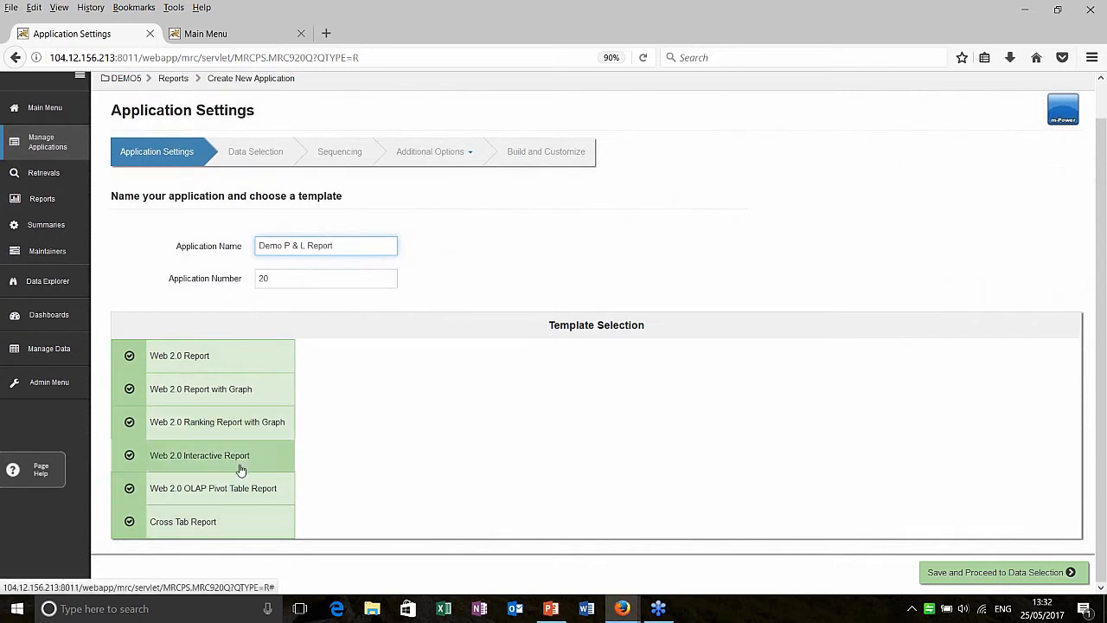
{"action": "left_click", "coordinate": [201, 457]}
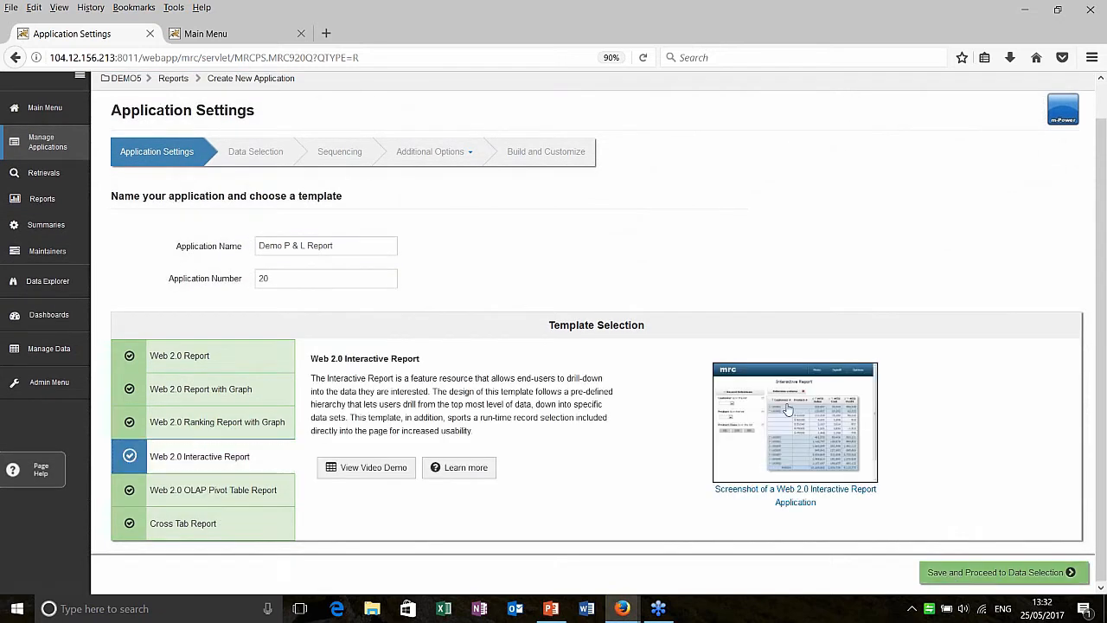
{"action": "left_click", "coordinate": [1001, 571]}
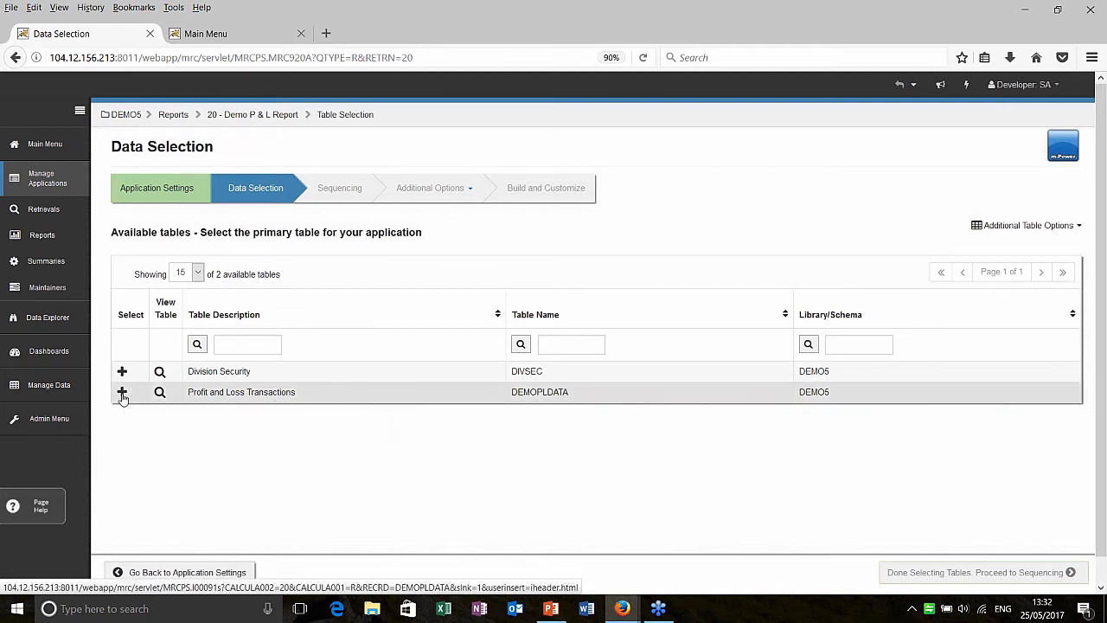
Make Profit and Loss Transactions the primary table with all DEMOPLDATA fields, then continue to sequencing
{"action": "left_click", "coordinate": [121, 391]}
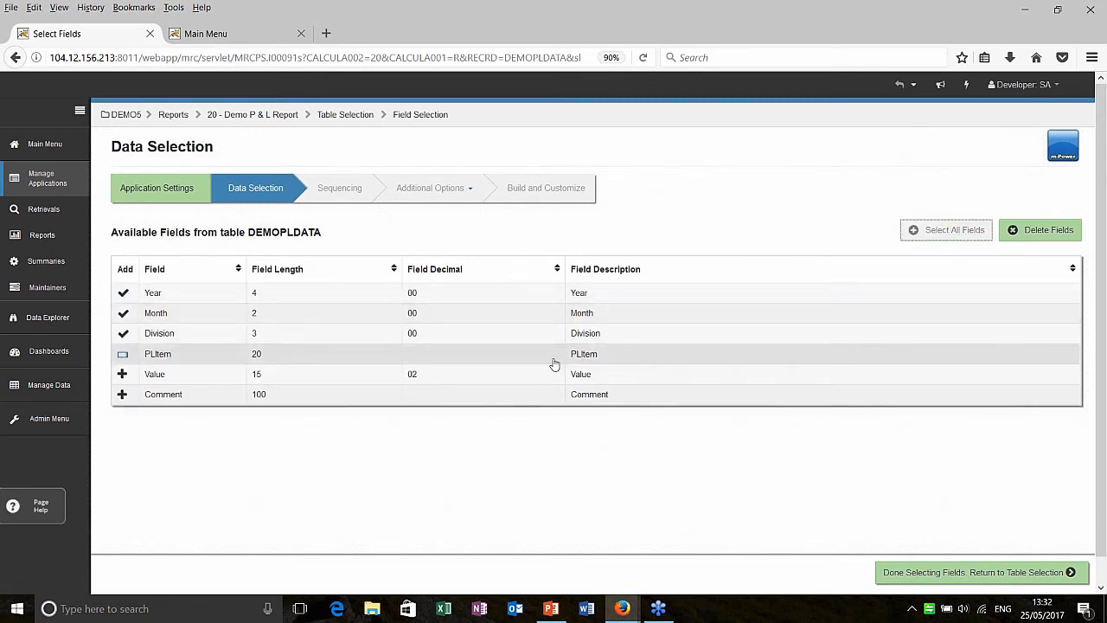
{"action": "left_click", "coordinate": [944, 229]}
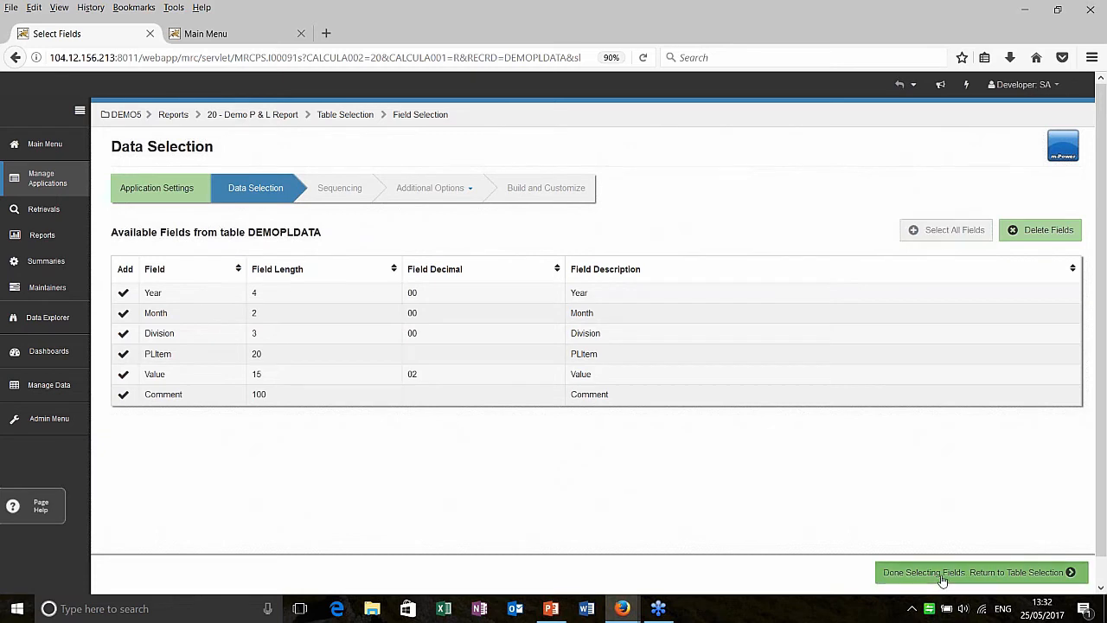
{"action": "left_click", "coordinate": [978, 571]}
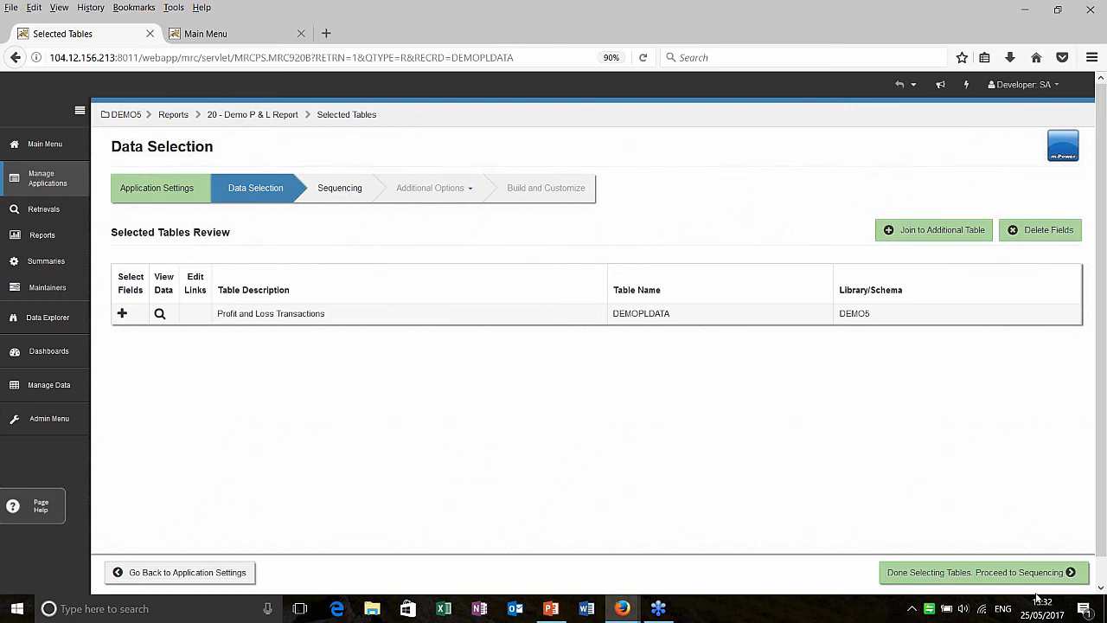
{"action": "left_click", "coordinate": [983, 572]}
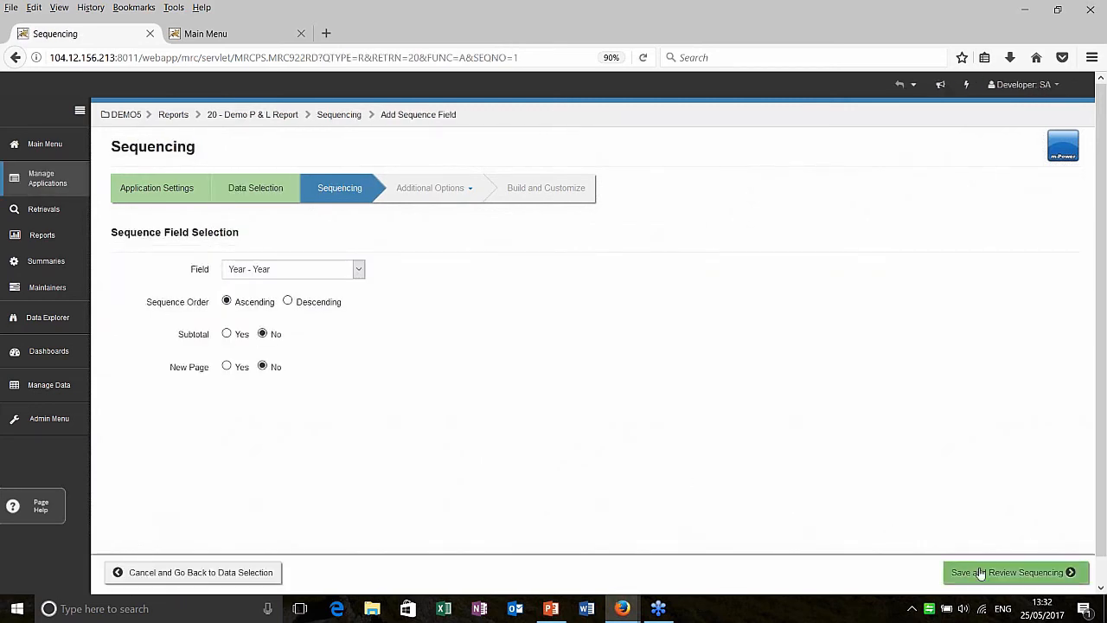
Add Year, Month, Division and PLItem as ascending sequence fields and proceed to Additional Options
{"action": "left_click", "coordinate": [1011, 571]}
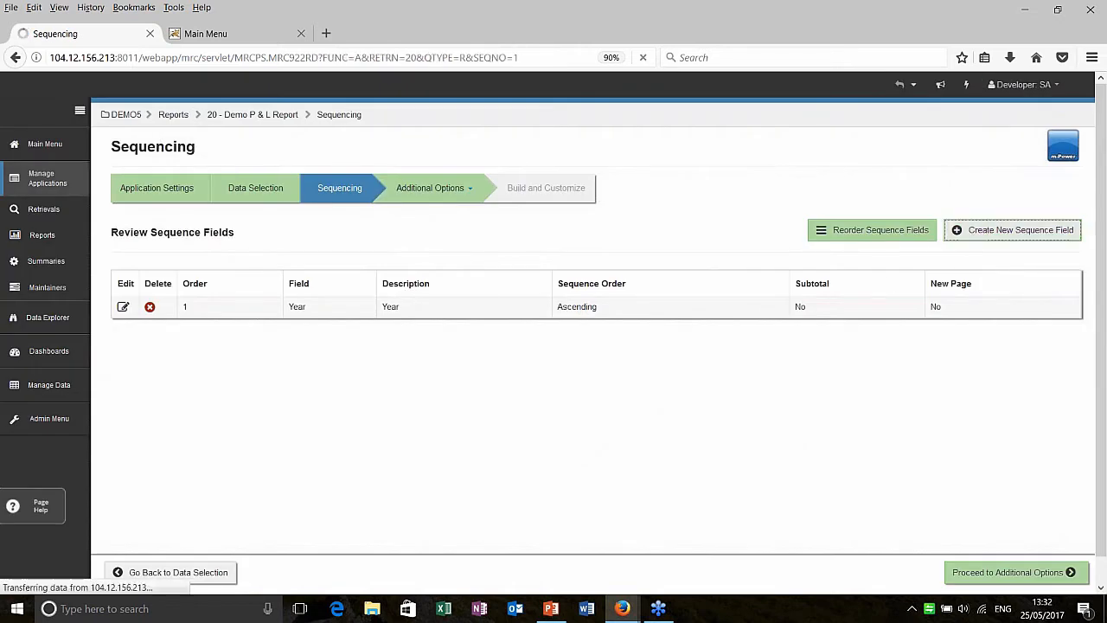
{"action": "left_click", "coordinate": [1011, 229]}
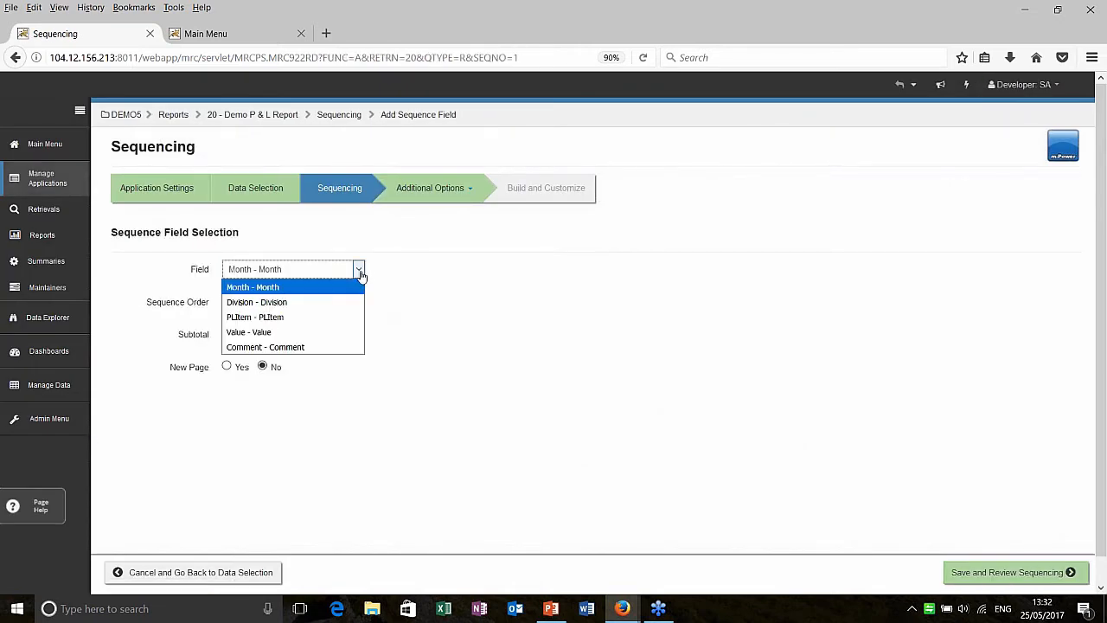
{"action": "left_click", "coordinate": [252, 287]}
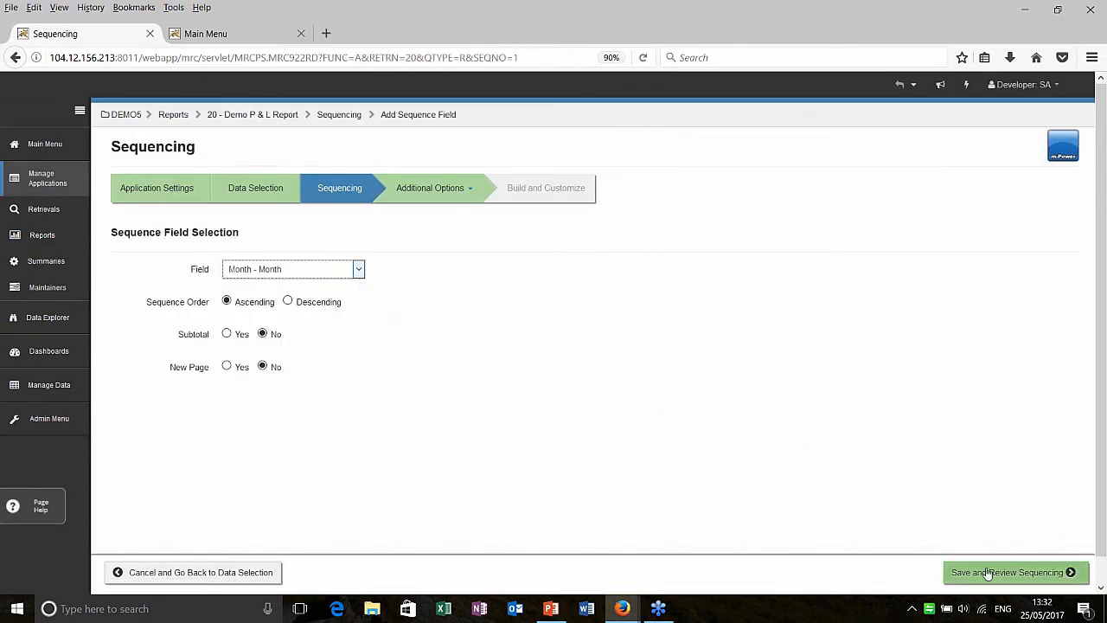
{"action": "left_click", "coordinate": [1014, 571]}
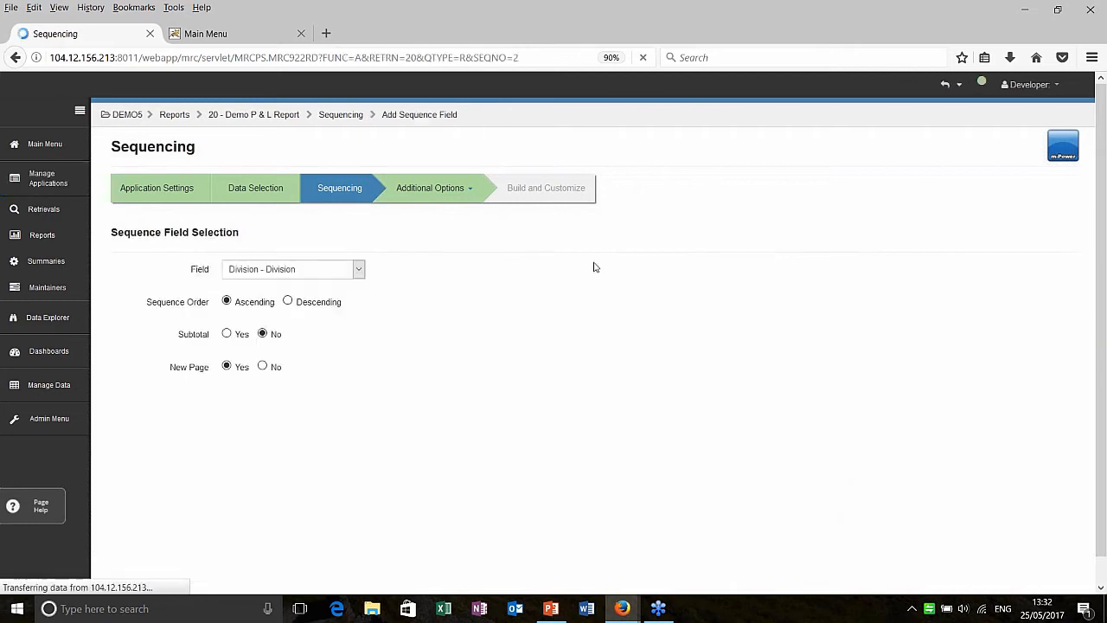
{"action": "left_click", "coordinate": [263, 365]}
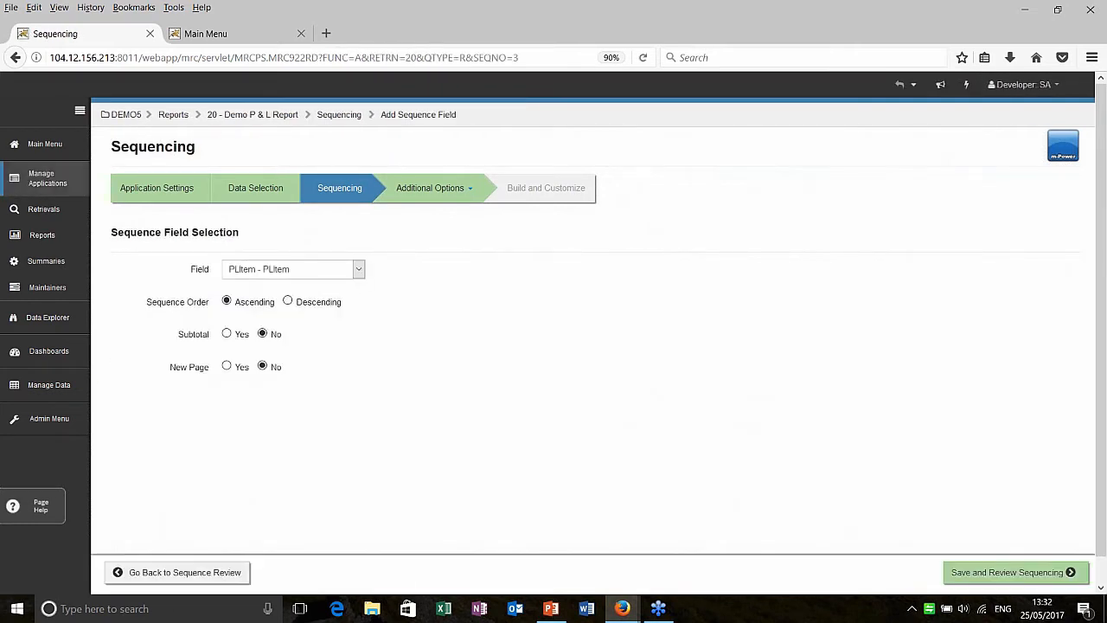
{"action": "left_click", "coordinate": [1014, 571]}
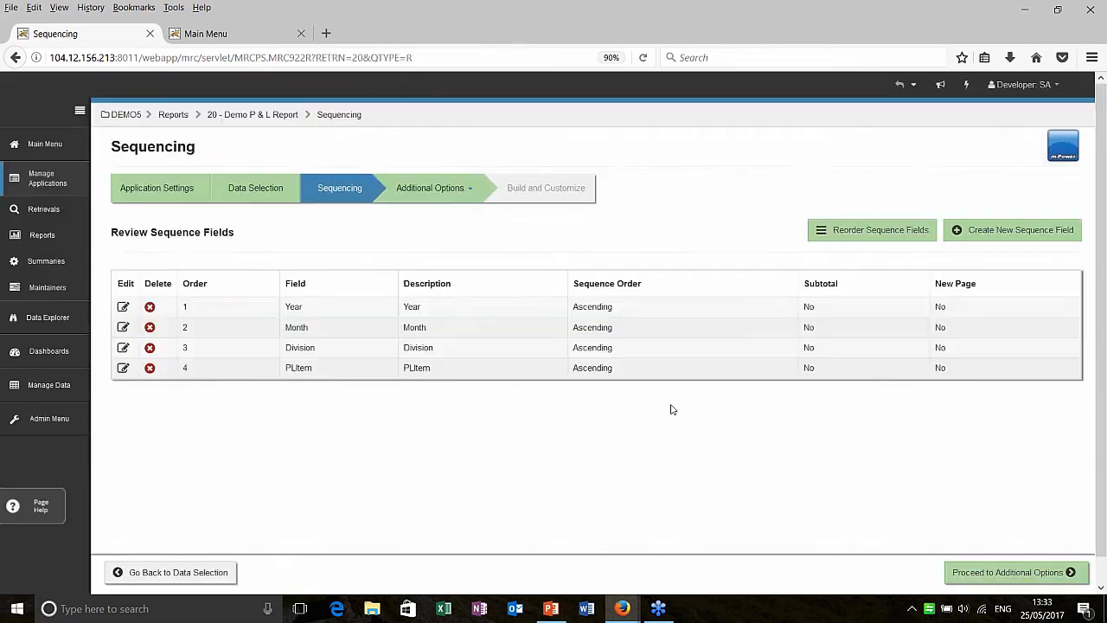
{"action": "mouse_move", "coordinate": [820, 492]}
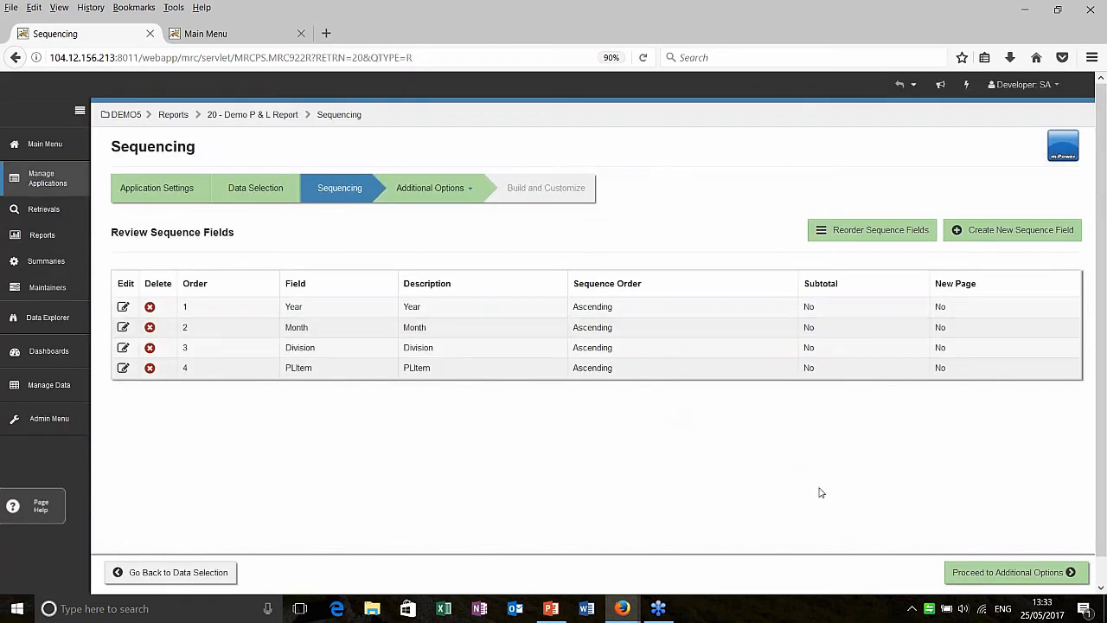
{"action": "mouse_move", "coordinate": [917, 551]}
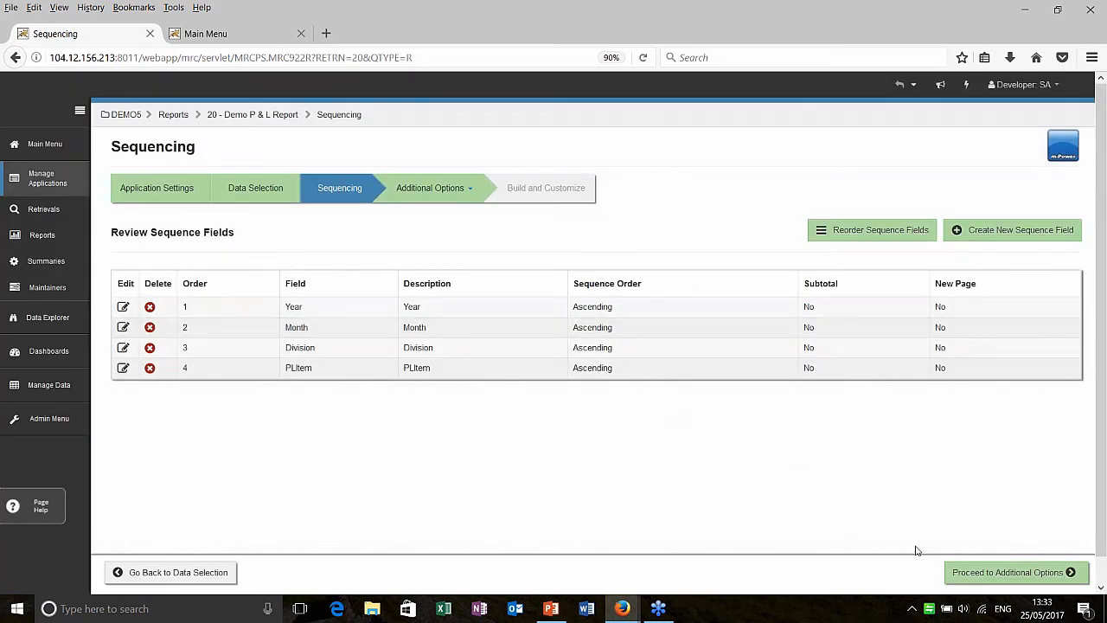
{"action": "mouse_move", "coordinate": [963, 527]}
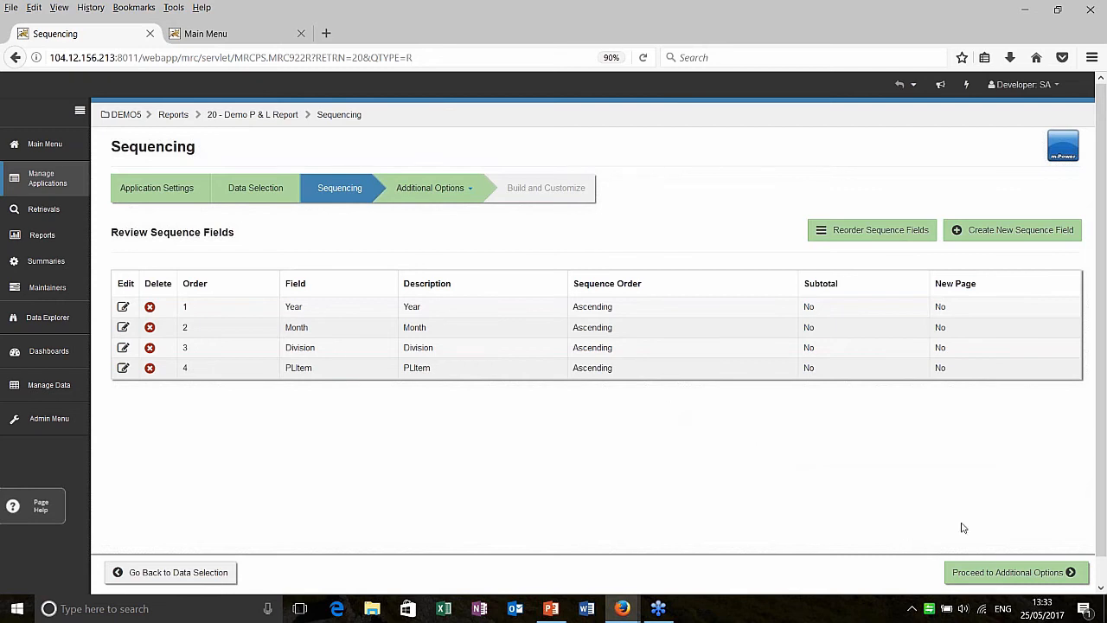
{"action": "left_click", "coordinate": [1014, 571]}
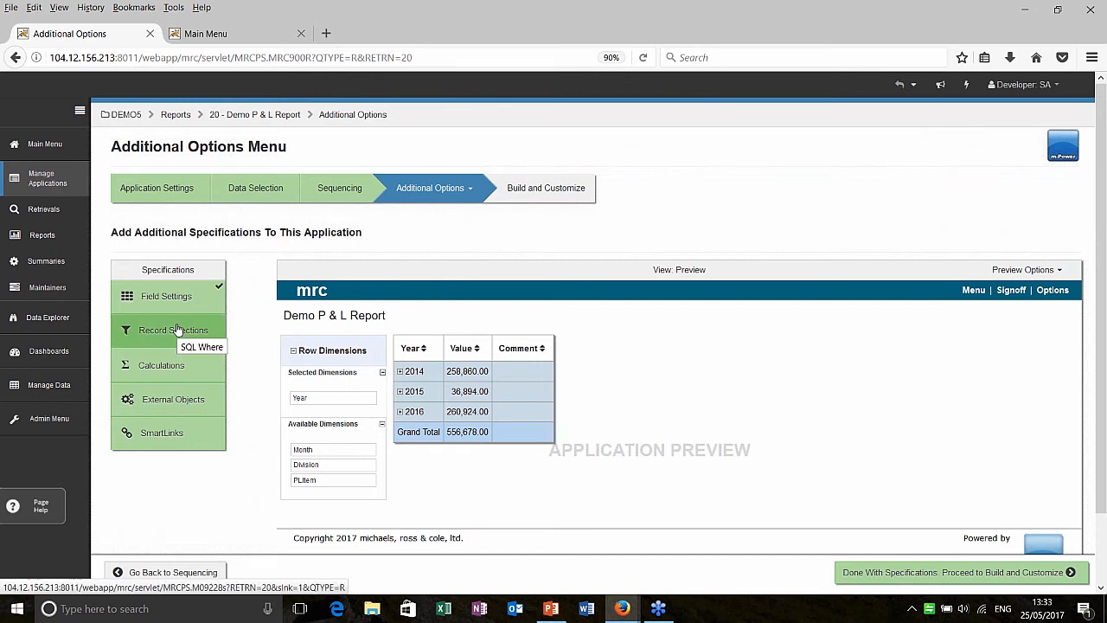
Add record selections on Year and Month using run-time value prompts (Month as 'is in the list')
{"action": "left_click", "coordinate": [173, 329]}
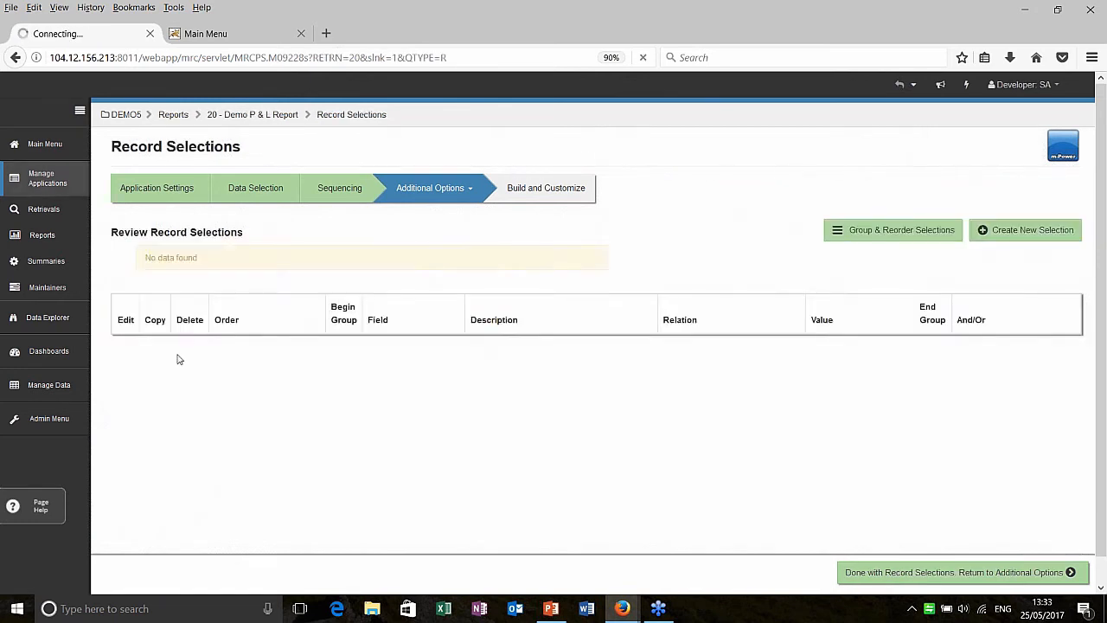
{"action": "left_click", "coordinate": [1024, 228]}
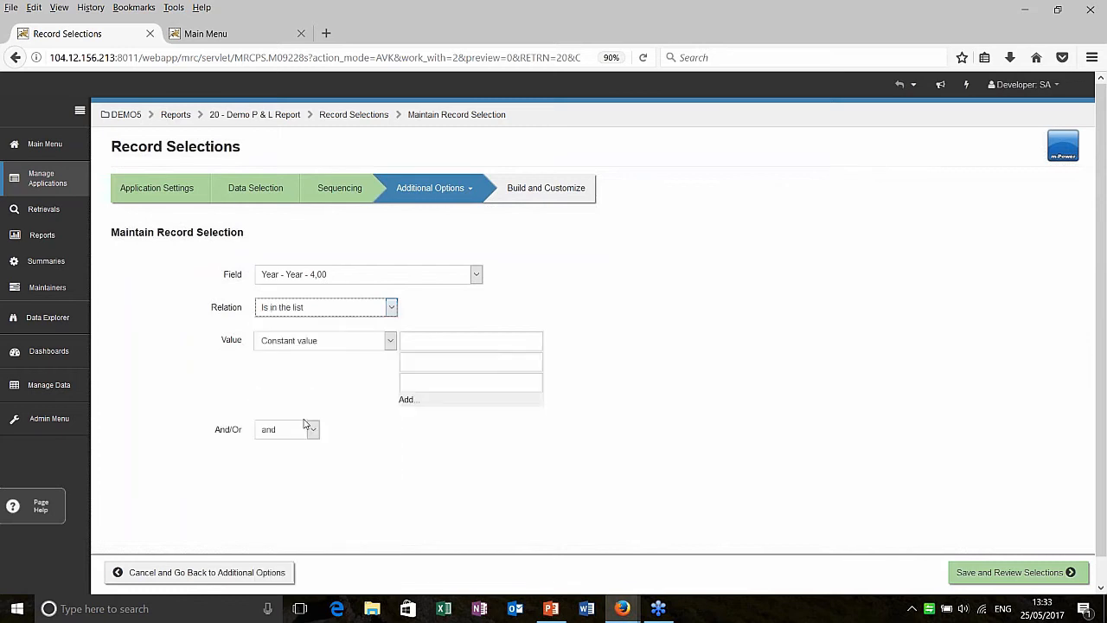
{"action": "left_click", "coordinate": [391, 340]}
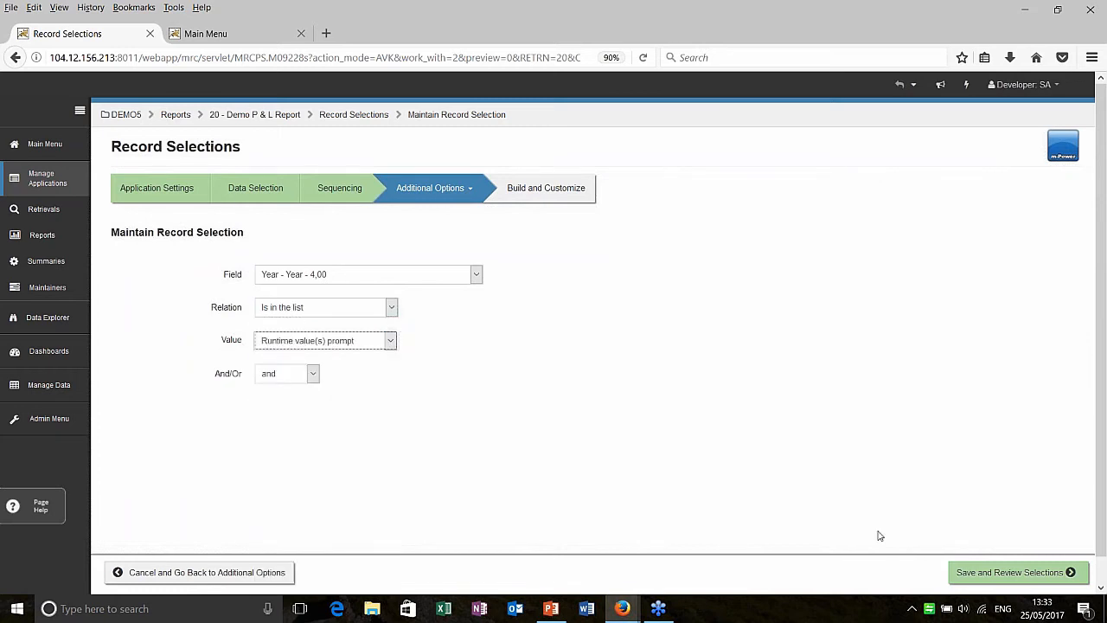
{"action": "left_click", "coordinate": [1010, 571]}
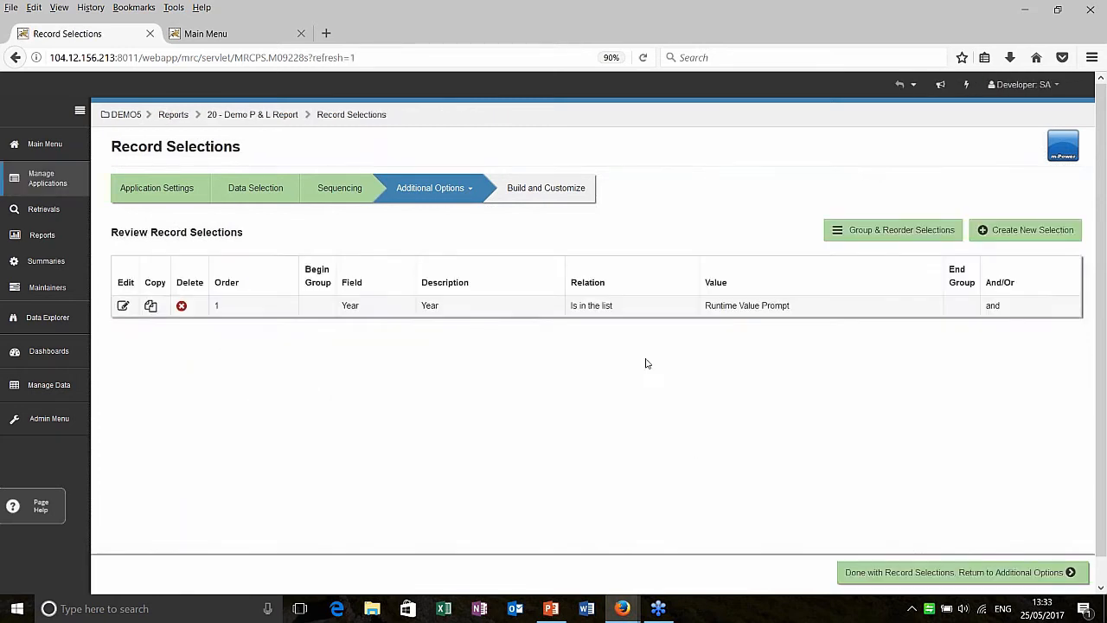
{"action": "left_click", "coordinate": [123, 305]}
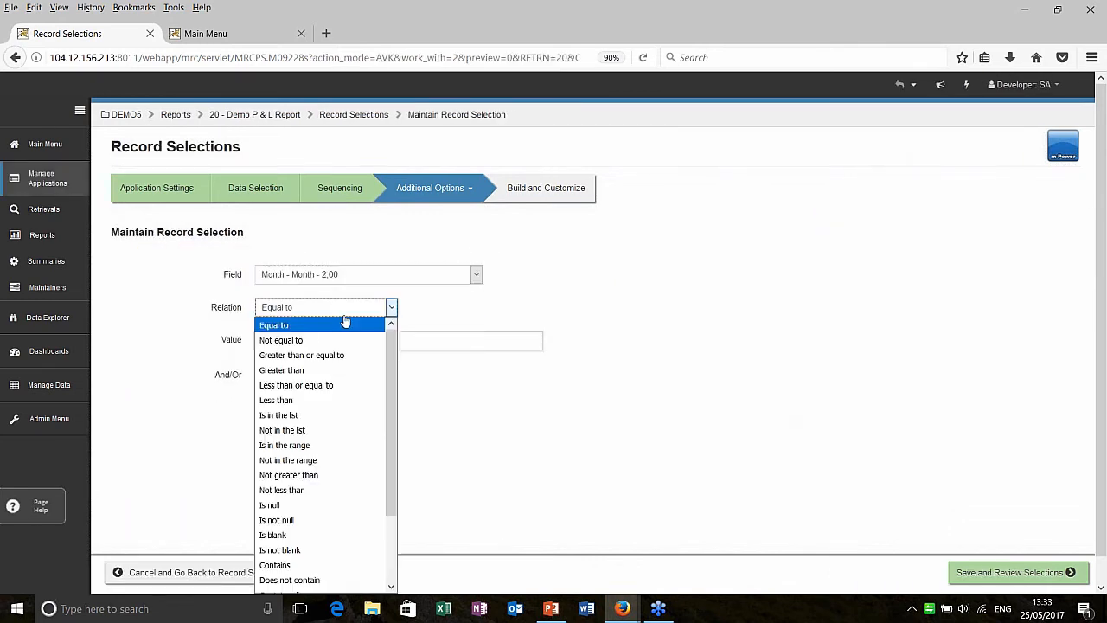
{"action": "left_click", "coordinate": [278, 415]}
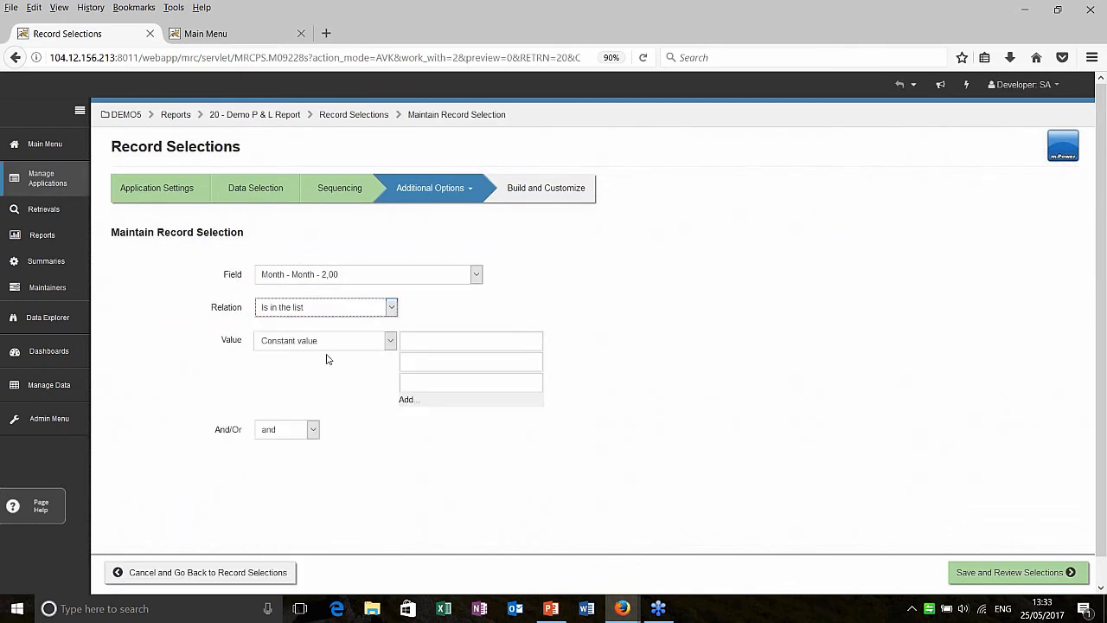
{"action": "left_click", "coordinate": [389, 339]}
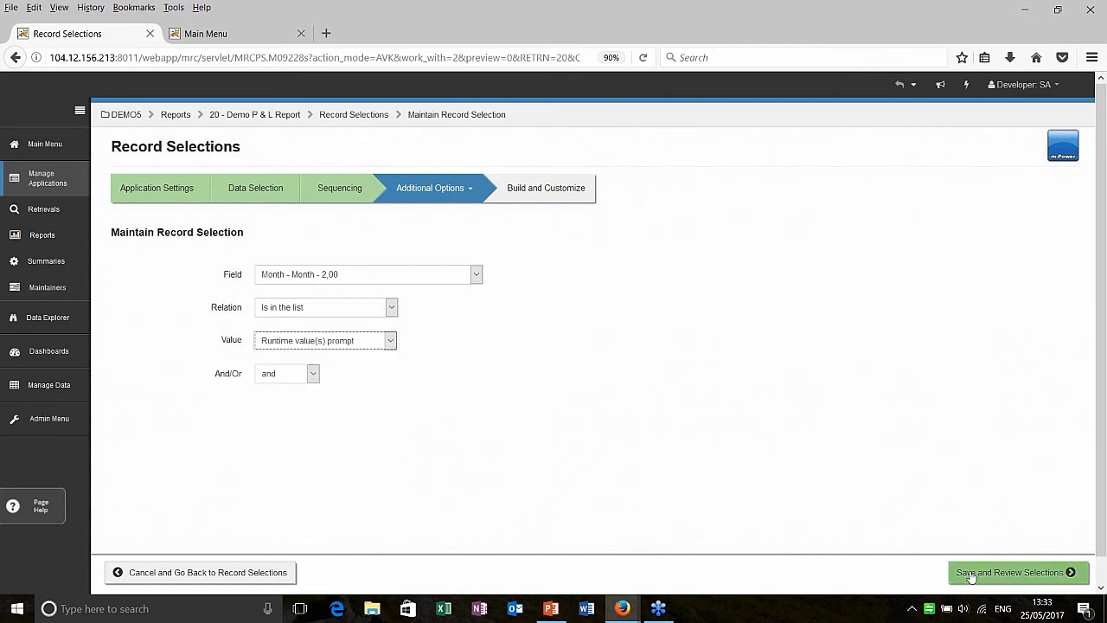
{"action": "left_click", "coordinate": [1011, 571]}
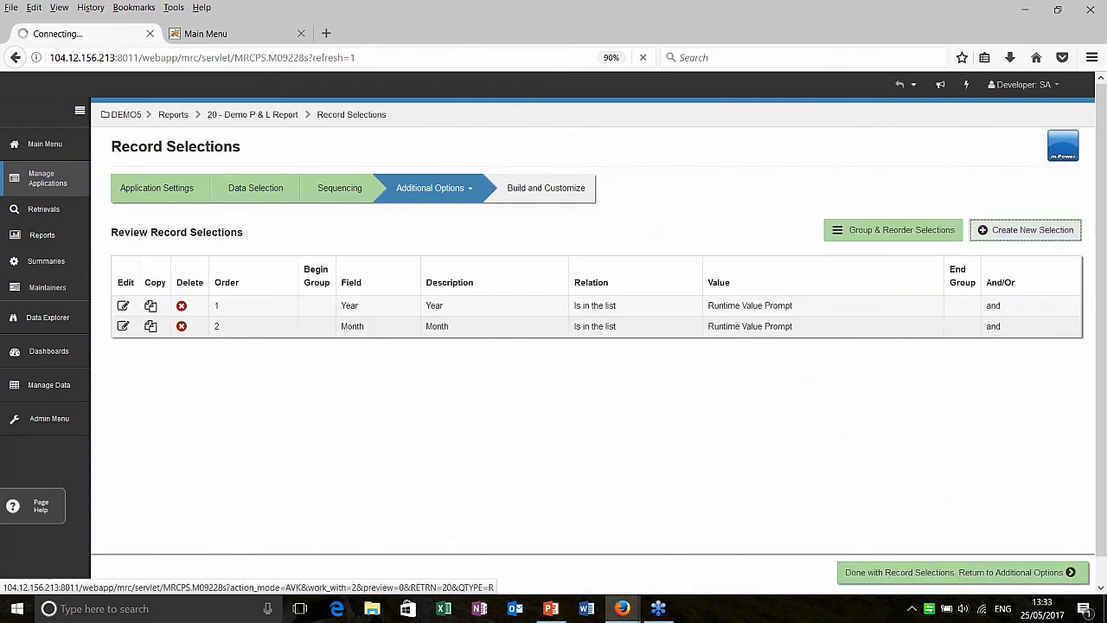
Add Division and PLItem 'is in the list' run-time prompt selections and finish record selections
{"action": "left_click", "coordinate": [123, 305]}
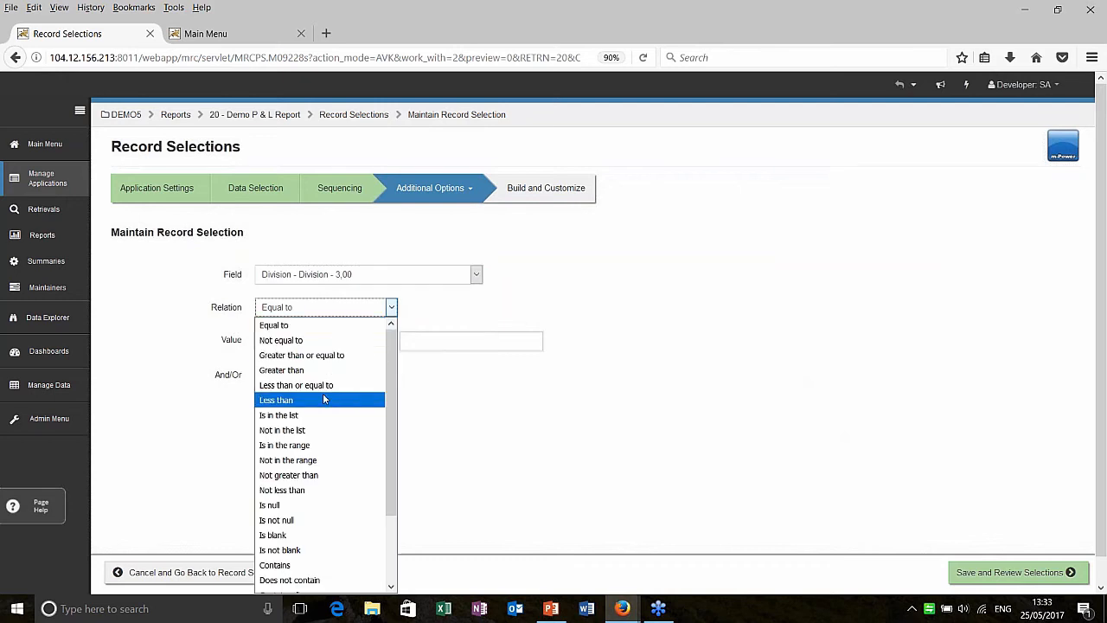
{"action": "left_click", "coordinate": [278, 415]}
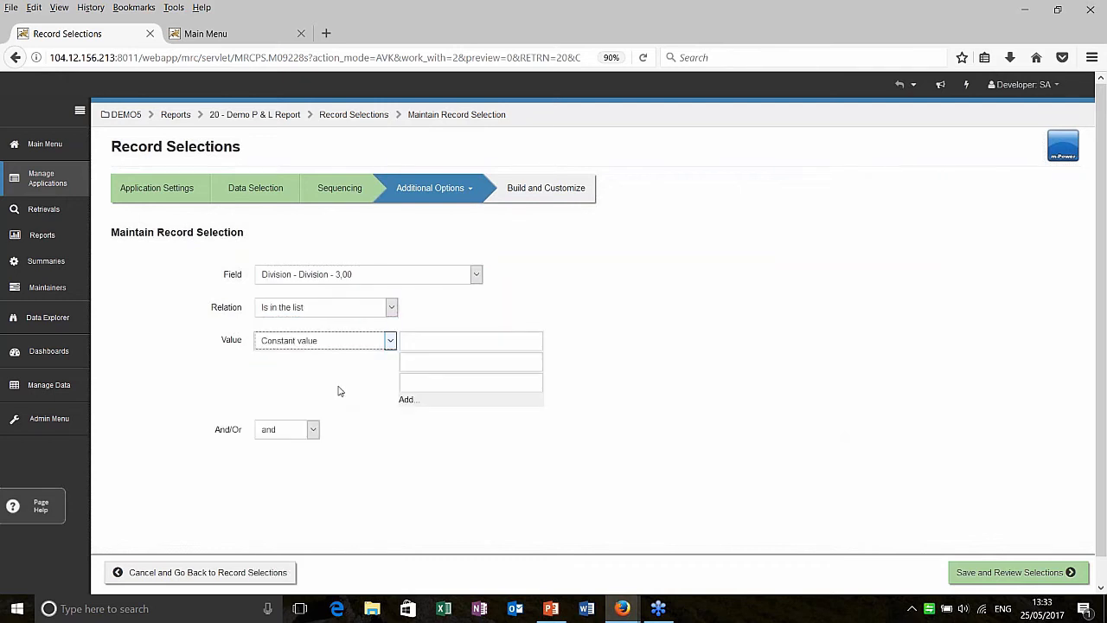
{"action": "left_click", "coordinate": [1011, 570]}
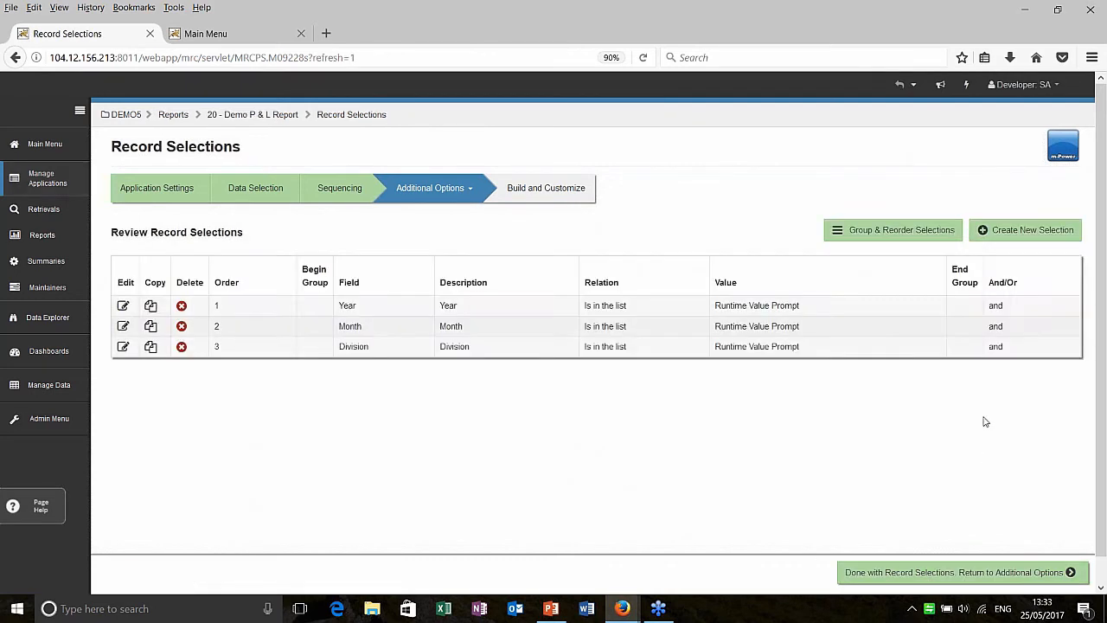
{"action": "left_click", "coordinate": [123, 304]}
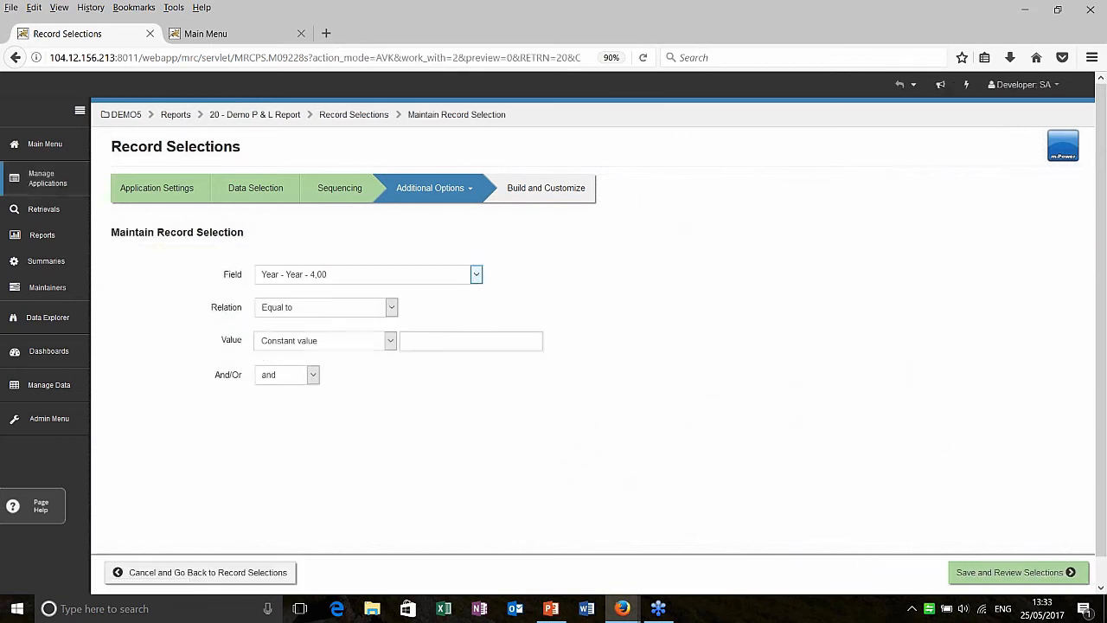
{"action": "left_click", "coordinate": [391, 308]}
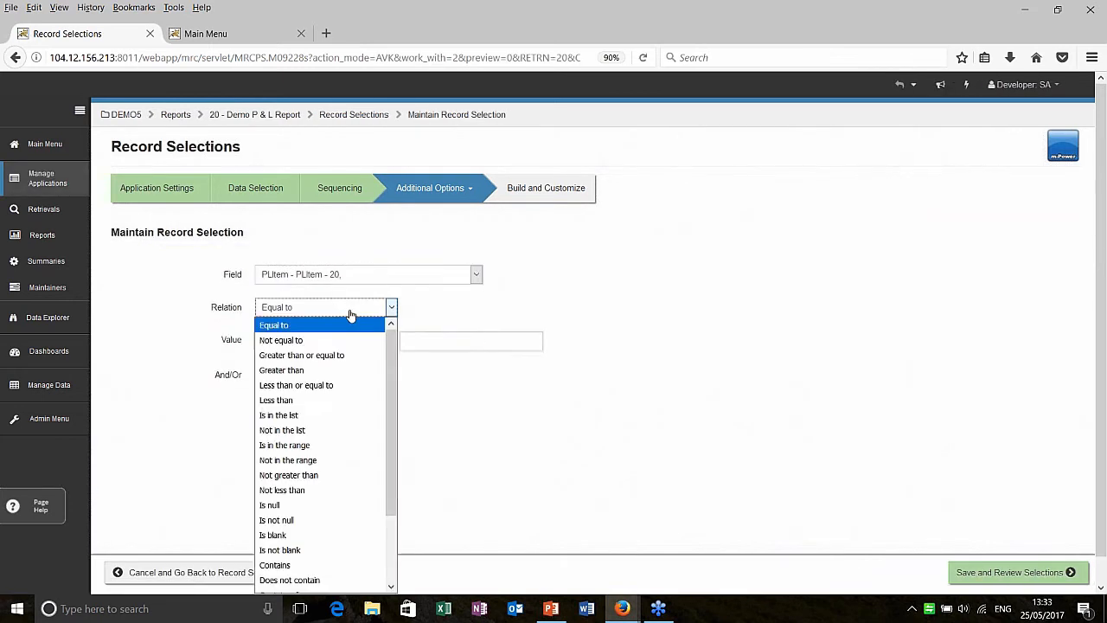
{"action": "left_click", "coordinate": [278, 415]}
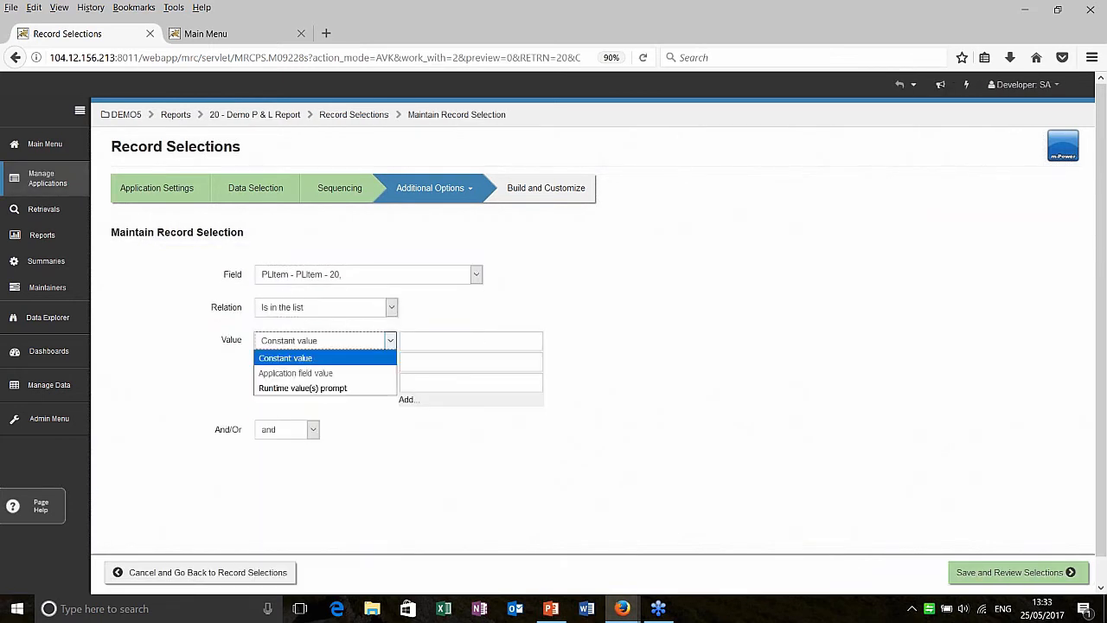
{"action": "left_click", "coordinate": [303, 388]}
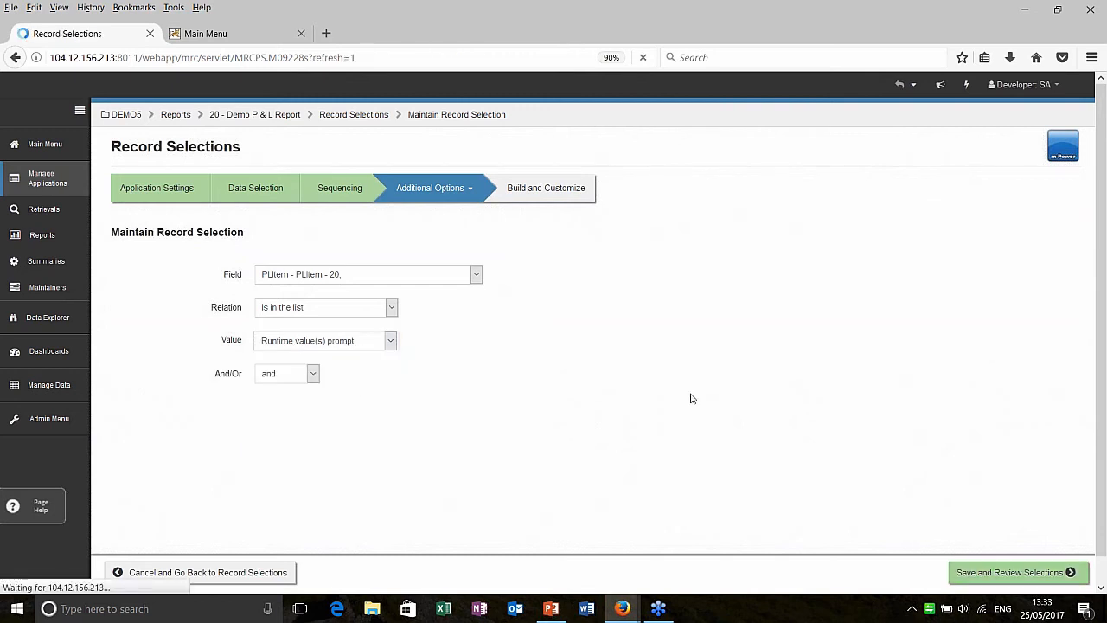
{"action": "left_click", "coordinate": [1011, 571]}
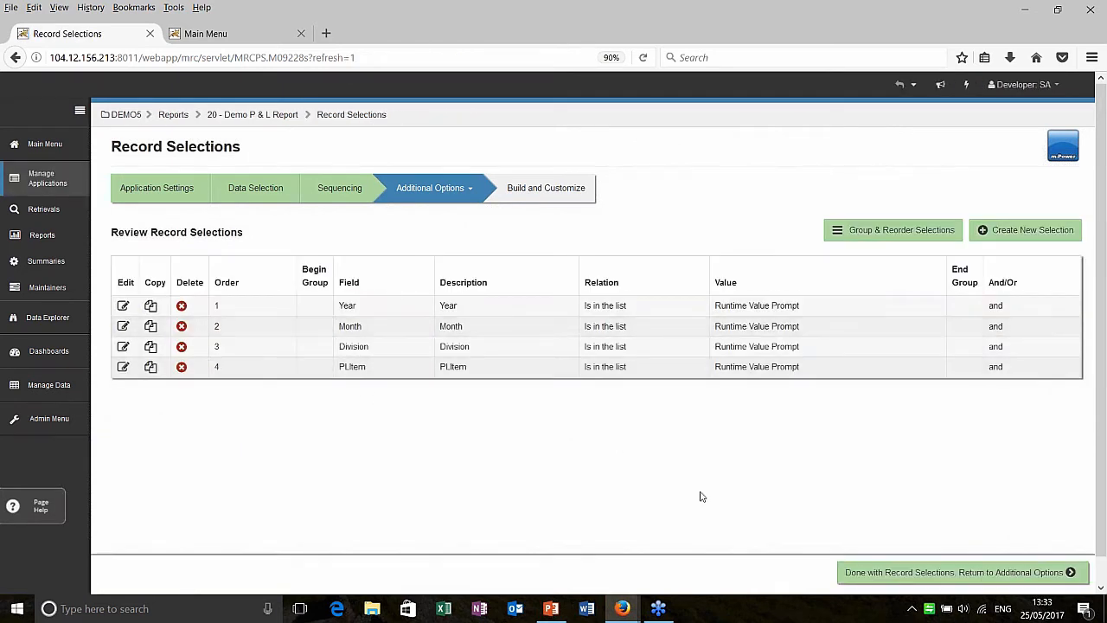
{"action": "left_click", "coordinate": [958, 571]}
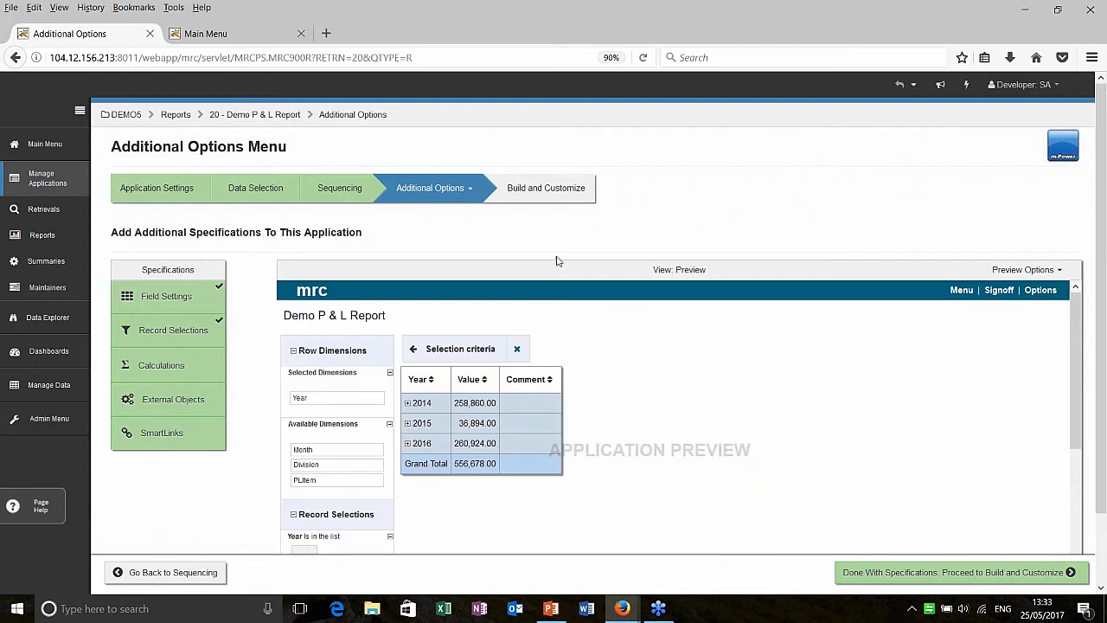
{"action": "mouse_move", "coordinate": [408, 204]}
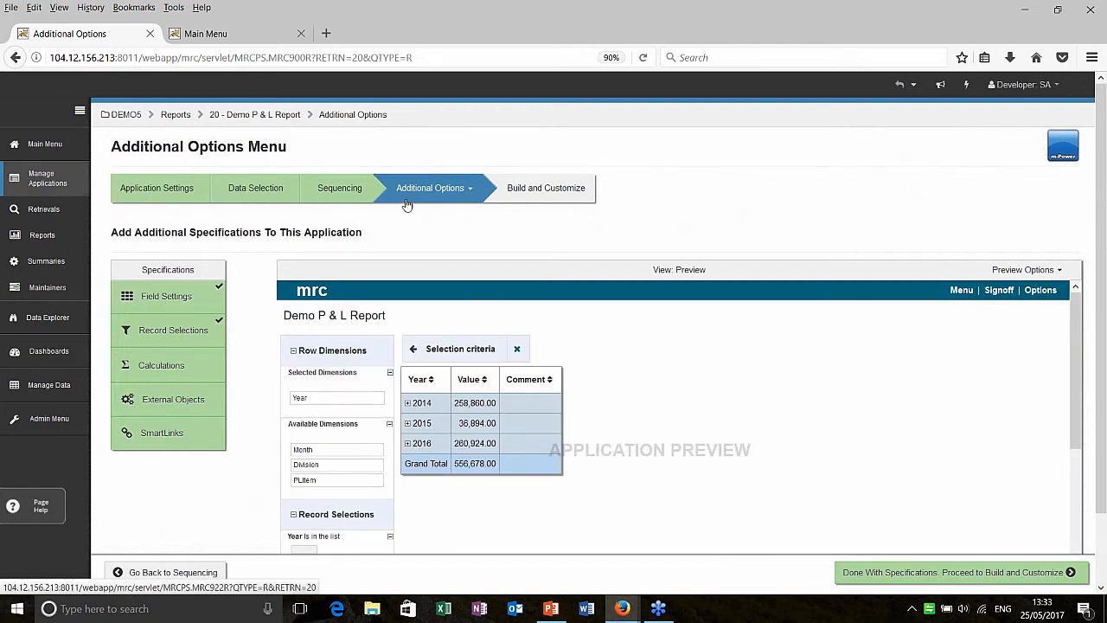
{"action": "mouse_move", "coordinate": [917, 580]}
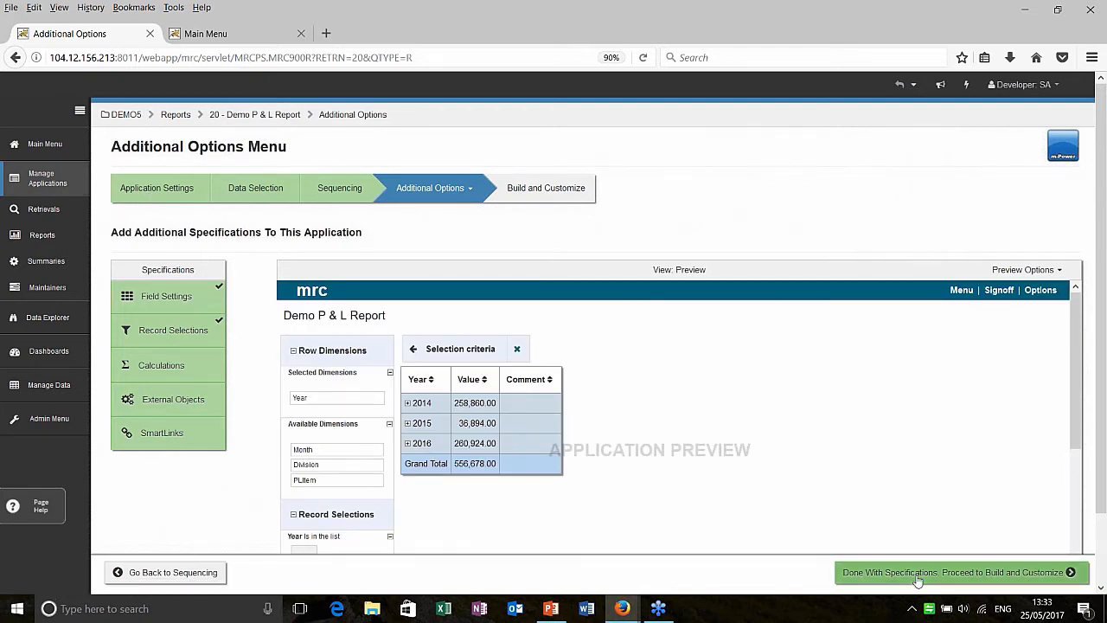
Proceed to Build and Customize and rebuild the Demo P & L Report application
{"action": "left_click", "coordinate": [952, 571]}
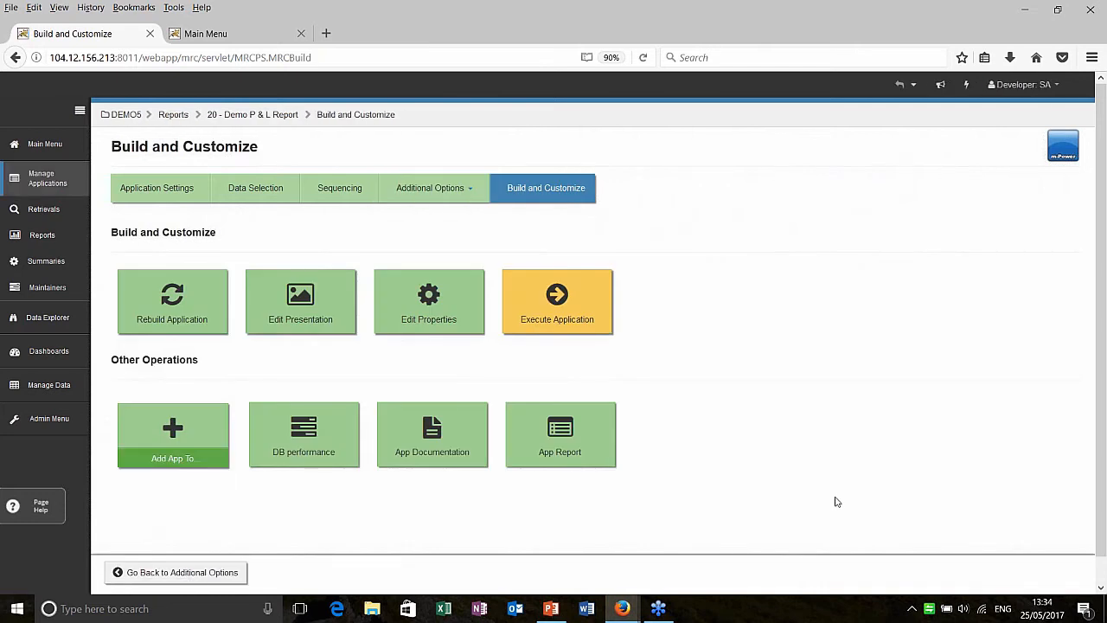
{"action": "left_click", "coordinate": [173, 301]}
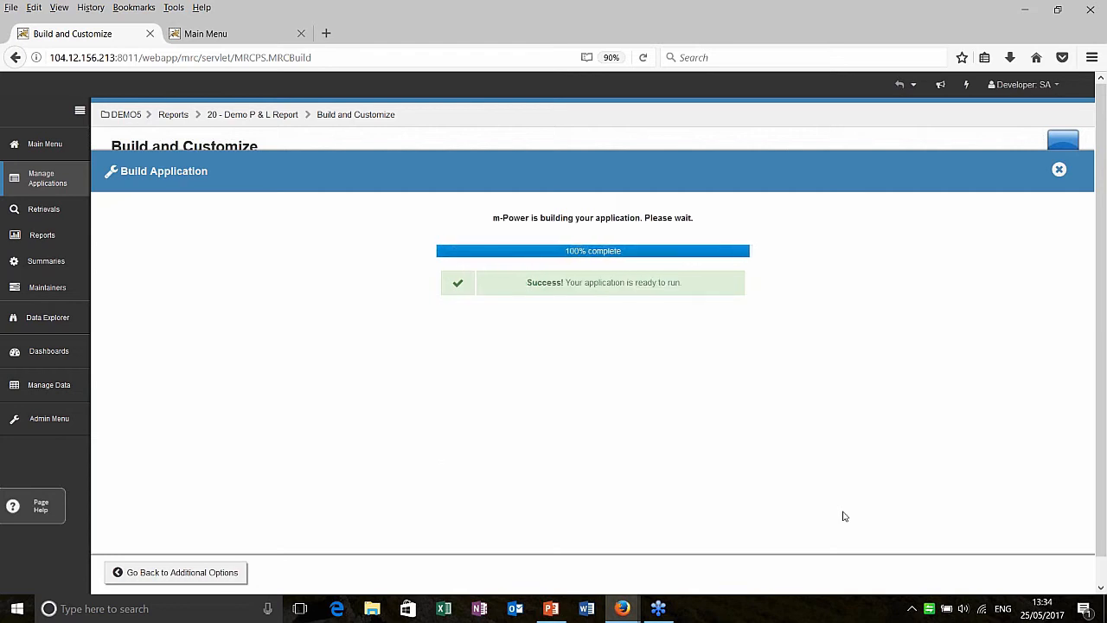
{"action": "mouse_move", "coordinate": [789, 456]}
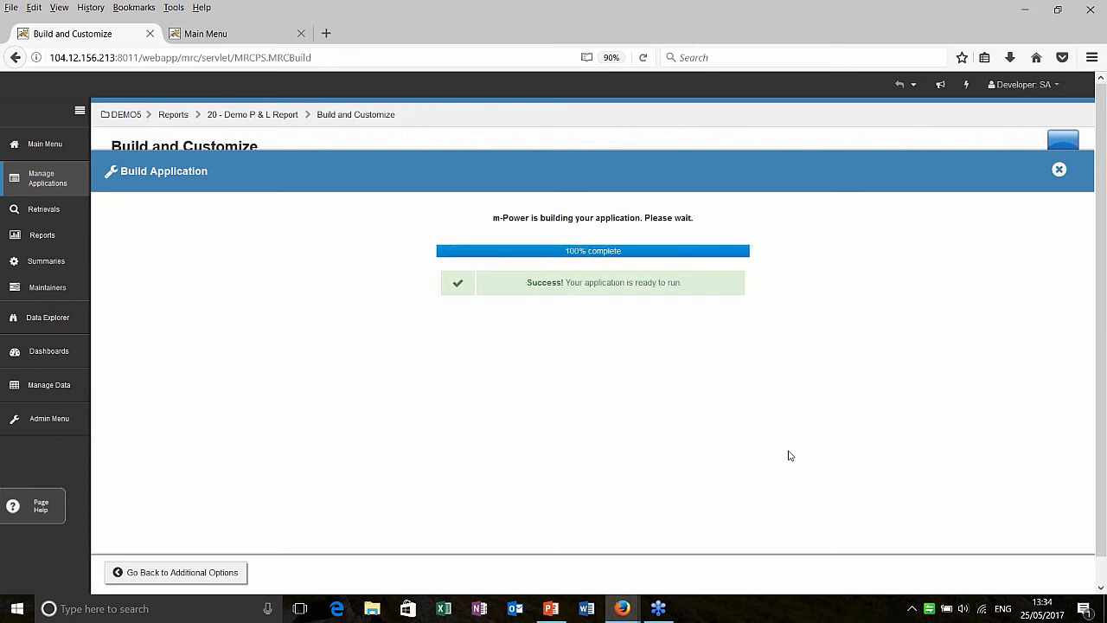
{"action": "left_click", "coordinate": [1058, 169]}
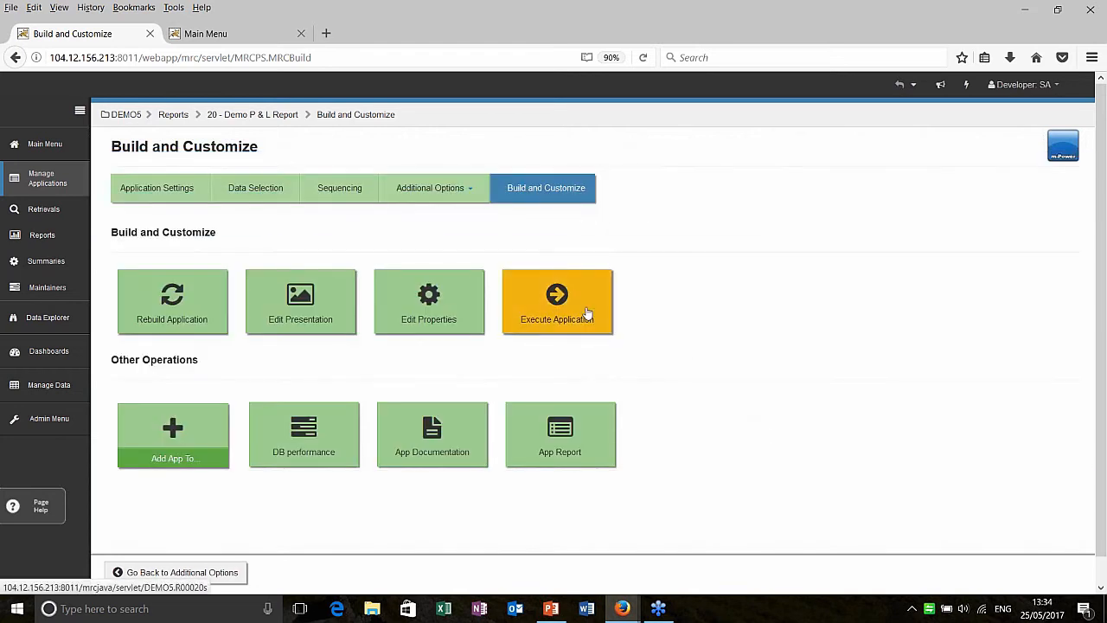
Run the report, expand 2014 by month and reorder dimensions so PLItem comes before Month
{"action": "left_click", "coordinate": [557, 301]}
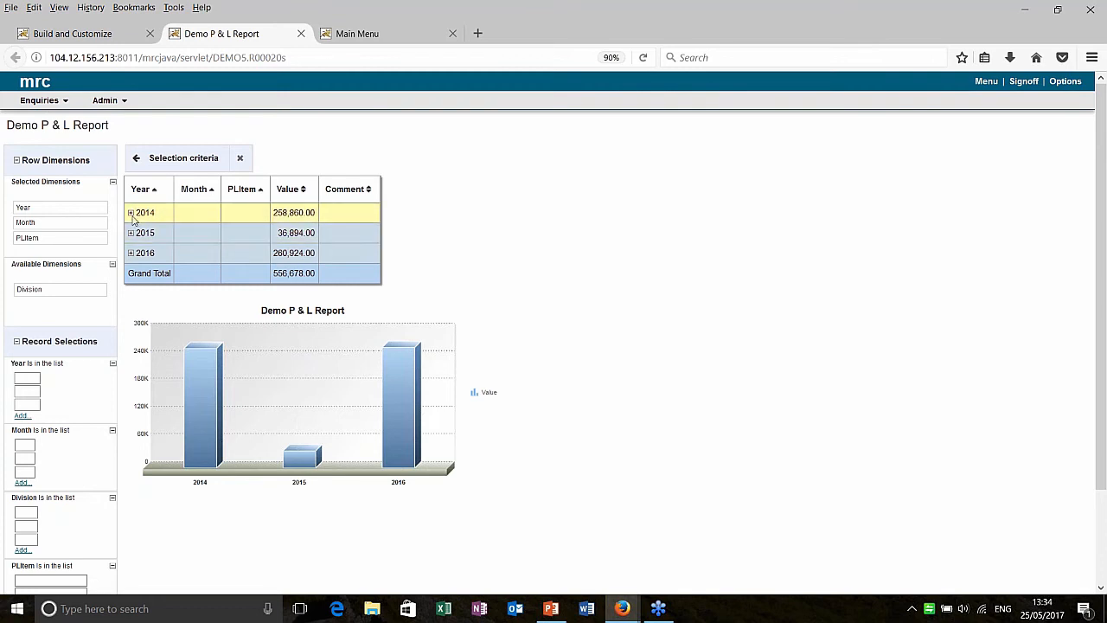
{"action": "left_click", "coordinate": [132, 211]}
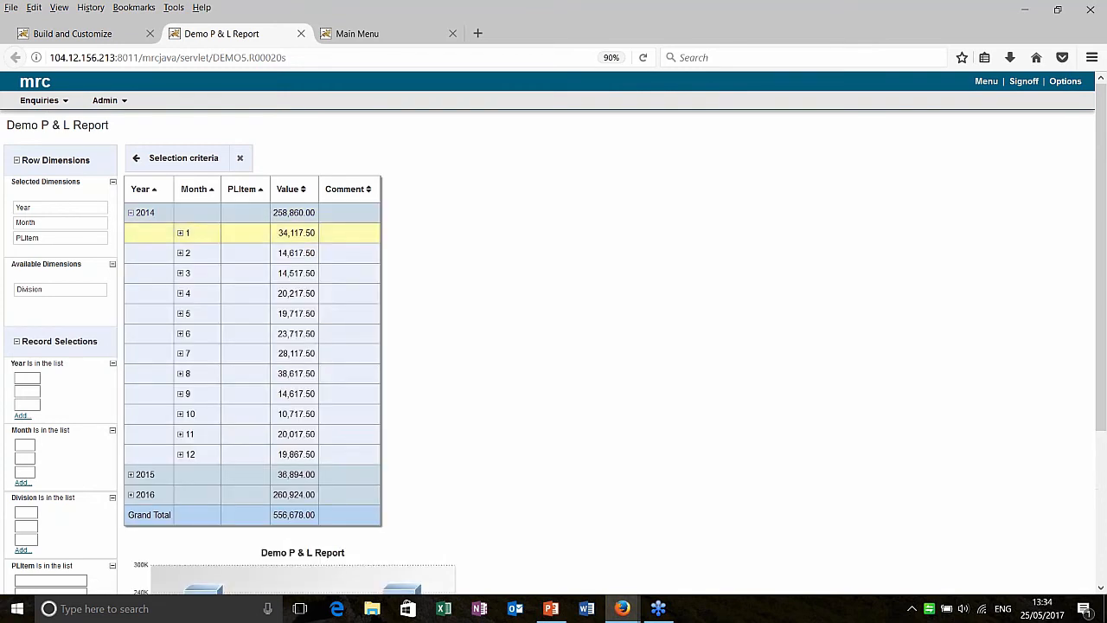
{"action": "left_click", "coordinate": [179, 232]}
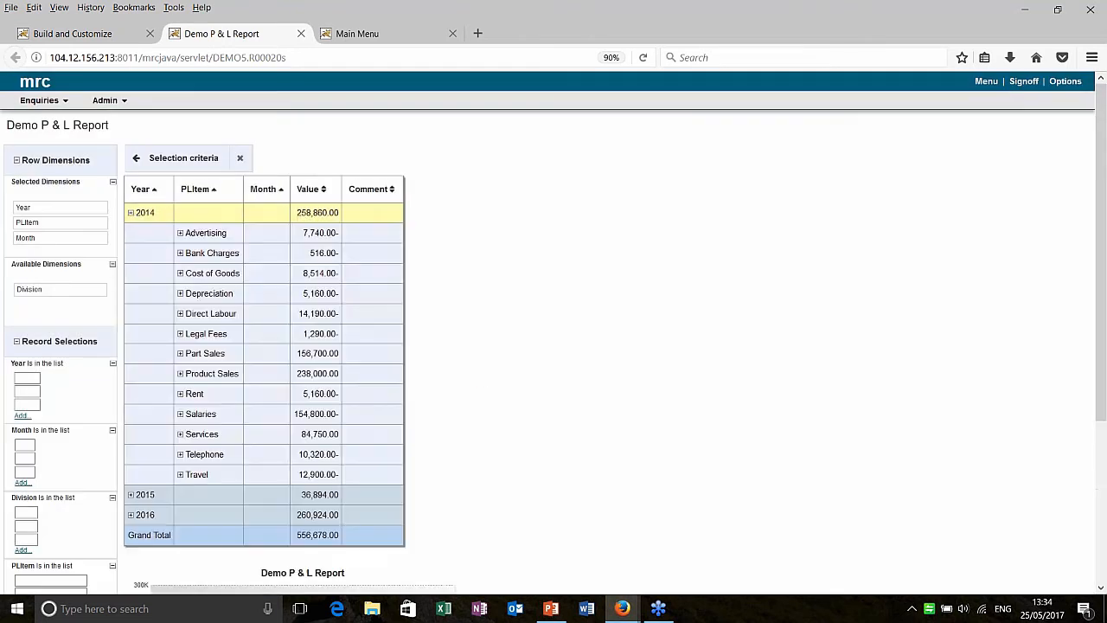
{"action": "left_click", "coordinate": [206, 231]}
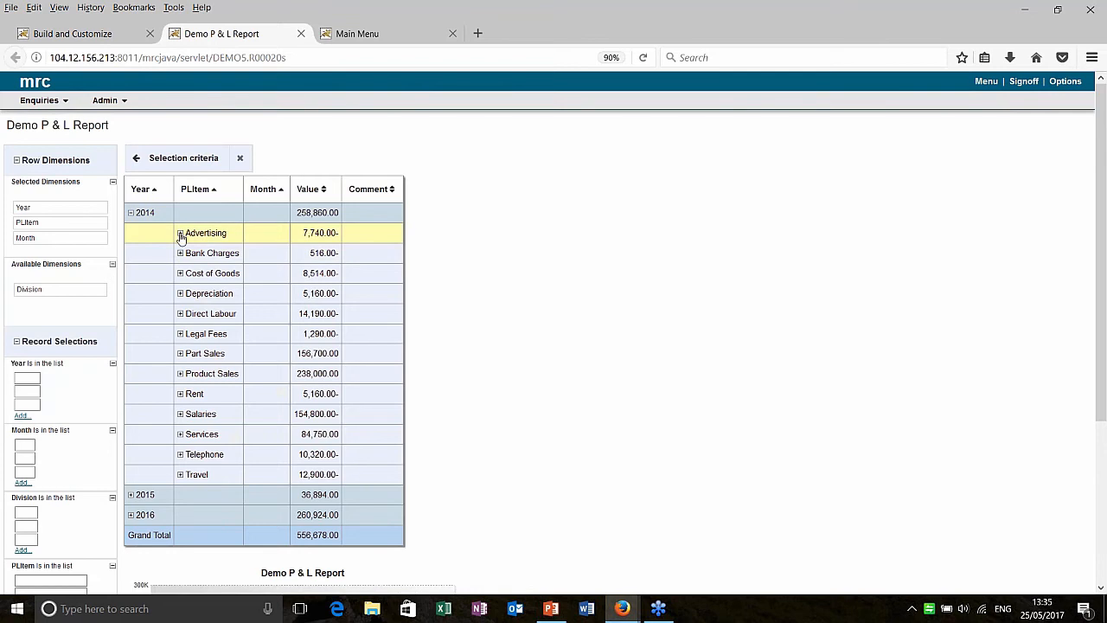
Expand Advertising to see its monthly values, then collapse it again
{"action": "left_click", "coordinate": [180, 232]}
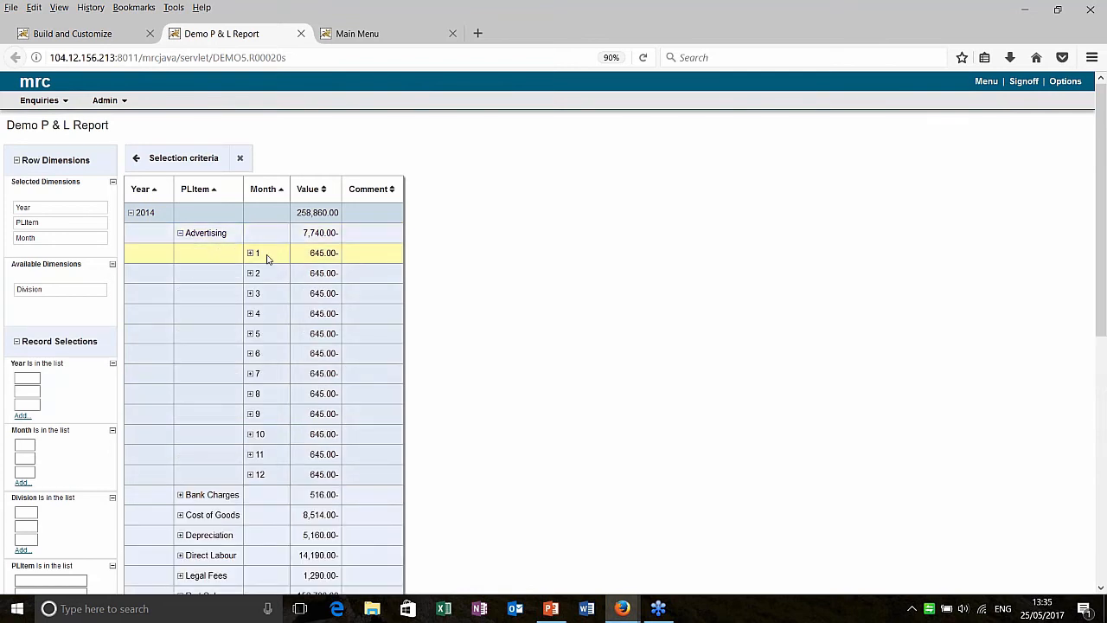
{"action": "left_click", "coordinate": [180, 231]}
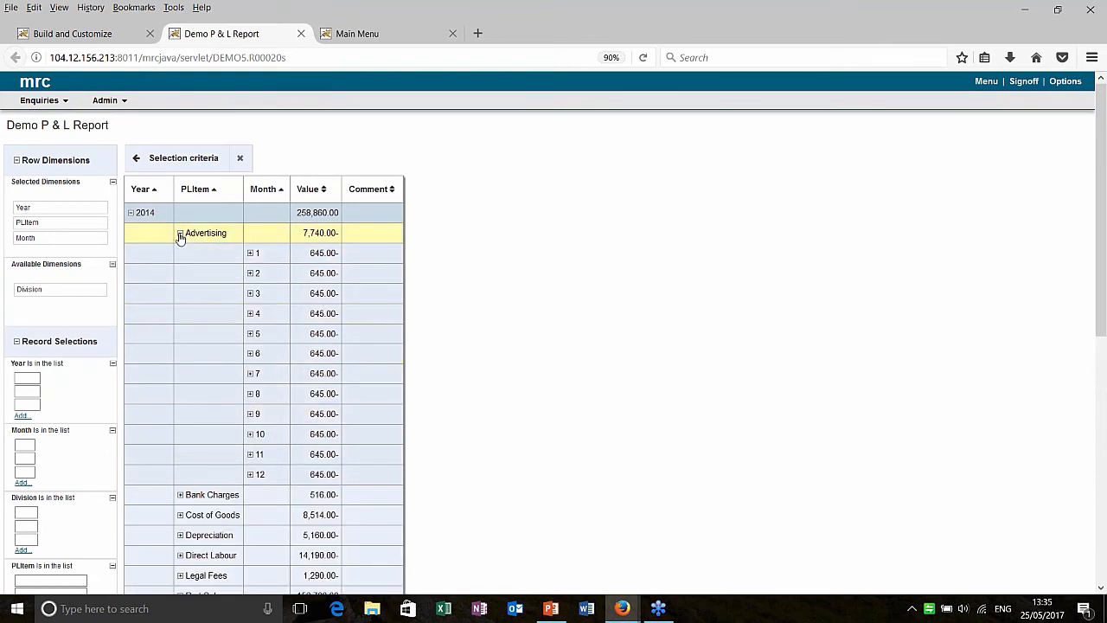
{"action": "left_click", "coordinate": [179, 236]}
{"action": "type", "text": "02"}
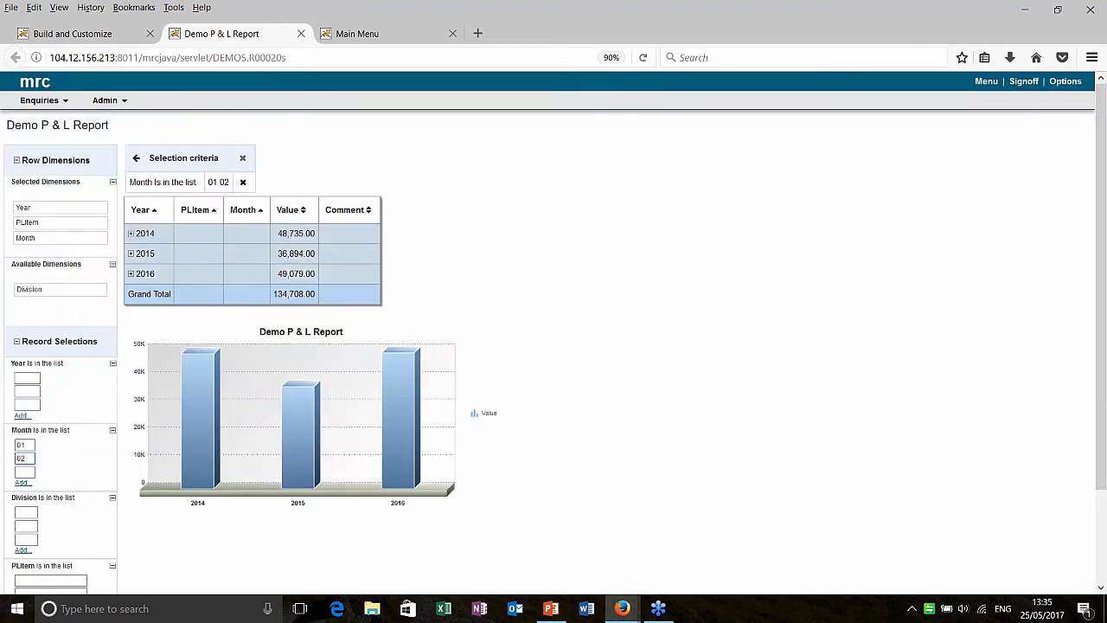
Clear the 01/02 month filter and rerun to restore full-year totals of 556,678
{"action": "left_click", "coordinate": [24, 457]}
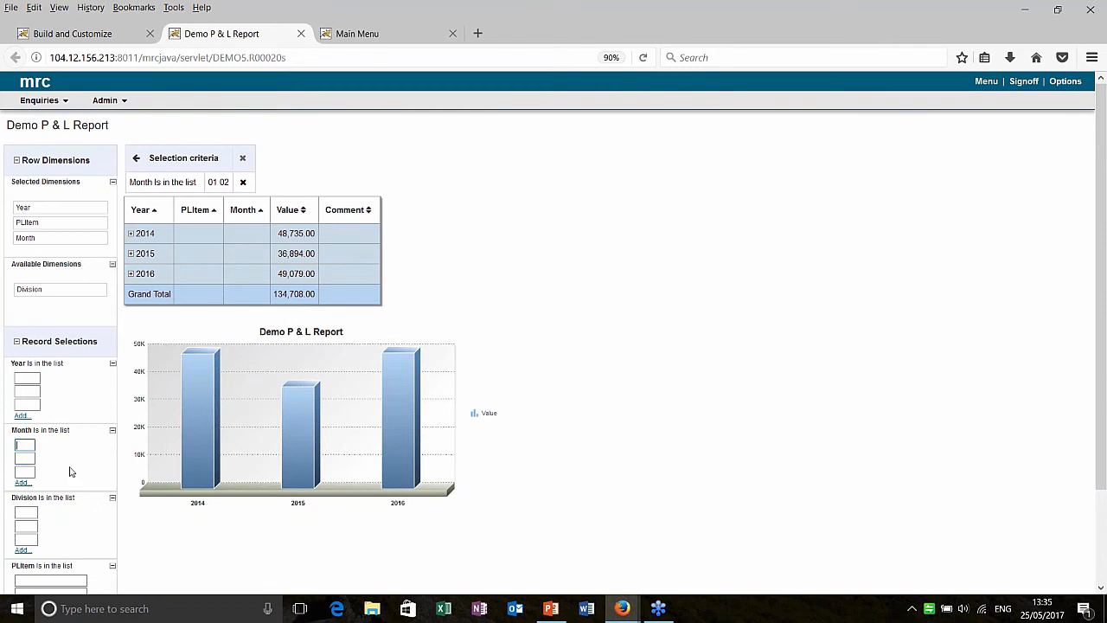
{"action": "left_click", "coordinate": [242, 181]}
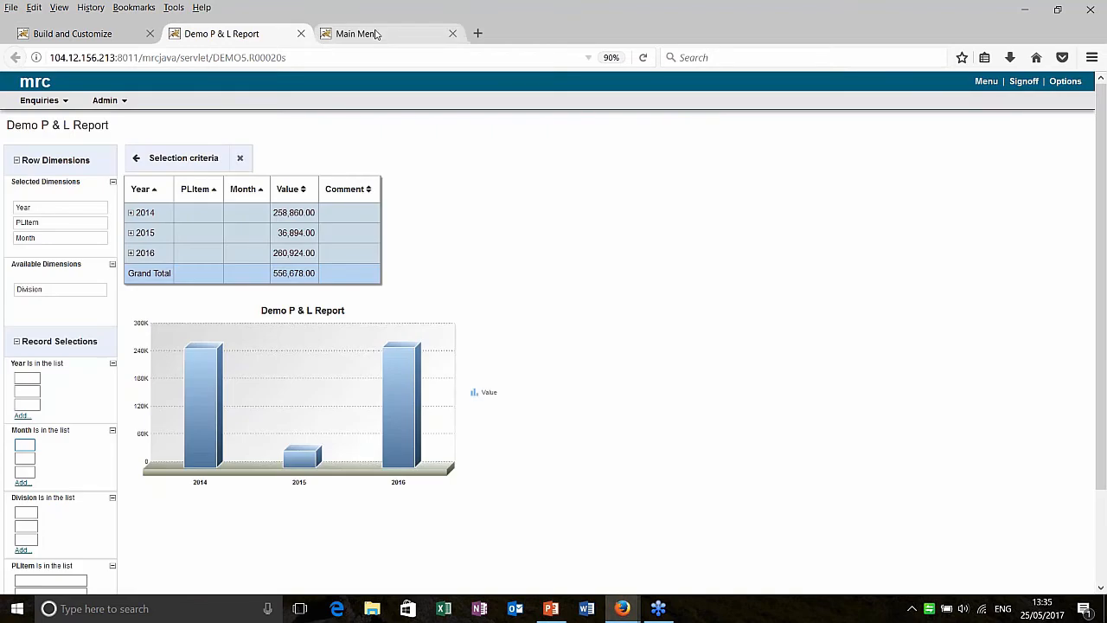
{"action": "left_click", "coordinate": [356, 32]}
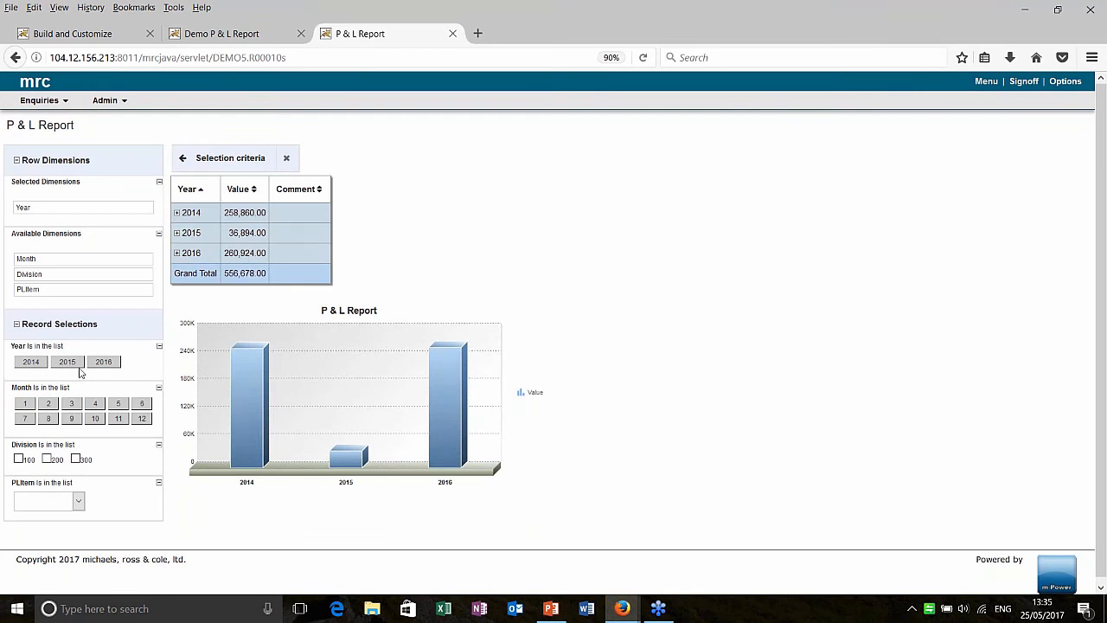
{"action": "mouse_move", "coordinate": [59, 383]}
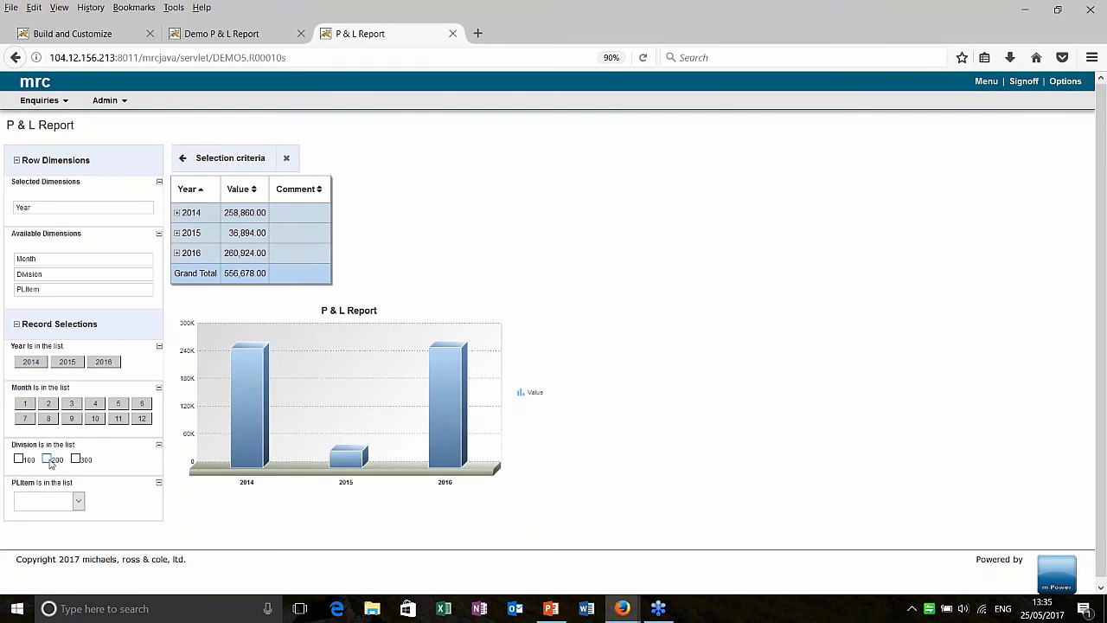
{"action": "left_click", "coordinate": [76, 502]}
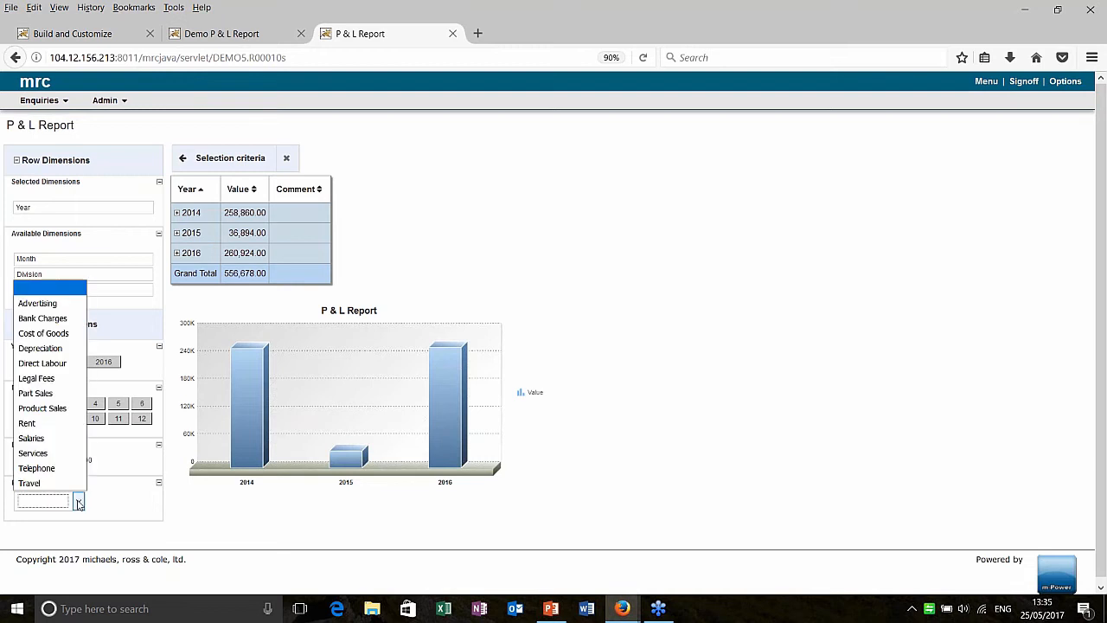
{"action": "left_click", "coordinate": [78, 501]}
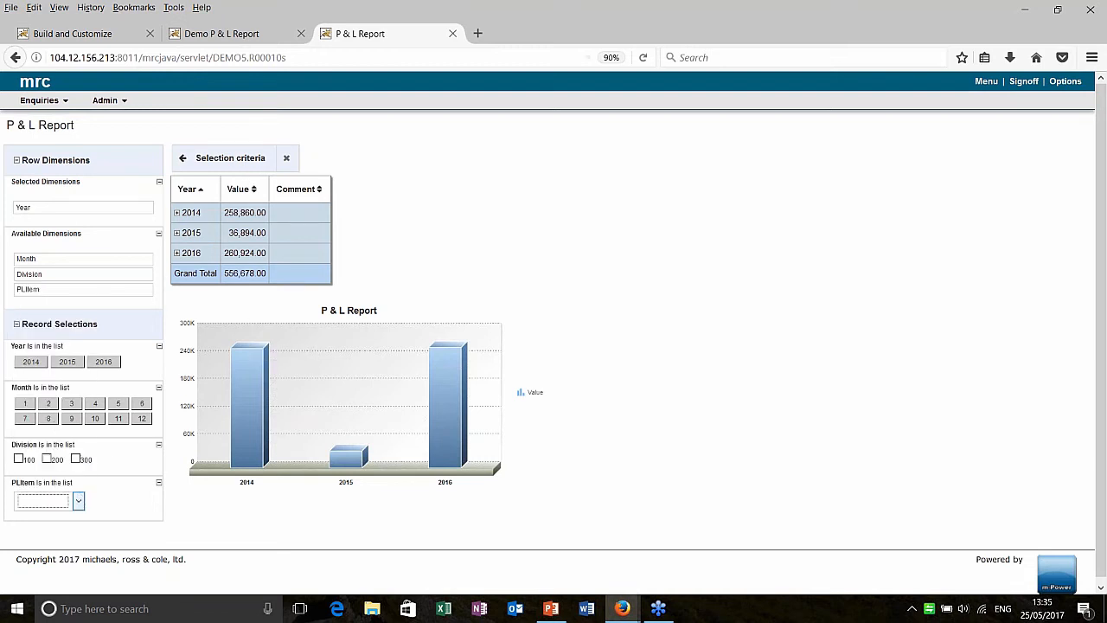
{"action": "left_click", "coordinate": [222, 32]}
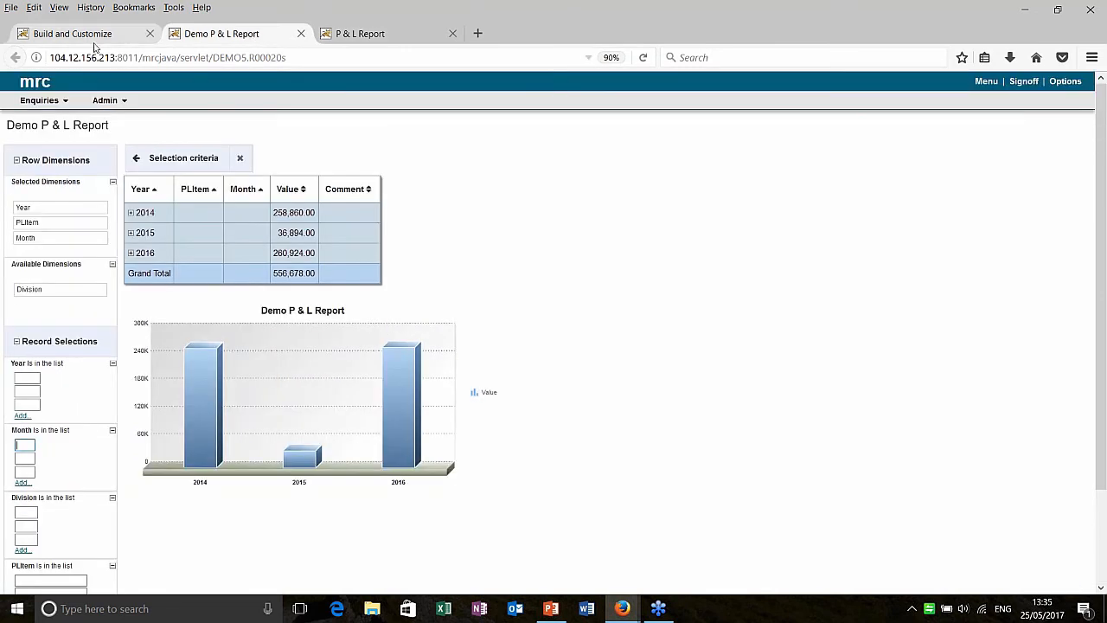
Open the Demo P & L Report layout in m-Painter from the Build and Customize page
{"action": "left_click", "coordinate": [78, 33]}
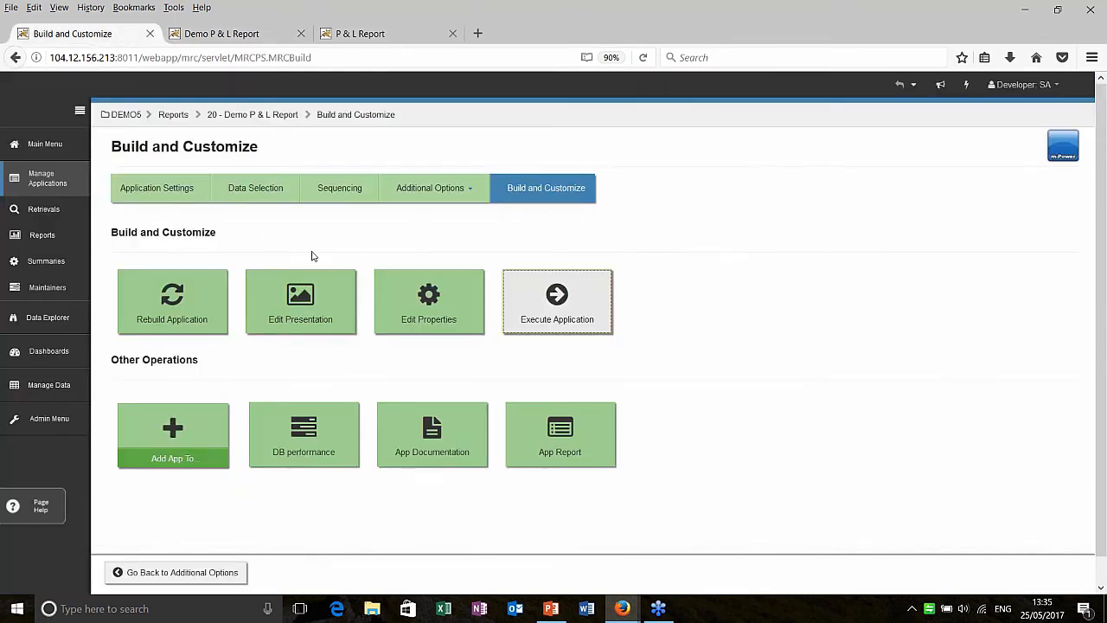
{"action": "left_click", "coordinate": [301, 301]}
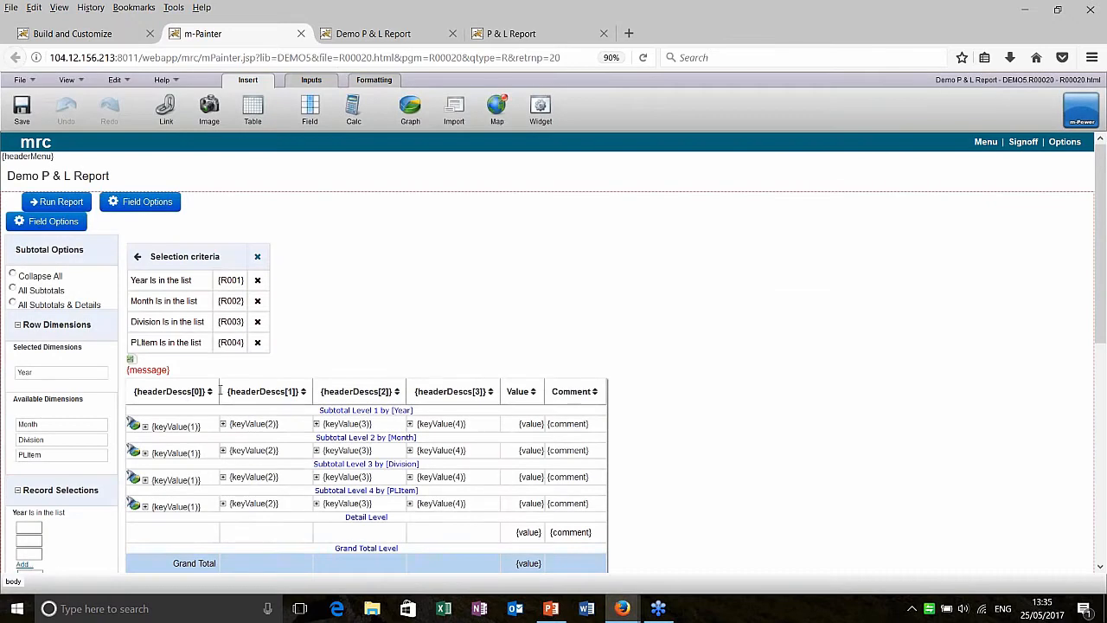
{"action": "scroll", "scroll_direction": "down", "scroll_amount": 3}
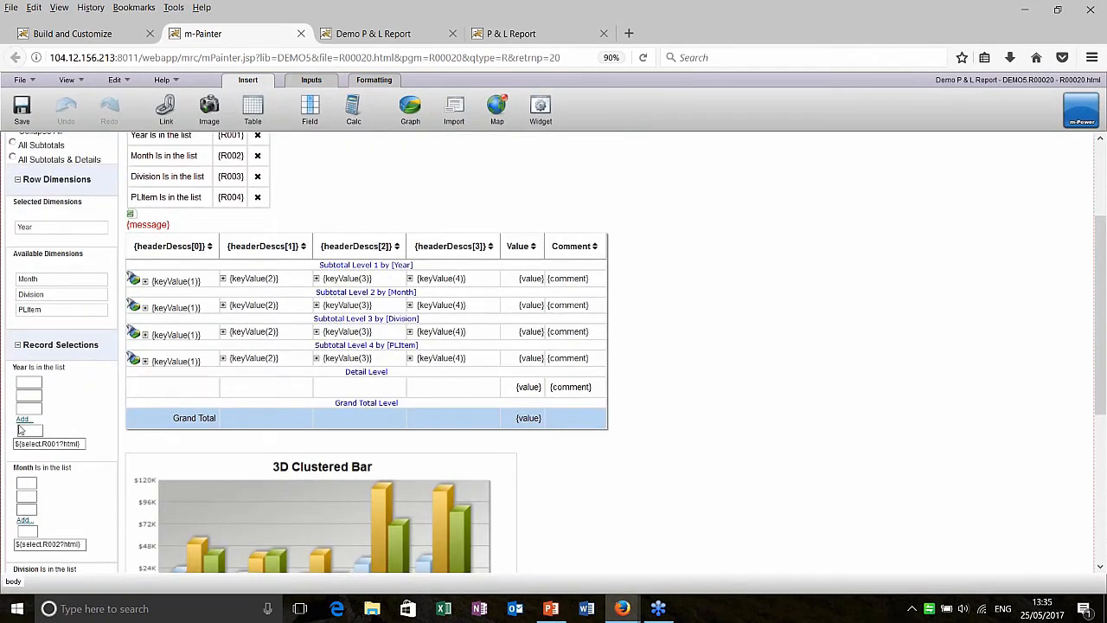
Add Drop-Down List option lists to fields R001, R002 and R003, then save and rerun the report
{"action": "left_click", "coordinate": [312, 80]}
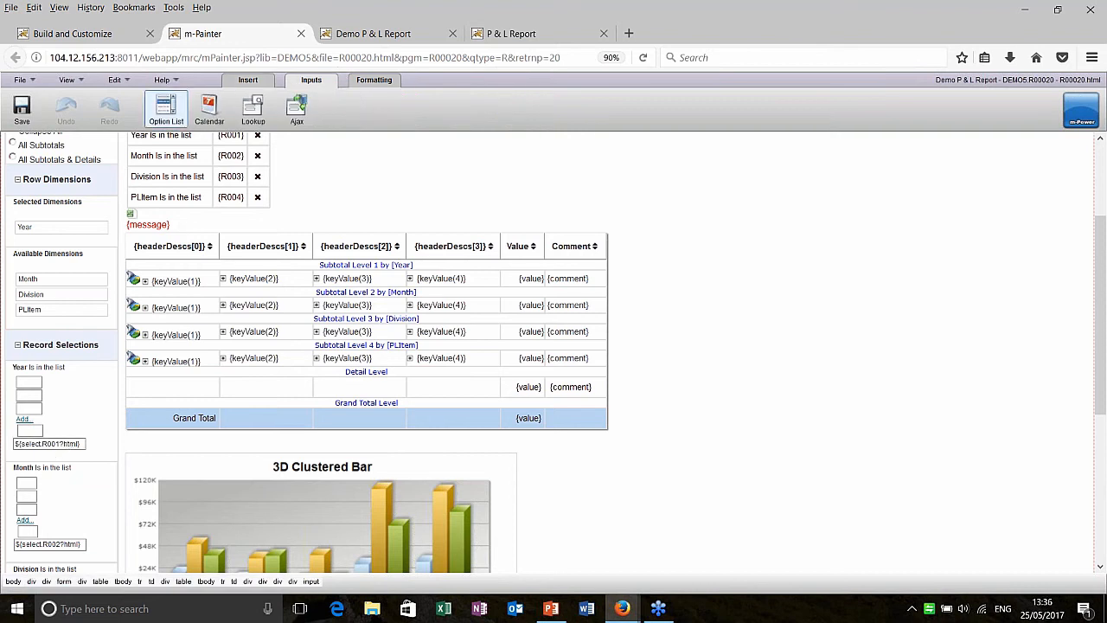
{"action": "left_click", "coordinate": [166, 107]}
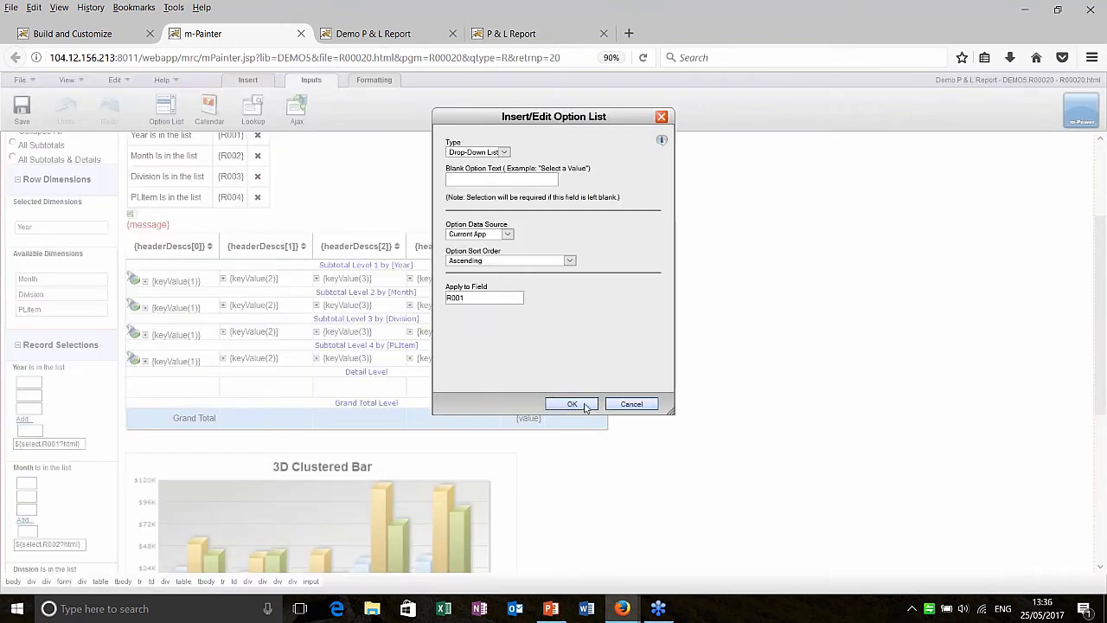
{"action": "left_click", "coordinate": [571, 404]}
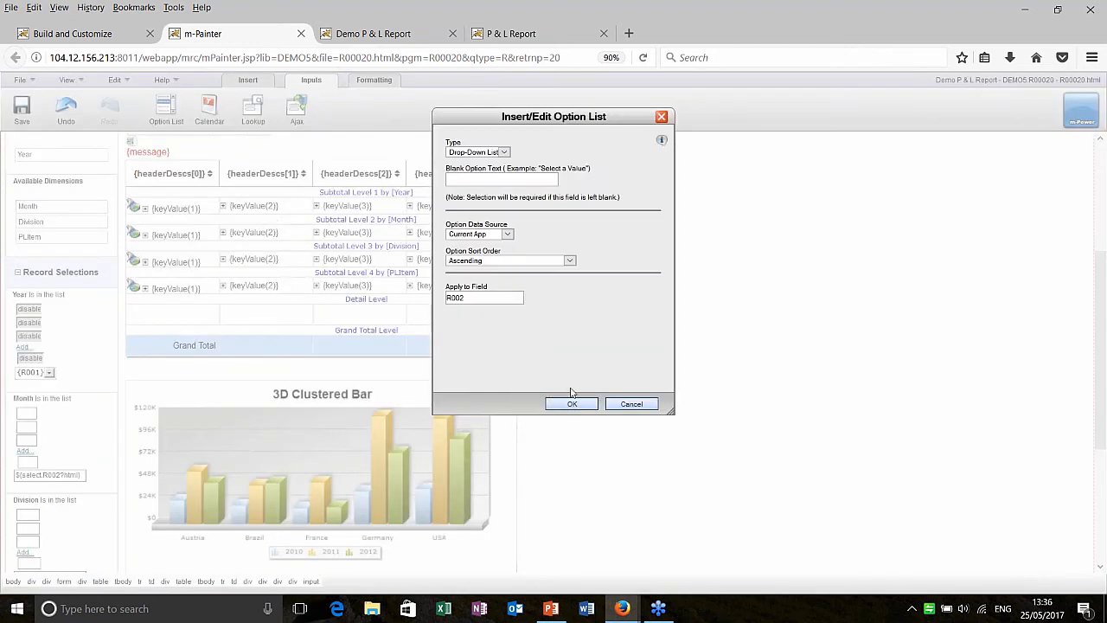
{"action": "left_click", "coordinate": [571, 405]}
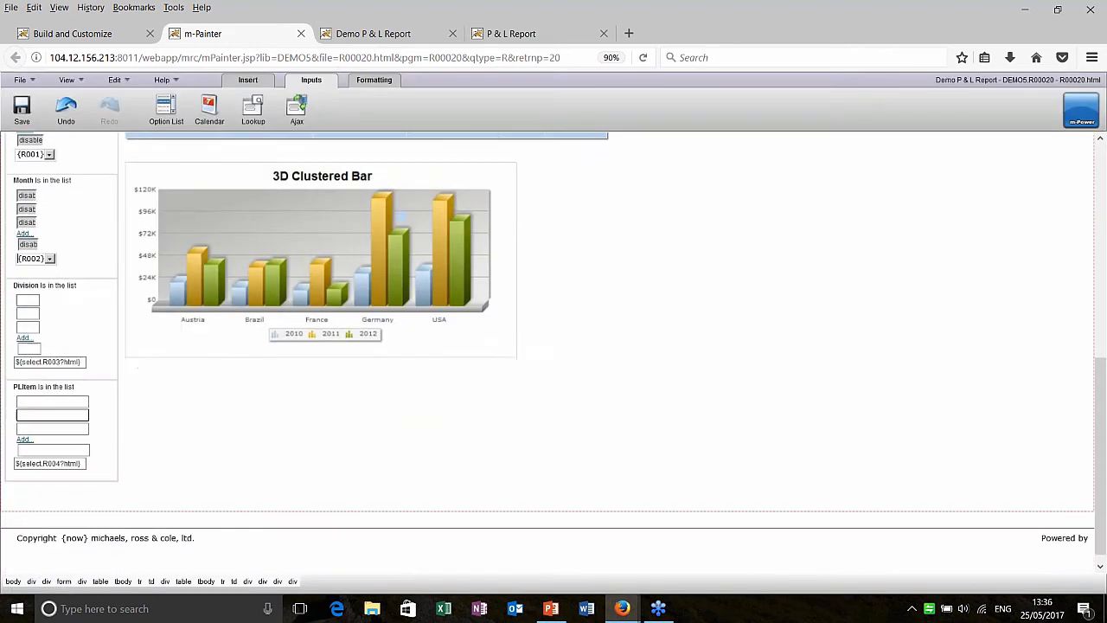
{"action": "left_click", "coordinate": [166, 104]}
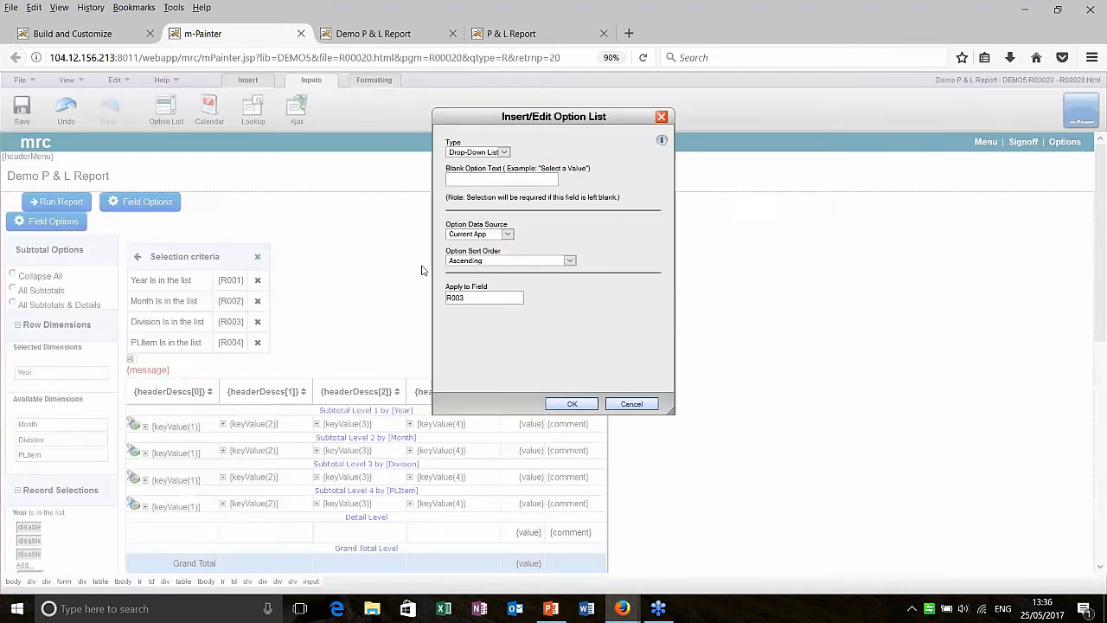
{"action": "left_click", "coordinate": [571, 405]}
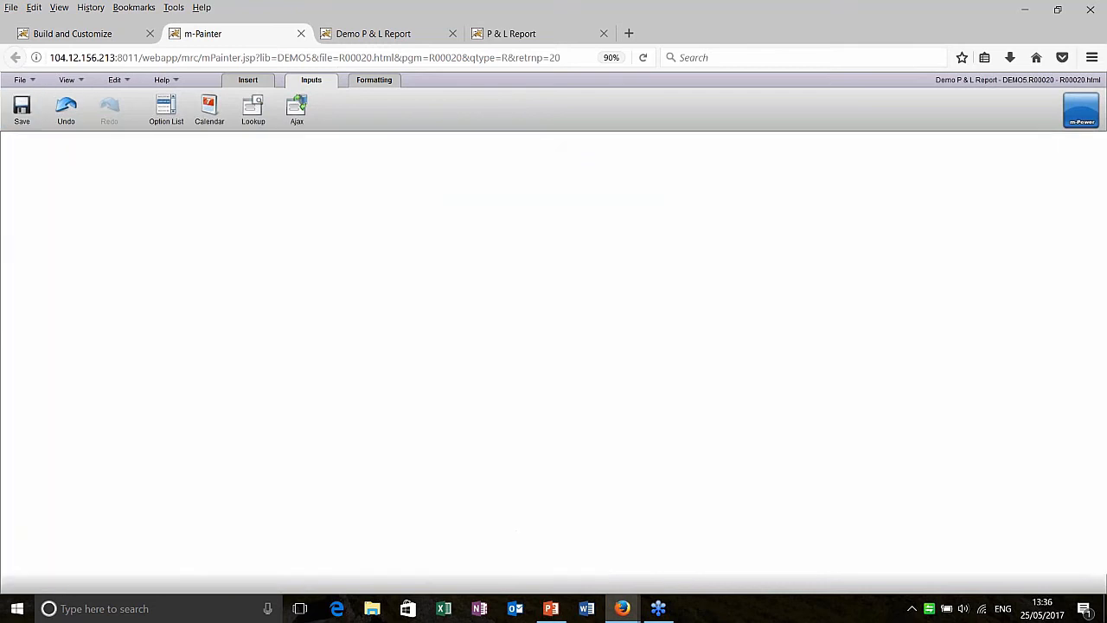
{"action": "left_click", "coordinate": [234, 33]}
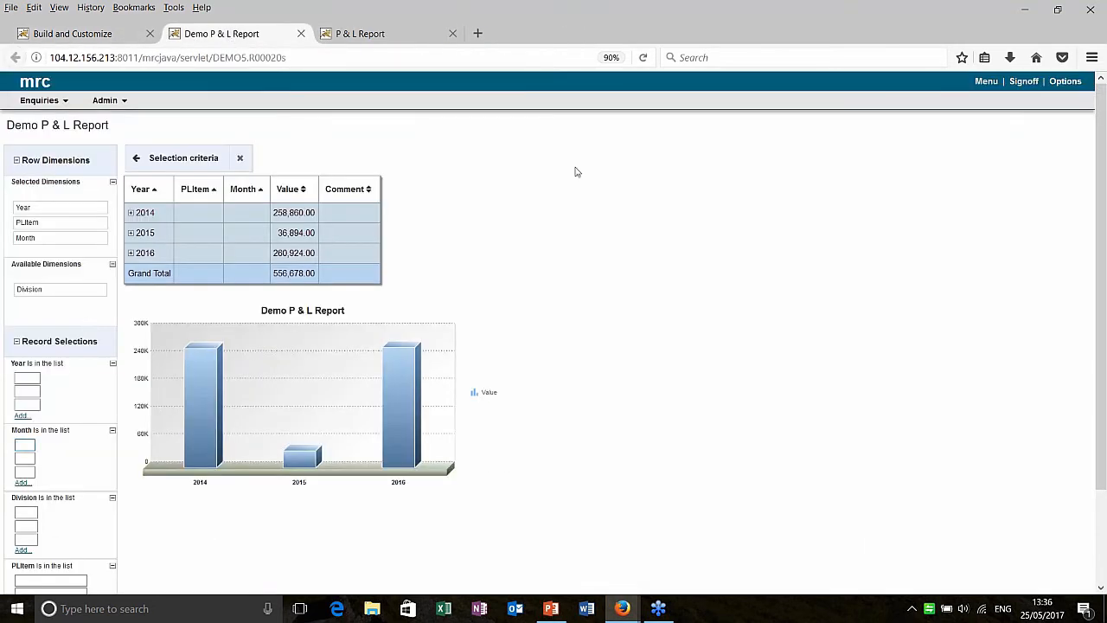
Collapse the report grid so rows show years only
{"action": "left_click", "coordinate": [240, 157]}
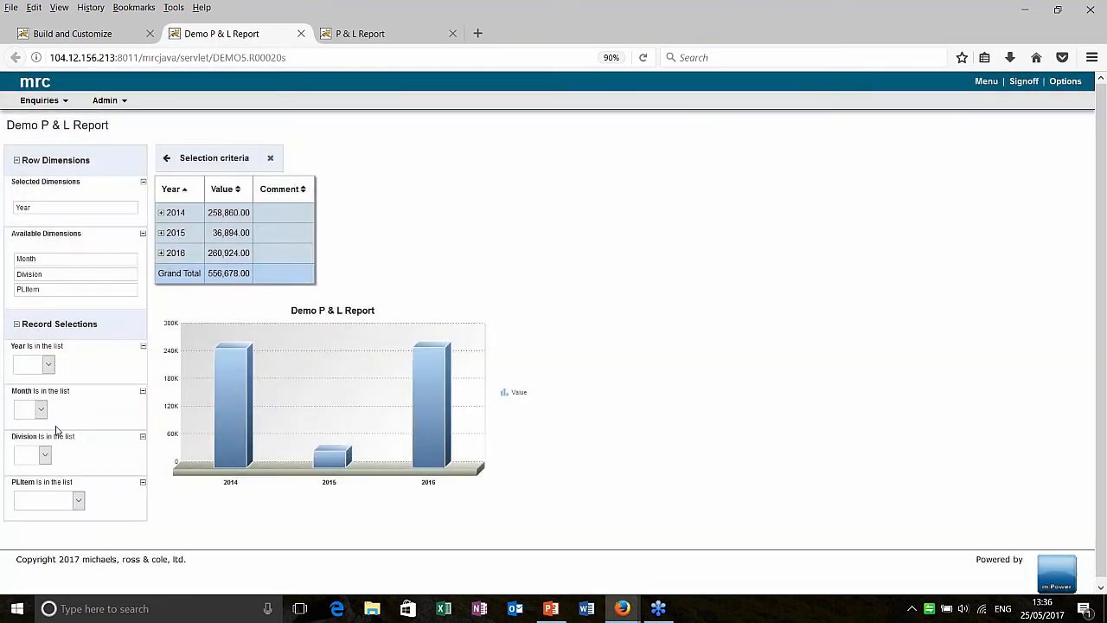
{"action": "mouse_move", "coordinate": [95, 339]}
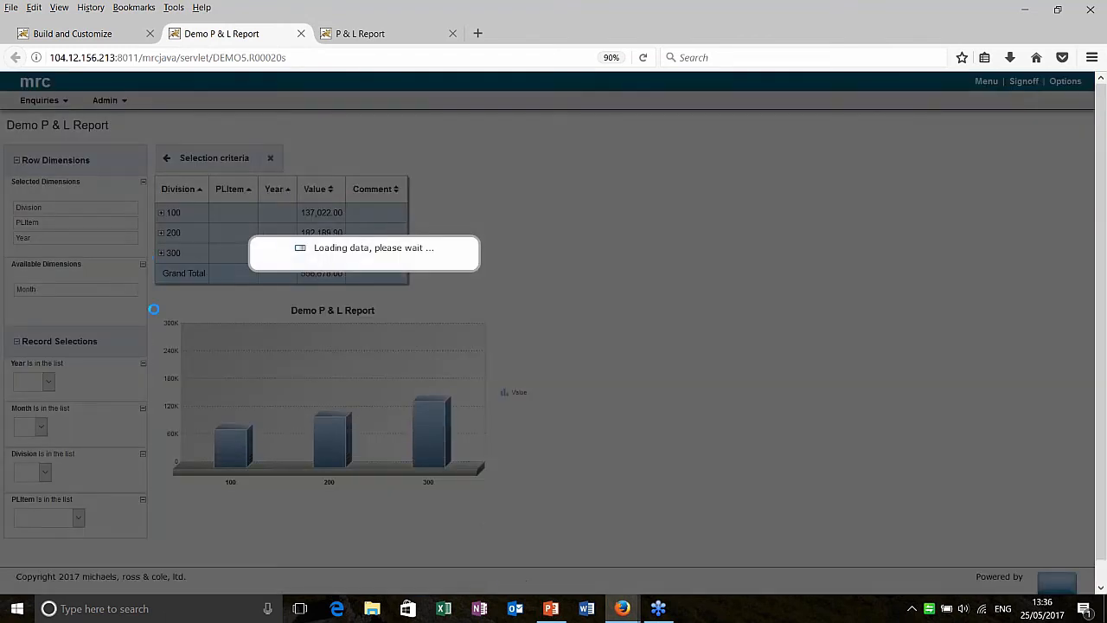
Filter the report's PLItem to Product Sales and Rent after peeking into division 100
{"action": "left_click", "coordinate": [163, 211]}
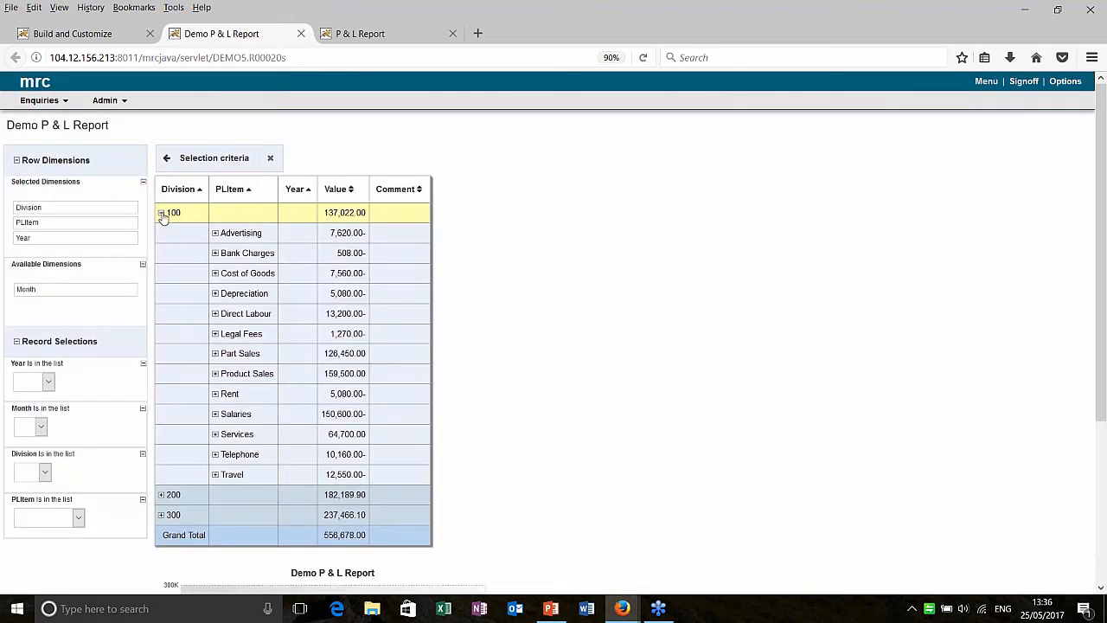
{"action": "left_click", "coordinate": [161, 213]}
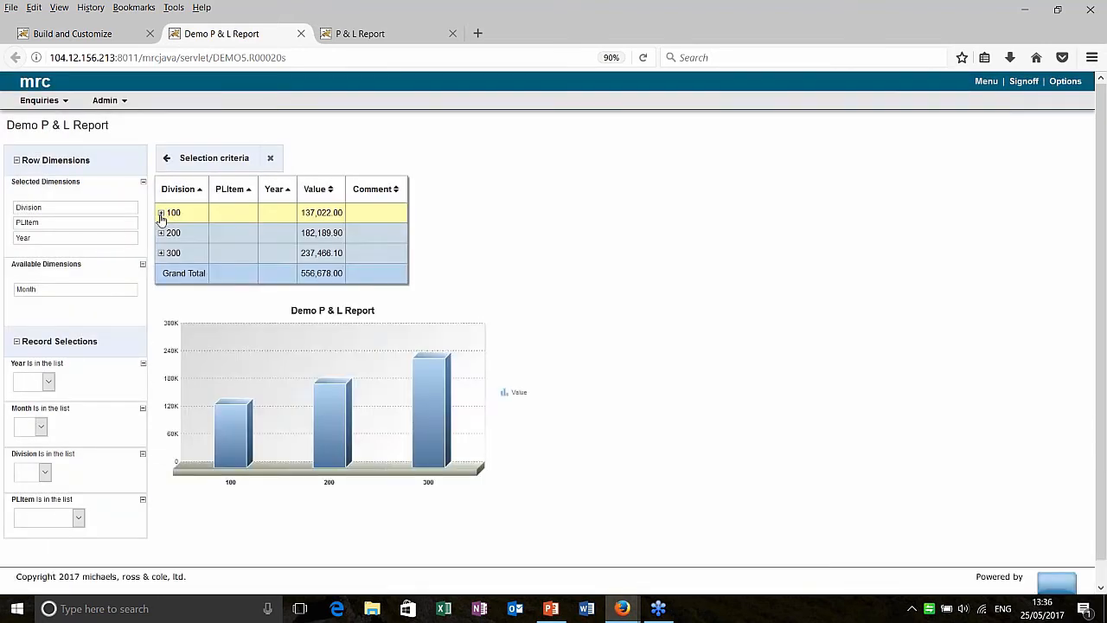
{"action": "left_click", "coordinate": [78, 517]}
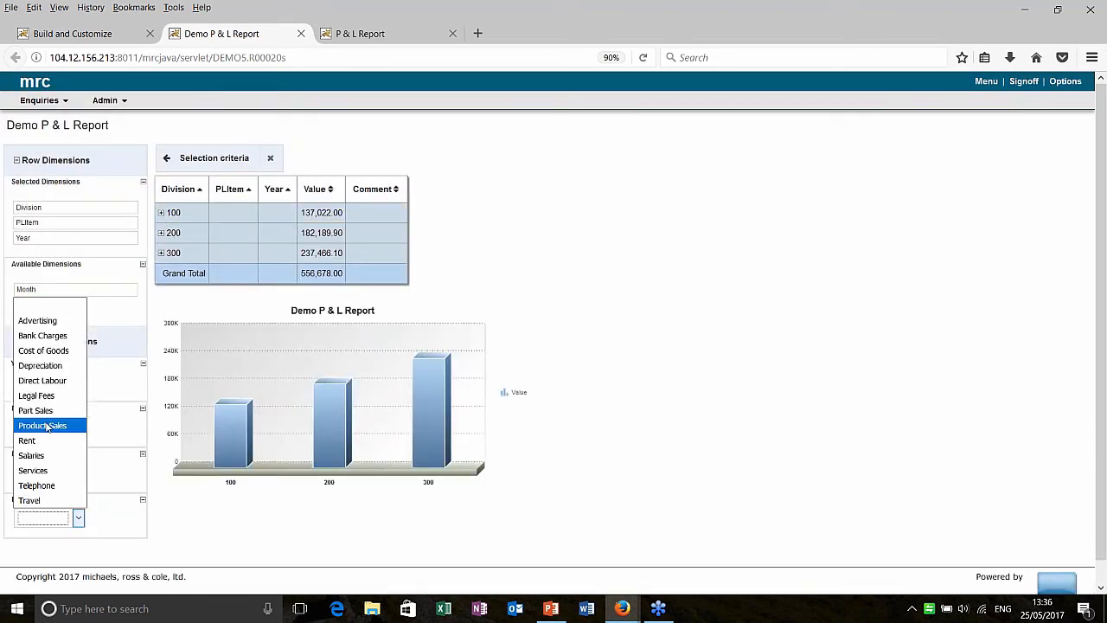
{"action": "left_click", "coordinate": [42, 425]}
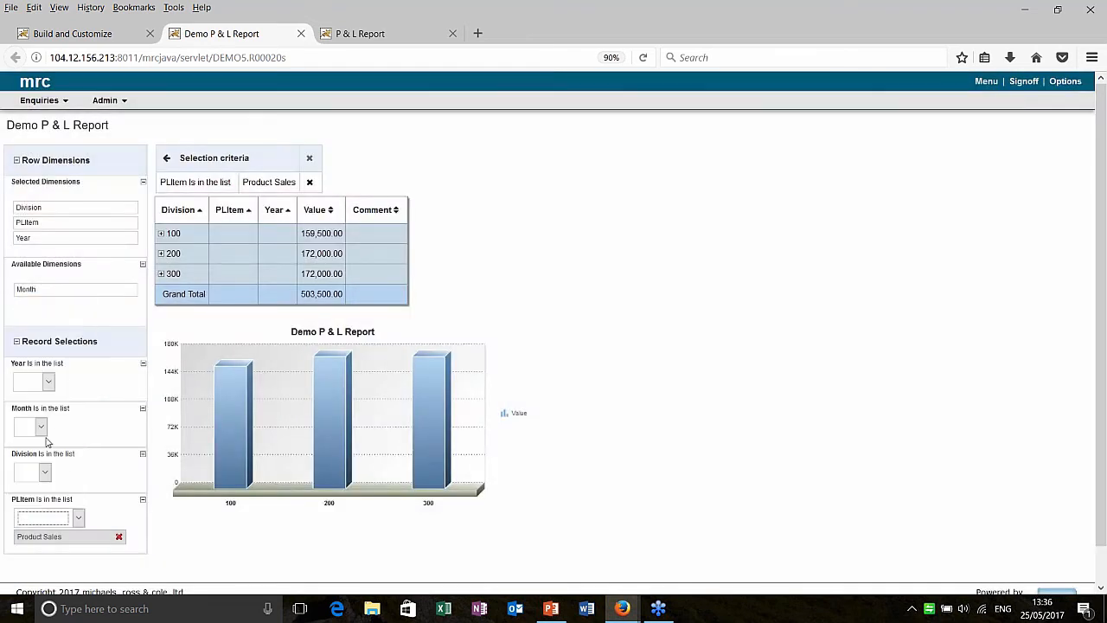
{"action": "left_click", "coordinate": [49, 517]}
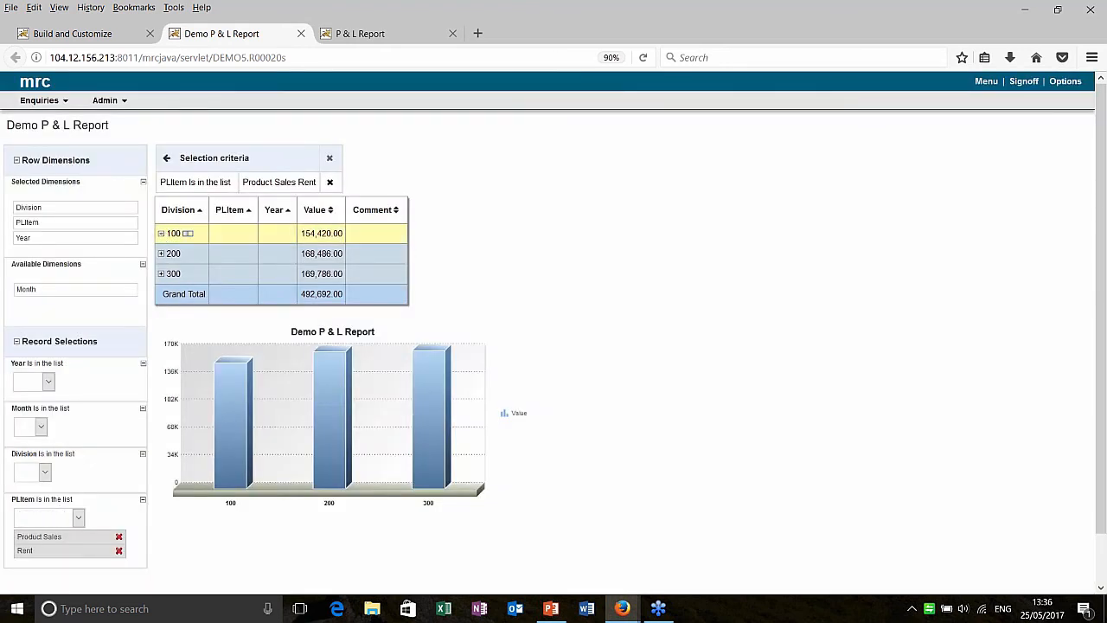
Restrict to divisions 100 and 300, expand division 300, then remove the division filter
{"action": "left_click", "coordinate": [161, 231]}
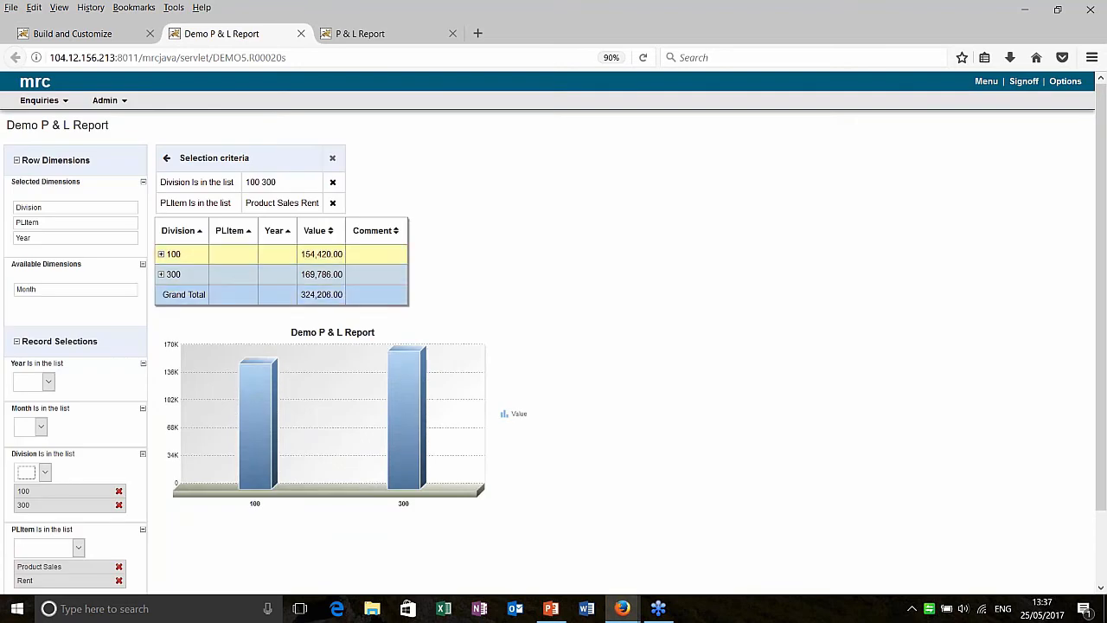
{"action": "left_click", "coordinate": [161, 274]}
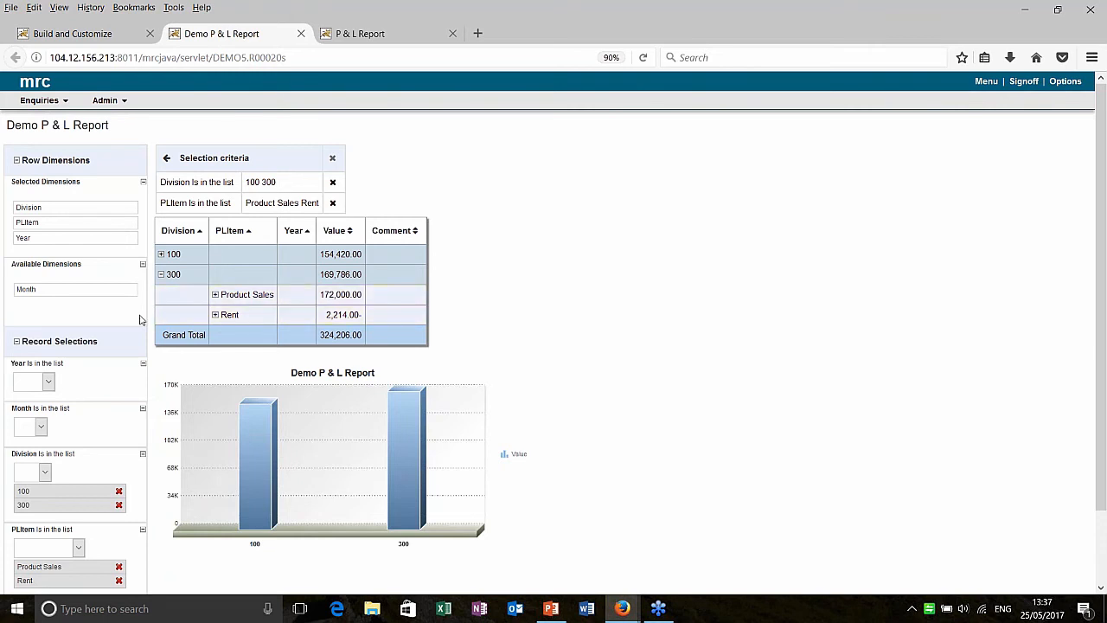
{"action": "mouse_move", "coordinate": [152, 287]}
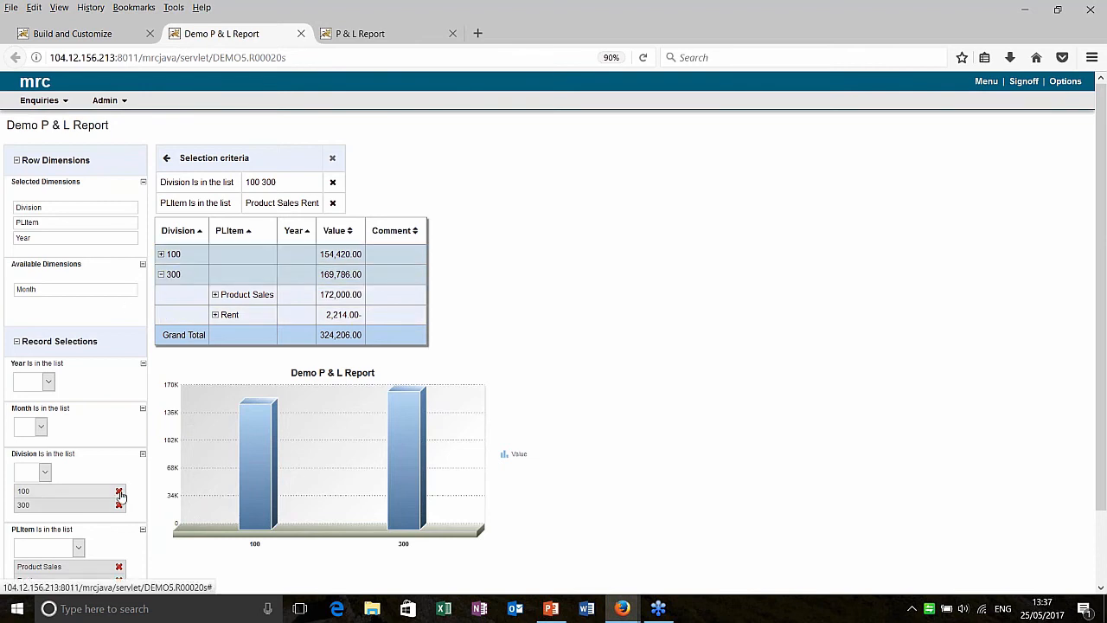
{"action": "left_click", "coordinate": [117, 492]}
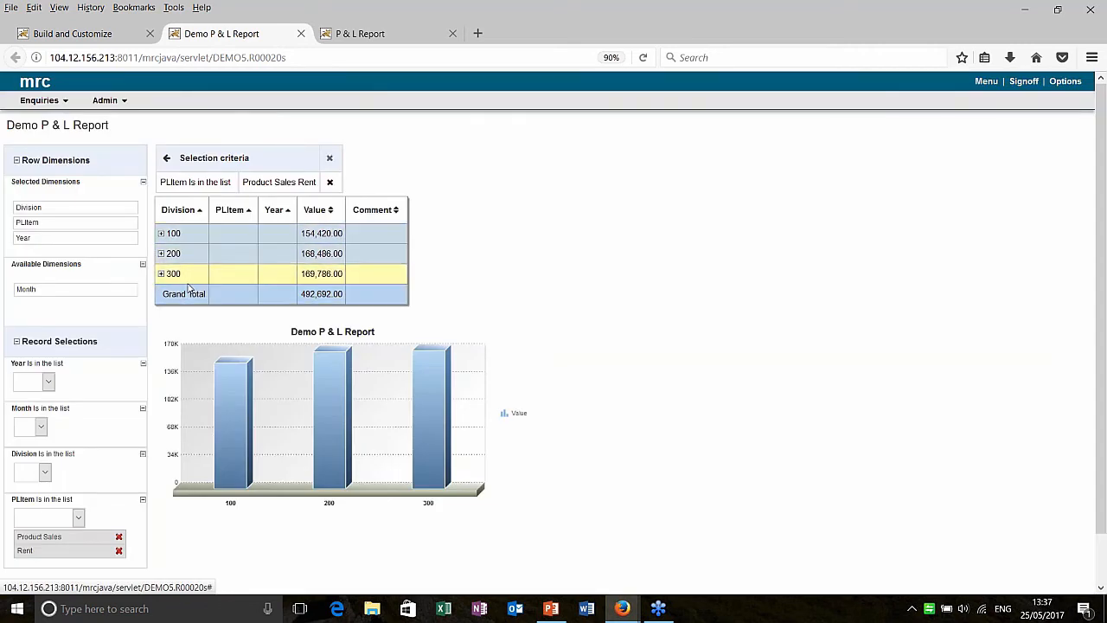
{"action": "mouse_move", "coordinate": [193, 284]}
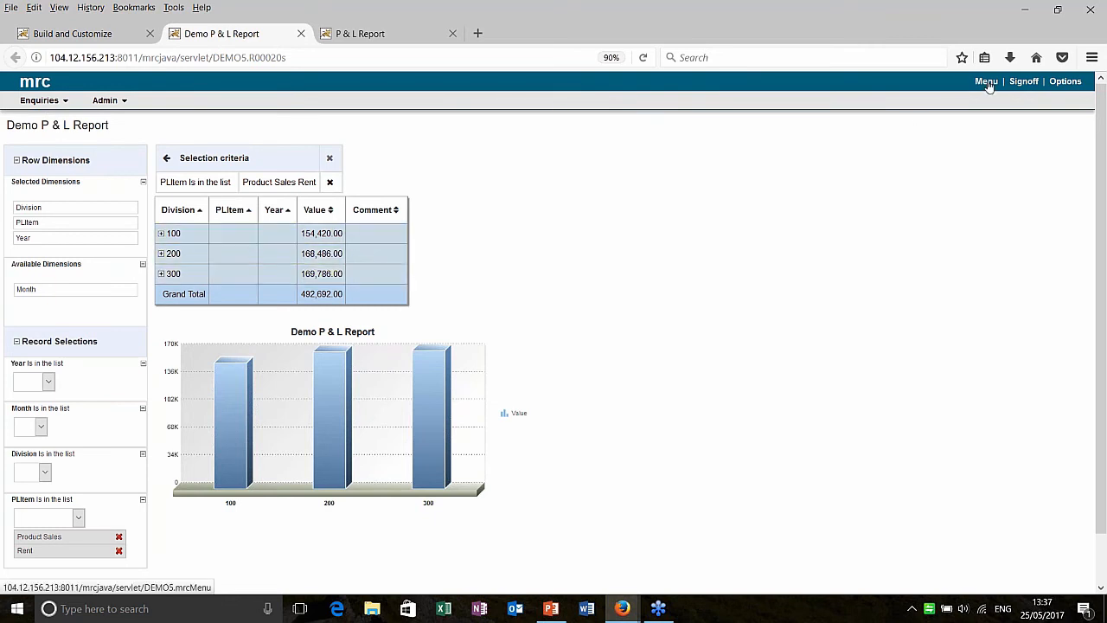
Open User/Division Security Maintenance from the Admin tab of the main menu
{"action": "left_click", "coordinate": [986, 81]}
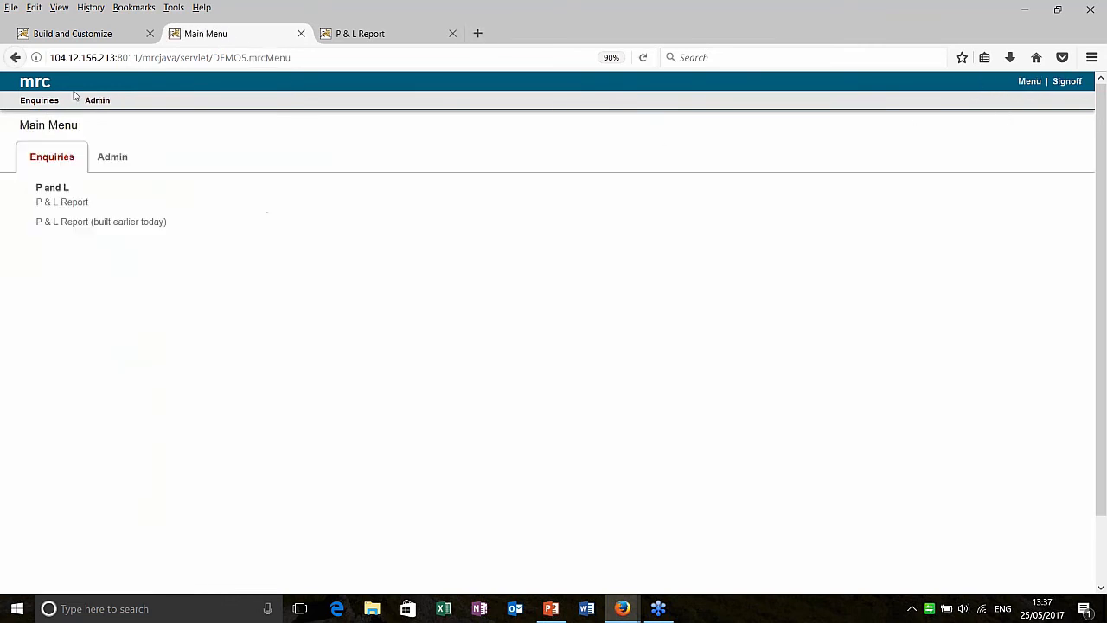
{"action": "left_click", "coordinate": [111, 156]}
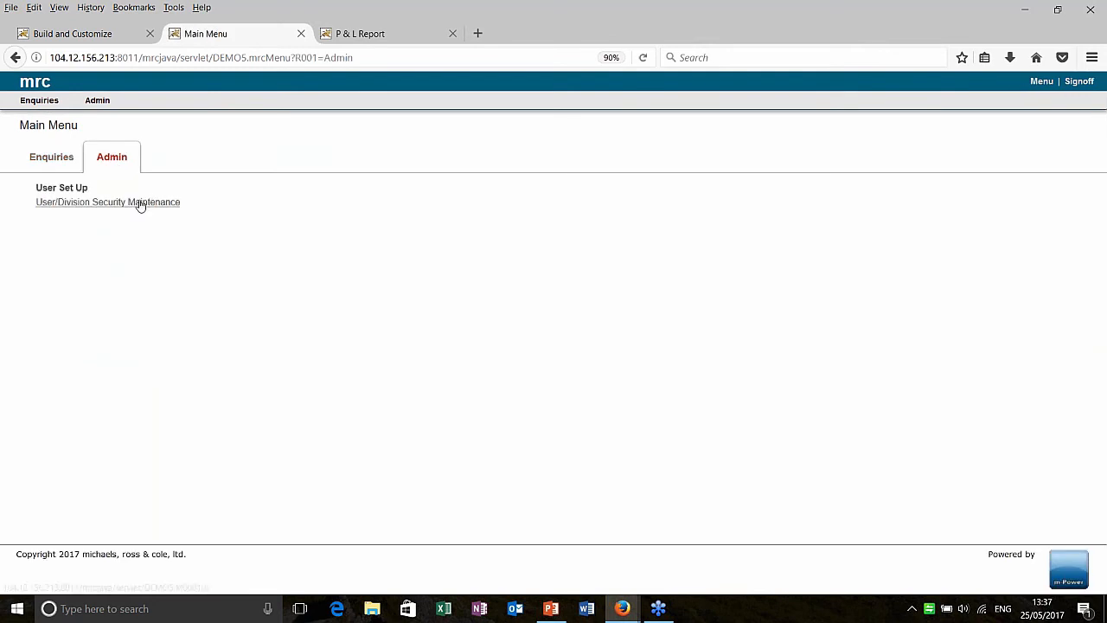
{"action": "left_click", "coordinate": [107, 200]}
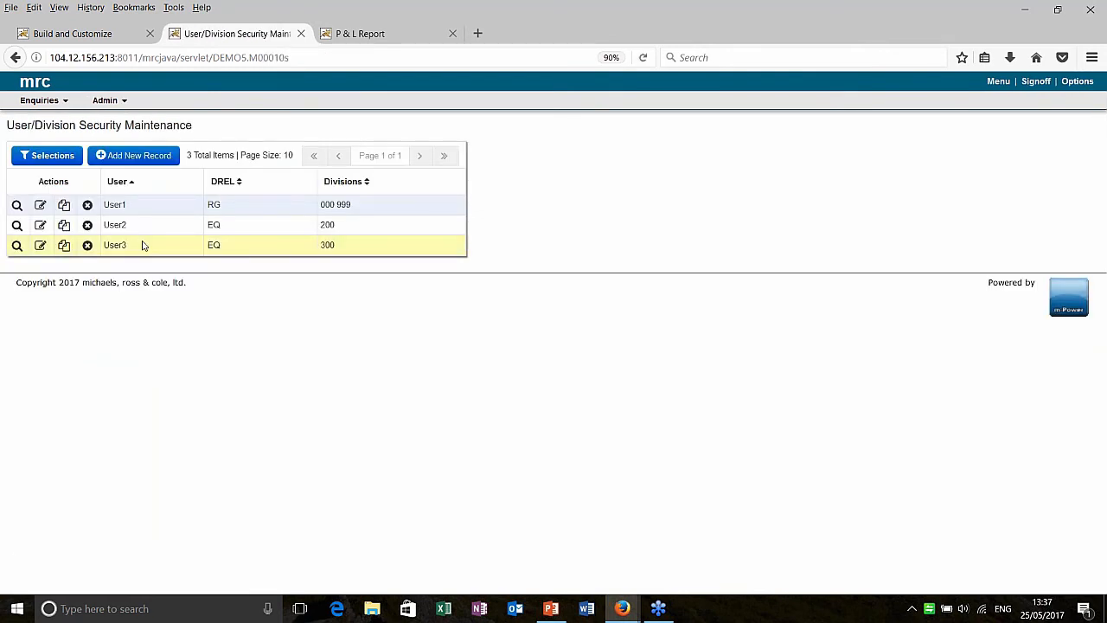
Edit User2's Divisions value and accept the change, then return to the report's Build and Customize page
{"action": "left_click", "coordinate": [40, 225]}
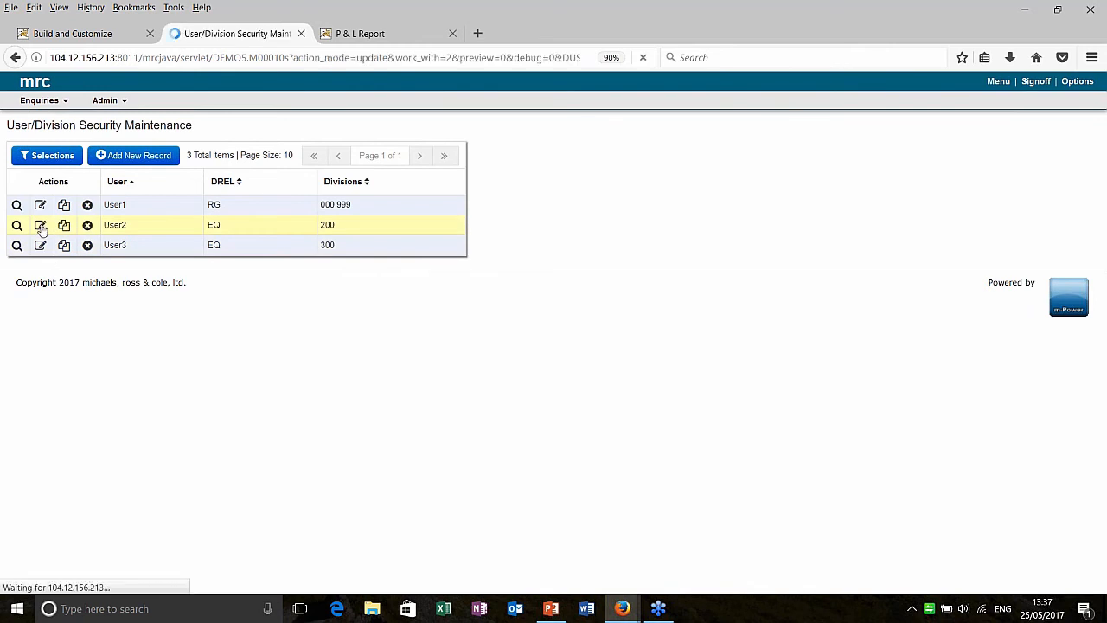
{"action": "left_click", "coordinate": [40, 225]}
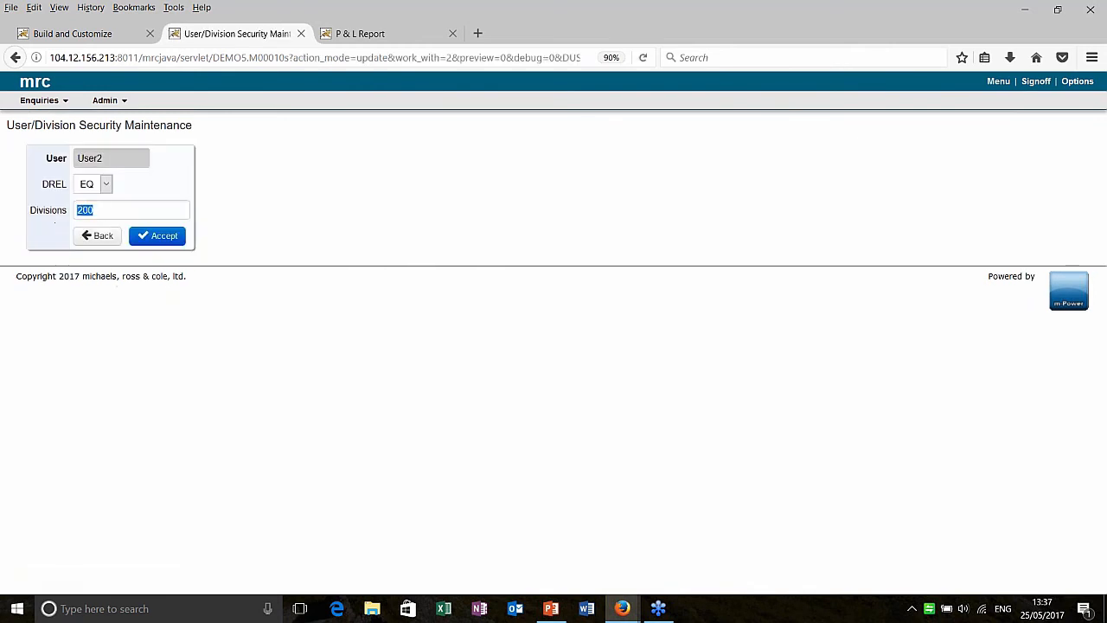
{"action": "left_click", "coordinate": [157, 235]}
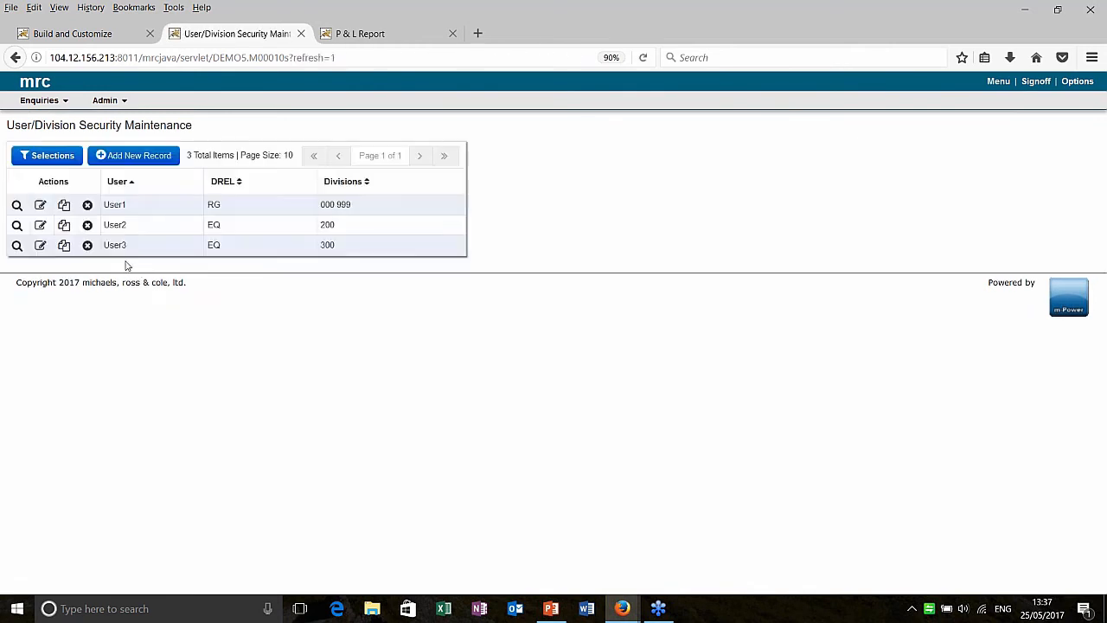
{"action": "double_click", "coordinate": [327, 245]}
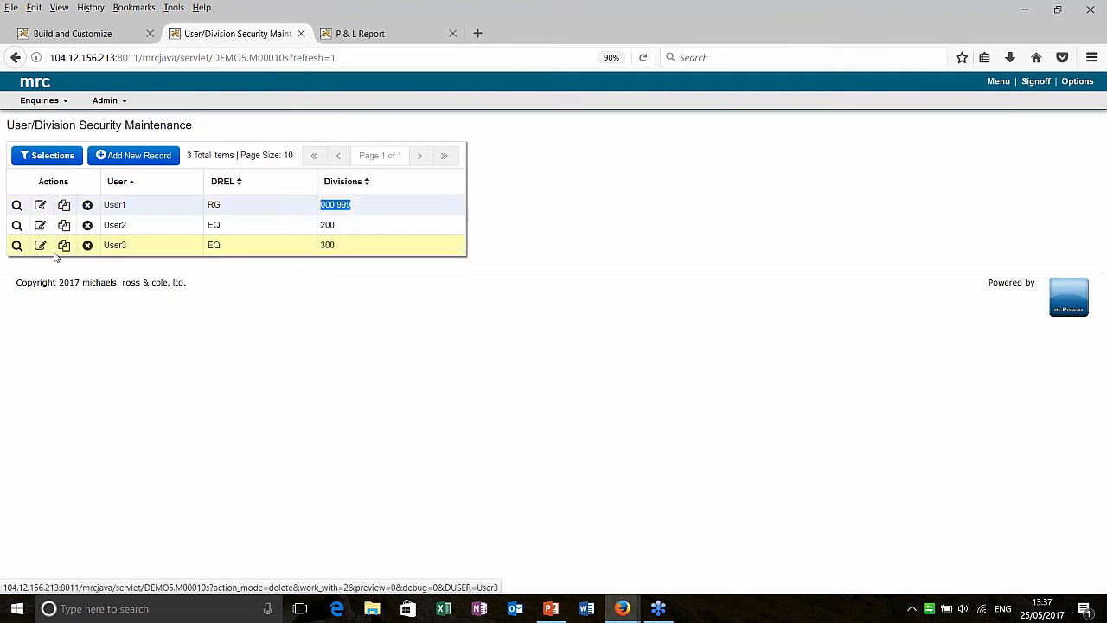
{"action": "left_click", "coordinate": [40, 225]}
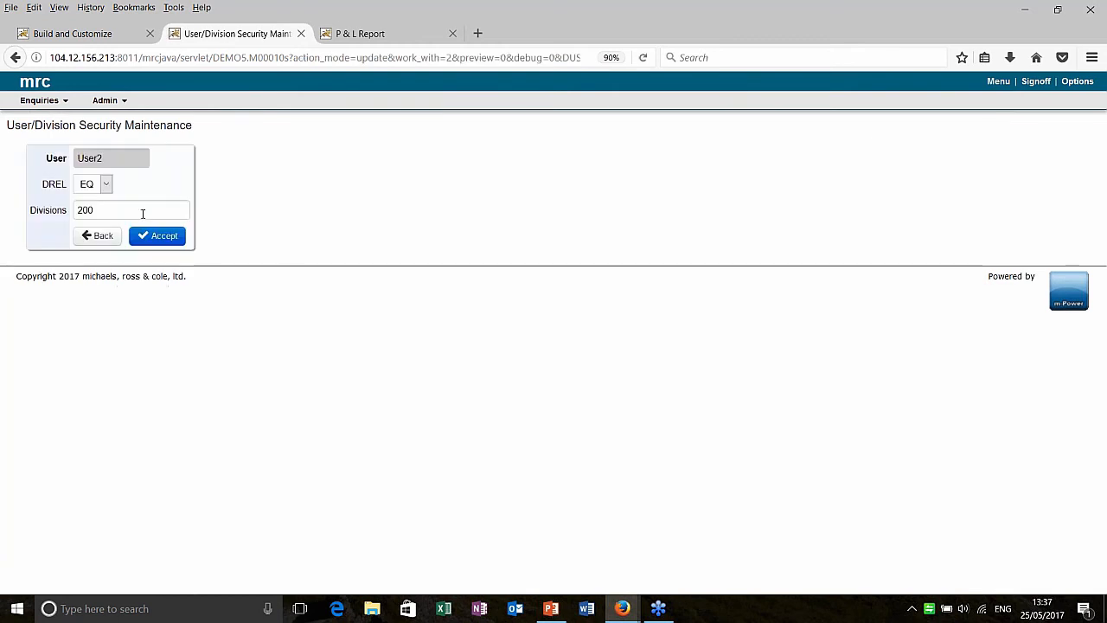
{"action": "type", "text": "400"}
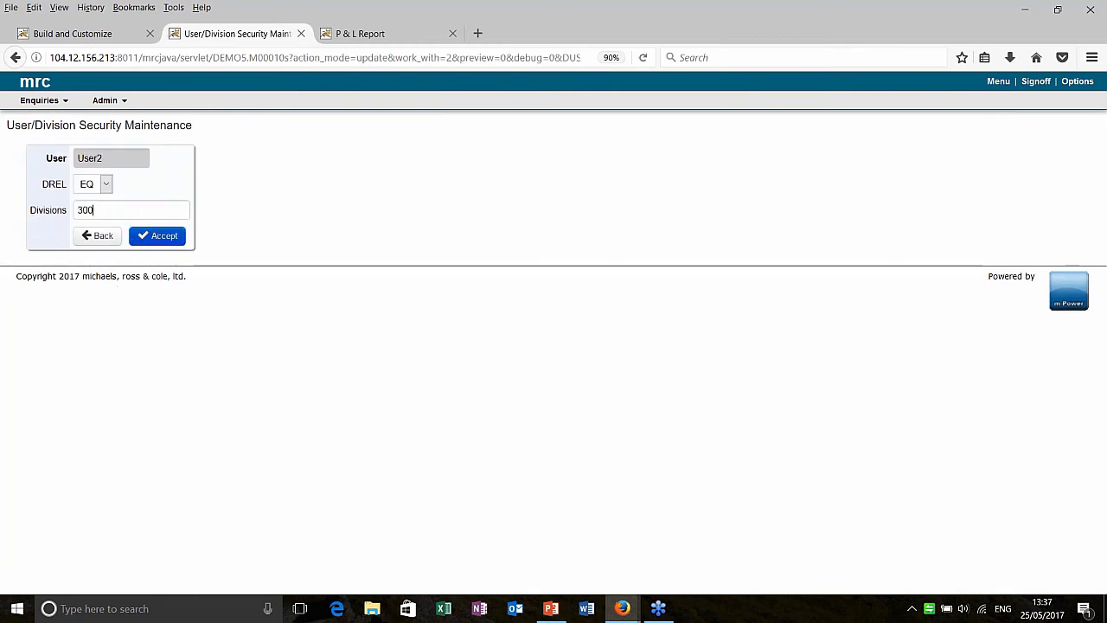
{"action": "left_click", "coordinate": [156, 235]}
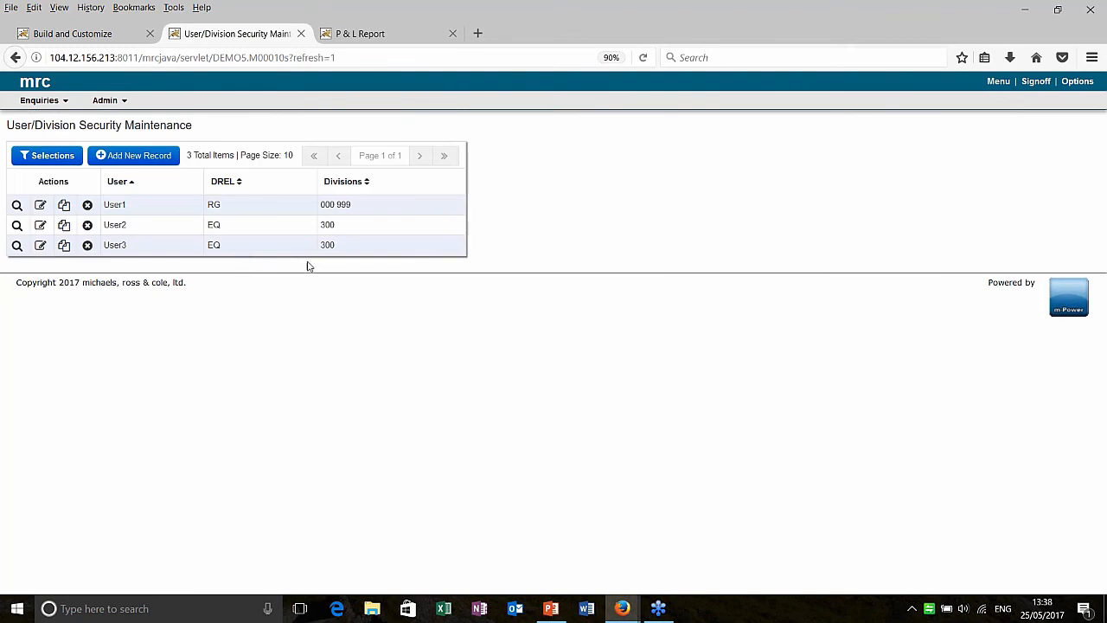
{"action": "mouse_move", "coordinate": [286, 294]}
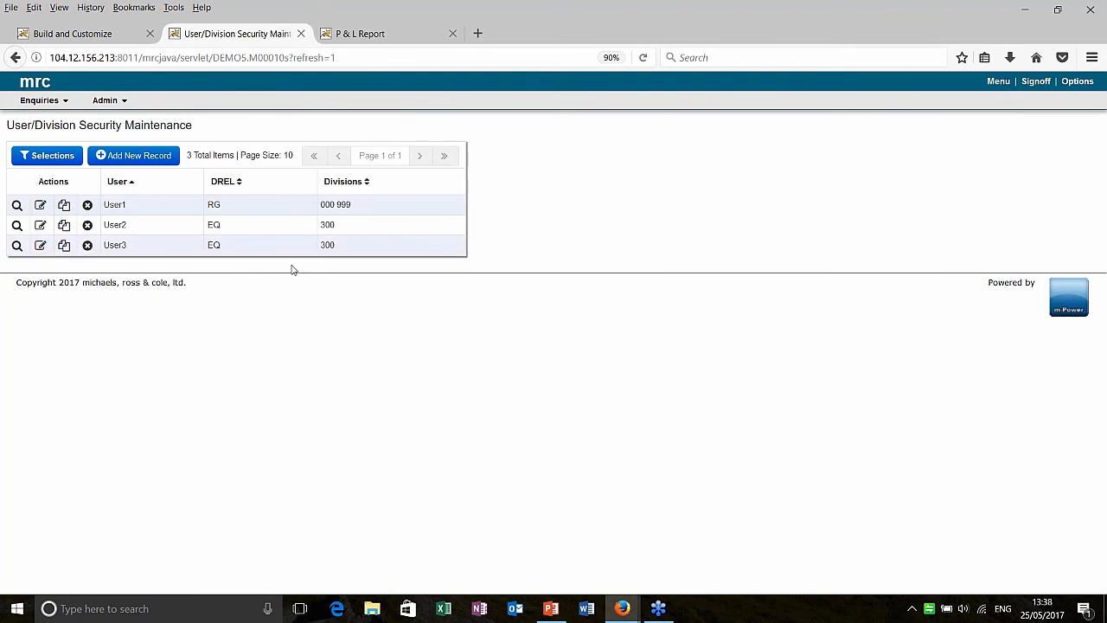
{"action": "mouse_move", "coordinate": [301, 261]}
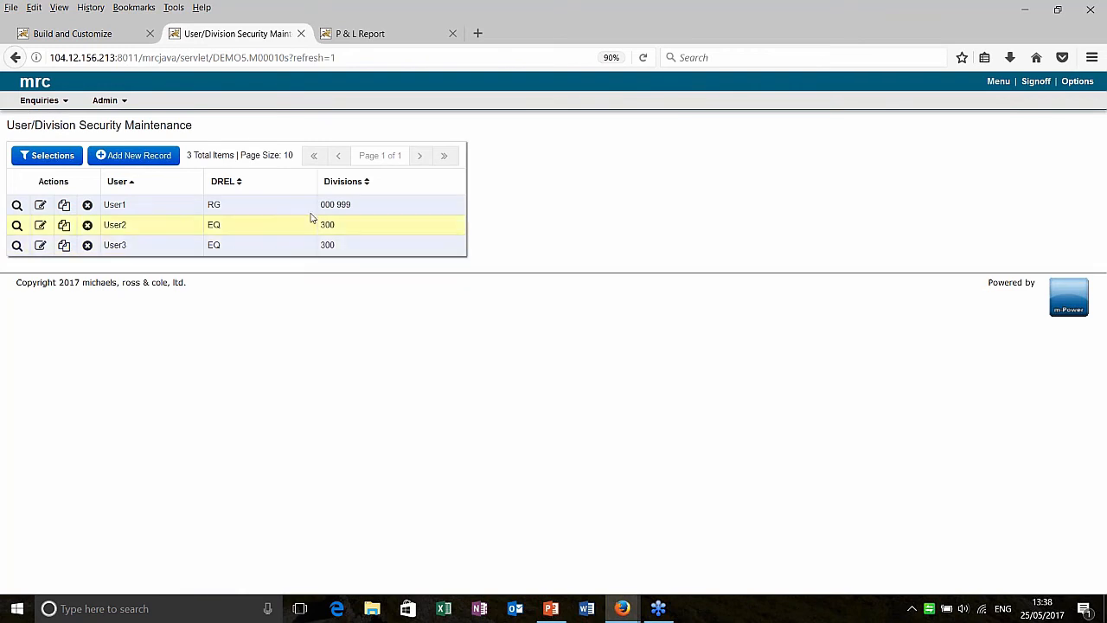
{"action": "left_click", "coordinate": [998, 81]}
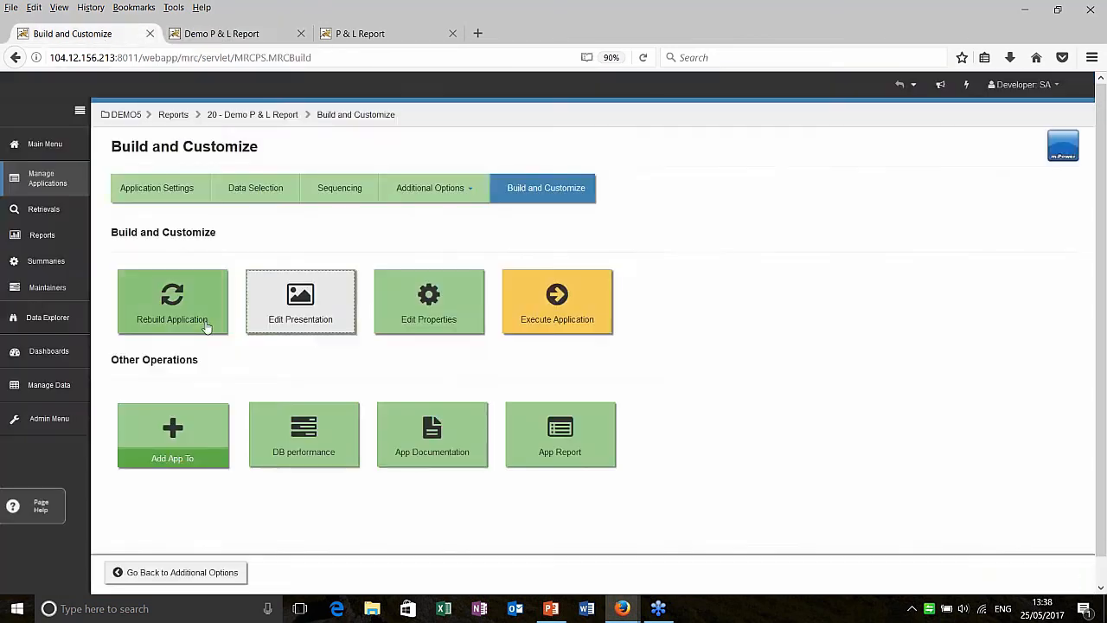
Create a new record selection on the Division field under Additional Options
{"action": "left_click", "coordinate": [431, 187]}
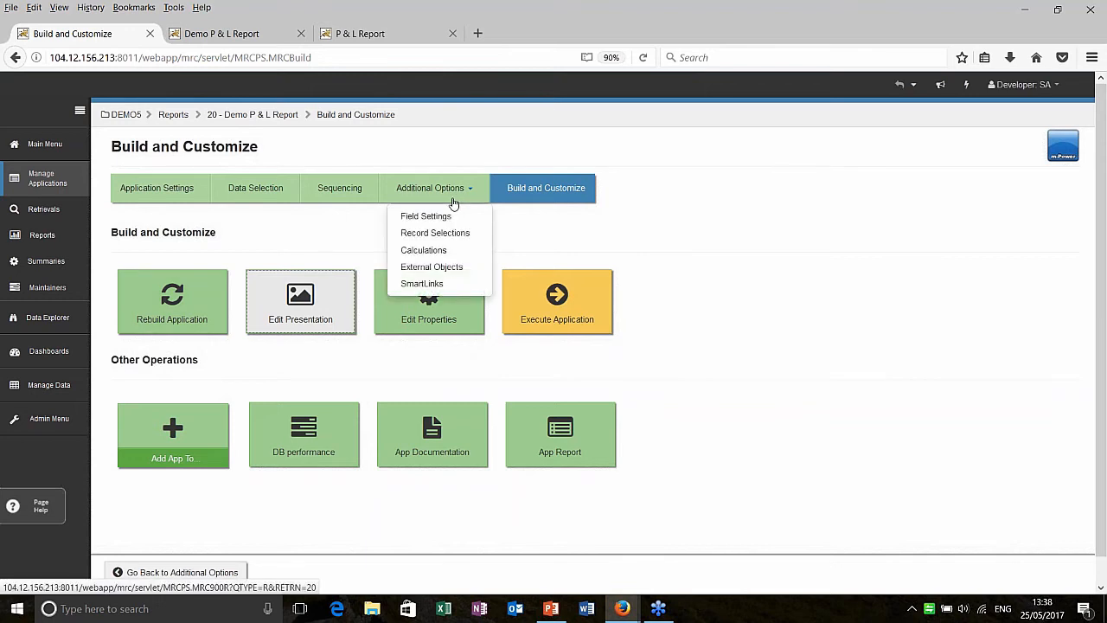
{"action": "left_click", "coordinate": [436, 232]}
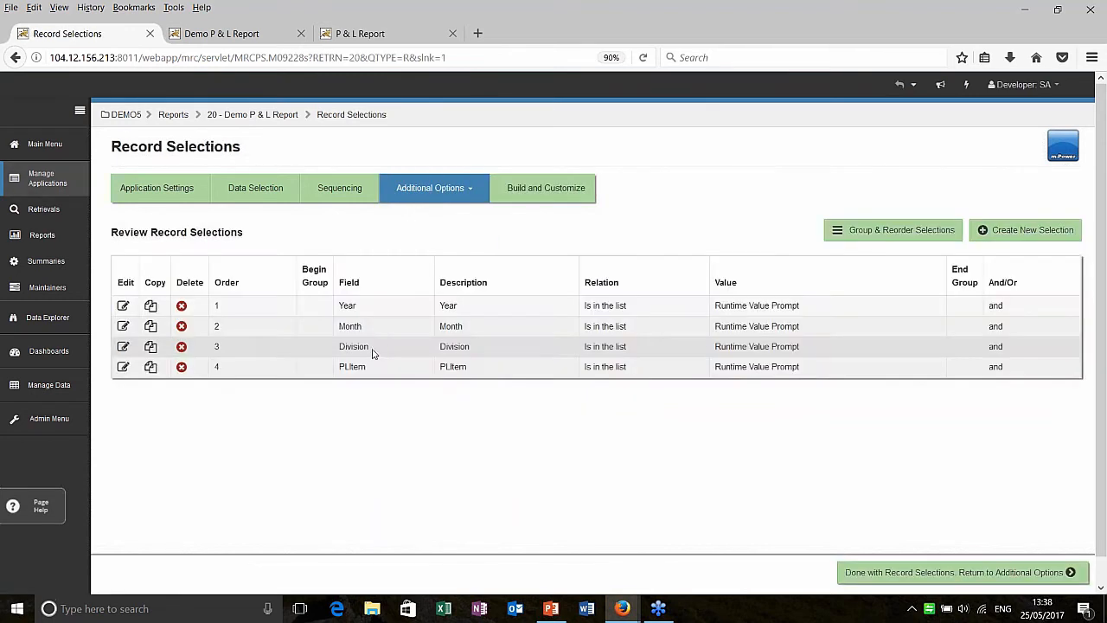
{"action": "left_click", "coordinate": [123, 305]}
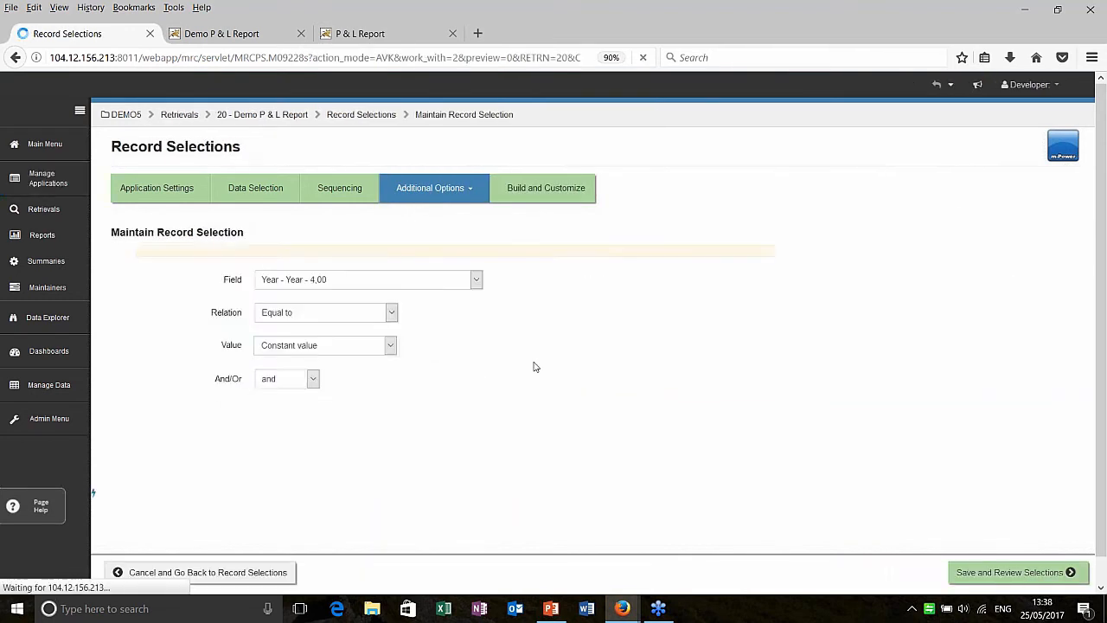
{"action": "left_click", "coordinate": [474, 279]}
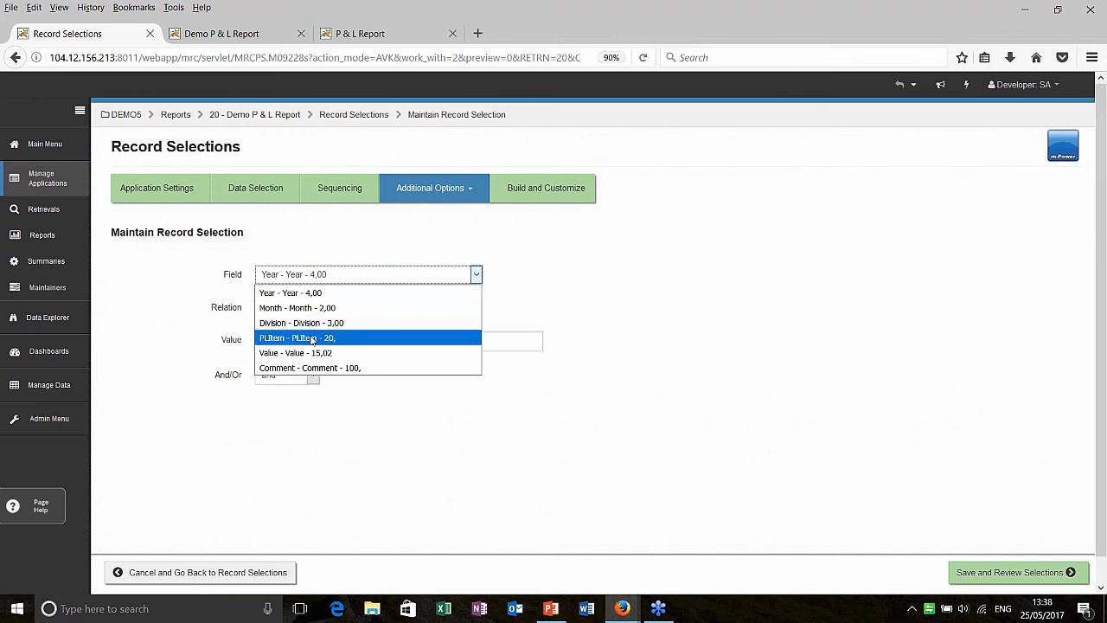
{"action": "left_click", "coordinate": [301, 323]}
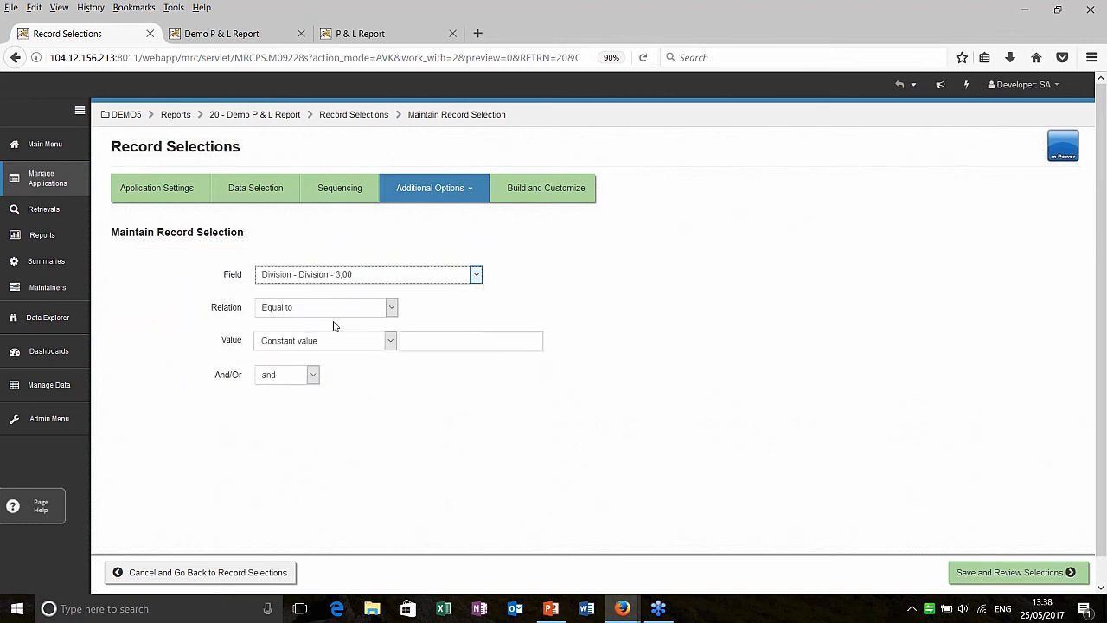
Set the relation to Row level security against User/Division Security, save and finish
{"action": "left_click", "coordinate": [391, 308]}
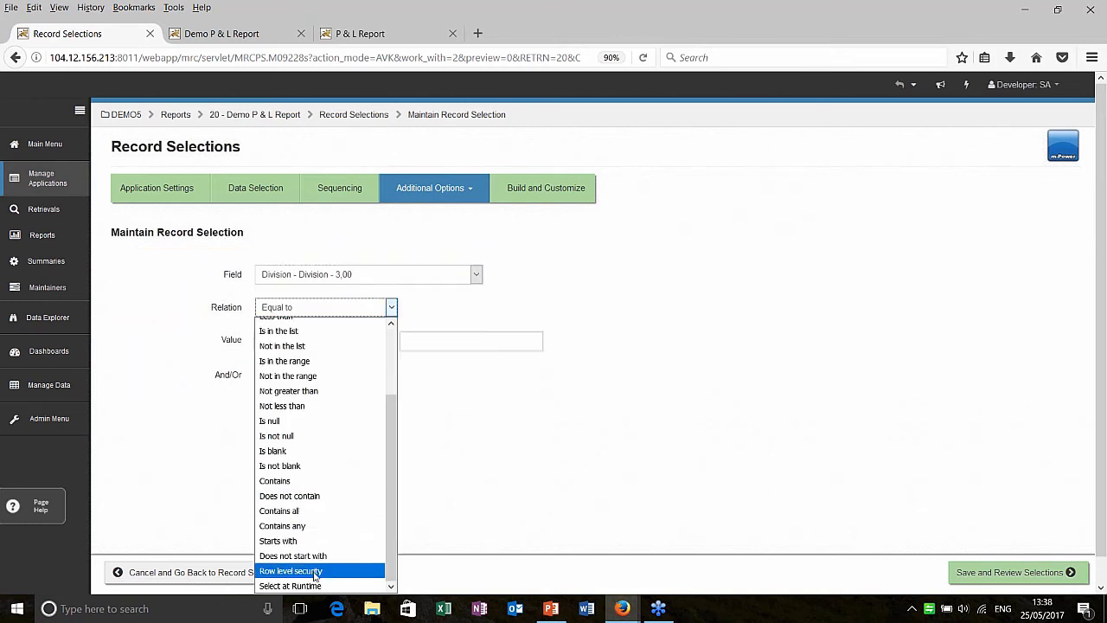
{"action": "left_click", "coordinate": [291, 571]}
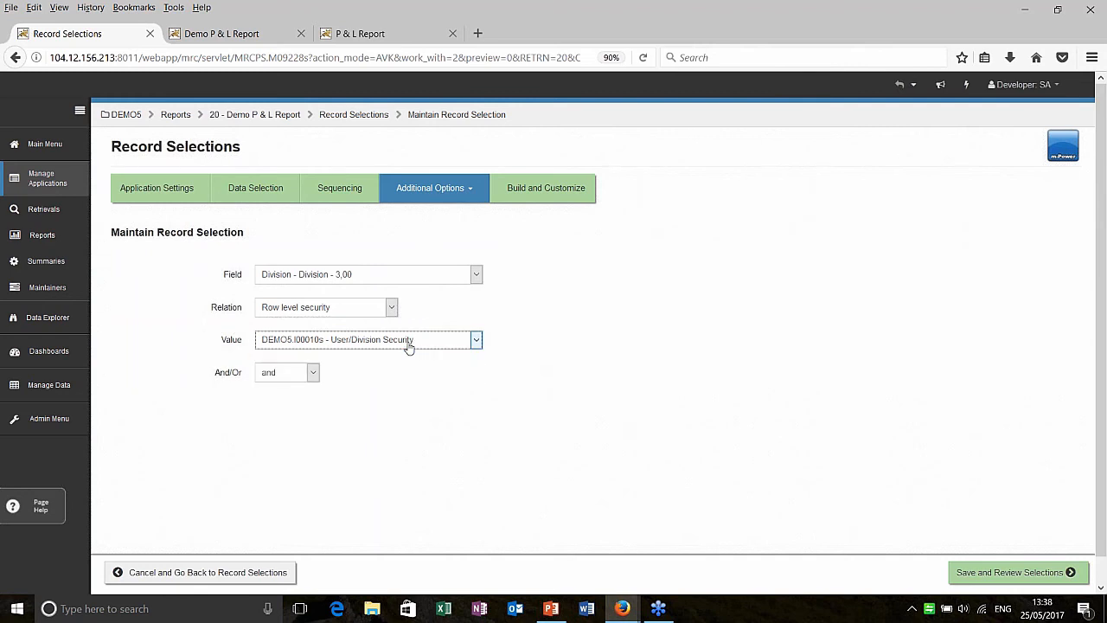
{"action": "left_click", "coordinate": [1017, 573]}
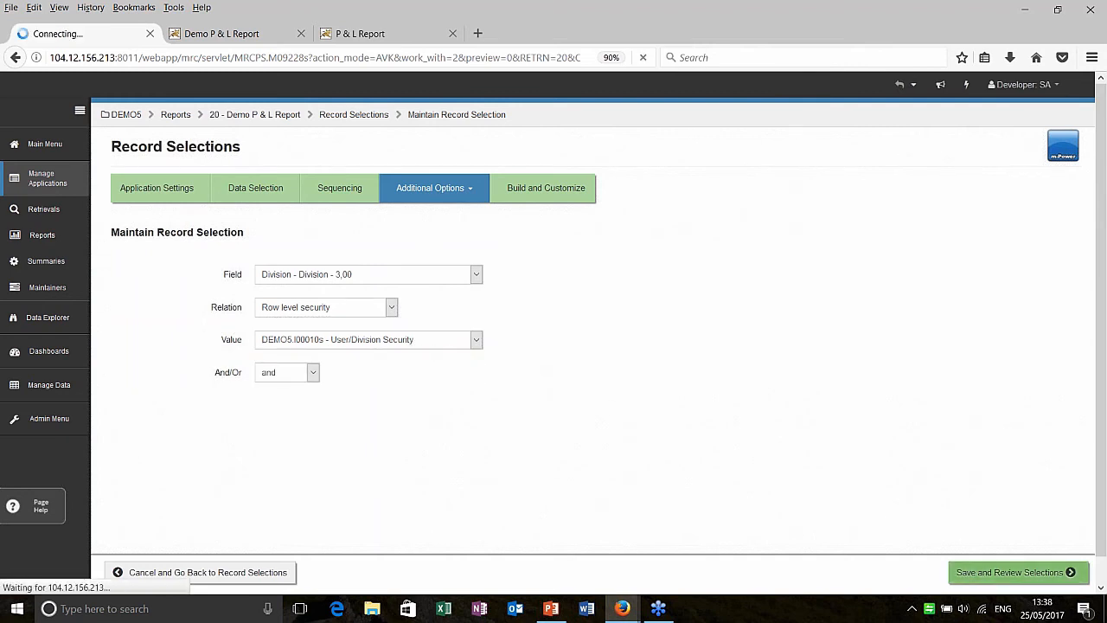
{"action": "left_click", "coordinate": [1017, 571]}
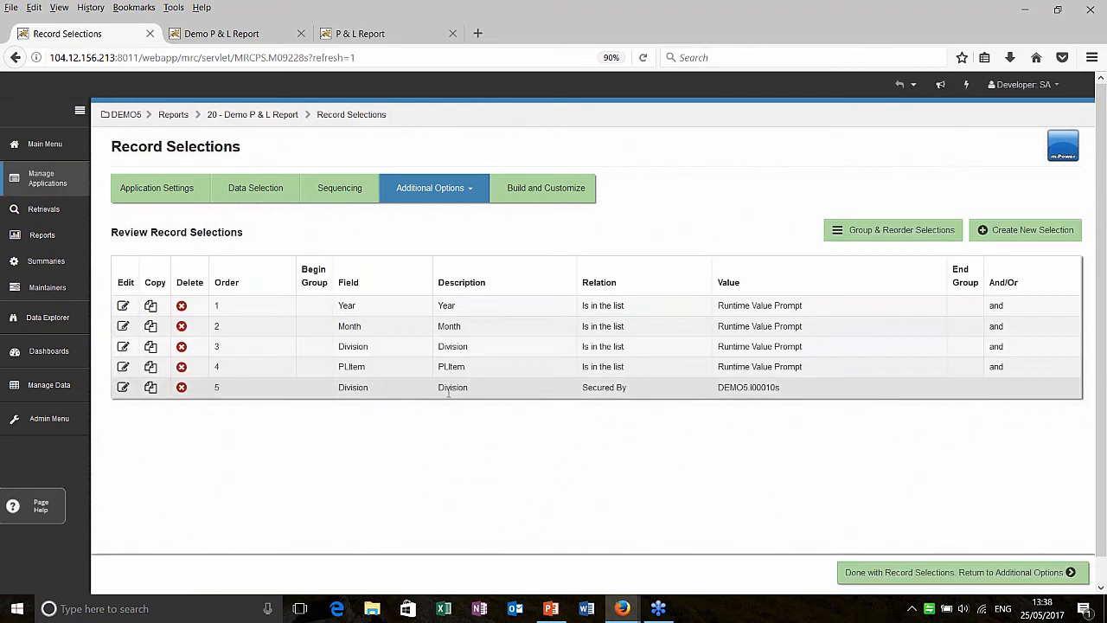
{"action": "mouse_move", "coordinate": [517, 395]}
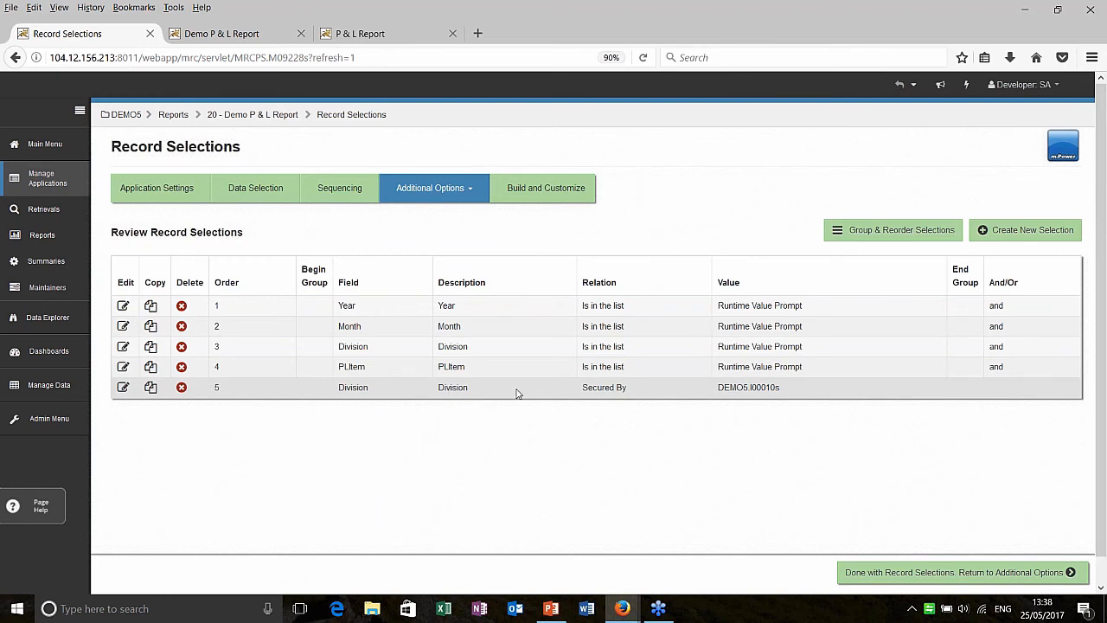
{"action": "mouse_move", "coordinate": [793, 498]}
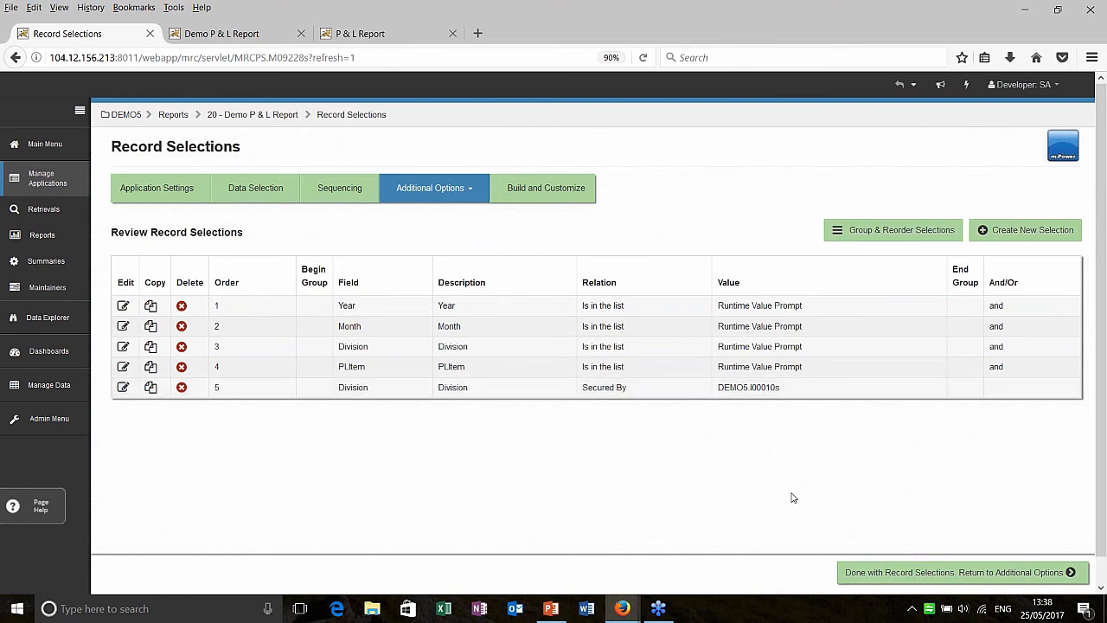
{"action": "left_click", "coordinate": [959, 571]}
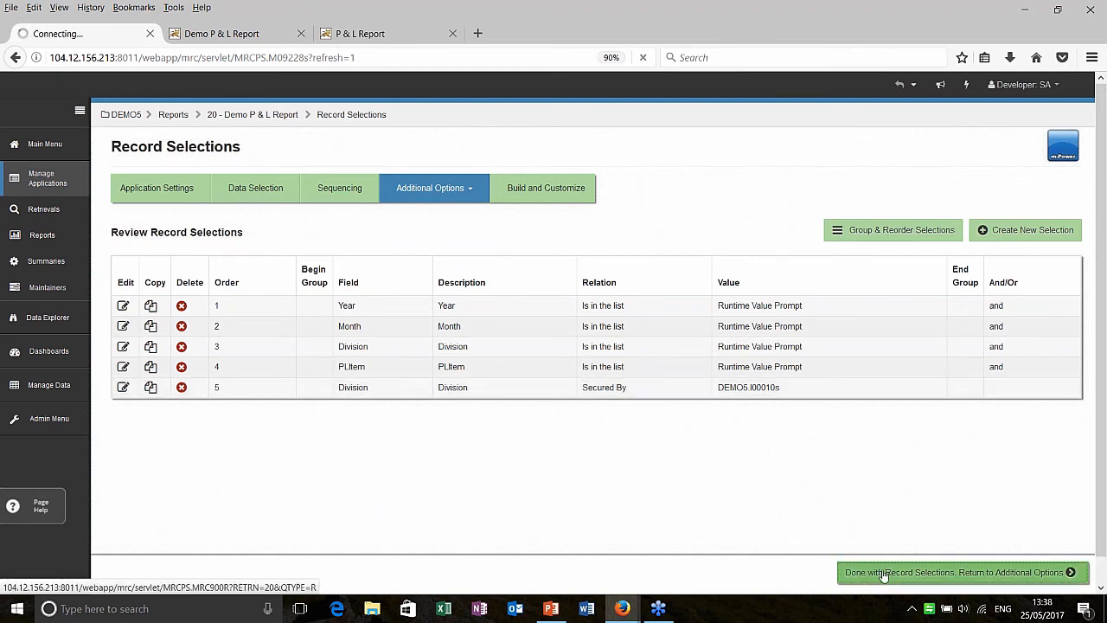
Rebuild the Demo P & L Report application and dismiss the success dialog
{"action": "left_click", "coordinate": [960, 572]}
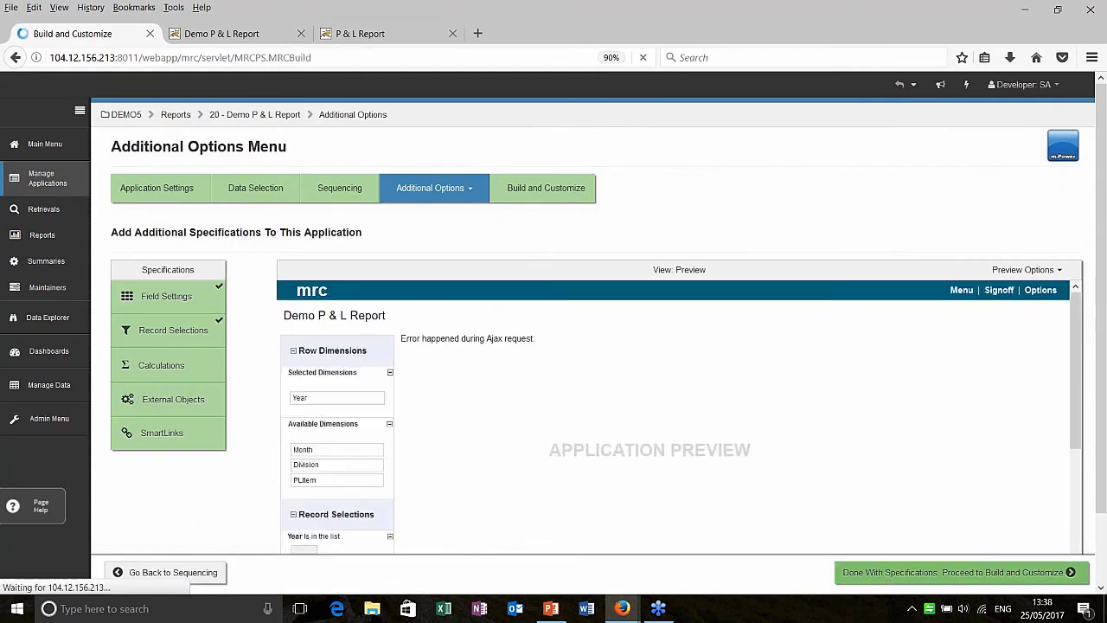
{"action": "left_click", "coordinate": [546, 187]}
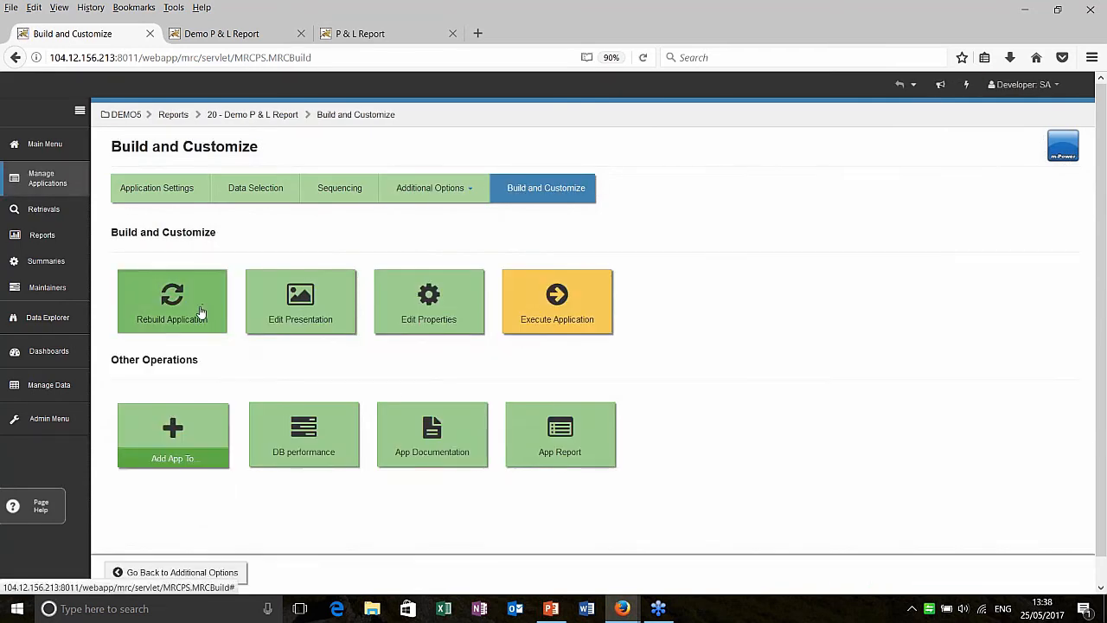
{"action": "left_click", "coordinate": [173, 301]}
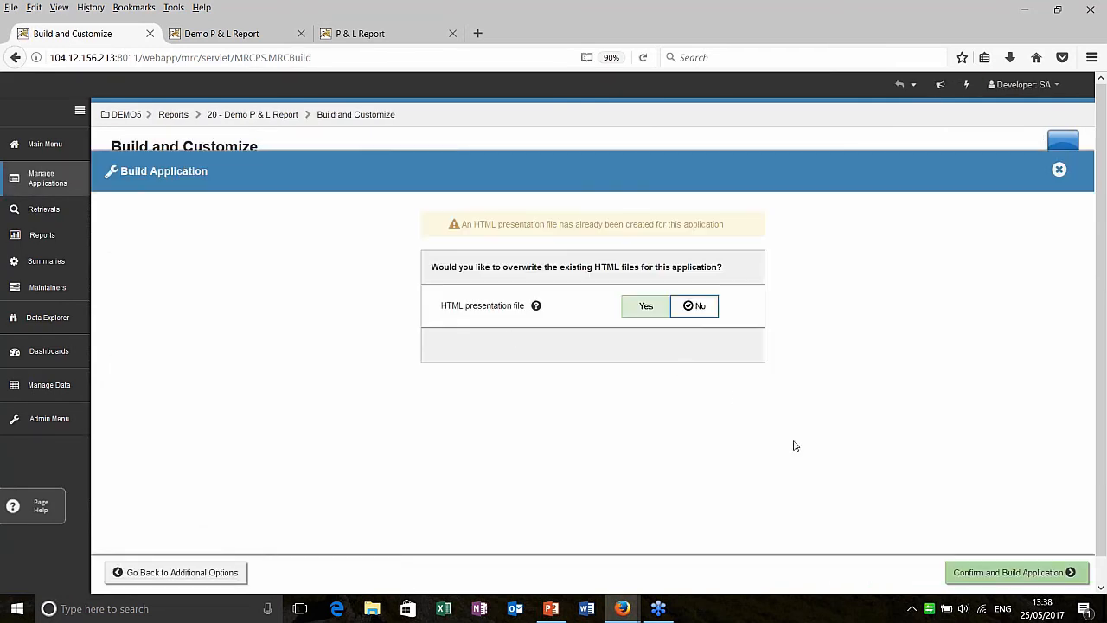
{"action": "left_click", "coordinate": [1016, 571]}
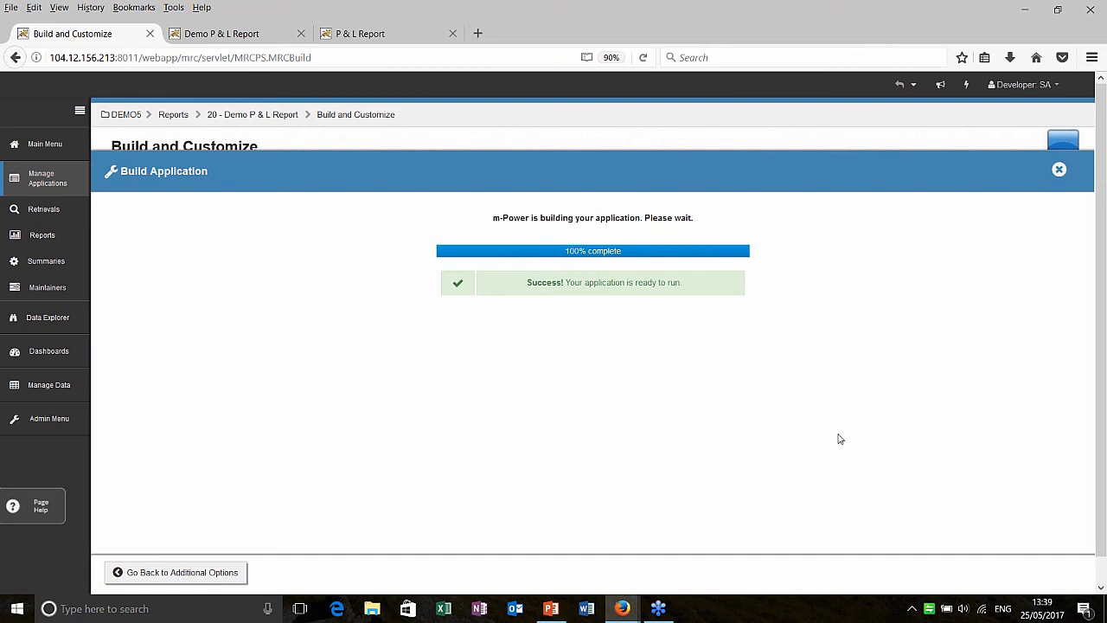
{"action": "left_click", "coordinate": [1059, 170]}
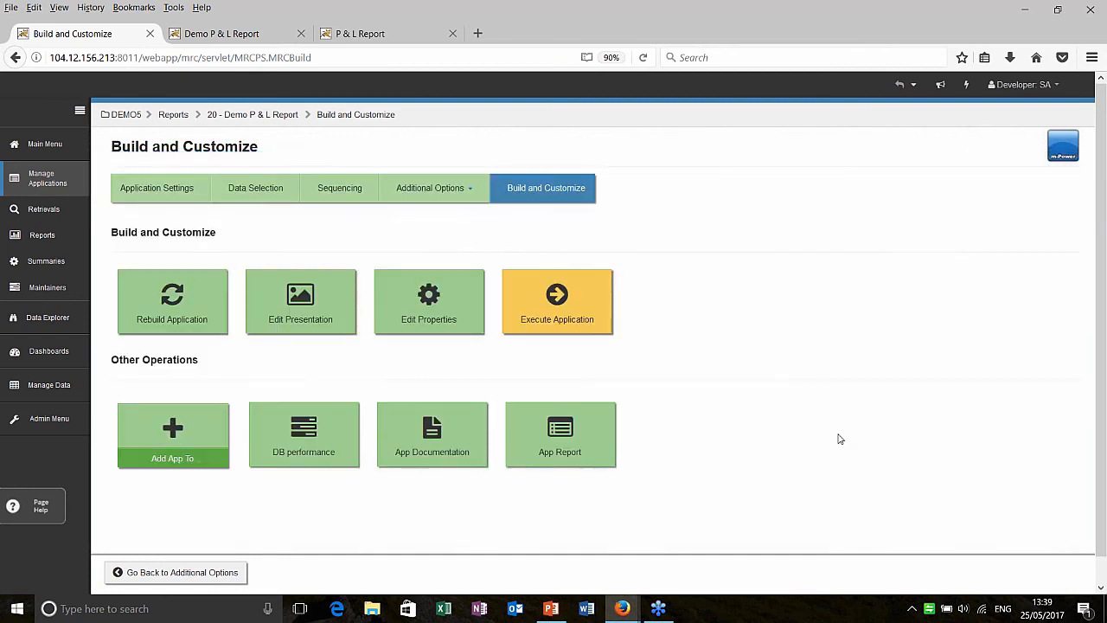
{"action": "mouse_move", "coordinate": [651, 345]}
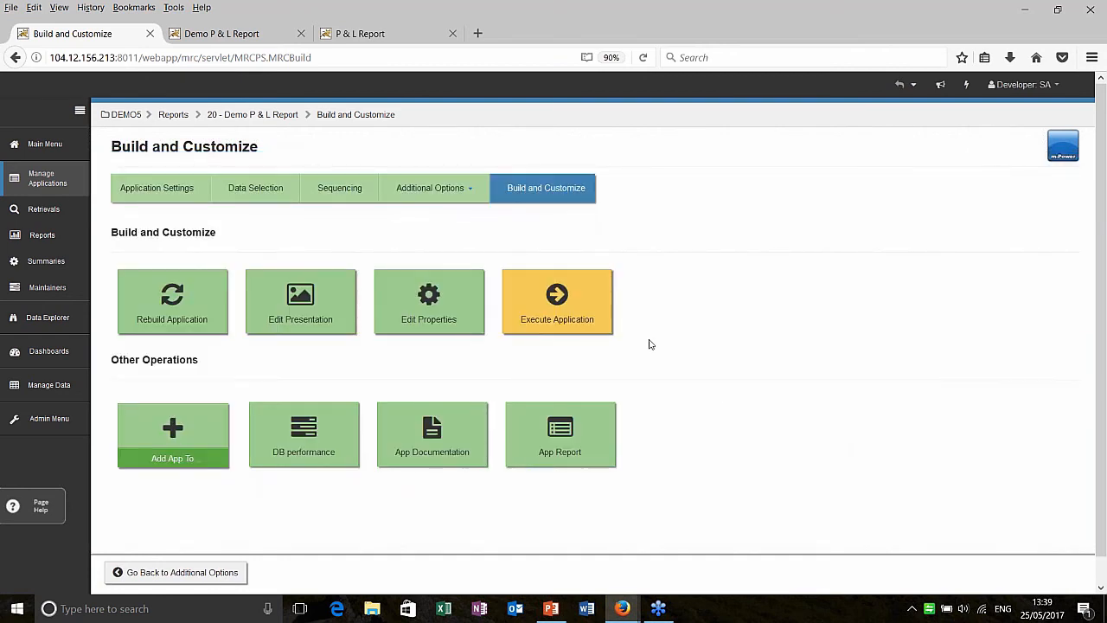
Run the rebuilt report with Division as a row dimension, then sign off
{"action": "left_click", "coordinate": [557, 301]}
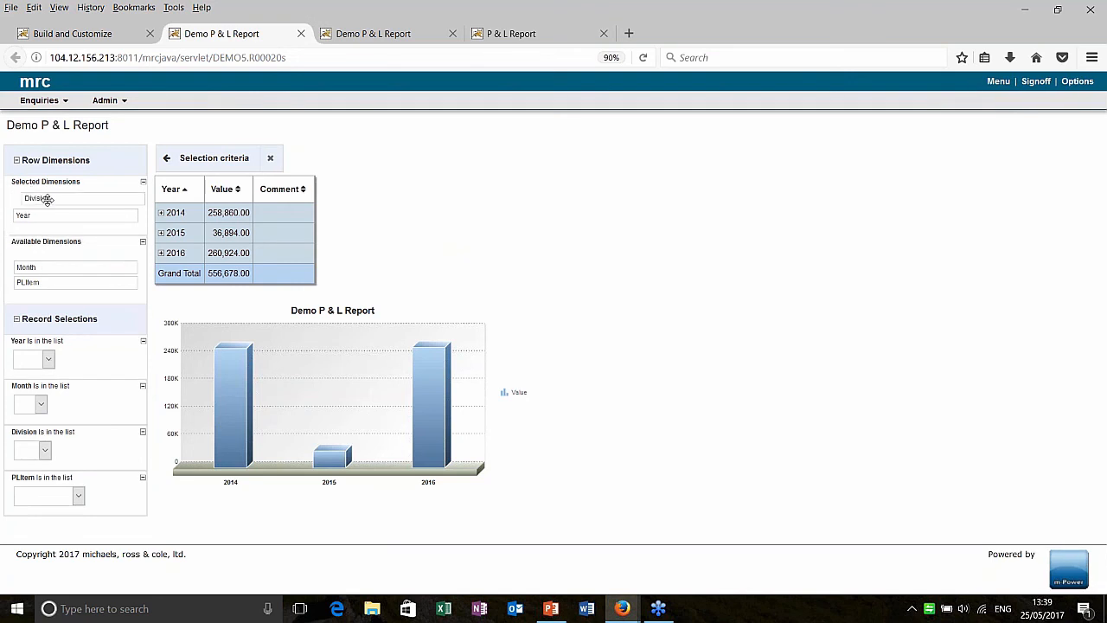
{"action": "left_click", "coordinate": [37, 197]}
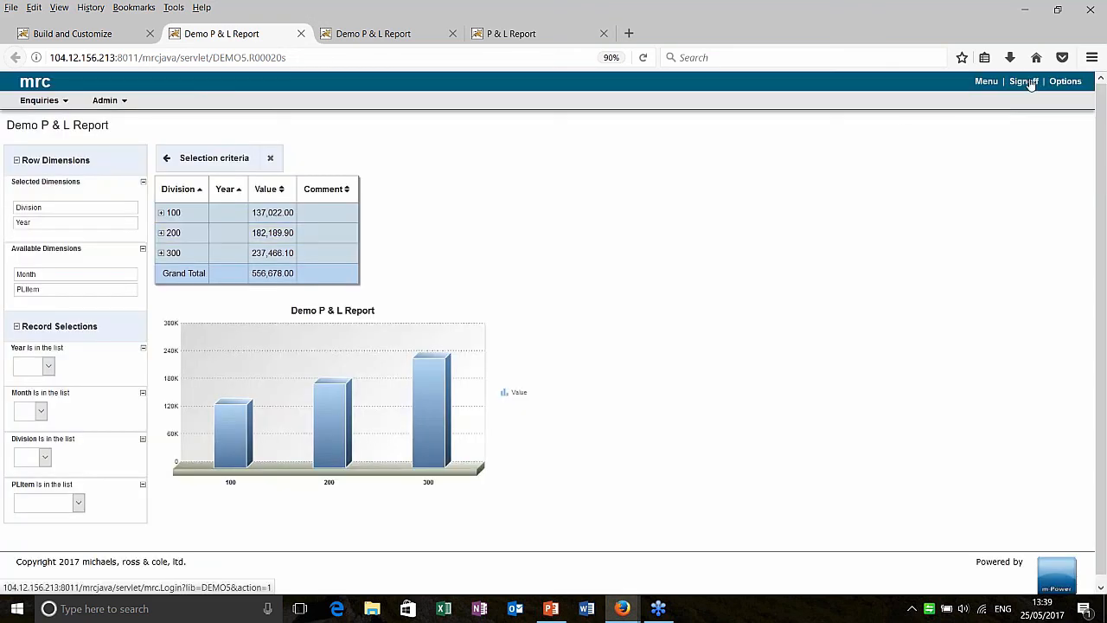
{"action": "left_click", "coordinate": [1024, 81]}
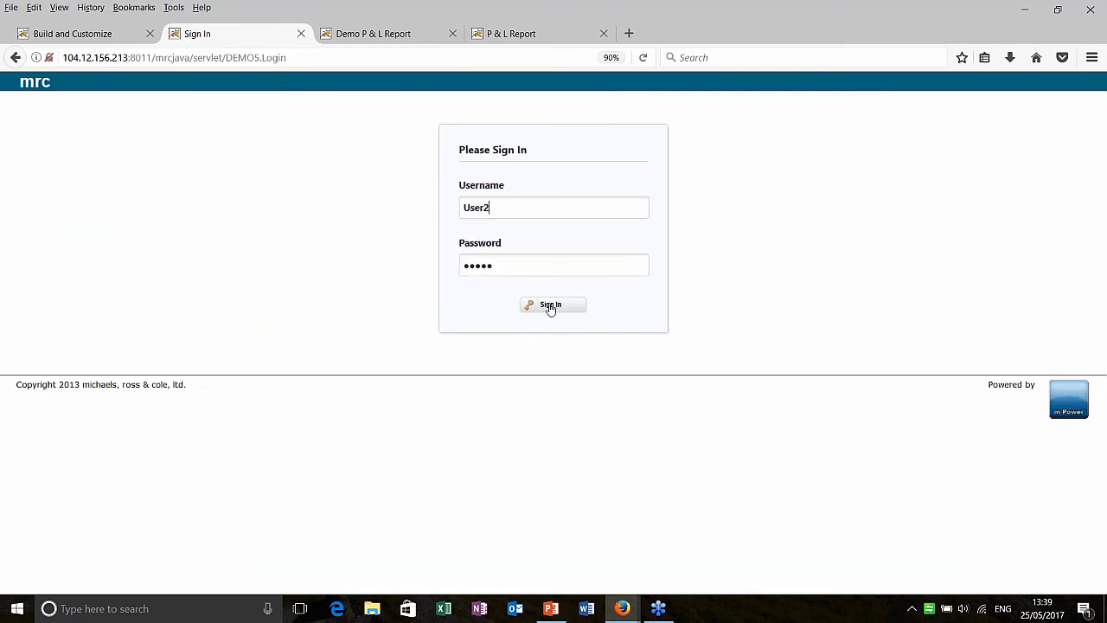
Sign in as User2 and open the P & L Report showing only division 300
{"action": "left_click", "coordinate": [552, 304]}
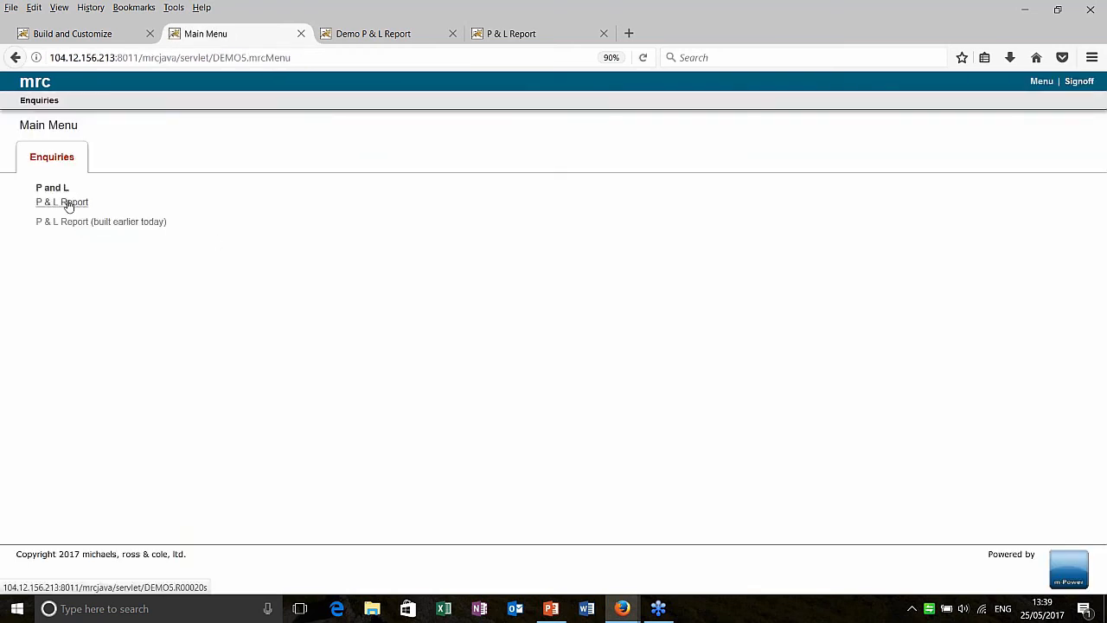
{"action": "left_click", "coordinate": [62, 201]}
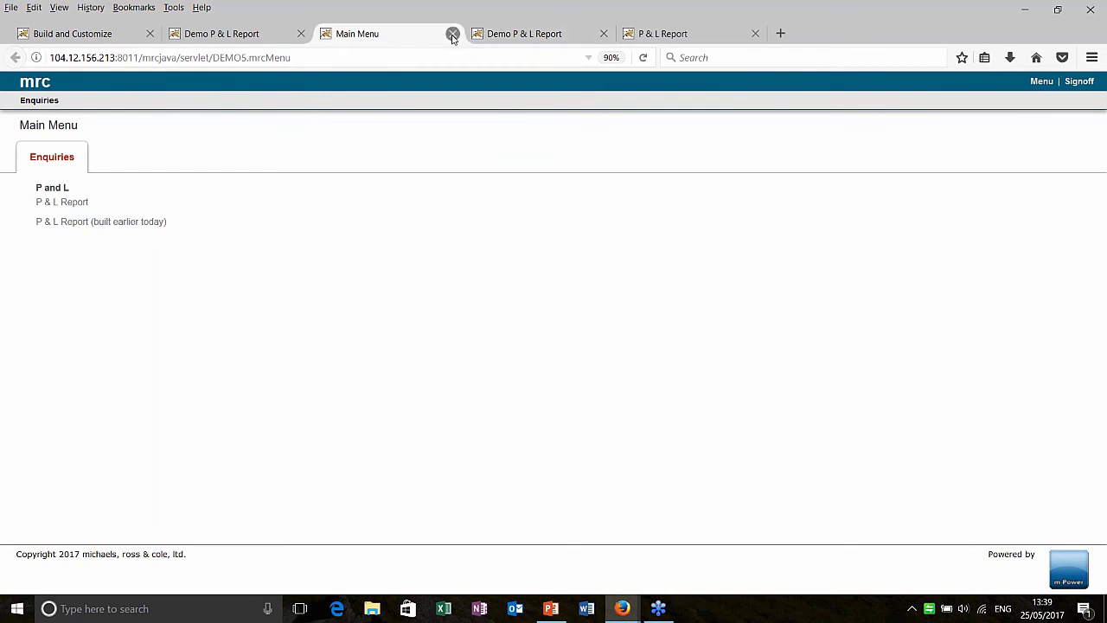
{"action": "left_click", "coordinate": [453, 32]}
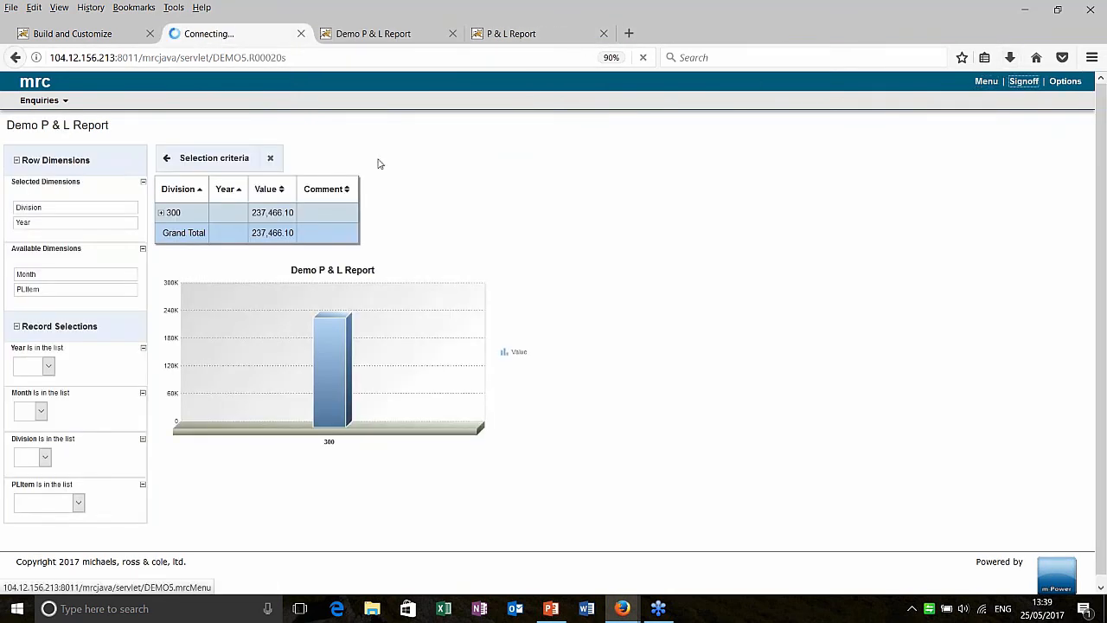
Sign back in as User1 and open User/Division Security Maintenance
{"action": "left_click", "coordinate": [1024, 81]}
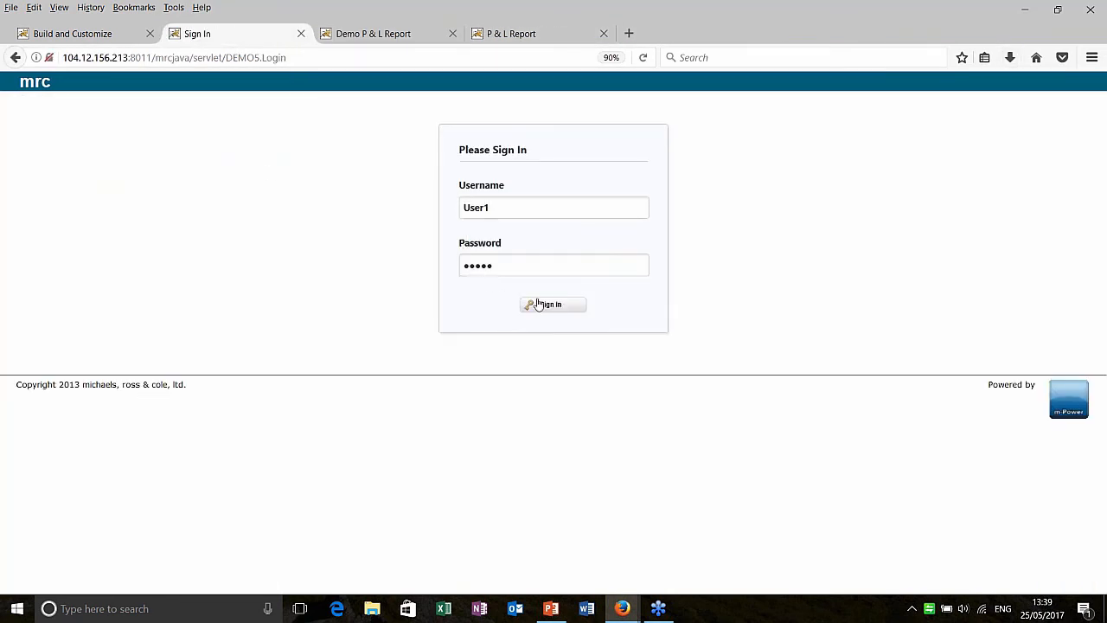
{"action": "left_click", "coordinate": [554, 304]}
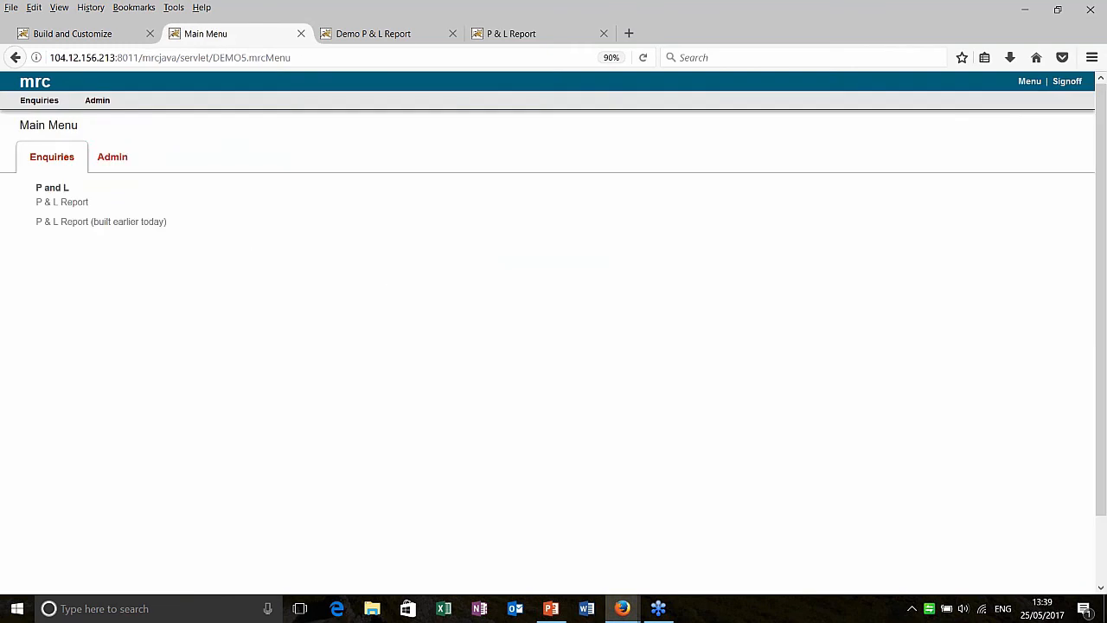
{"action": "left_click", "coordinate": [111, 155]}
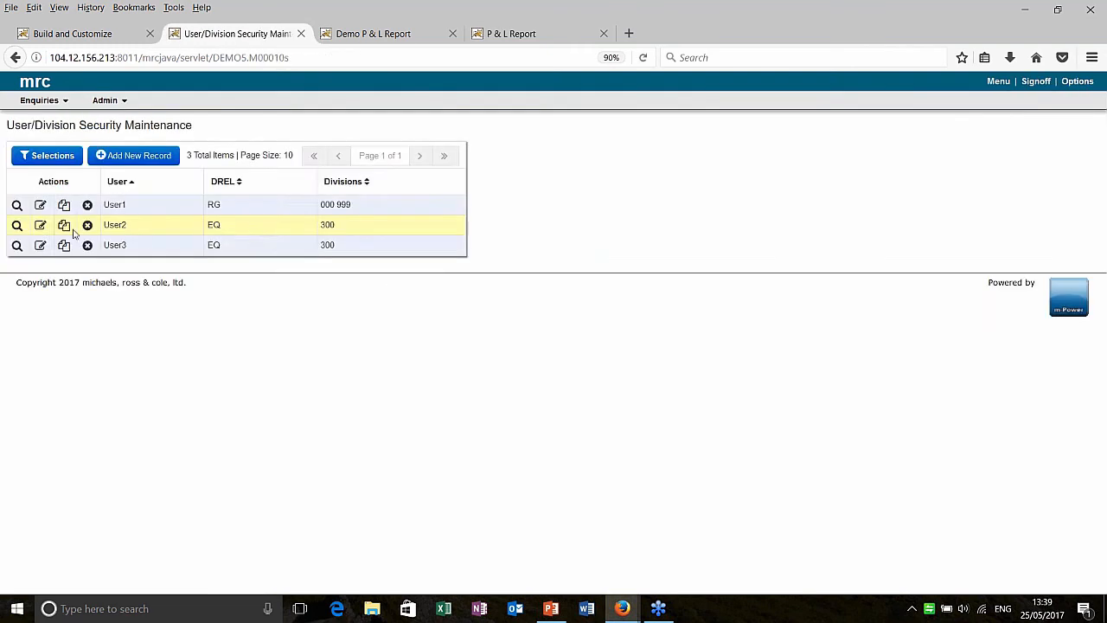
Set User2's Divisions to 200 300 and accept the record
{"action": "left_click", "coordinate": [40, 224]}
{"action": "type", "text": "200"}
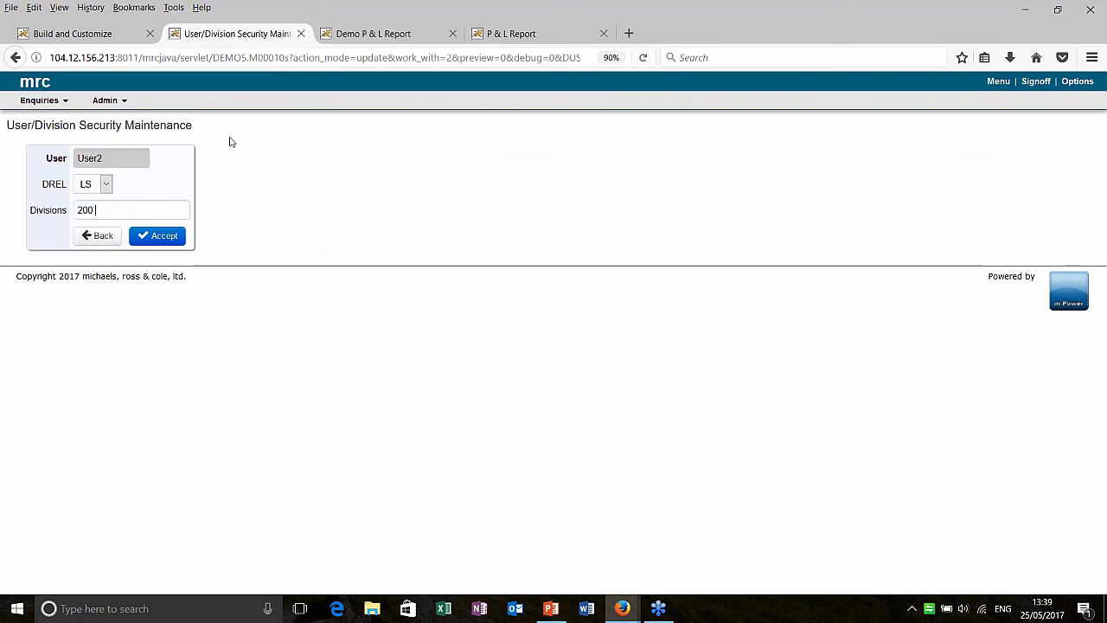
{"action": "type", "text": "300"}
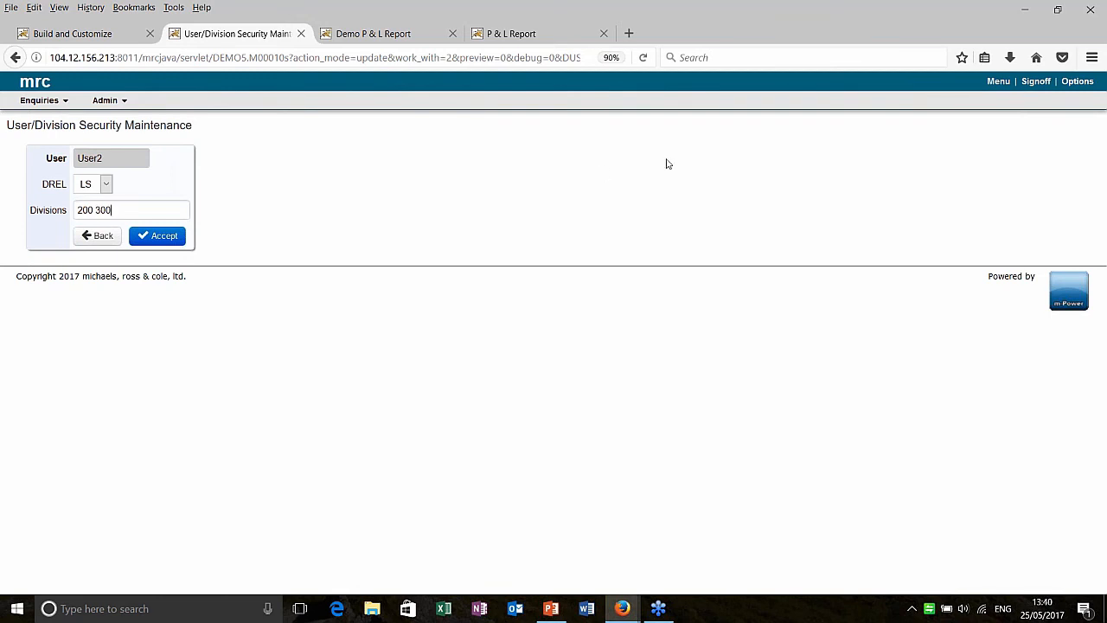
{"action": "left_click", "coordinate": [158, 236]}
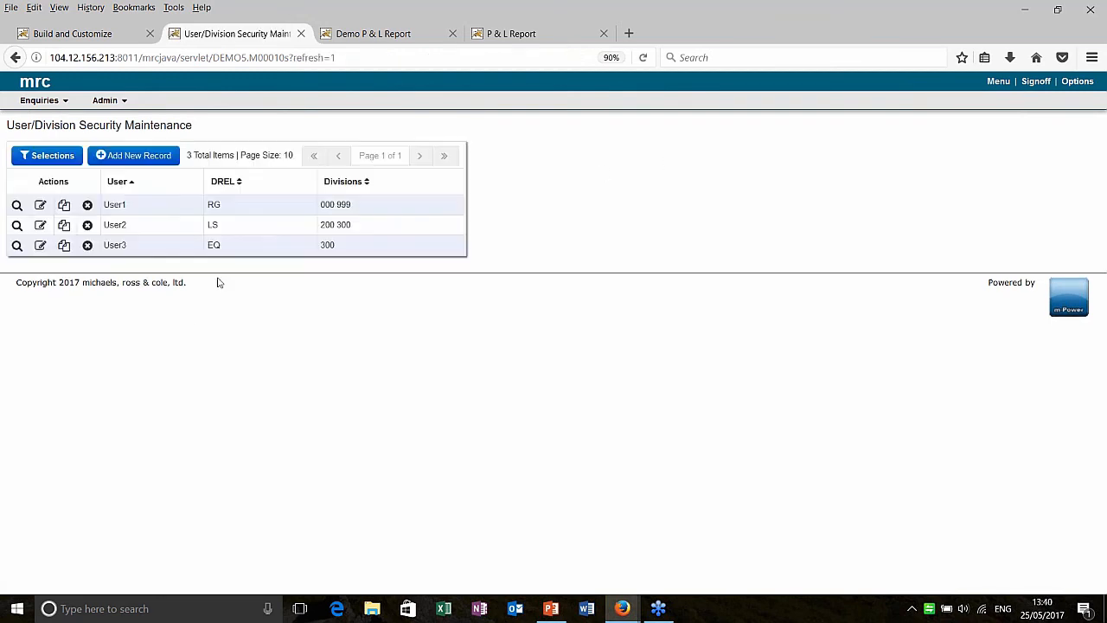
{"action": "mouse_move", "coordinate": [1034, 82]}
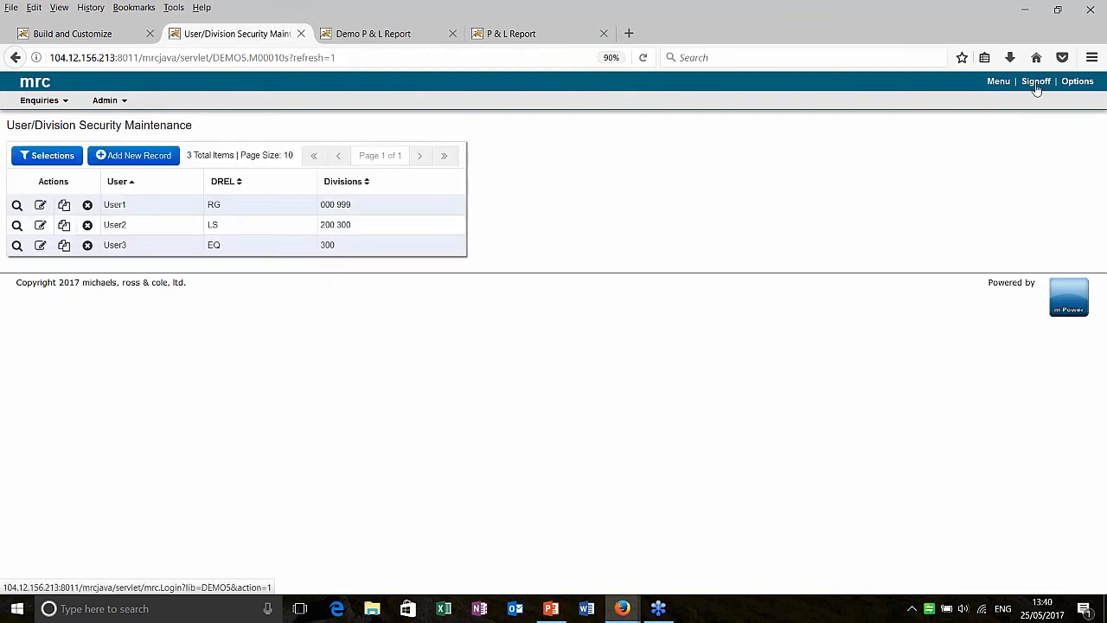
Sign off, sign back in as User2, and reopen the P & L Report from the Main Menu
{"action": "left_click", "coordinate": [1034, 82]}
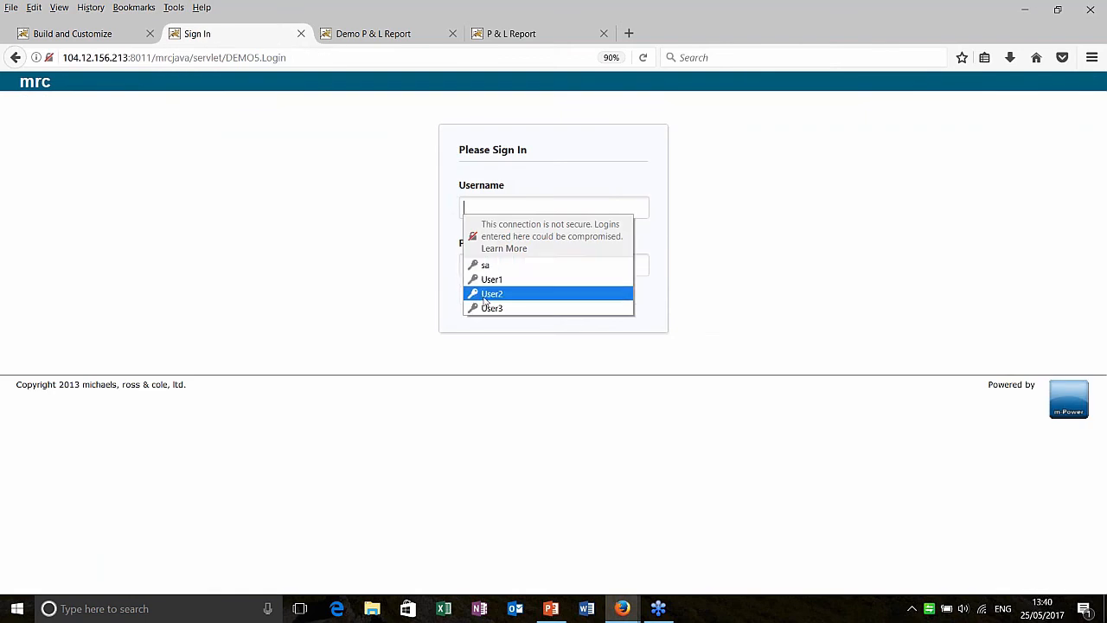
{"action": "left_click", "coordinate": [552, 305]}
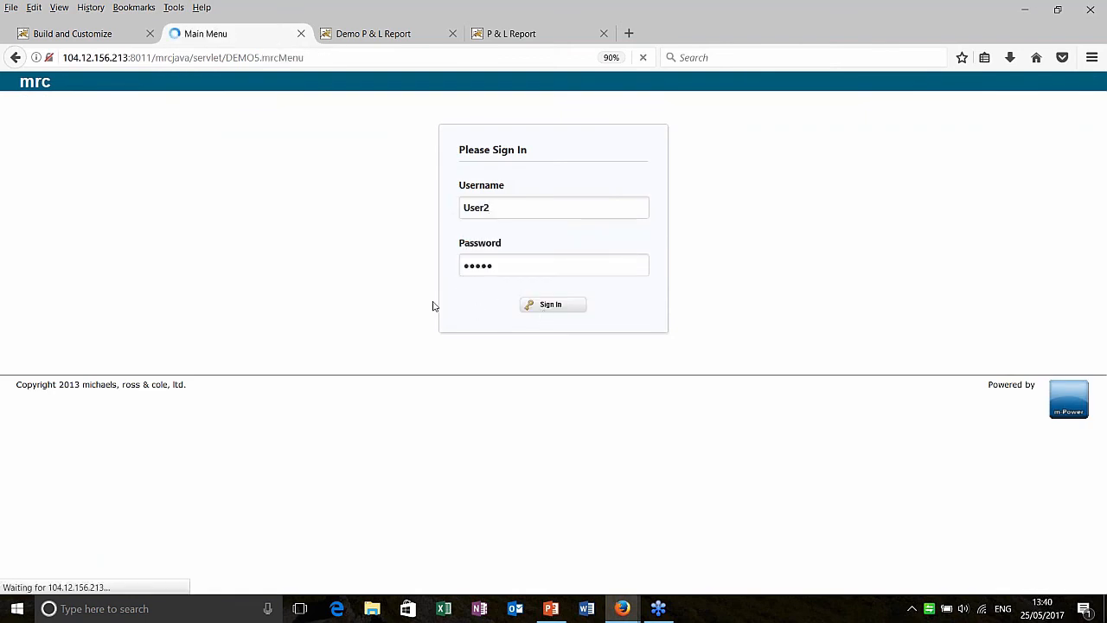
{"action": "left_click", "coordinate": [554, 305]}
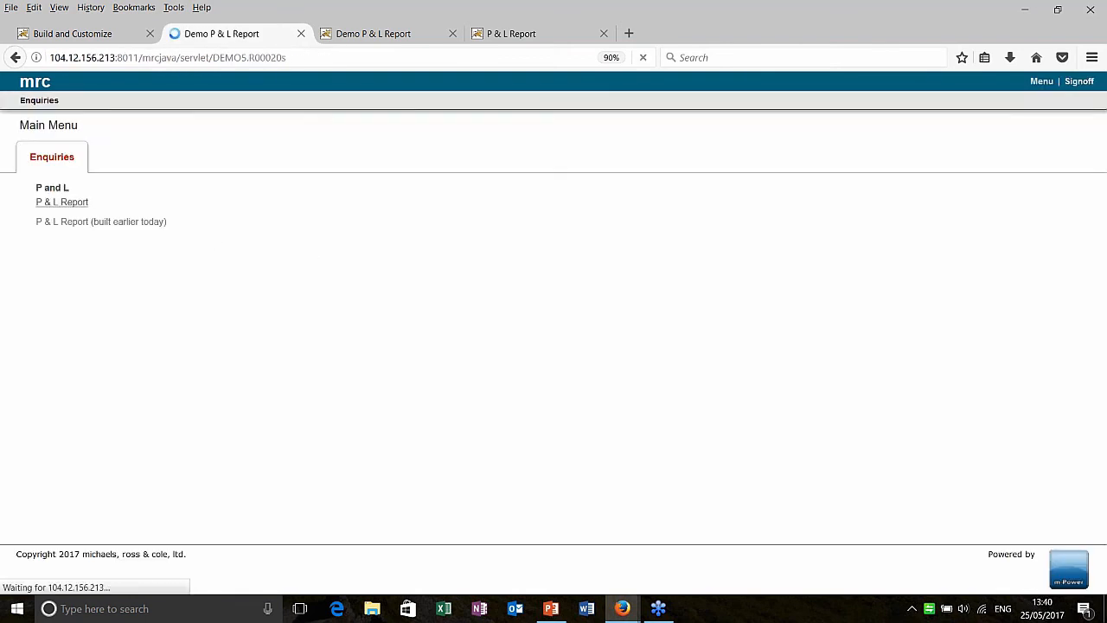
{"action": "left_click", "coordinate": [63, 201]}
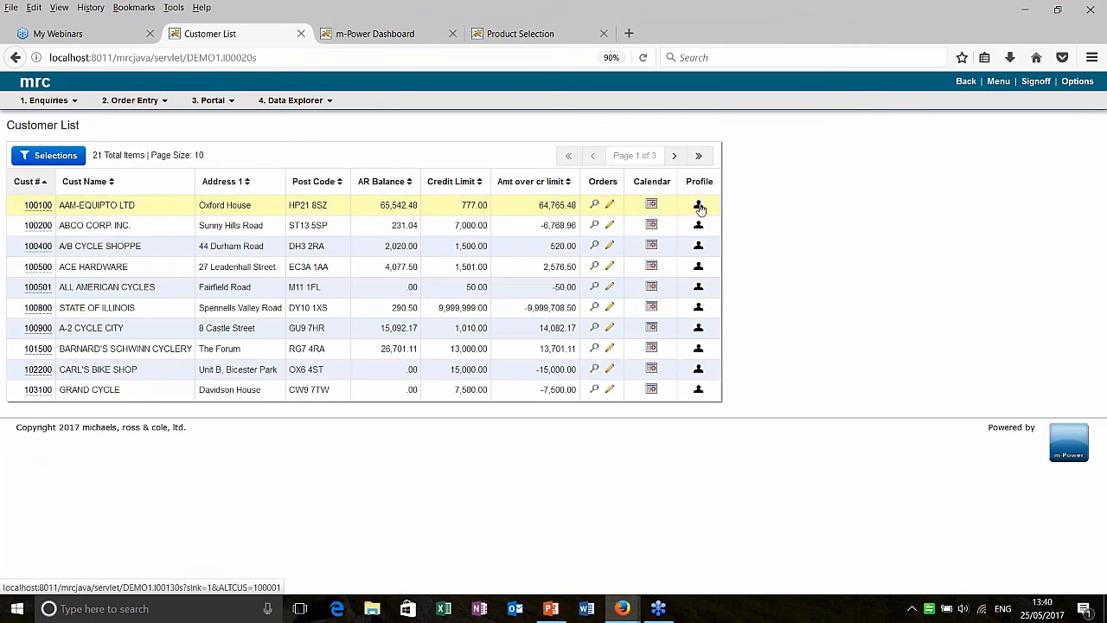
Show the profile for customer 100100 AAA-EQUIPTO LTD and check its High Value Orders and Sales by Year
{"action": "left_click", "coordinate": [699, 204]}
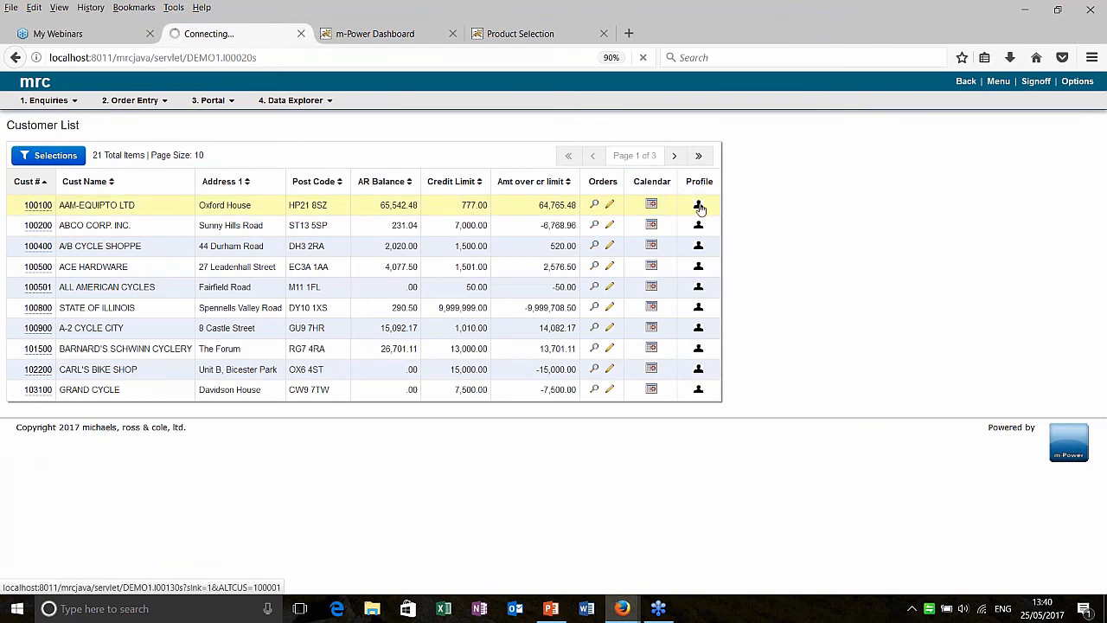
{"action": "left_click", "coordinate": [699, 204]}
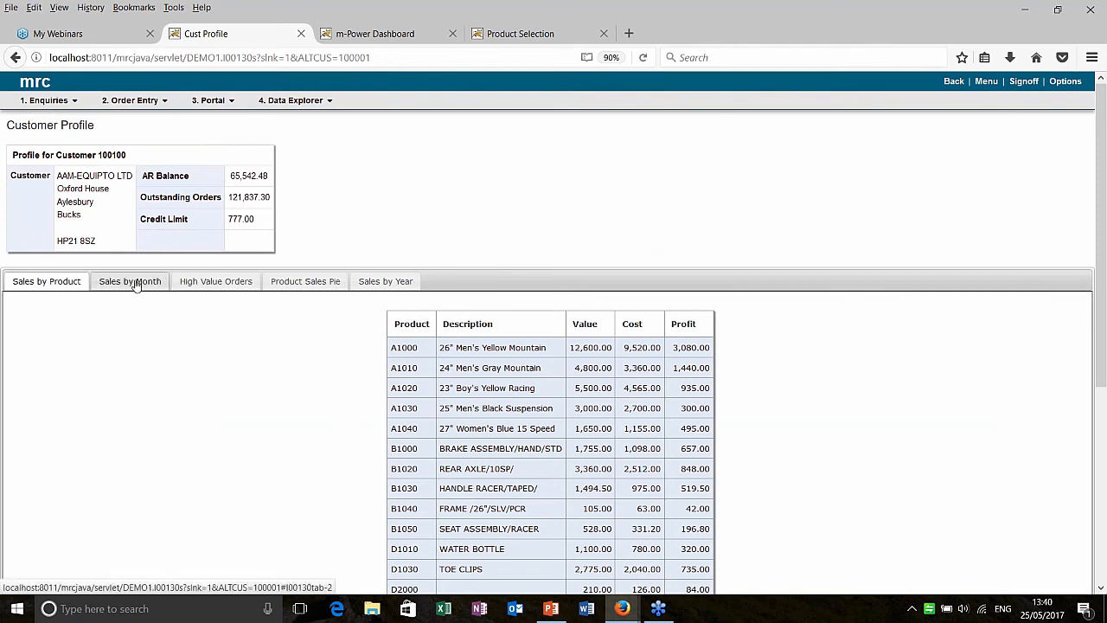
{"action": "left_click", "coordinate": [215, 280]}
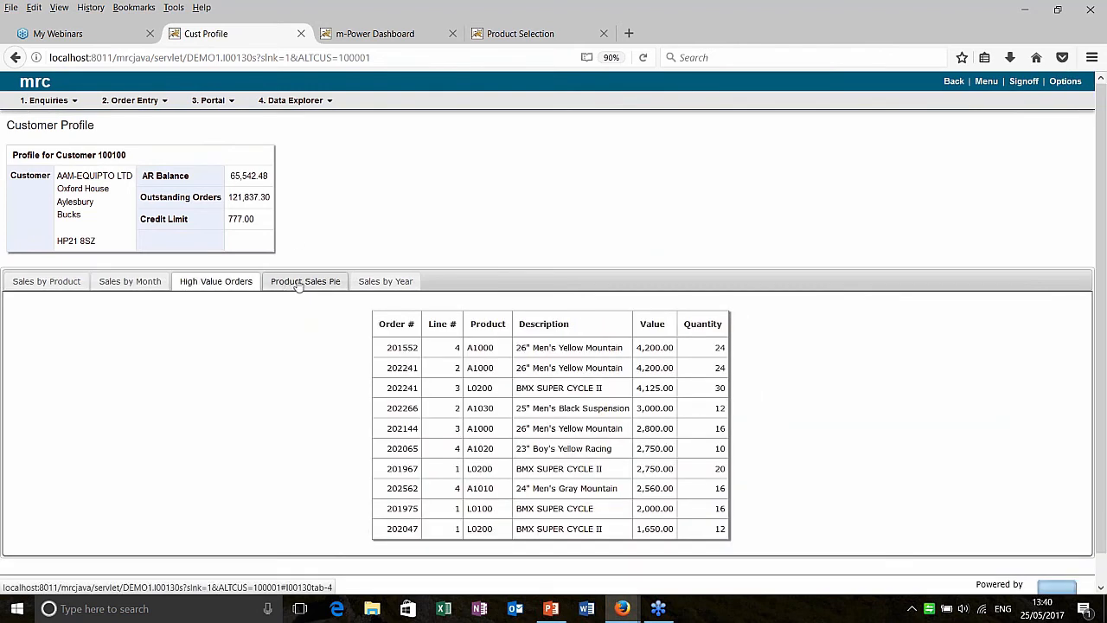
{"action": "left_click", "coordinate": [384, 280]}
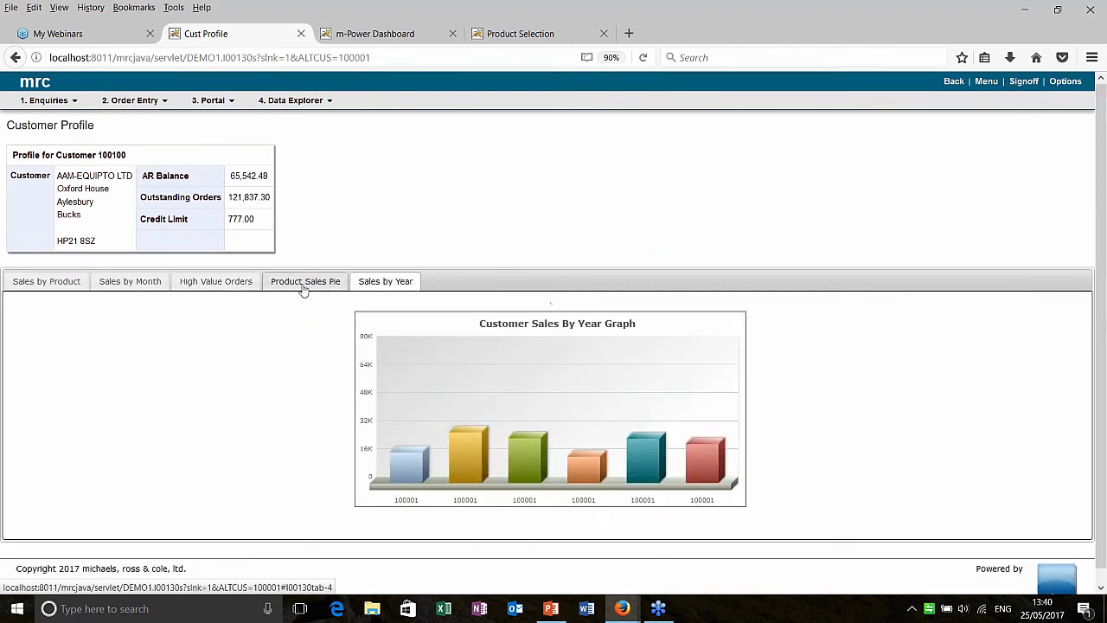
{"action": "left_click", "coordinate": [215, 280]}
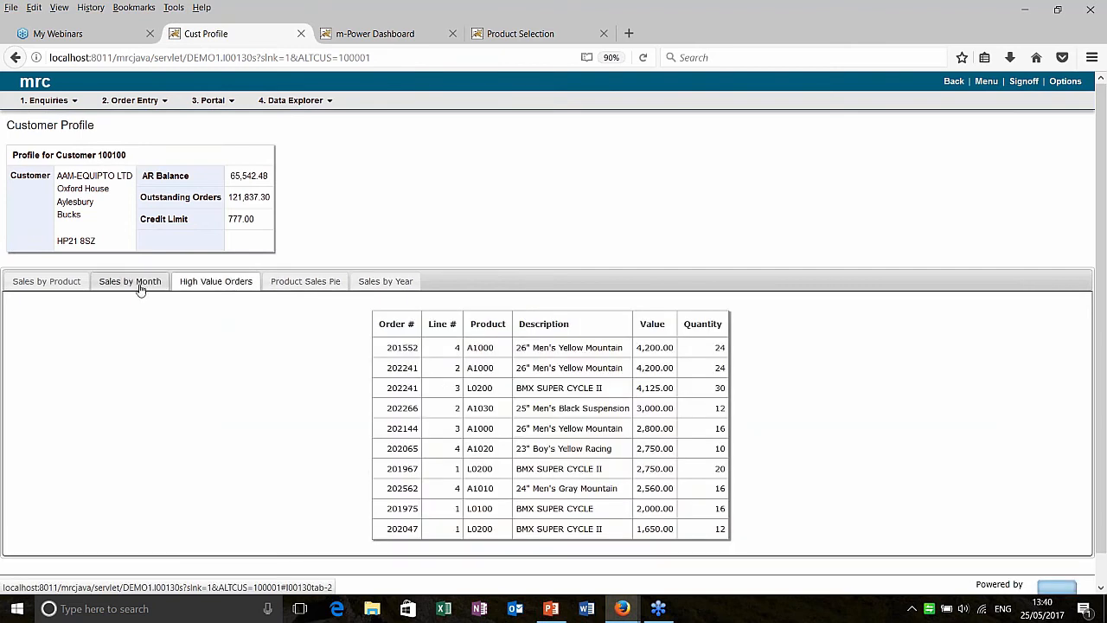
Review Sales by Month, High Value Orders, Product Sales Pie and finish on the Sales by Year graph
{"action": "left_click", "coordinate": [129, 281]}
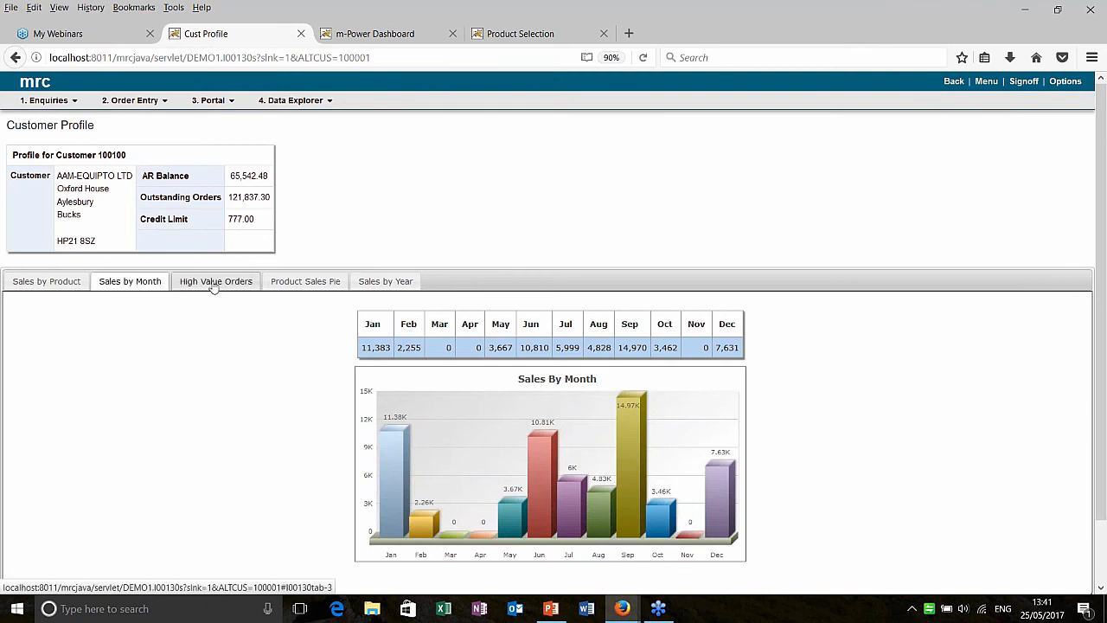
{"action": "left_click", "coordinate": [214, 280]}
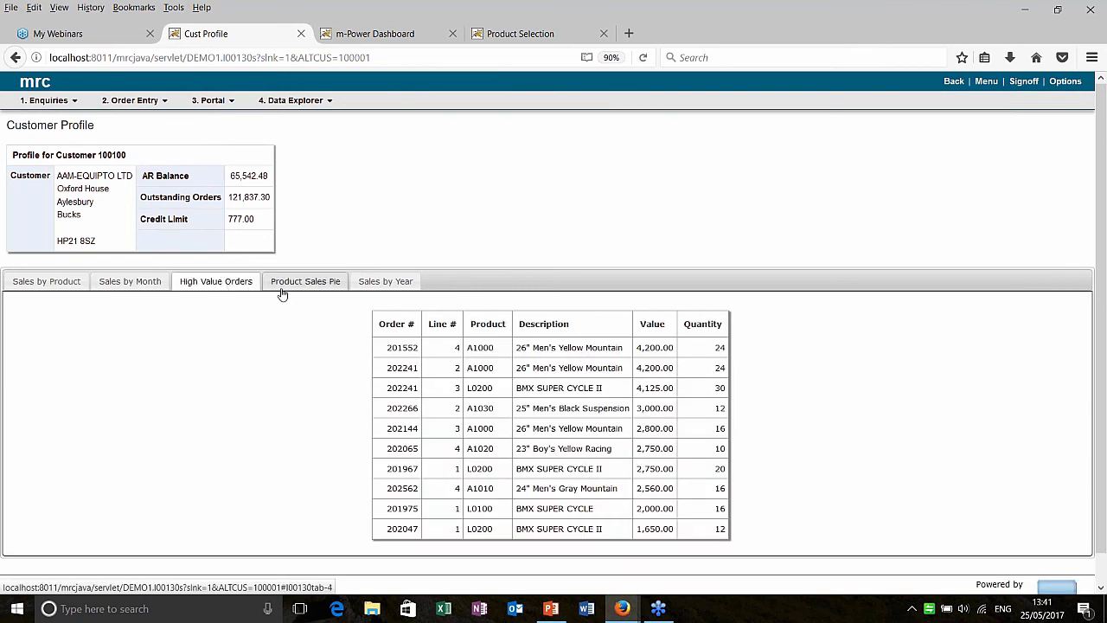
{"action": "left_click", "coordinate": [305, 280]}
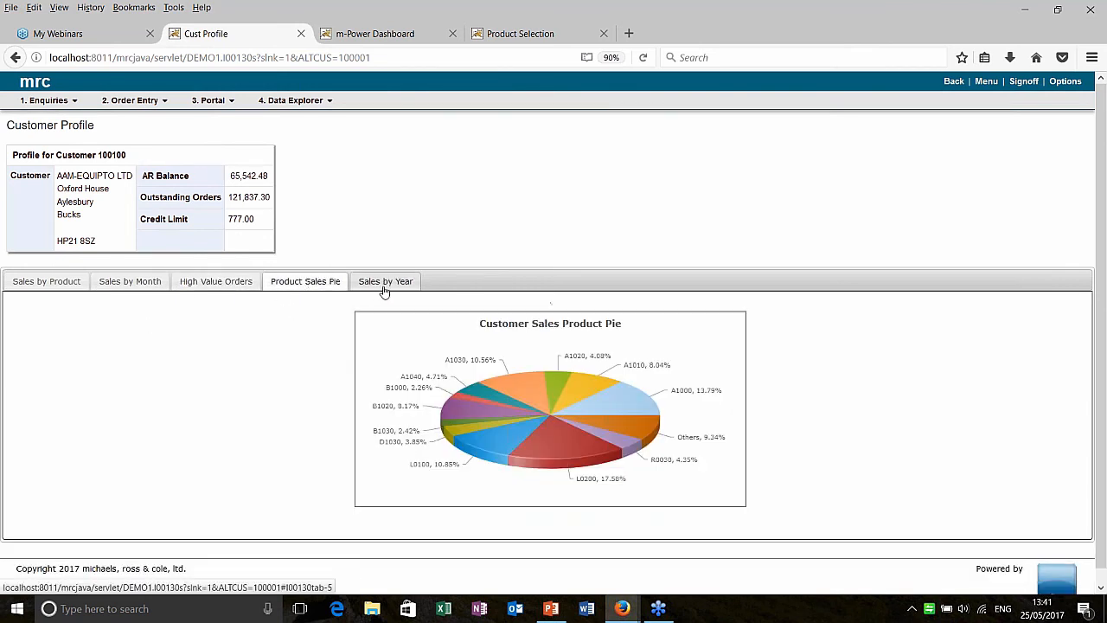
{"action": "left_click", "coordinate": [384, 280]}
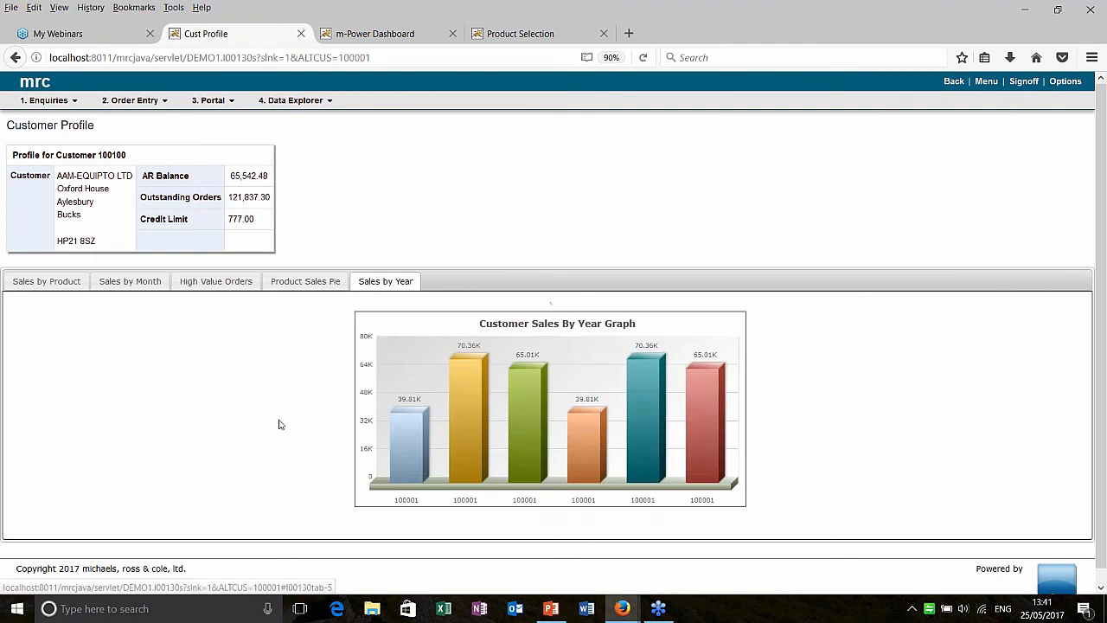
{"action": "mouse_move", "coordinate": [208, 409]}
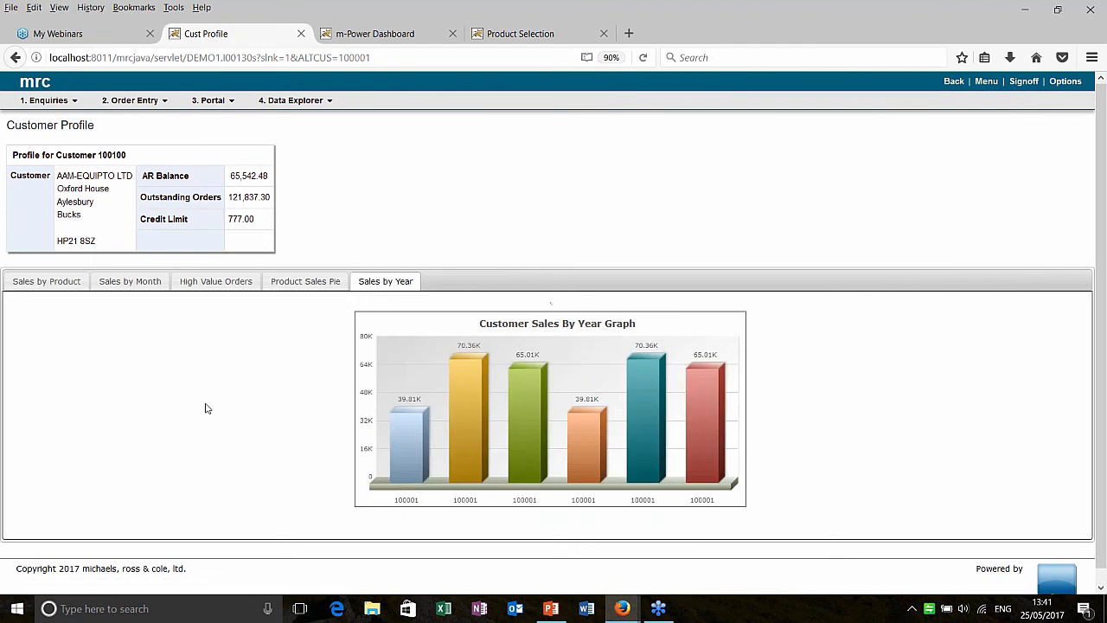
{"action": "mouse_move", "coordinate": [192, 410]}
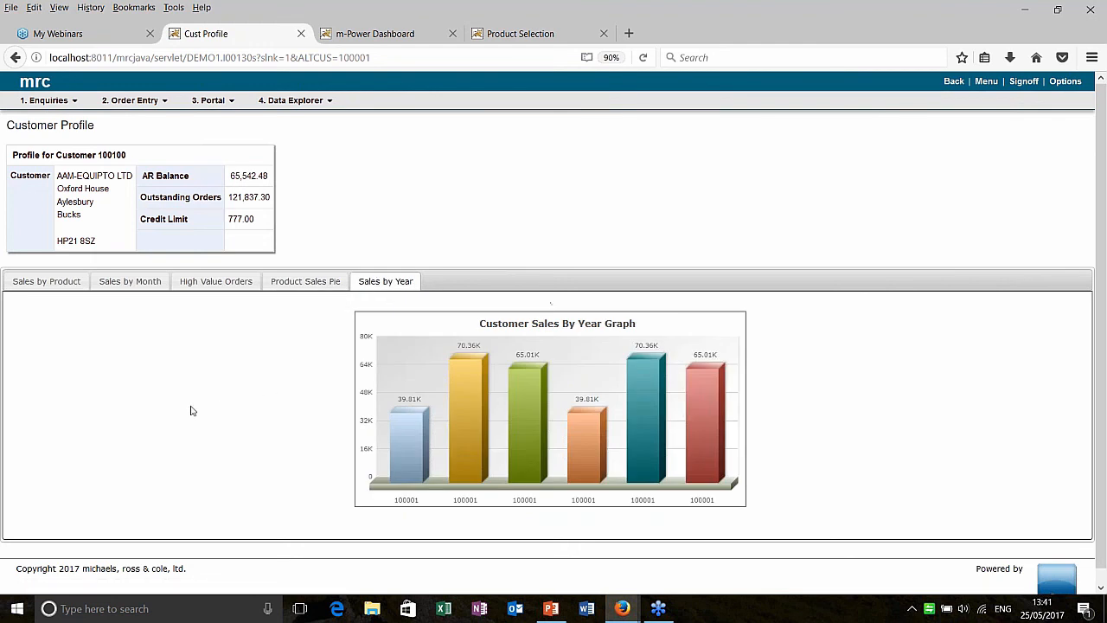
Go to the Sales dashboard and drill into the 2016 bar to load the Sales History Report for 2016
{"action": "left_click", "coordinate": [377, 32]}
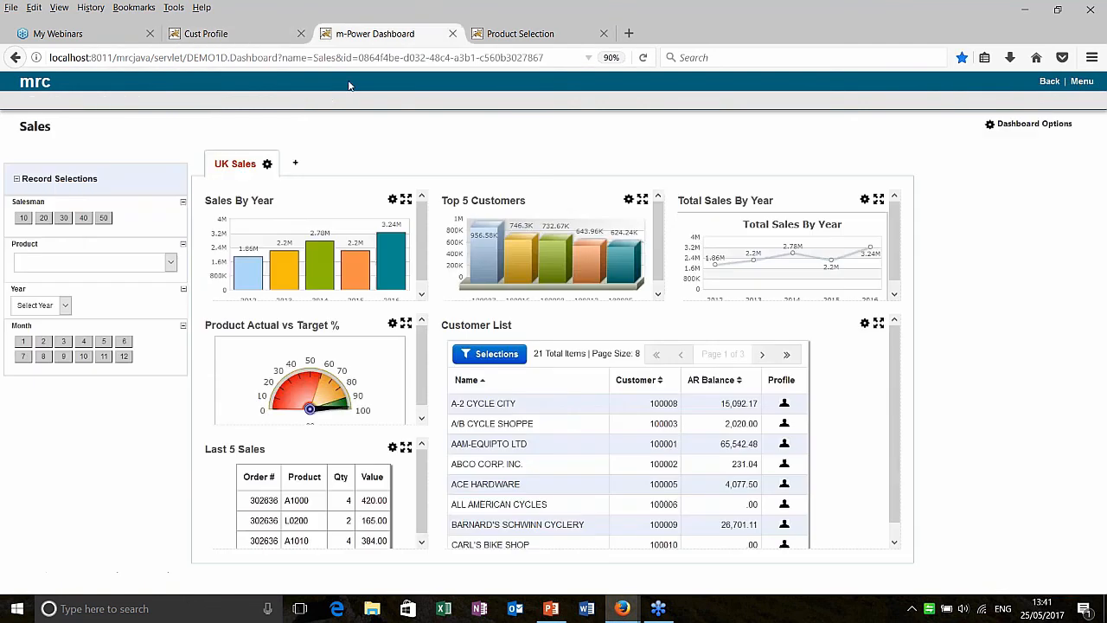
{"action": "left_click", "coordinate": [643, 57]}
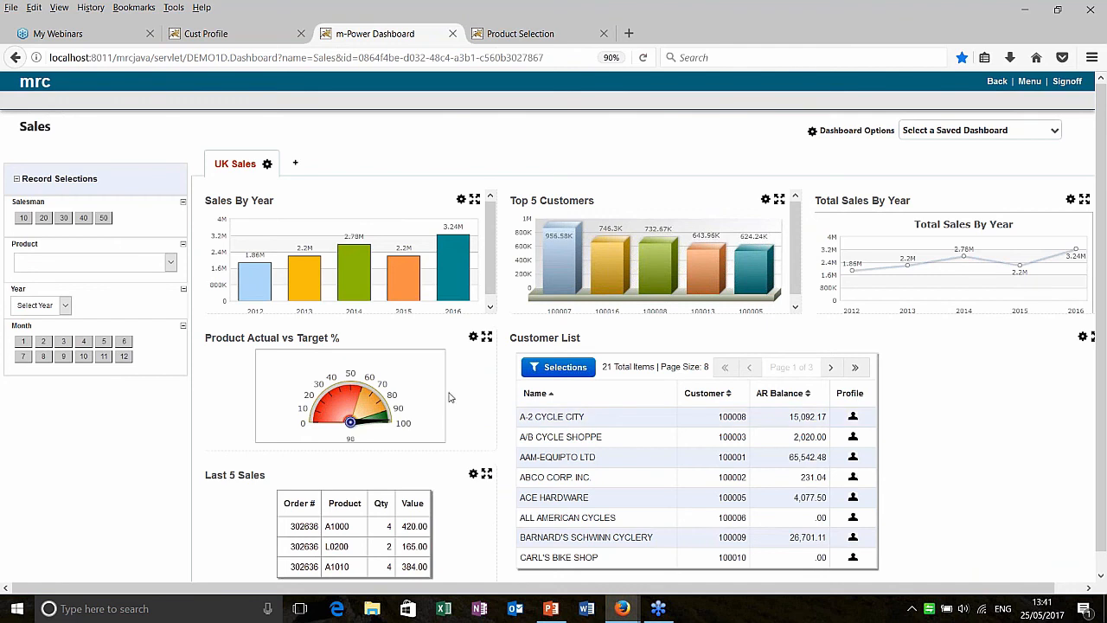
{"action": "mouse_move", "coordinate": [459, 281]}
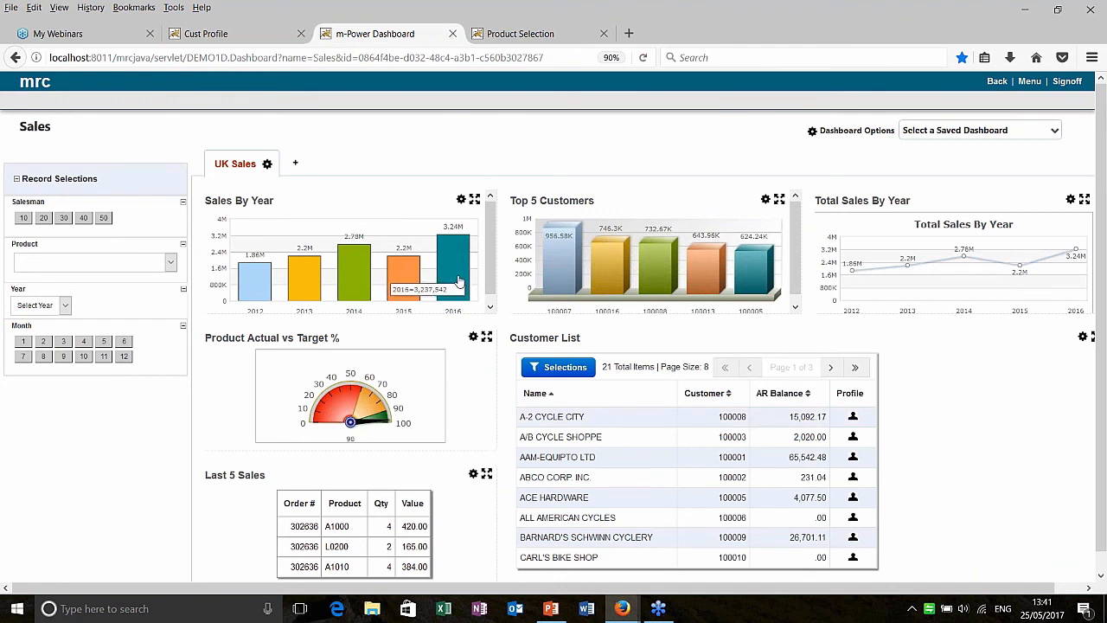
{"action": "mouse_move", "coordinate": [450, 260]}
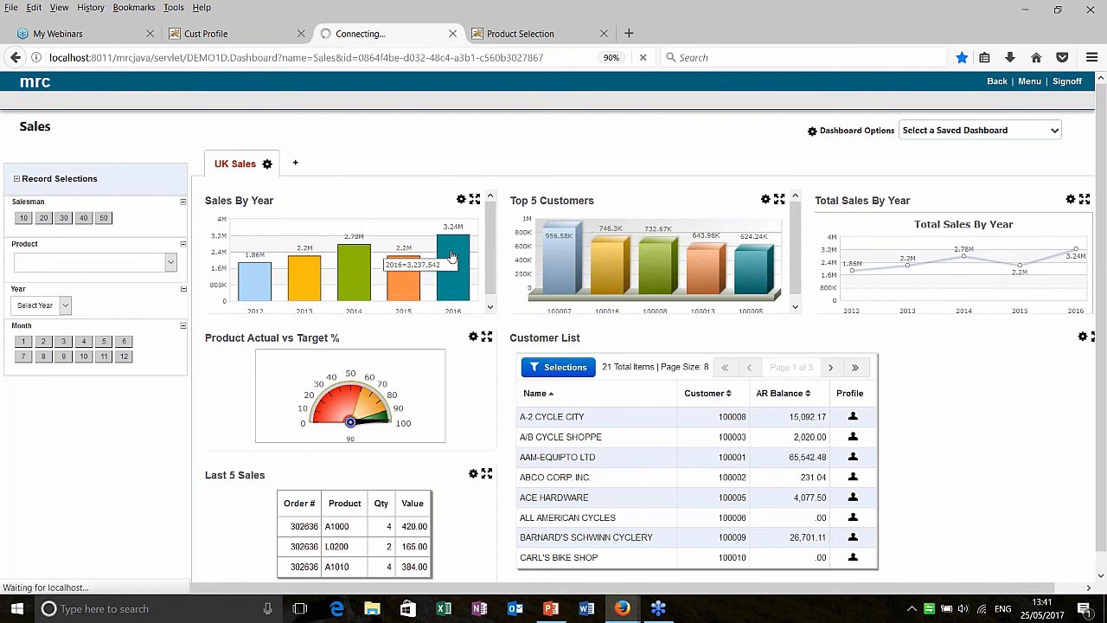
{"action": "left_click", "coordinate": [450, 269]}
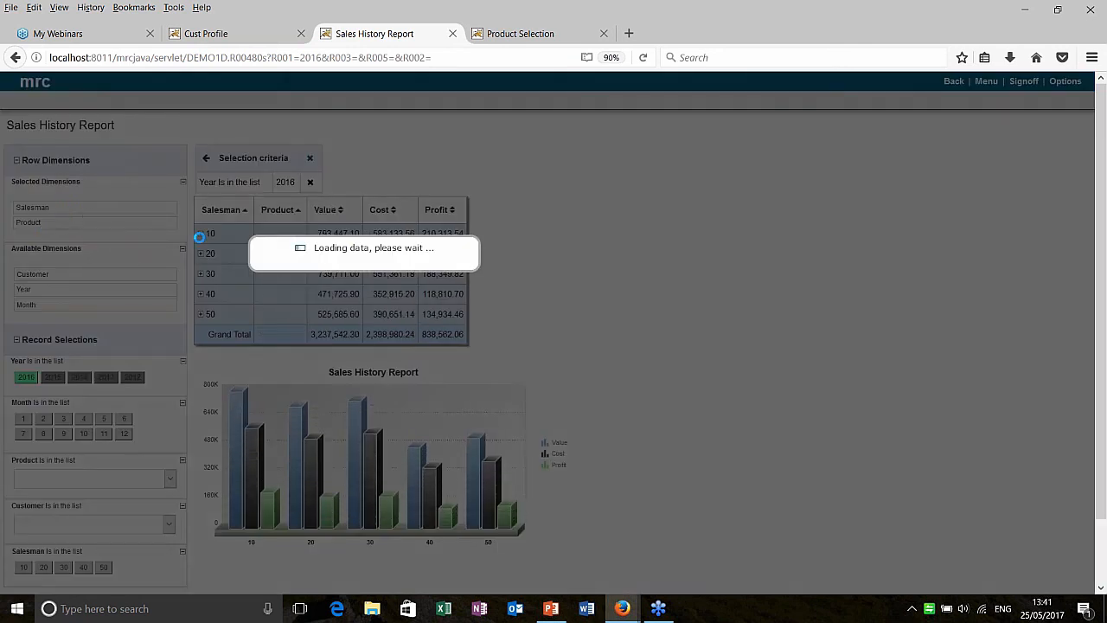
Expand salesman 10 to show its products in the 2016 Sales History Report
{"action": "left_click", "coordinate": [201, 234]}
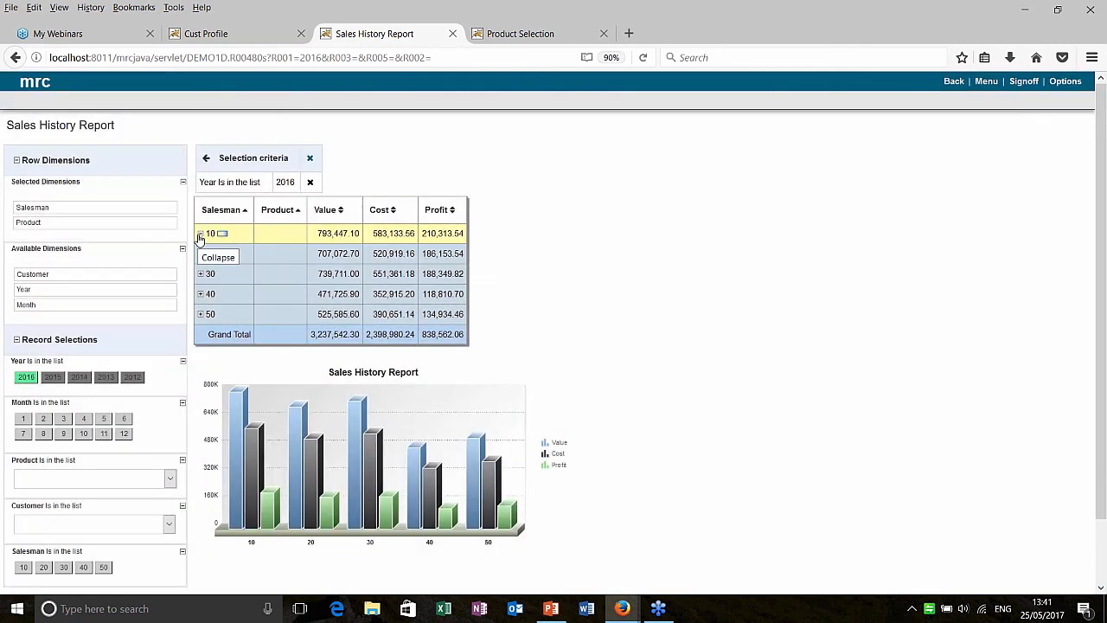
{"action": "left_click", "coordinate": [201, 232]}
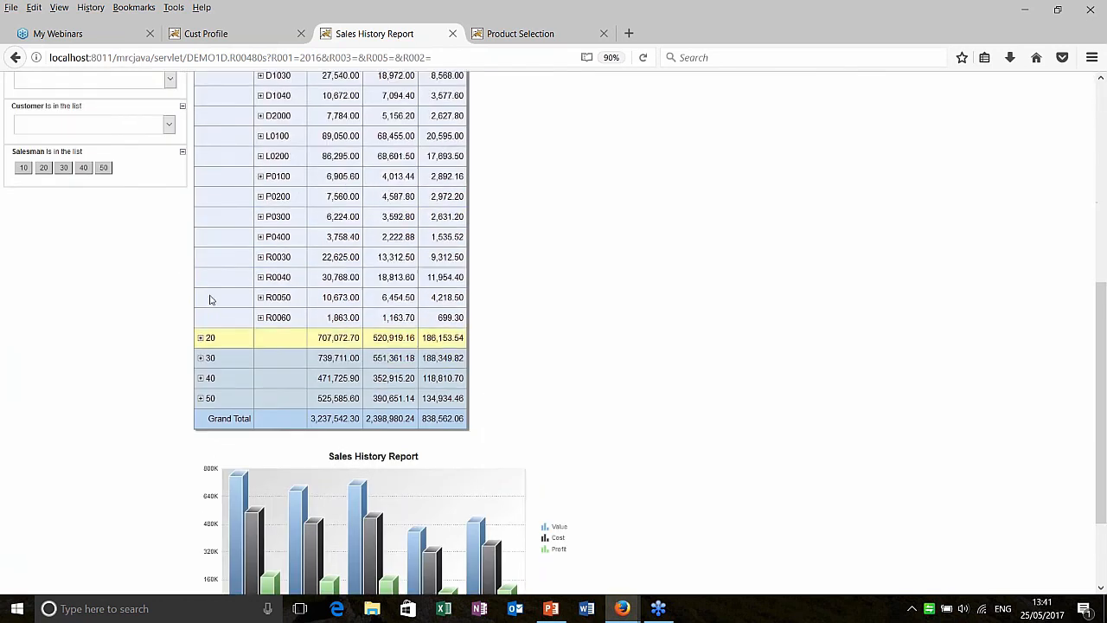
{"action": "left_click", "coordinate": [170, 124]}
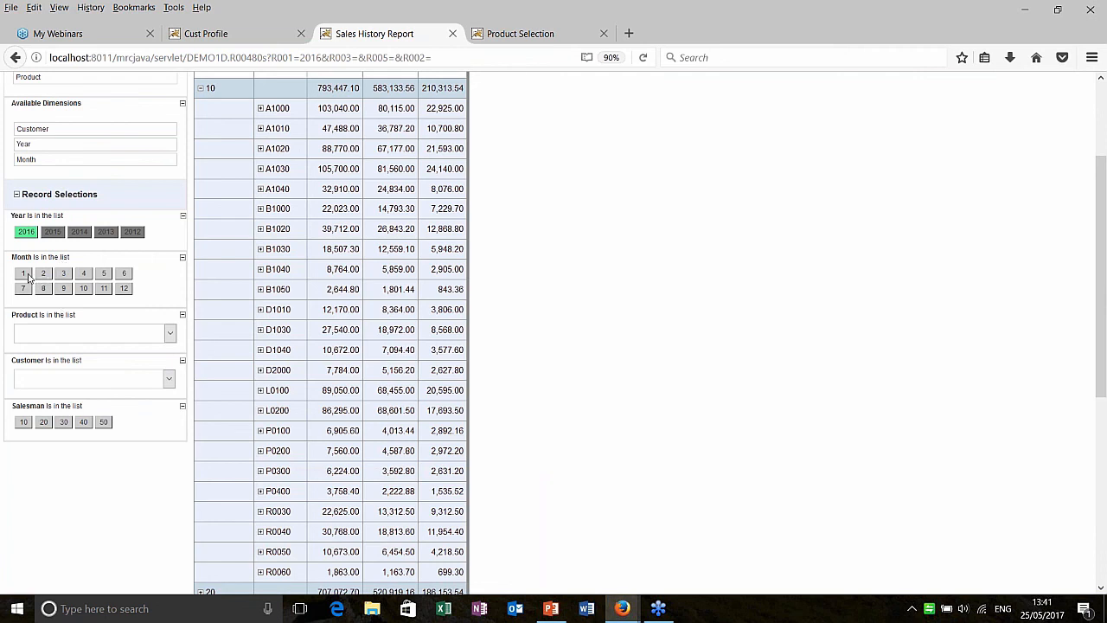
Filter the report to months 1 and 2 of 2016, giving a salesman total of 390,961.50 with its chart
{"action": "left_click", "coordinate": [44, 273]}
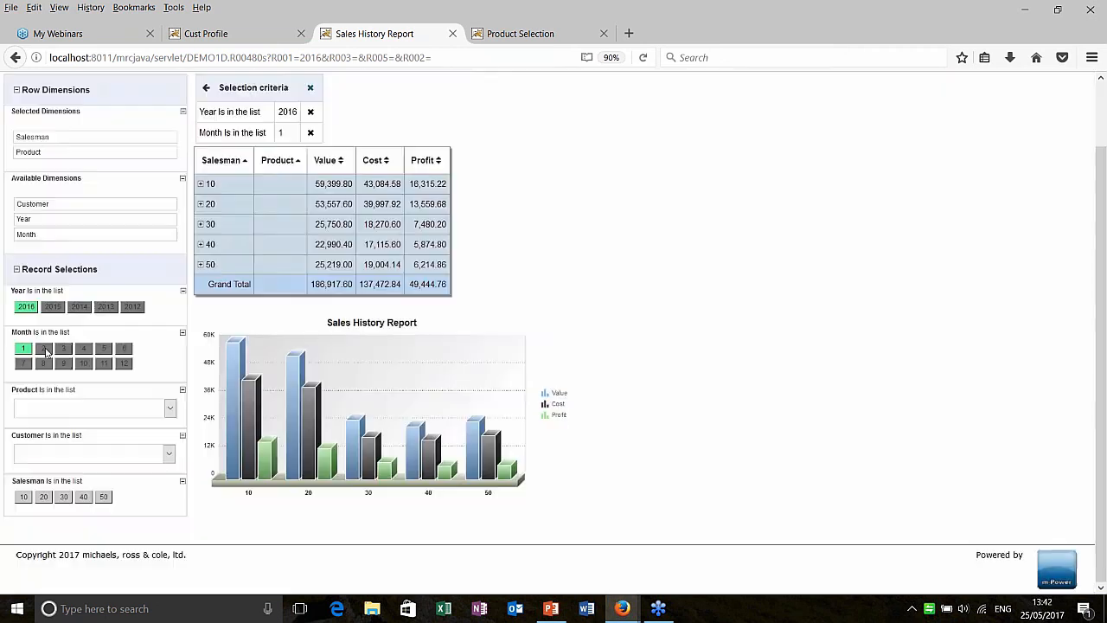
{"action": "left_click", "coordinate": [42, 347]}
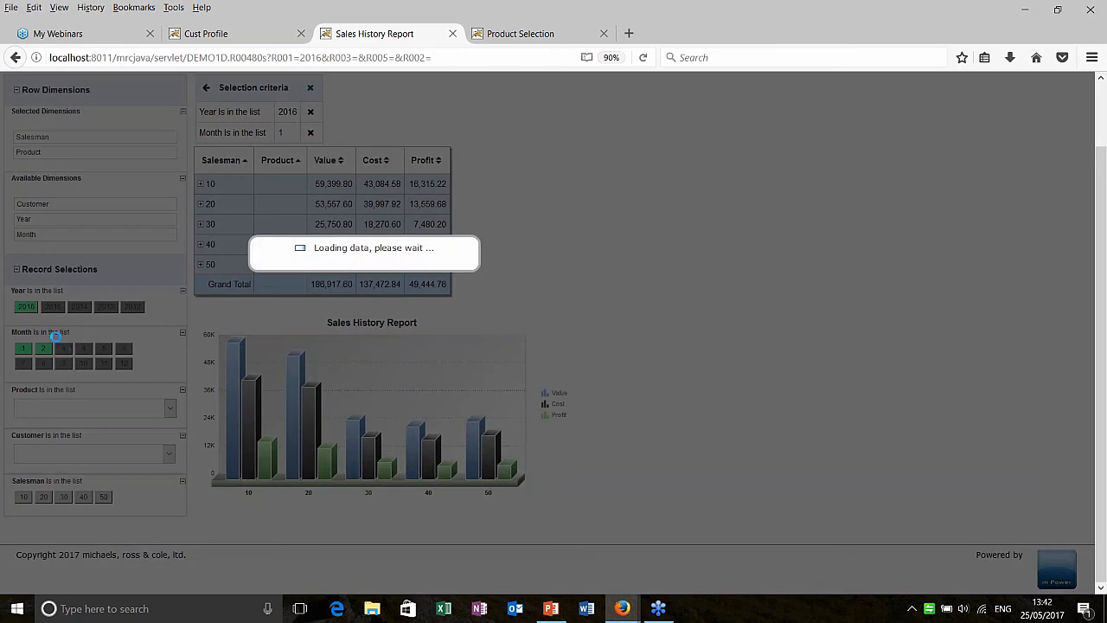
{"action": "left_click", "coordinate": [42, 348]}
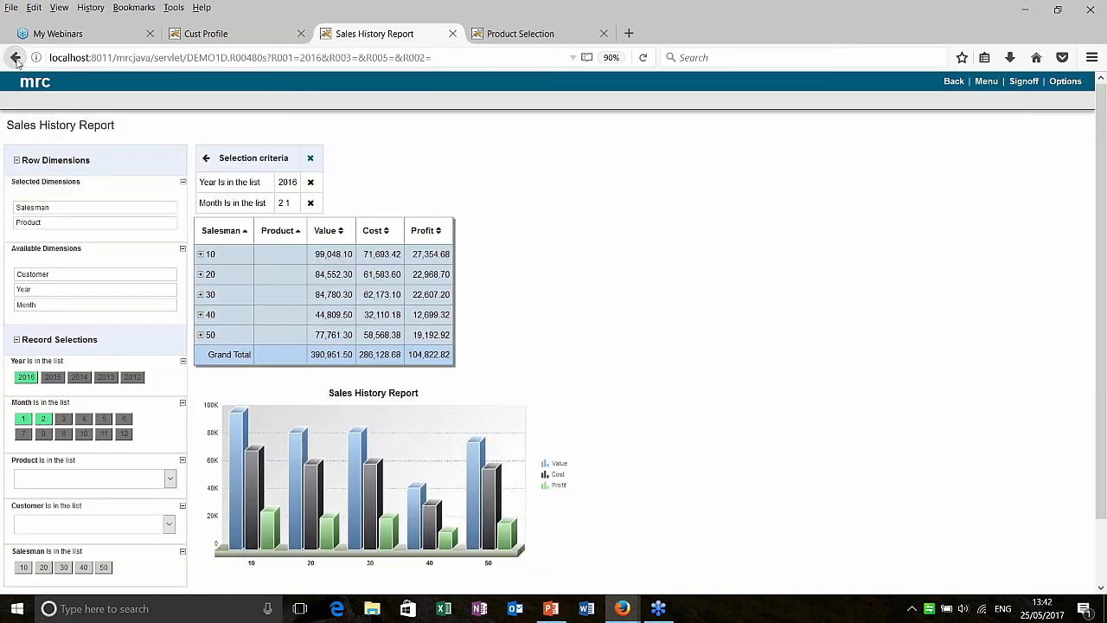
Return to the Sales dashboard with its UK Sales charts, gauge and customer list
{"action": "left_click", "coordinate": [35, 57]}
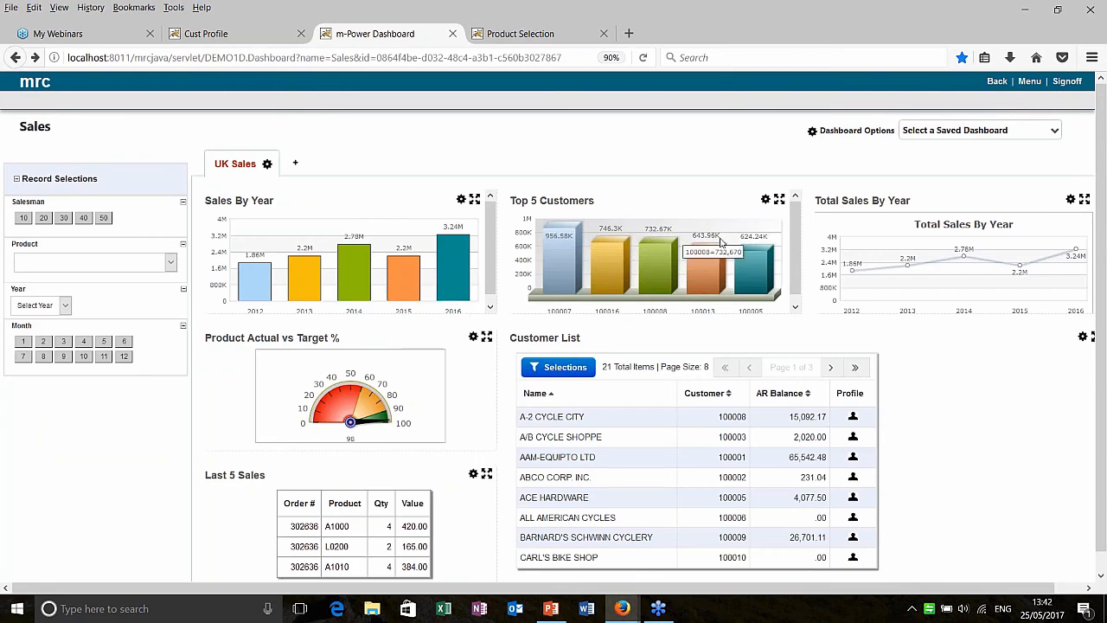
{"action": "mouse_move", "coordinate": [533, 26]}
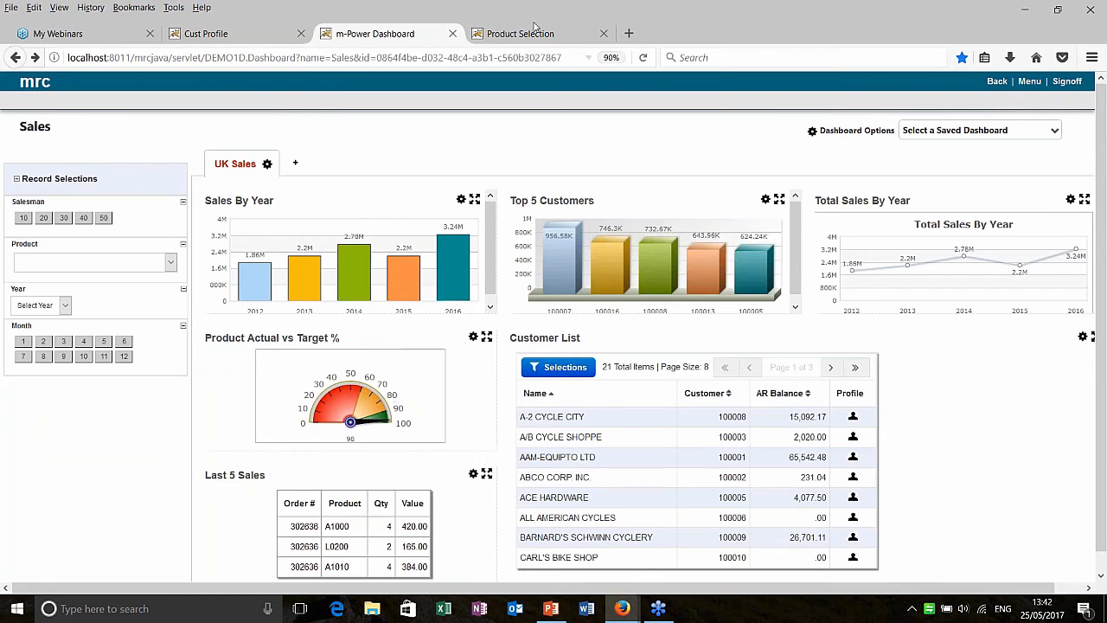
{"action": "mouse_move", "coordinate": [524, 82]}
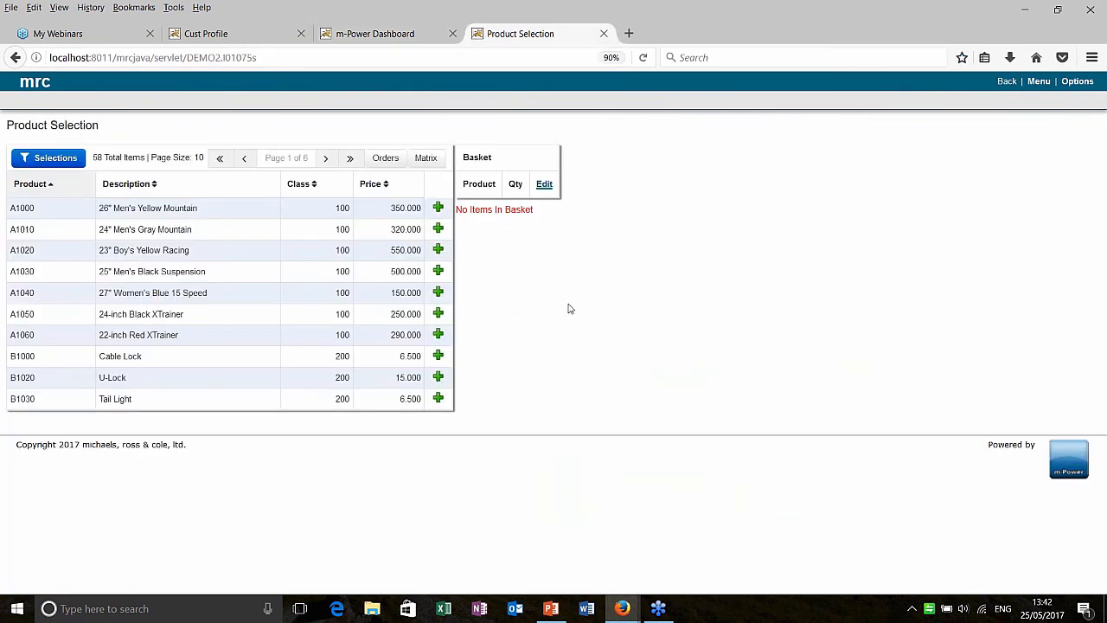
{"action": "mouse_move", "coordinate": [504, 304]}
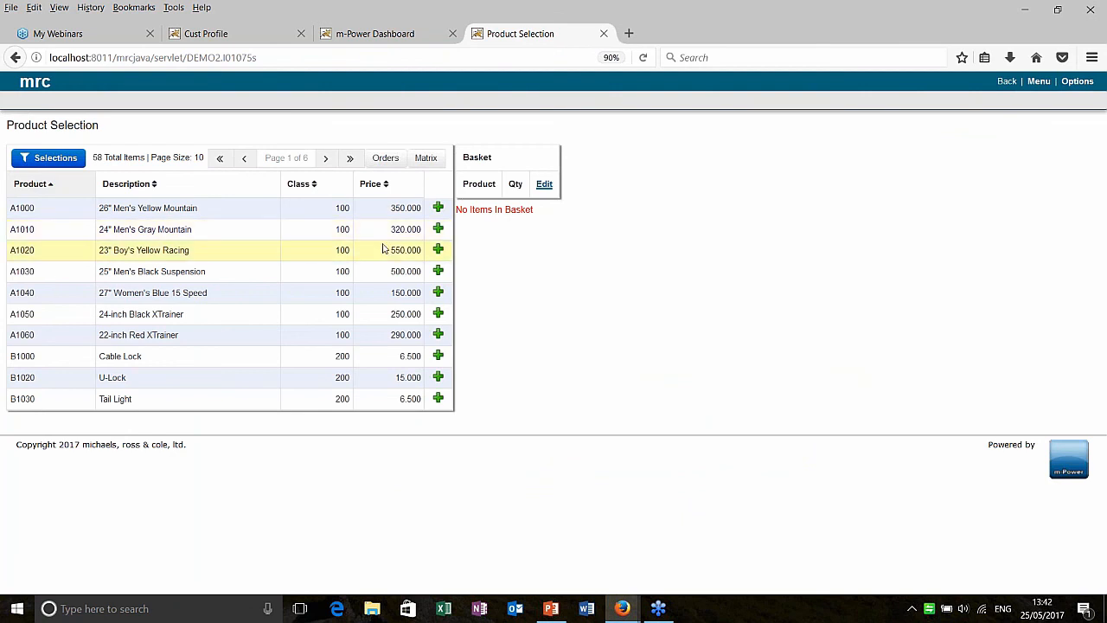
{"action": "mouse_move", "coordinate": [398, 249]}
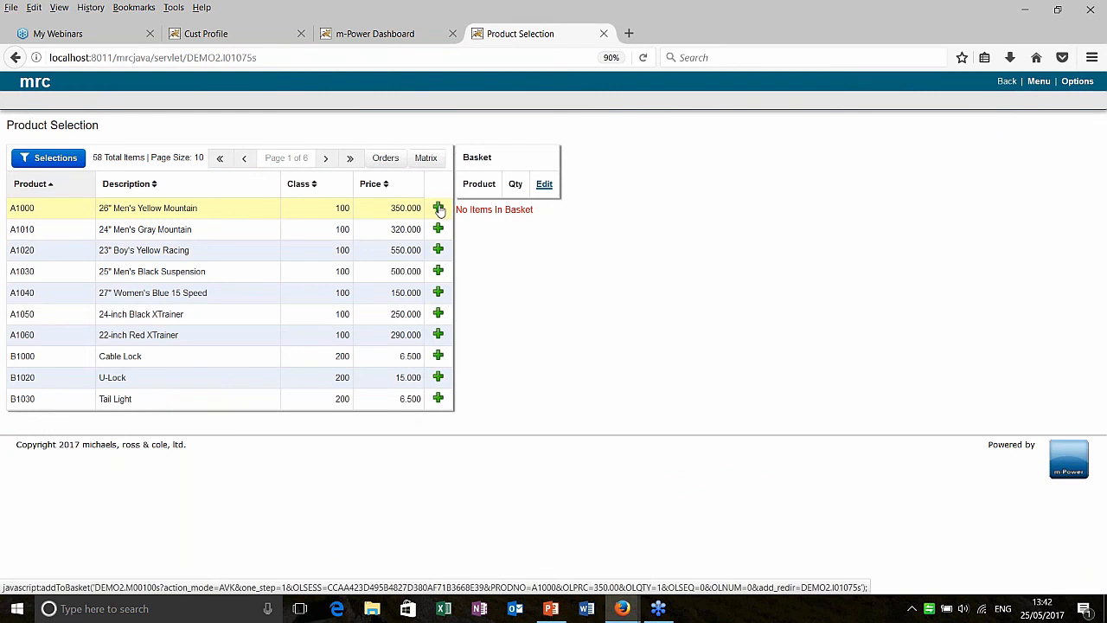
Add the 26" Men's Yellow Mountain, Cable Lock and 33 black suspension bikes (Matrix view) and go to checkout
{"action": "left_click", "coordinate": [437, 208]}
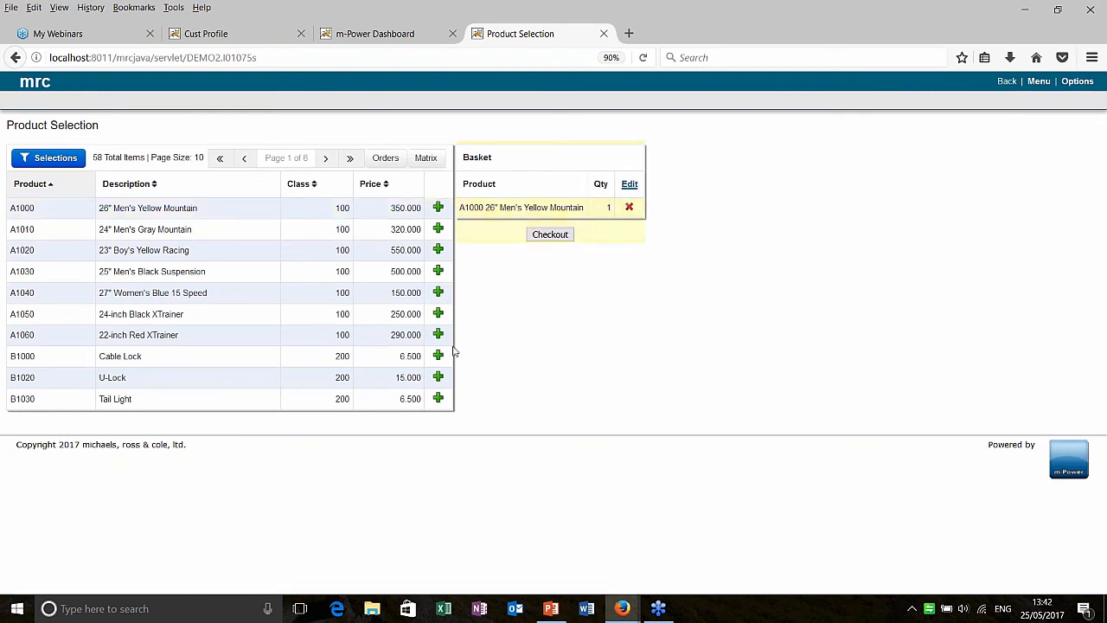
{"action": "left_click", "coordinate": [438, 356]}
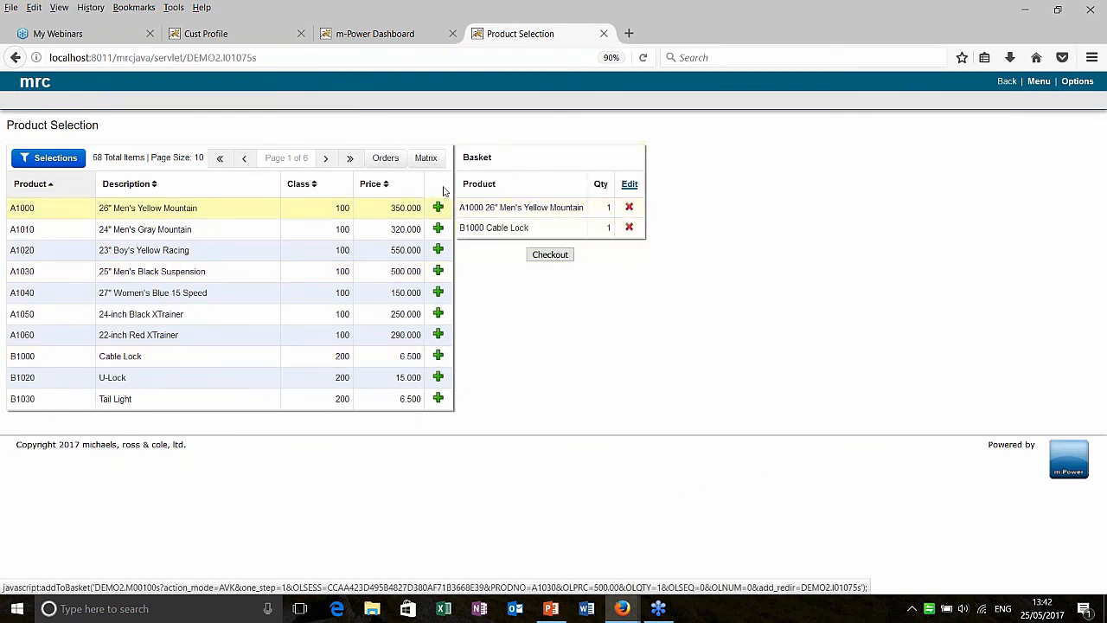
{"action": "left_click", "coordinate": [425, 157]}
{"action": "type", "text": "33"}
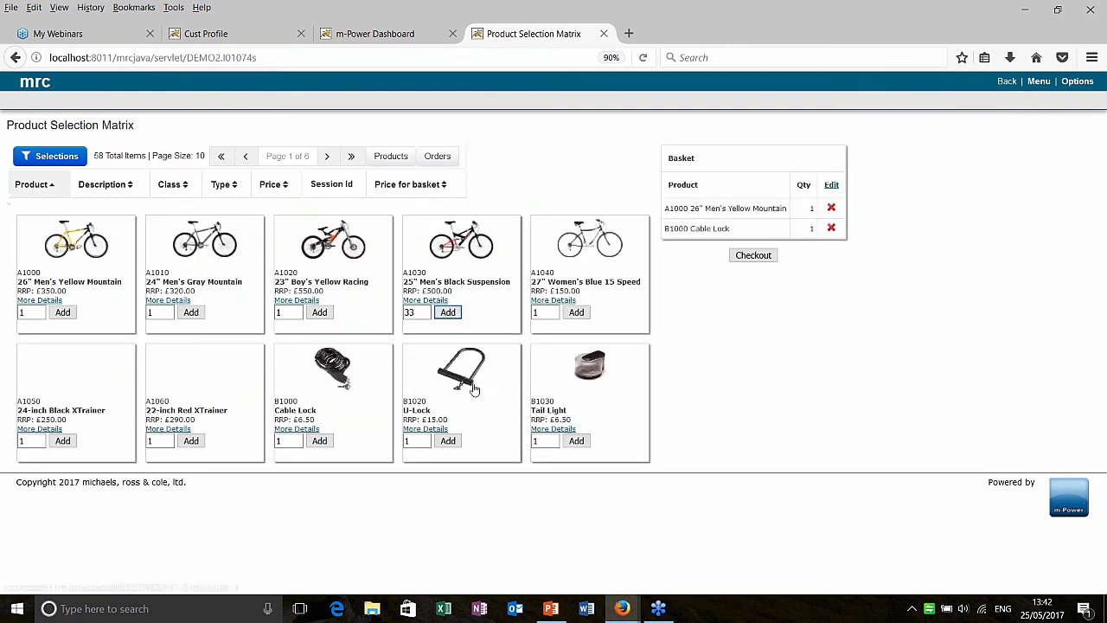
{"action": "left_click", "coordinate": [446, 312]}
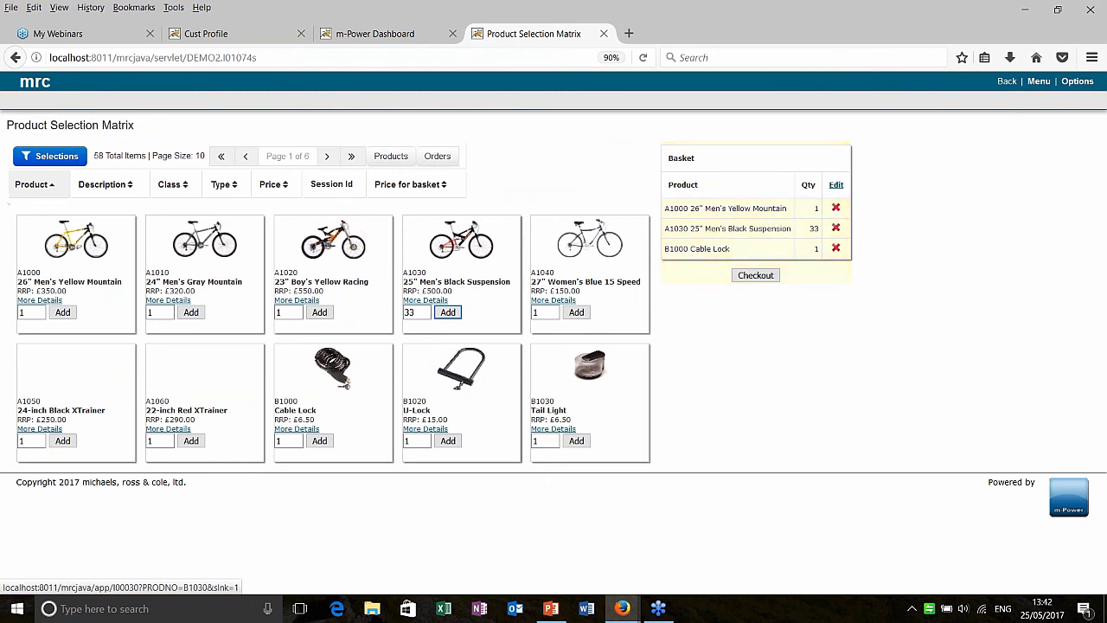
{"action": "left_click", "coordinate": [754, 275]}
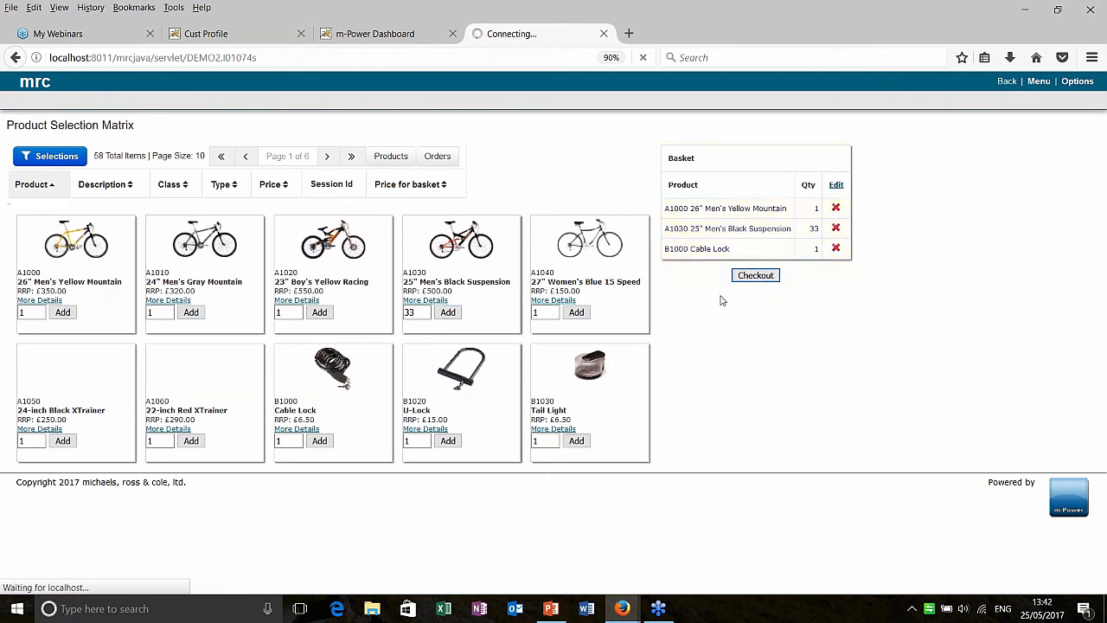
{"action": "left_click", "coordinate": [755, 275]}
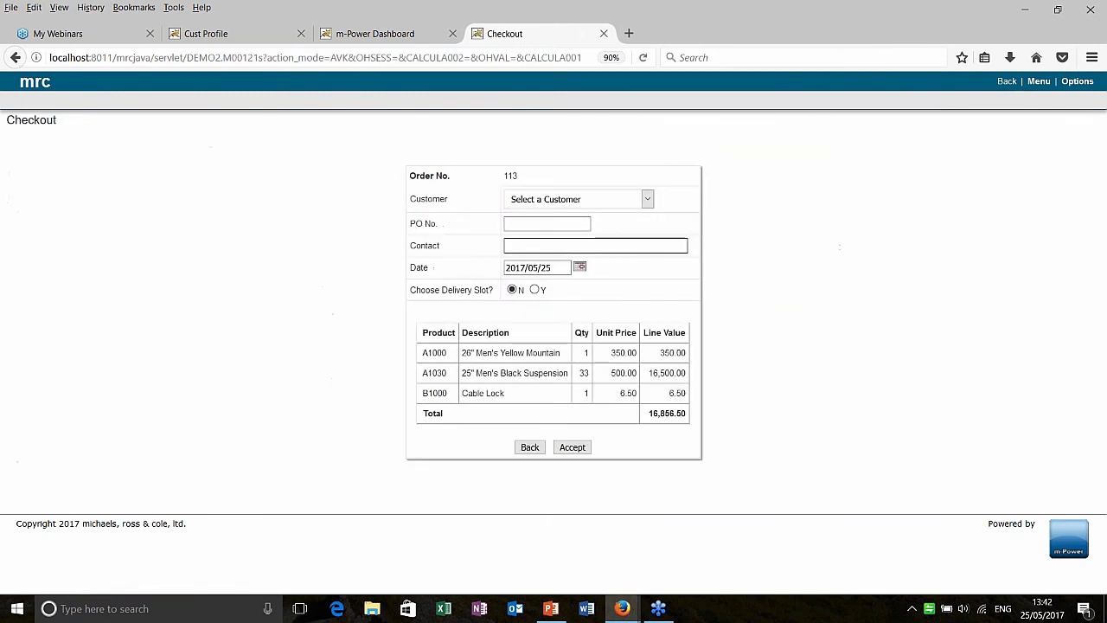
Choose customer AAM-EQUIPTO LTD, enter av as PO No. and Contact, and accept to place order 113
{"action": "left_click", "coordinate": [647, 199]}
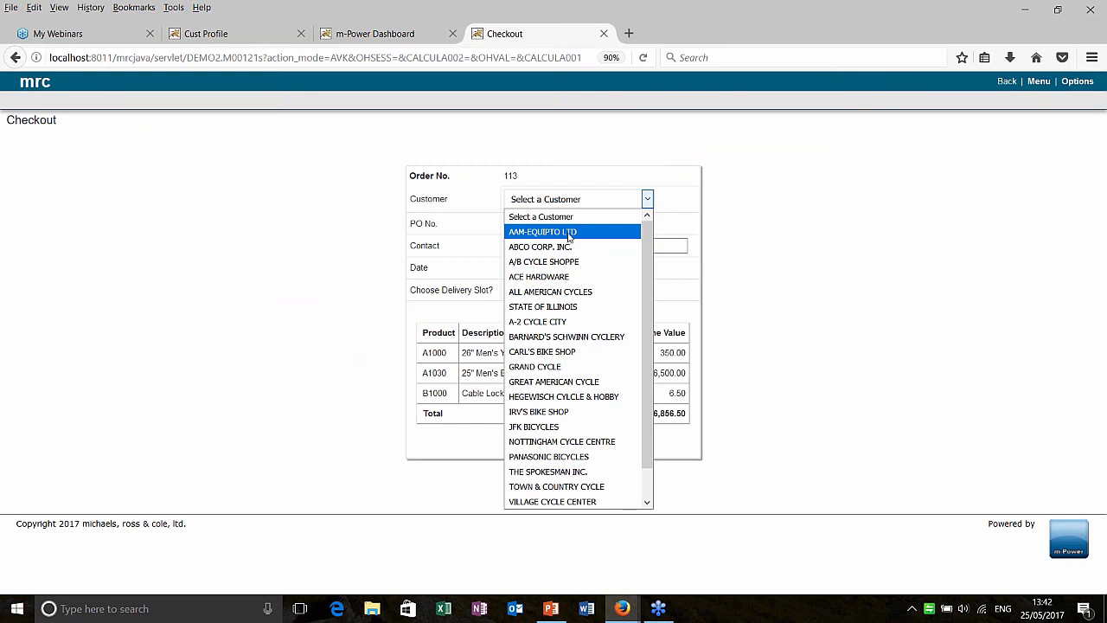
{"action": "left_click", "coordinate": [544, 232]}
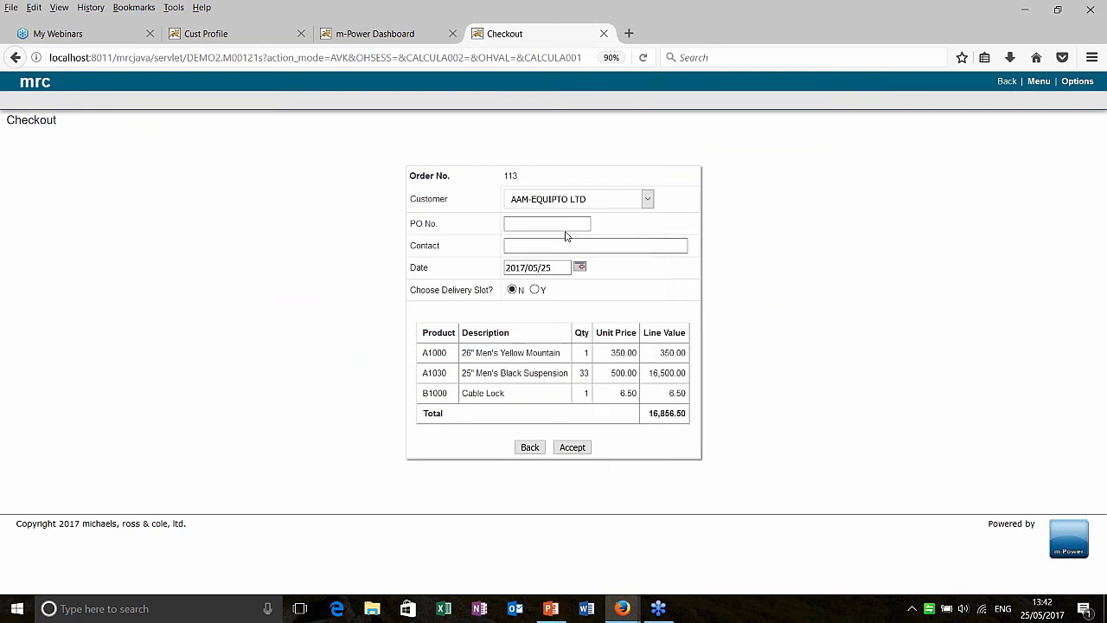
{"action": "type", "text": "av"}
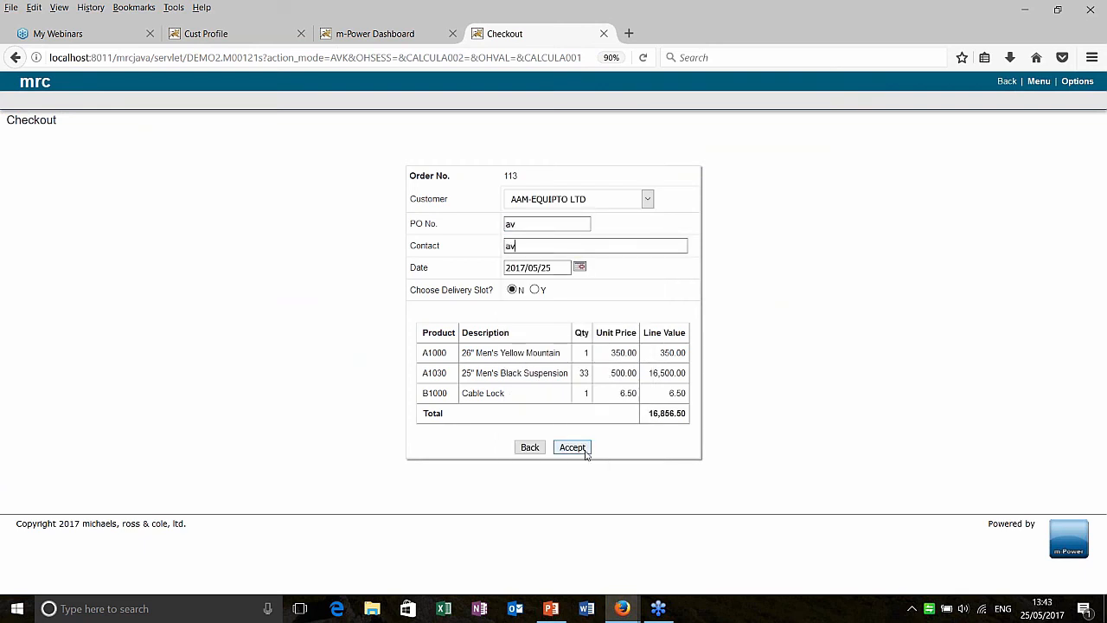
{"action": "left_click", "coordinate": [571, 446]}
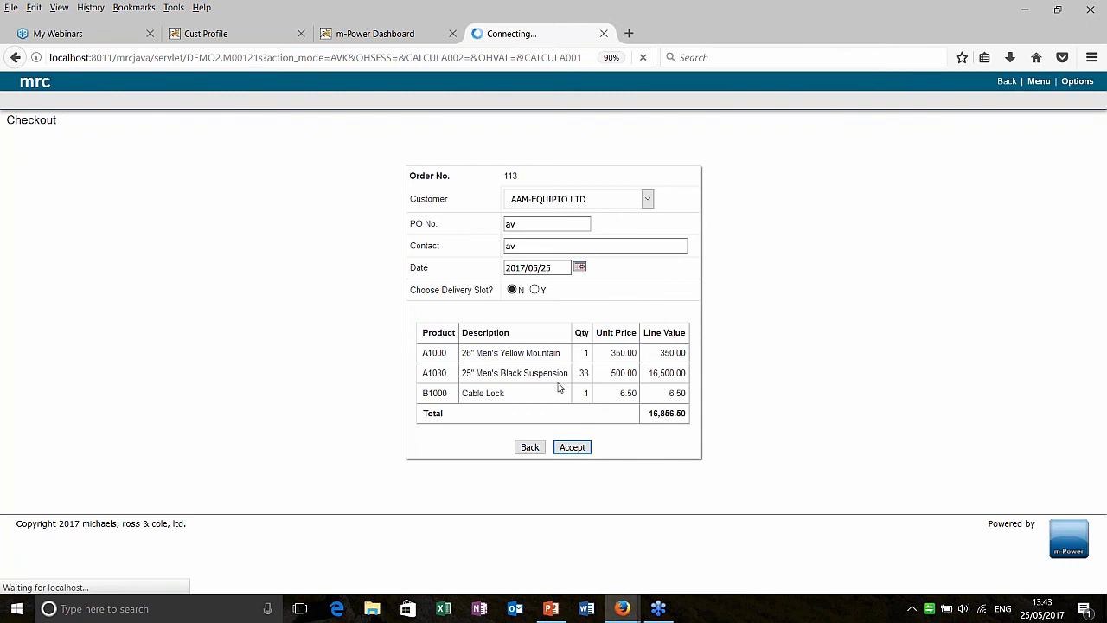
{"action": "left_click", "coordinate": [571, 446]}
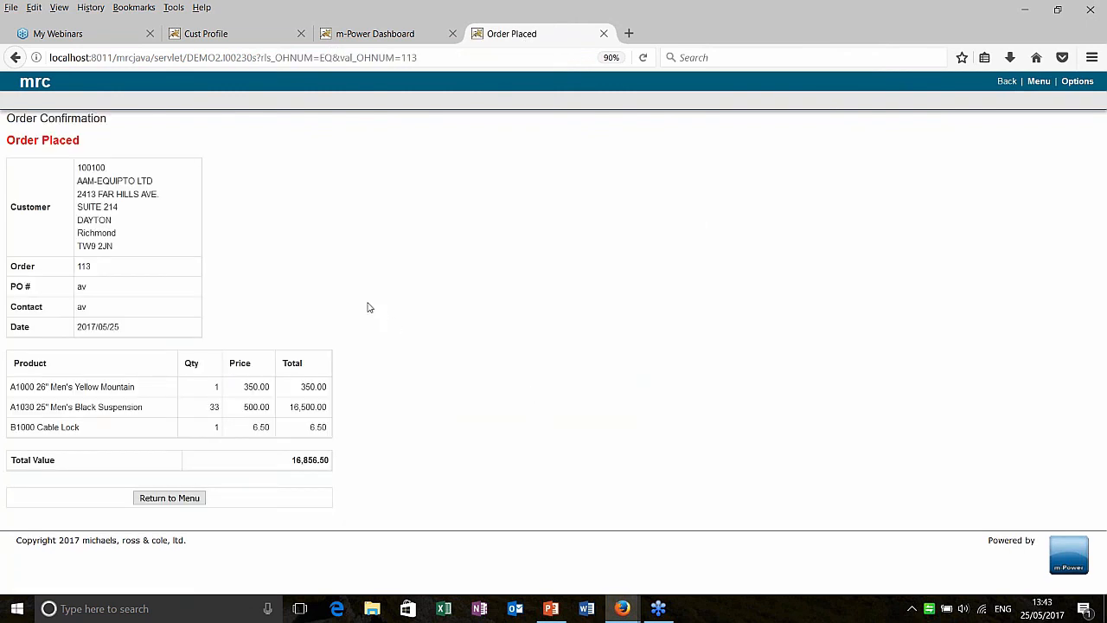
{"action": "mouse_move", "coordinate": [375, 317]}
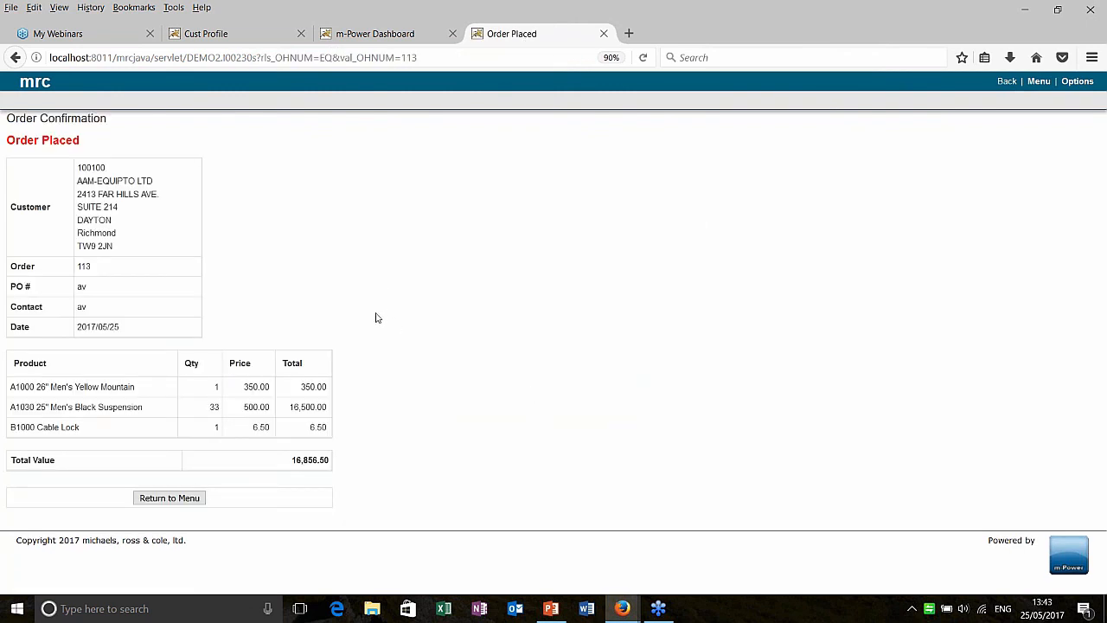
{"action": "mouse_move", "coordinate": [370, 326]}
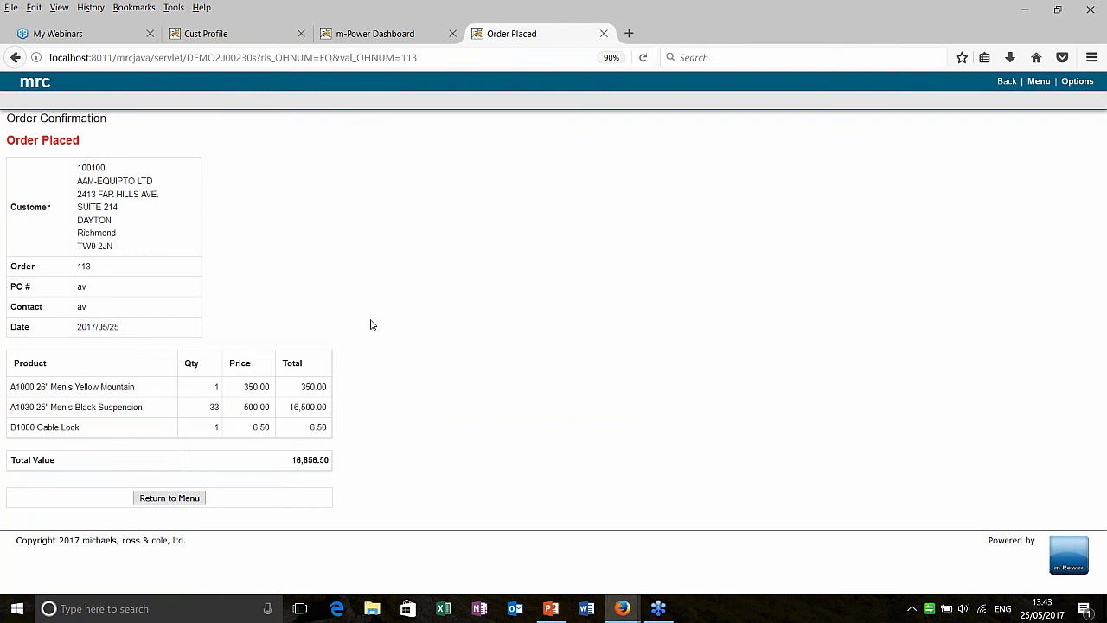
{"action": "mouse_move", "coordinate": [395, 270]}
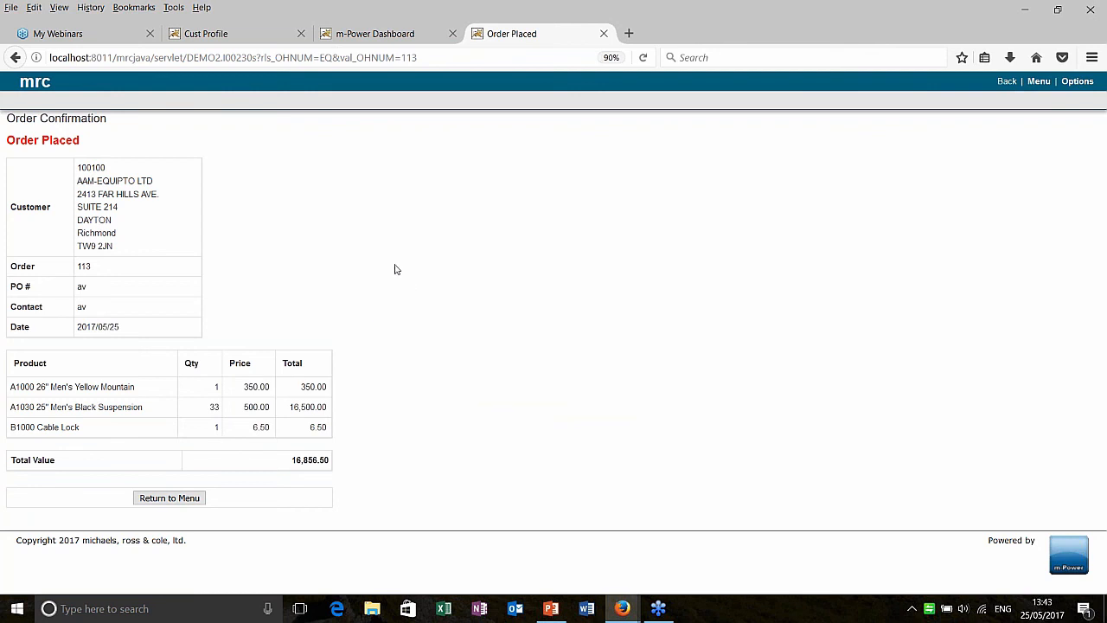
{"action": "mouse_move", "coordinate": [623, 609]}
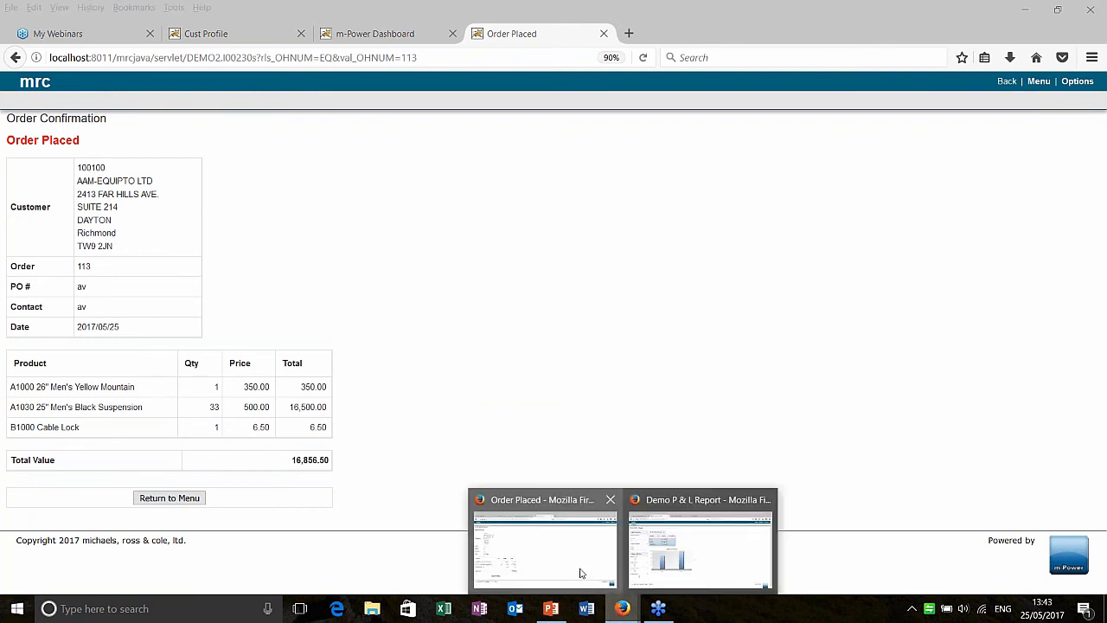
Switch to the Firefox window showing the Demo P & L Report for divisions 200 and 300
{"action": "left_click", "coordinate": [699, 545]}
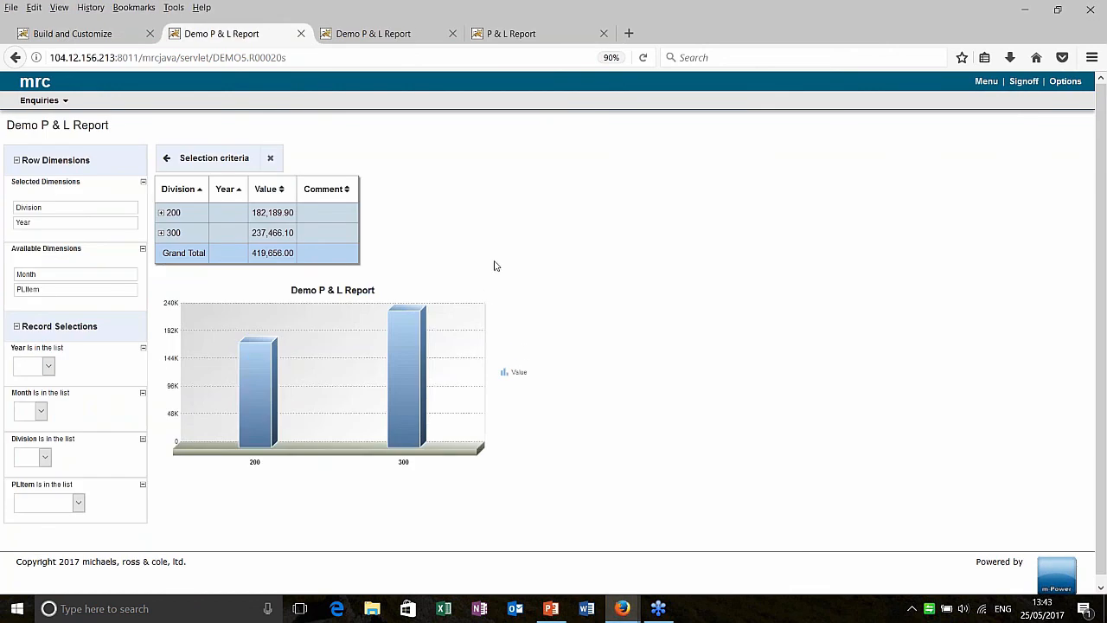
{"action": "mouse_move", "coordinate": [488, 267]}
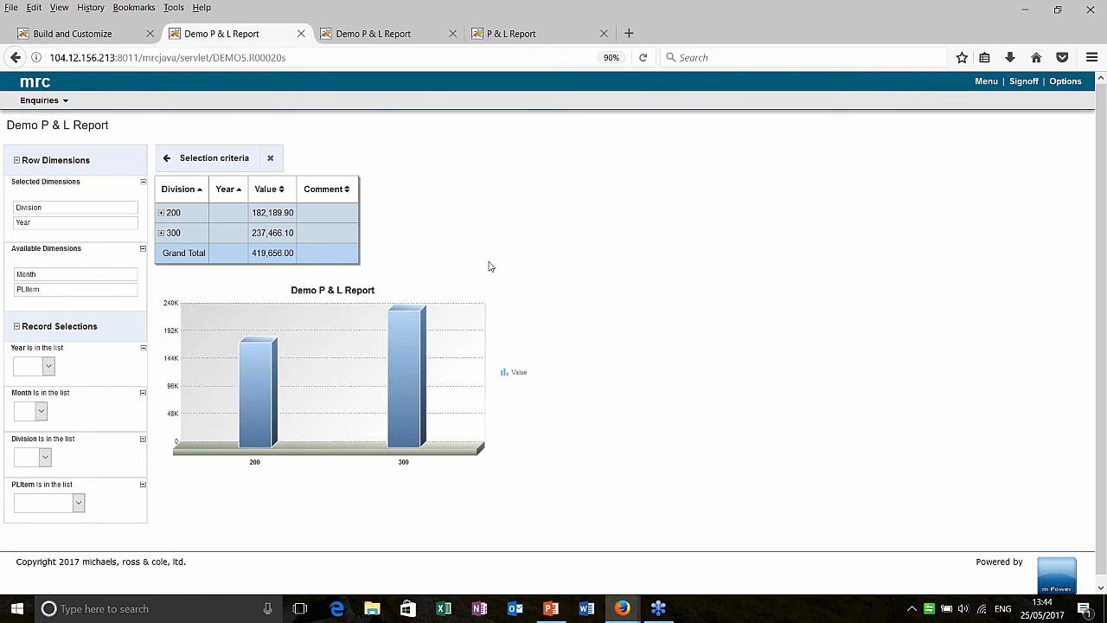
{"action": "mouse_move", "coordinate": [443, 381]}
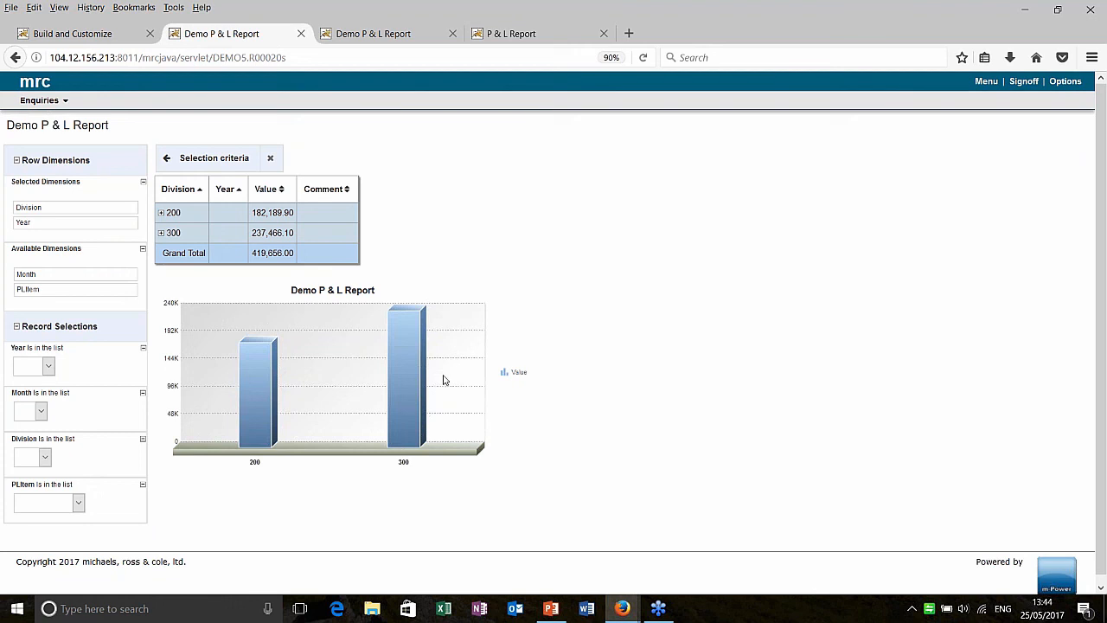
Return to the PowerPoint agenda slide 'XLS to Web App in 10 Mins'
{"action": "left_click", "coordinate": [551, 609]}
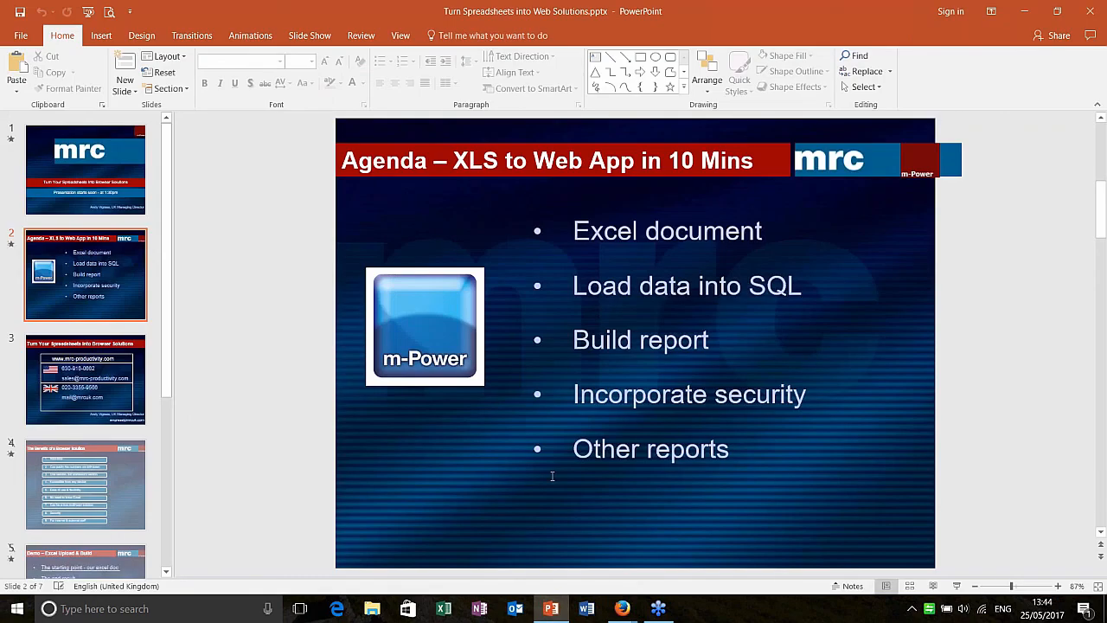